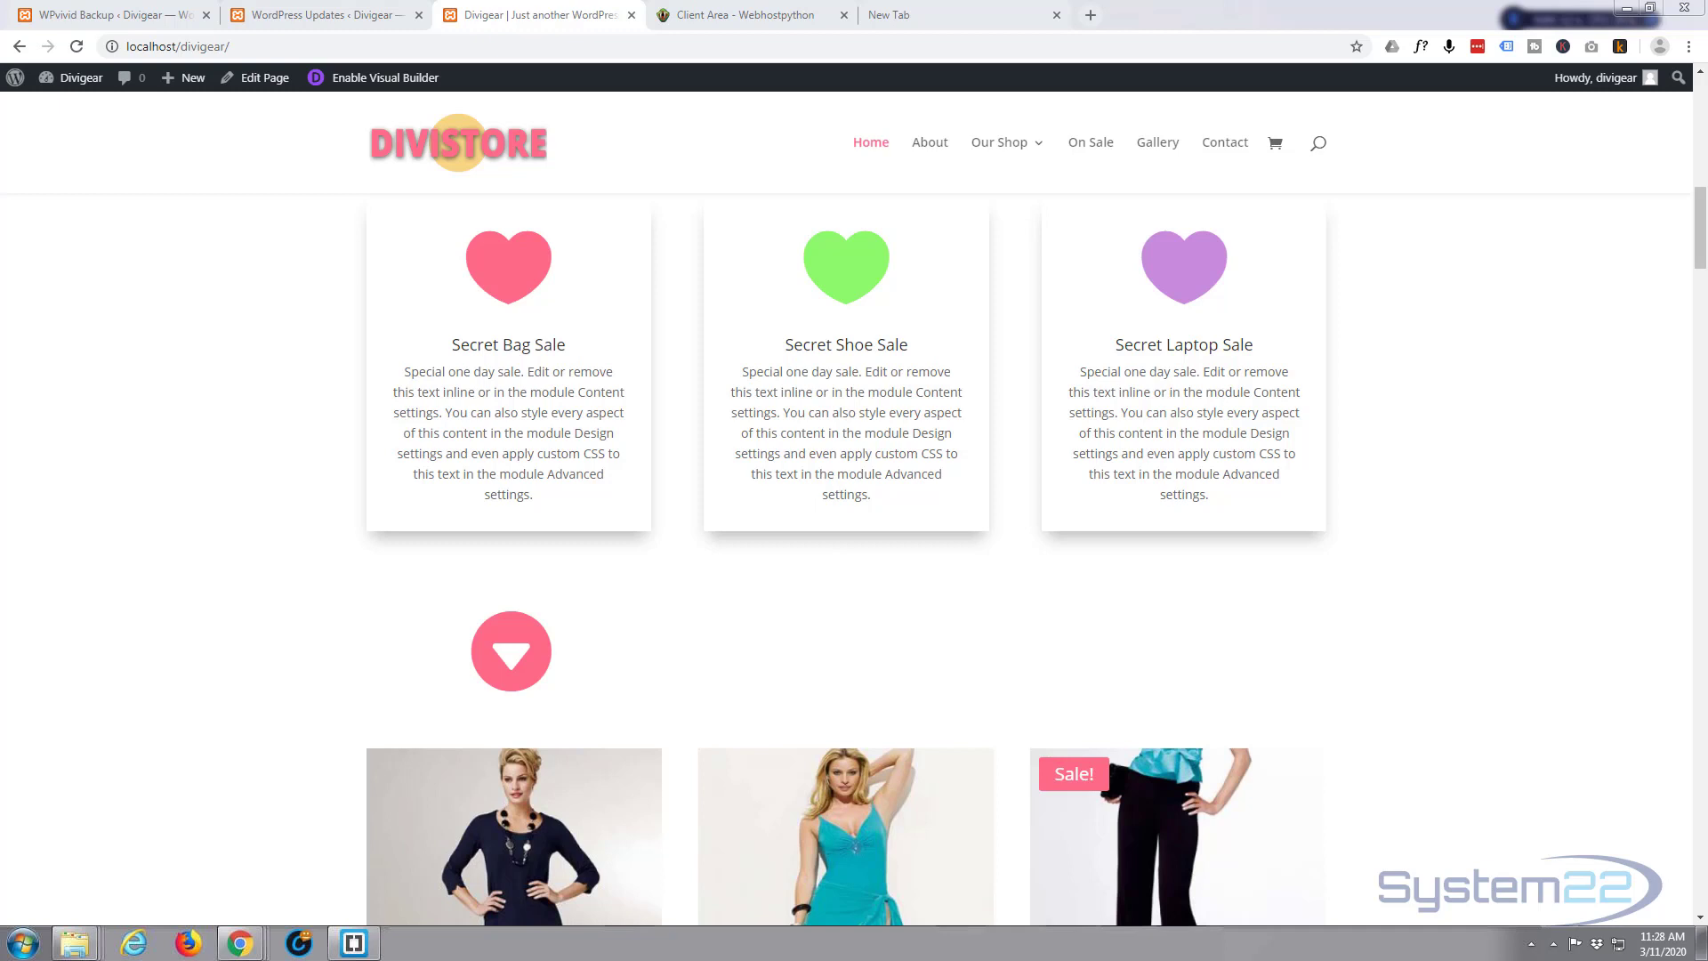
mouse_move(431, 246)
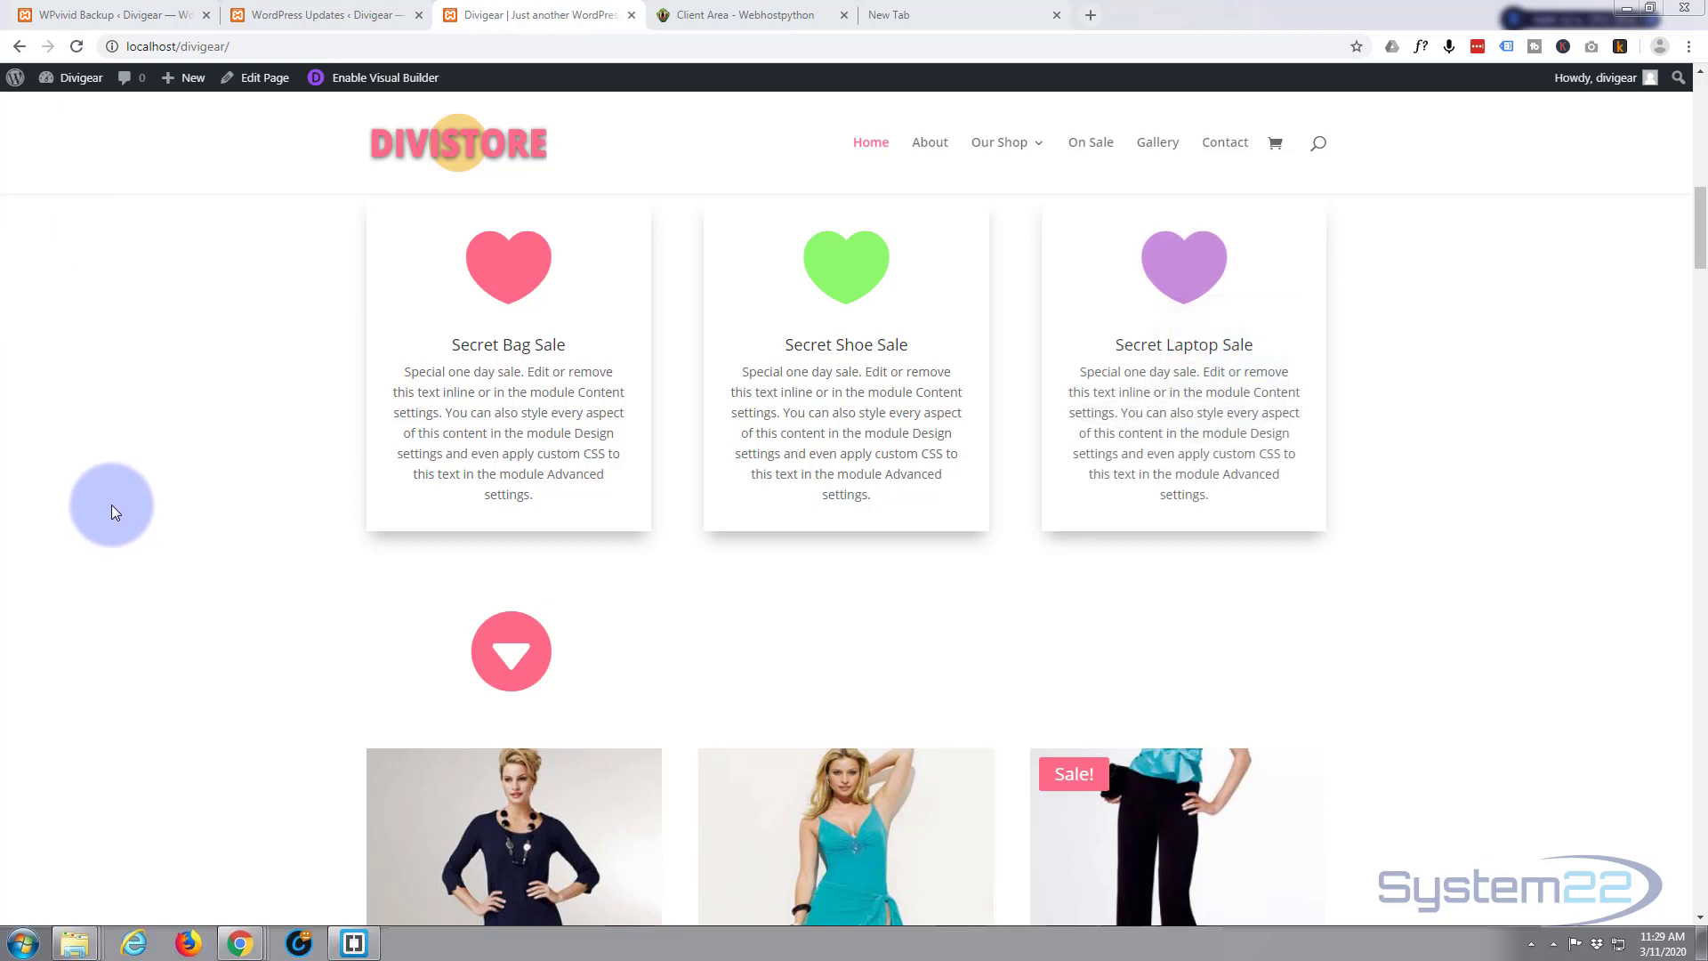
mouse_move(50, 571)
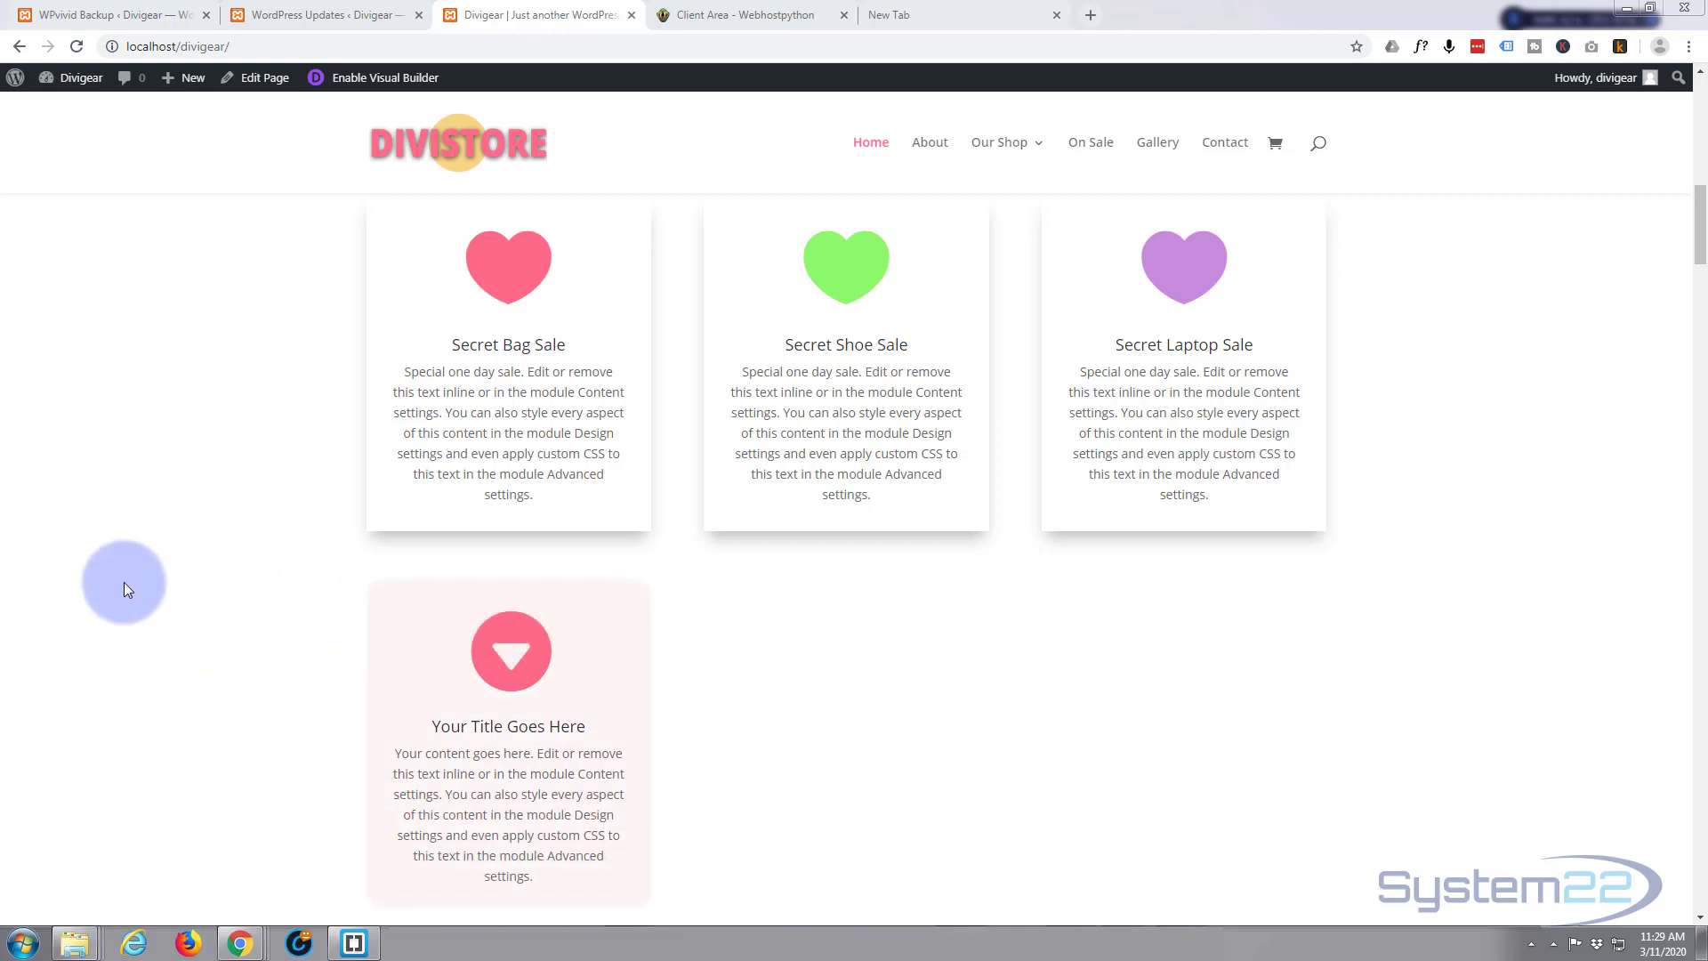
- Enable the Visual Builder on the page and move down to the row with the pink arrow icon
scroll("down", 3)
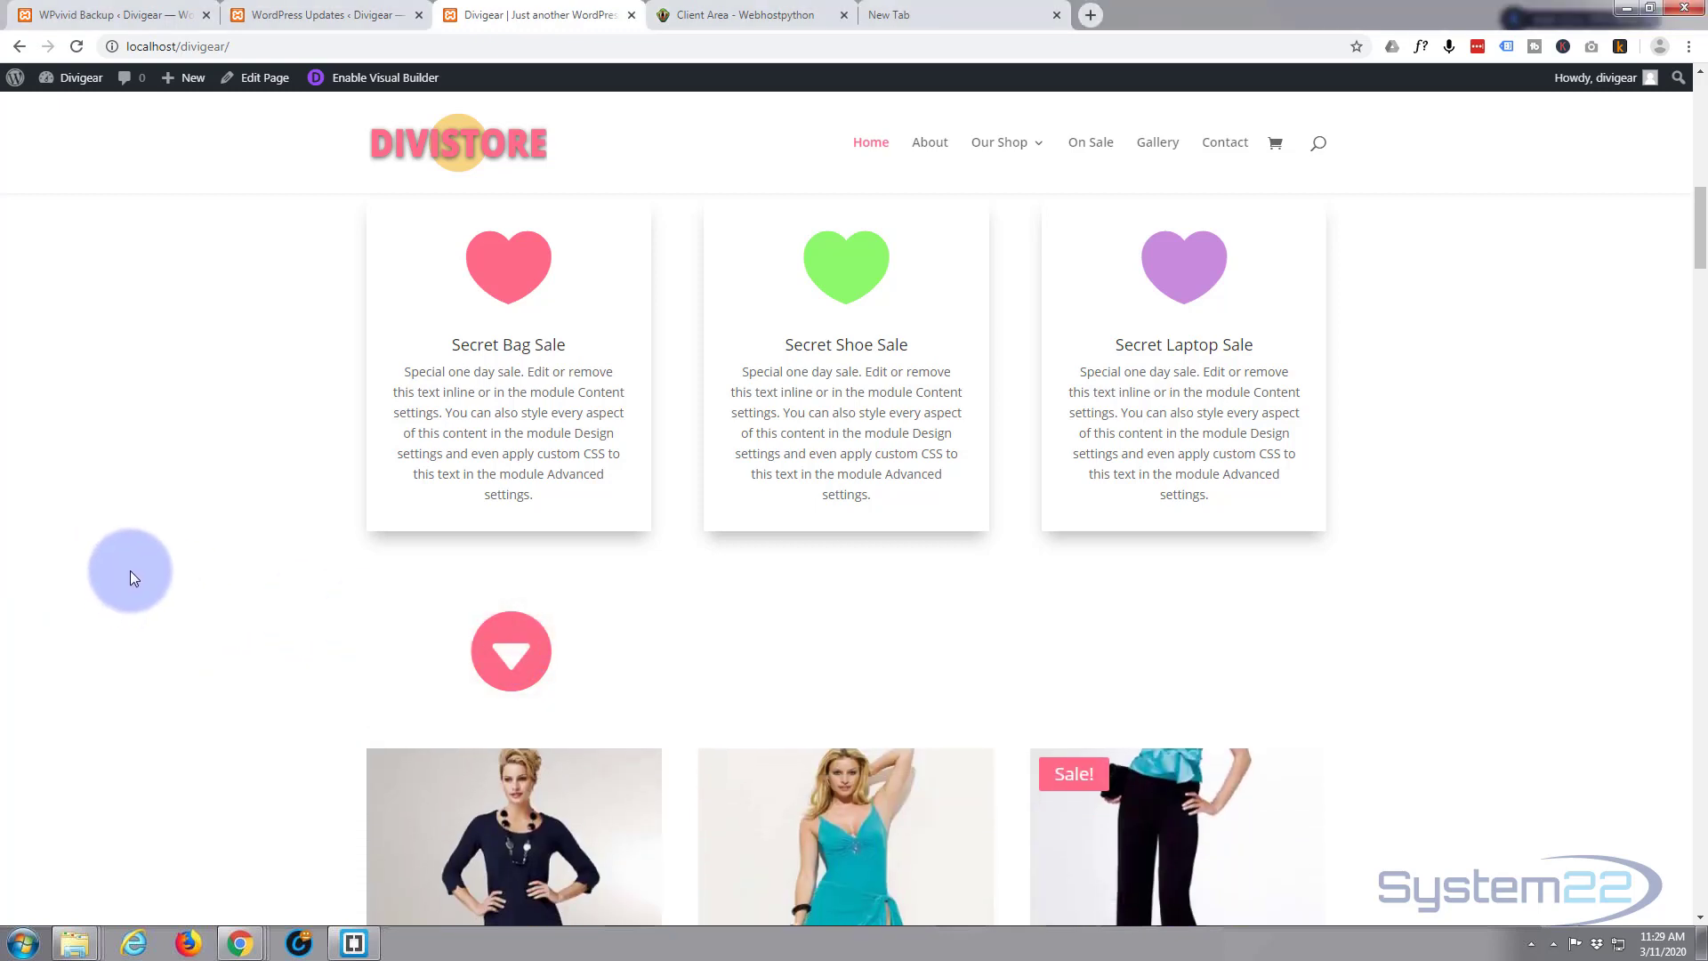
scroll("down", 3)
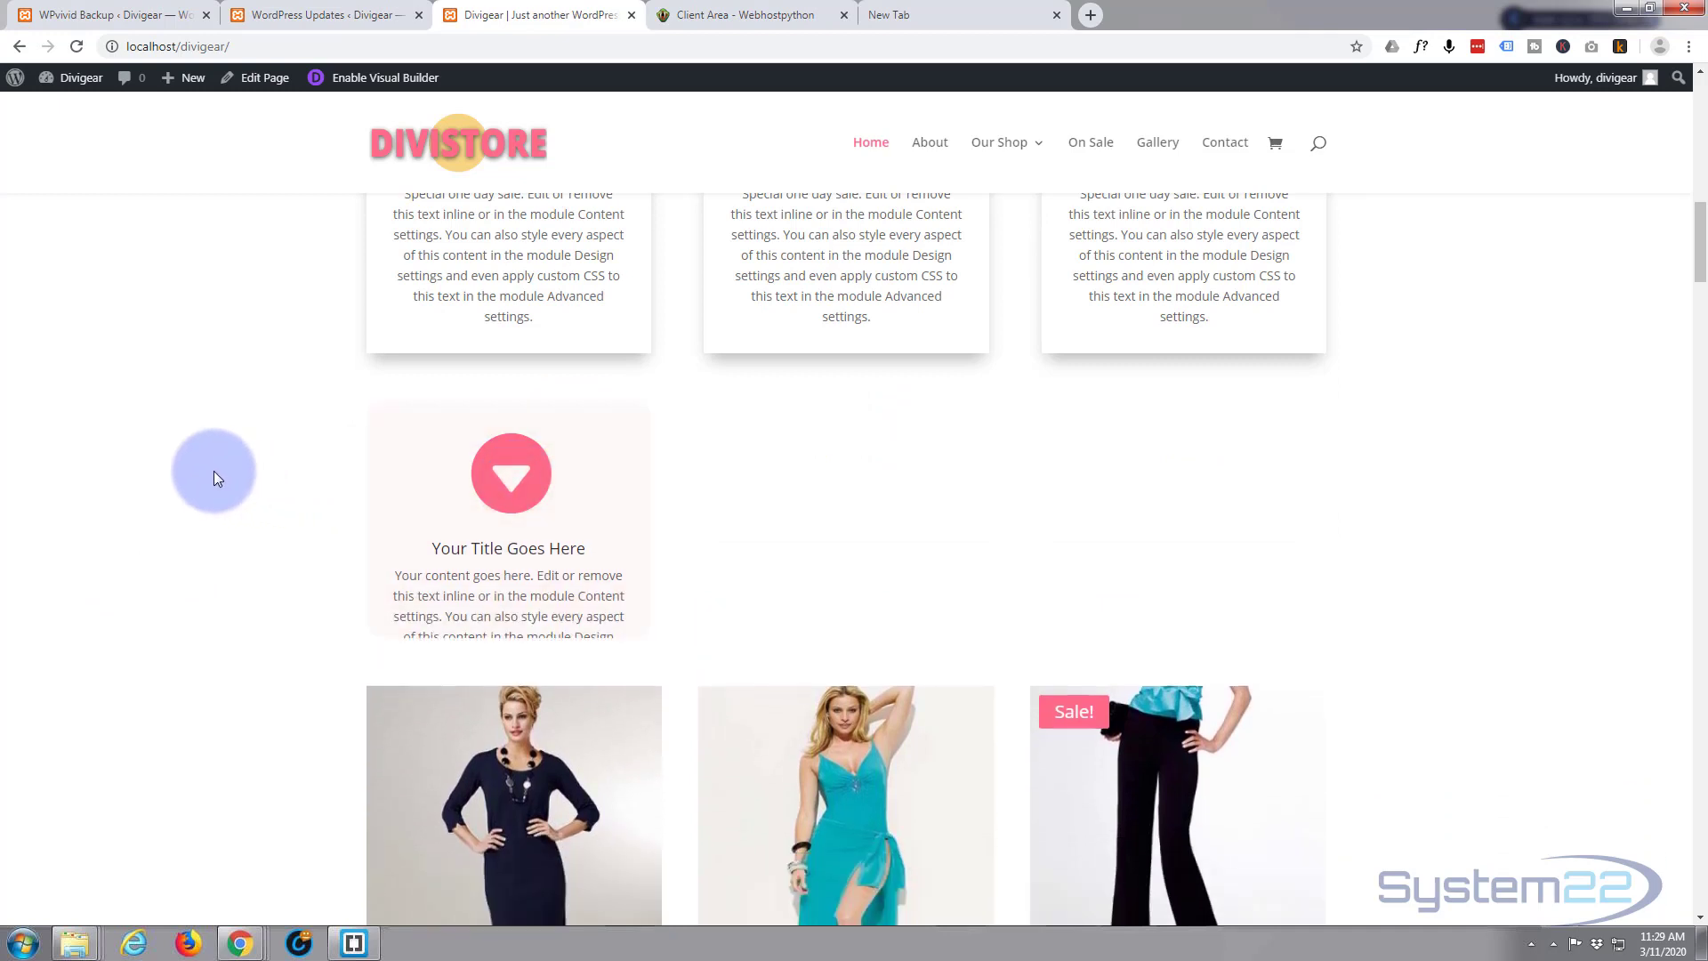
scroll("down", 3)
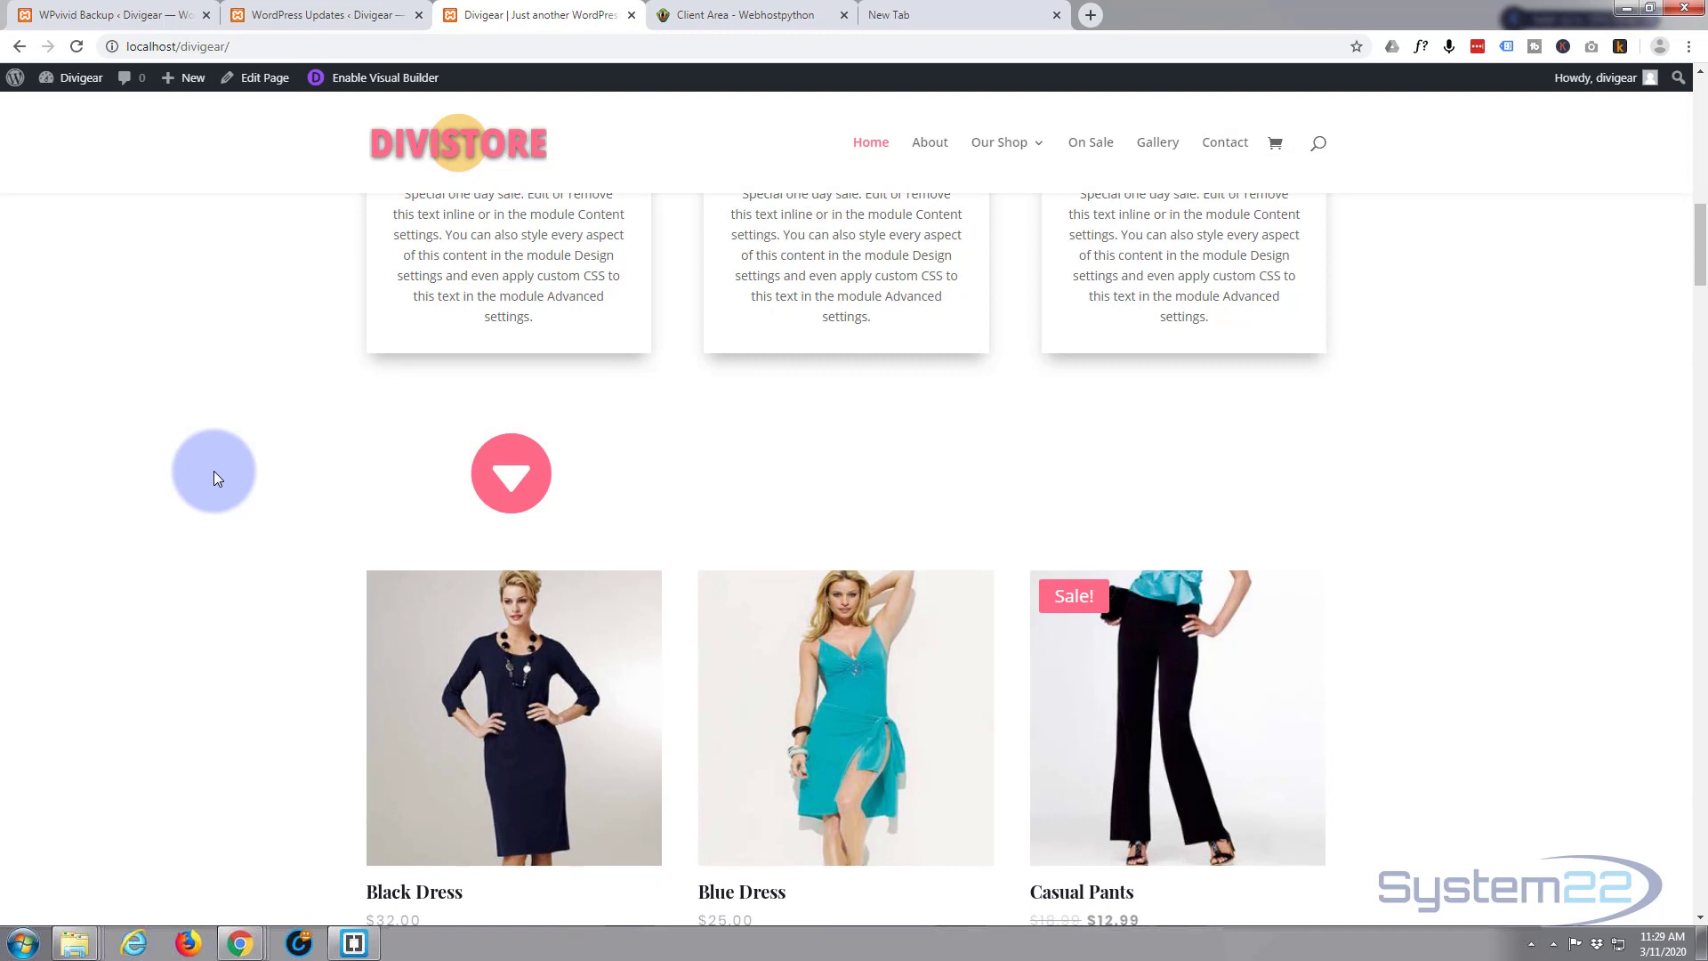
mouse_move(211, 475)
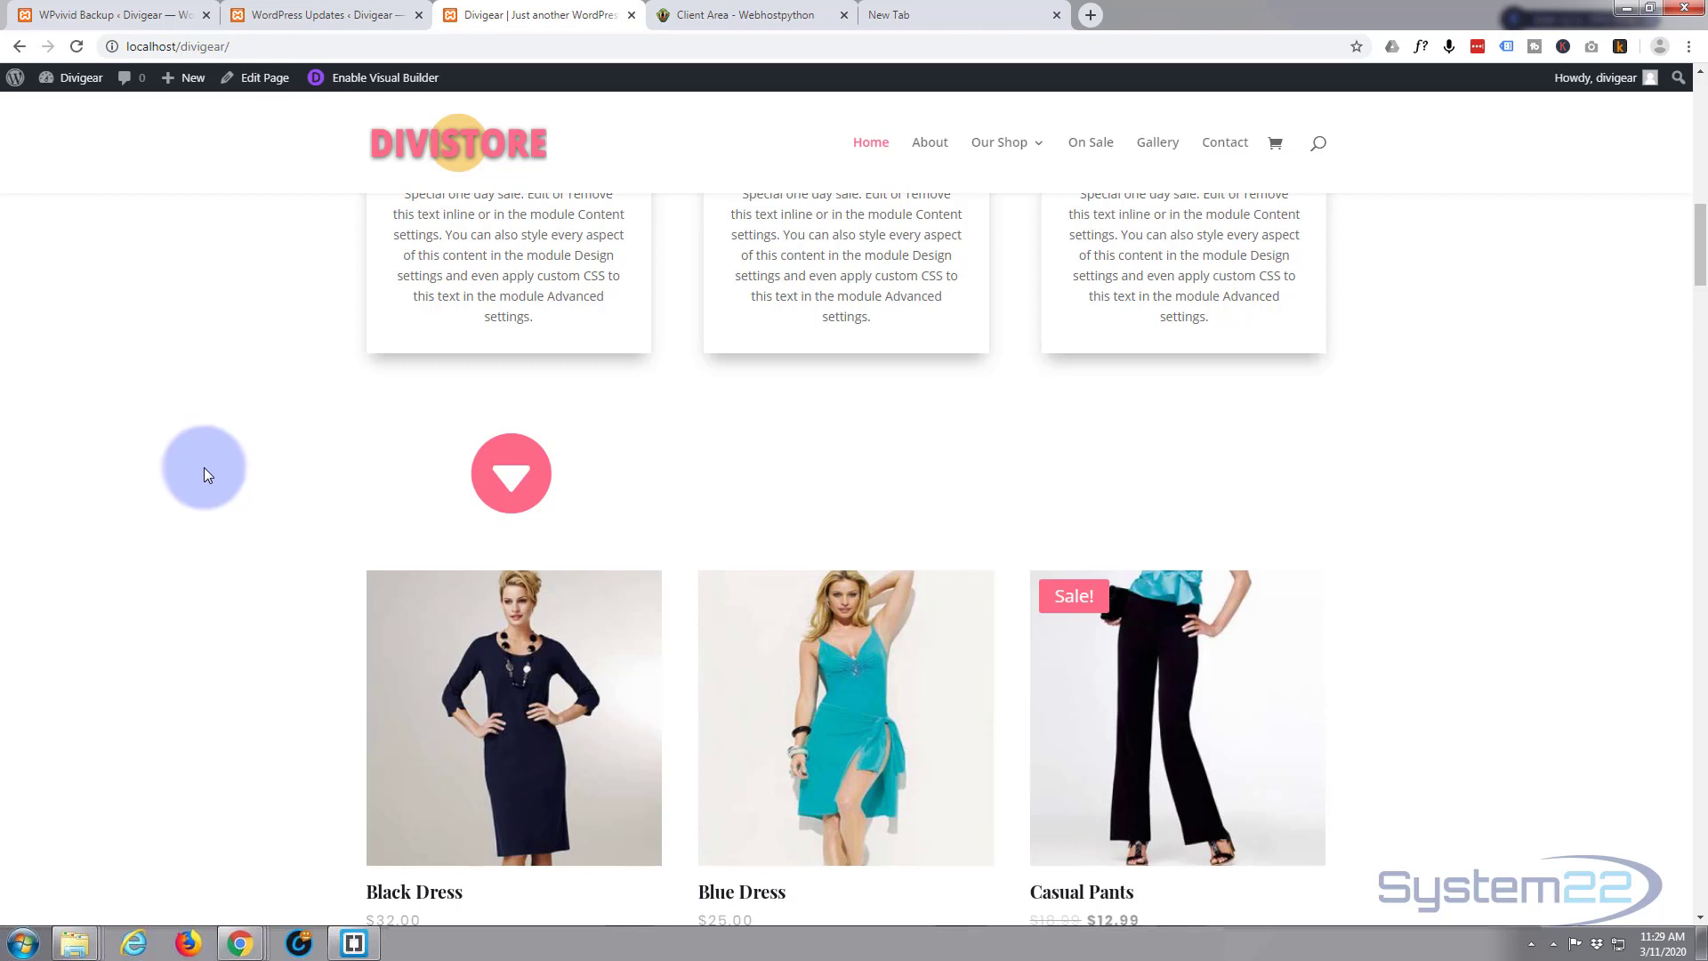
mouse_move(381, 77)
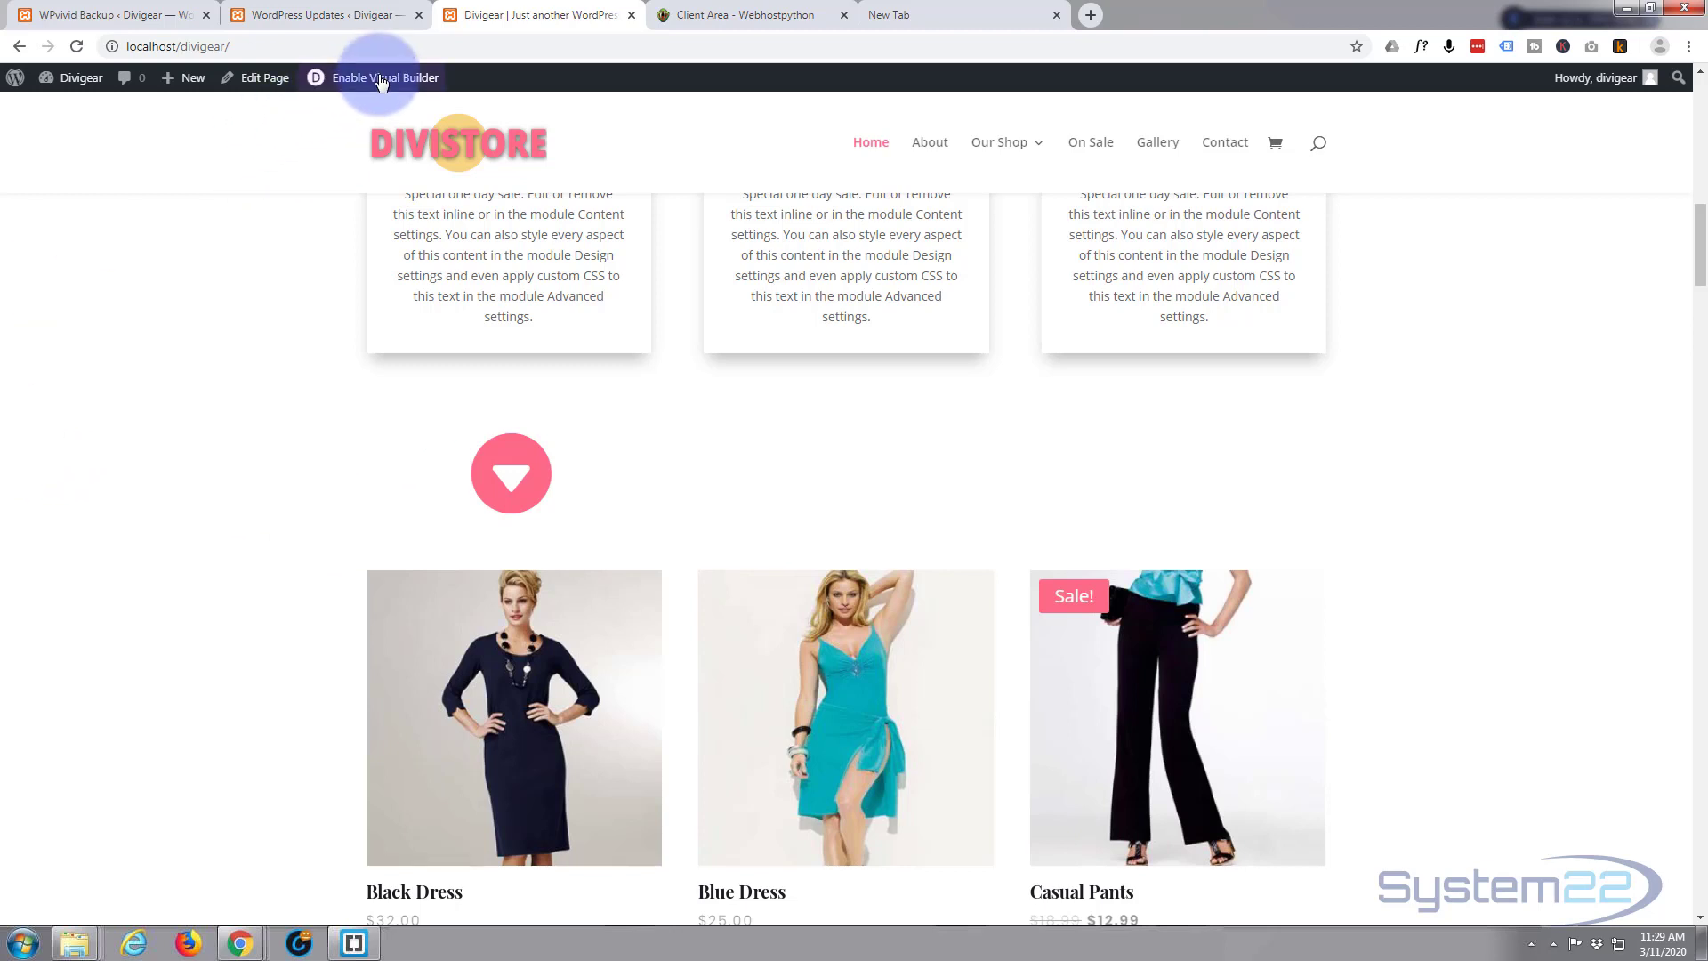
left_click(380, 76)
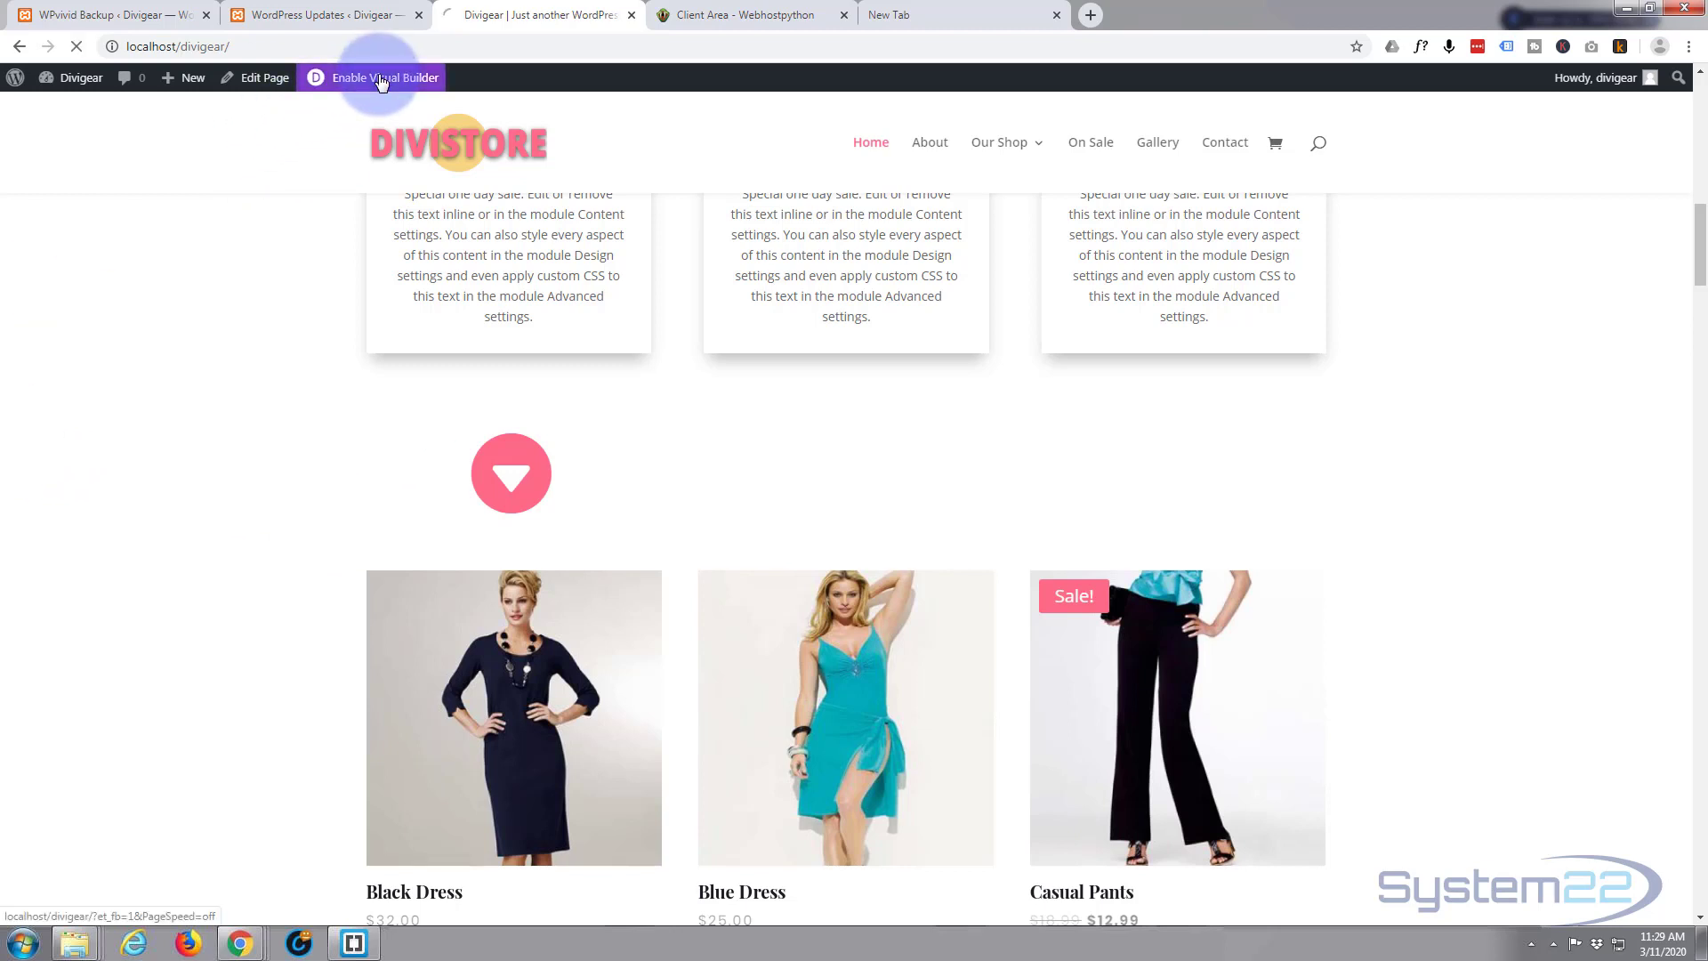
left_click(379, 76)
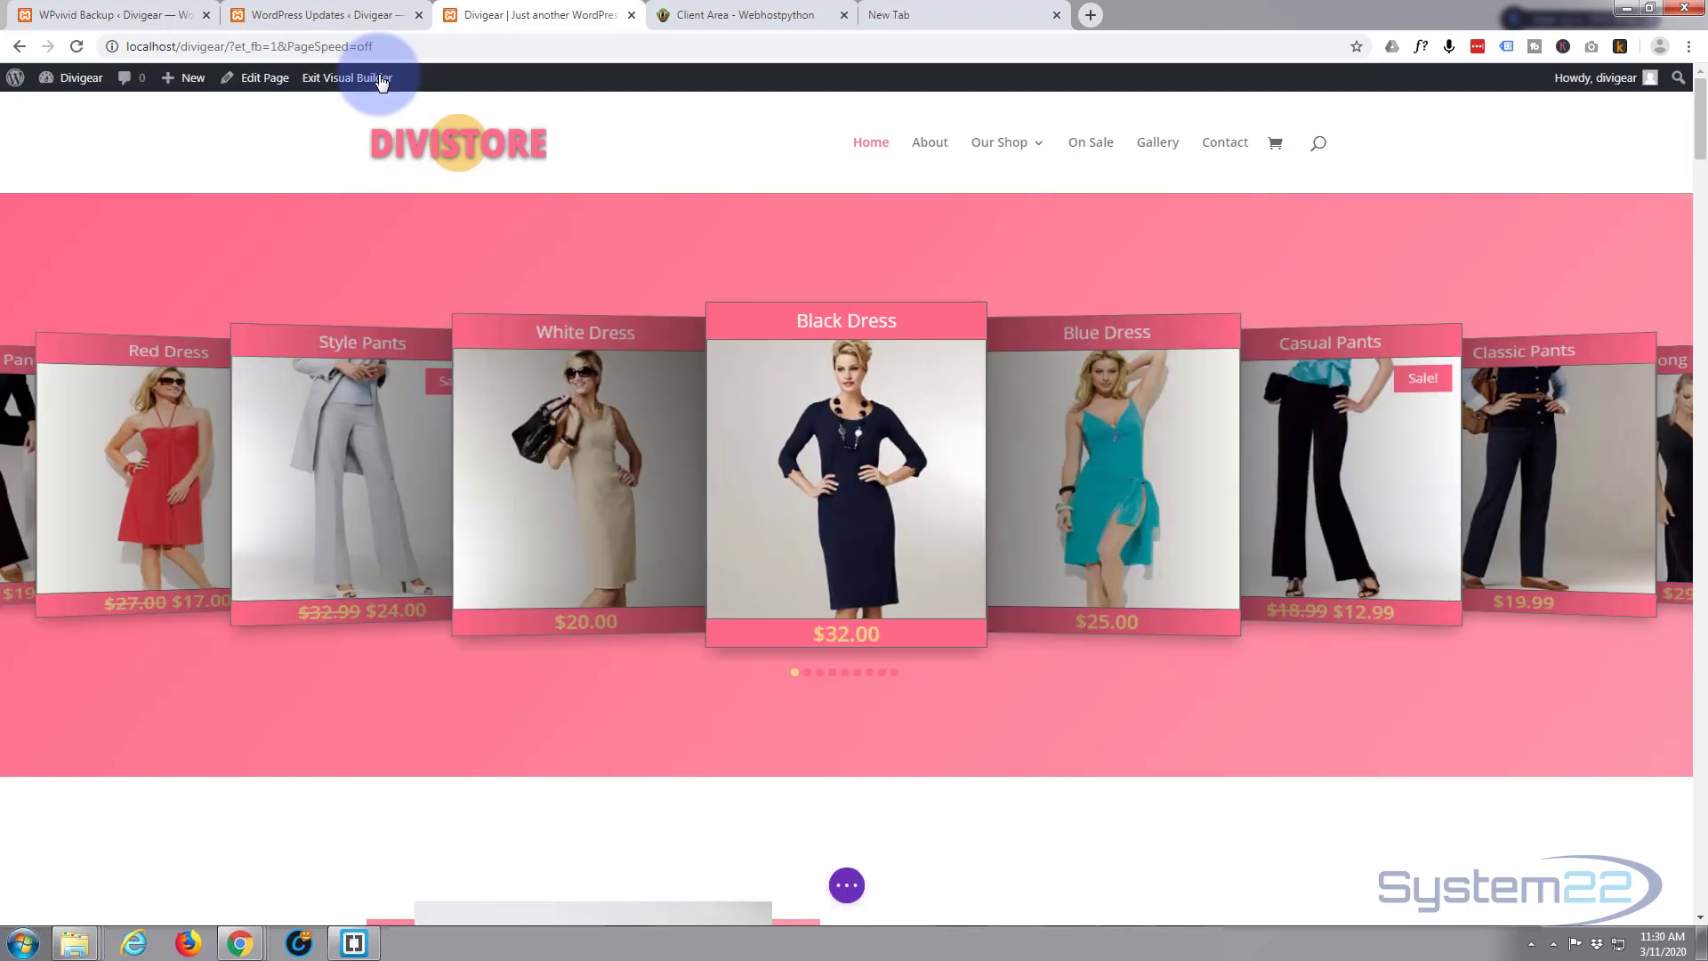
scroll("down", 3)
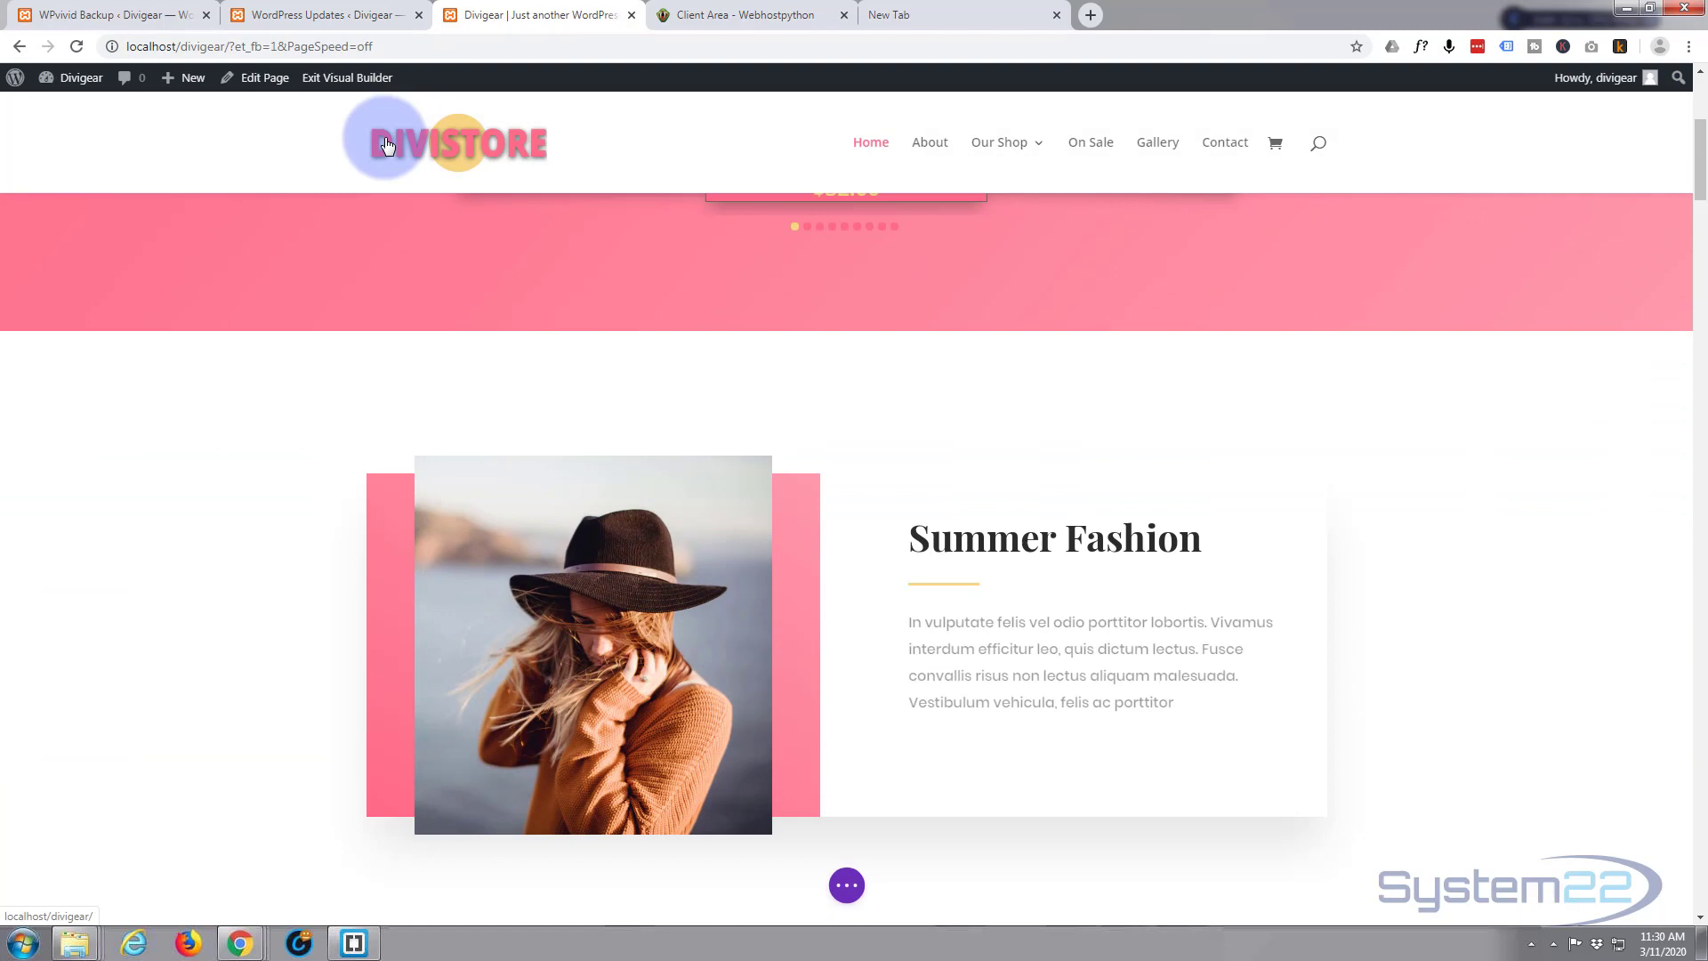
scroll("down", 3)
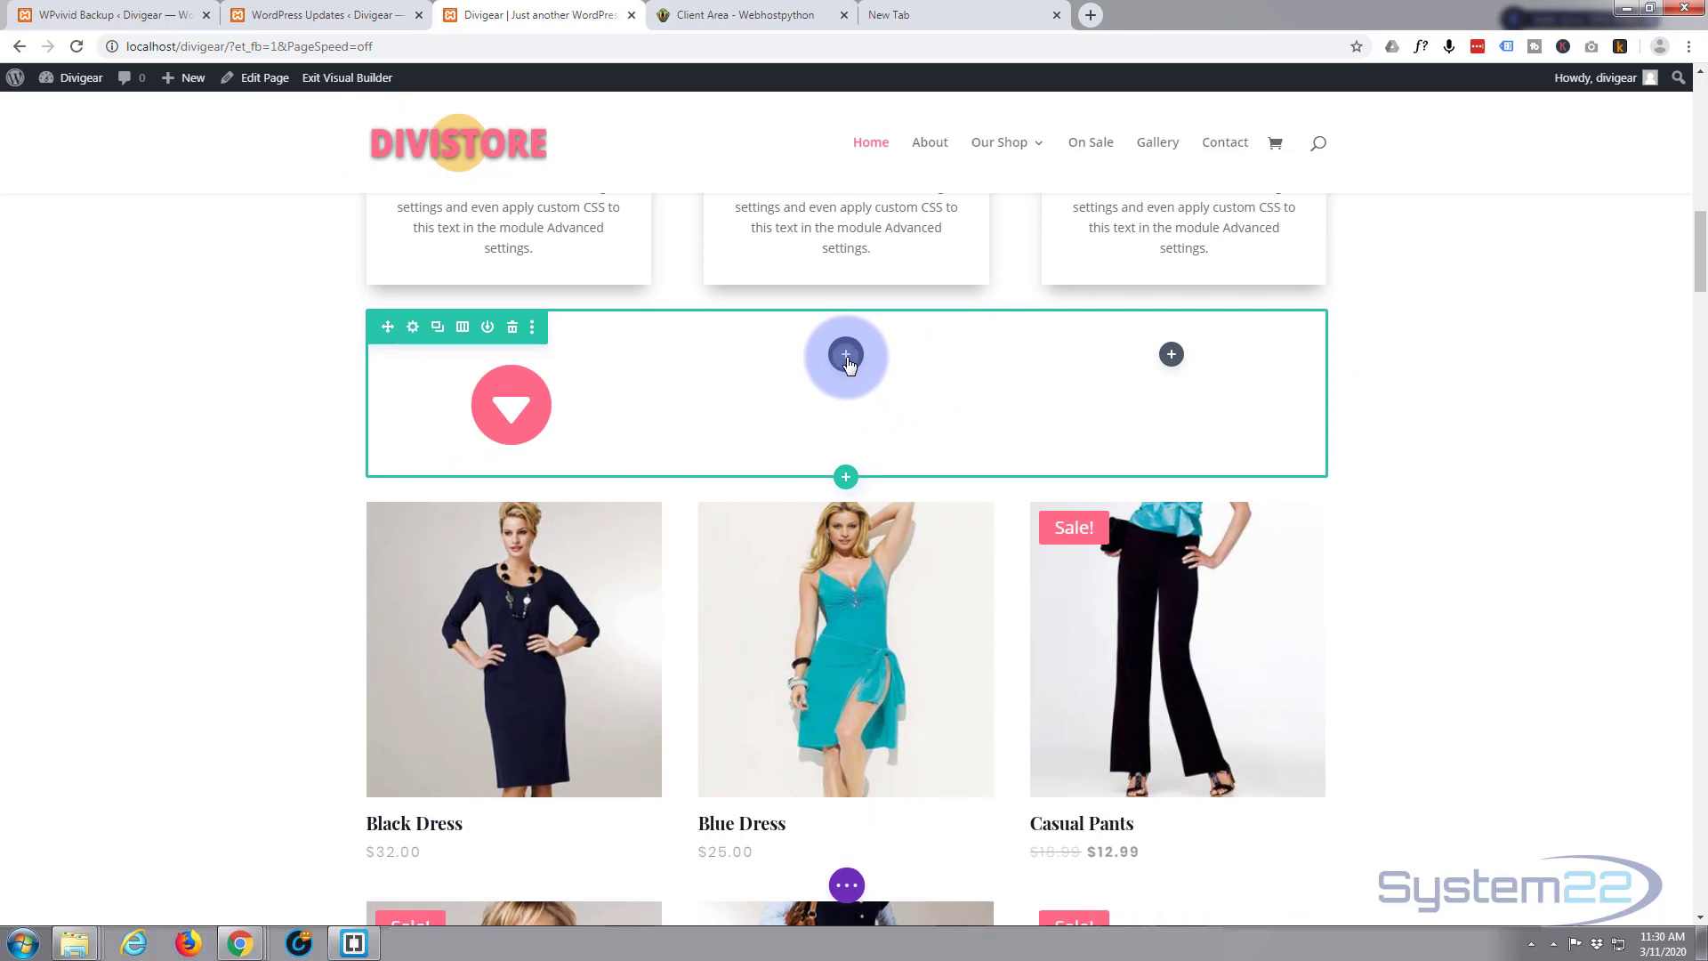
- Insert a Blurb module into the empty middle column beside the arrow icon
left_click(845, 356)
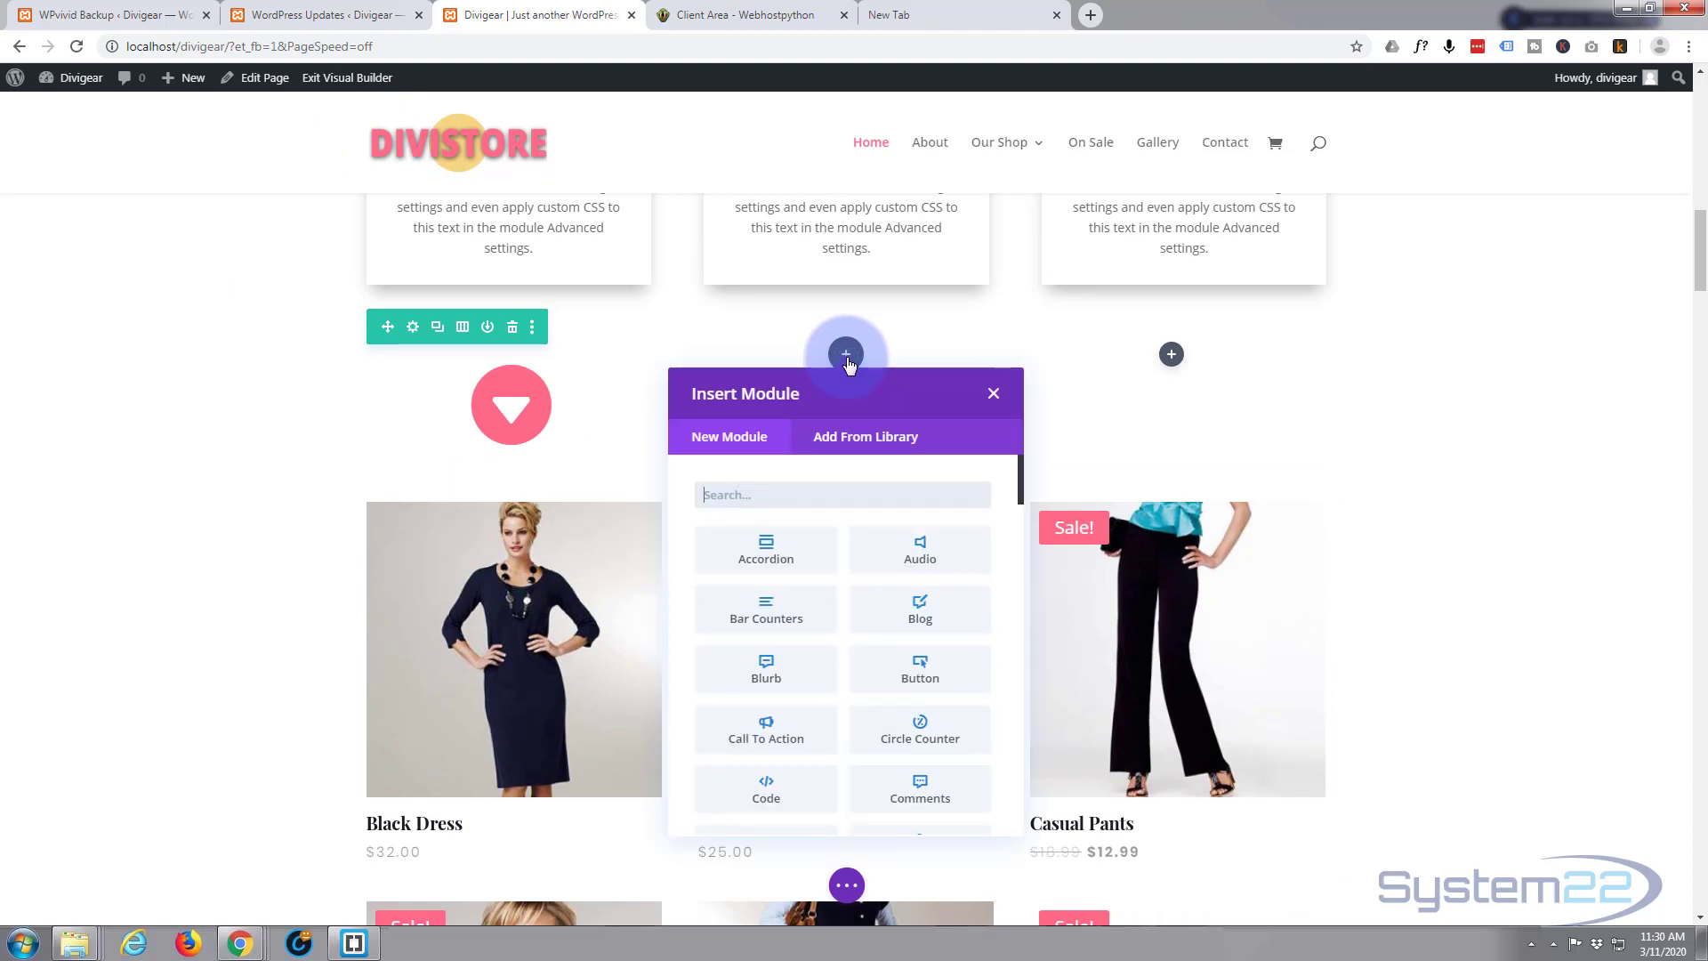
mouse_move(765, 671)
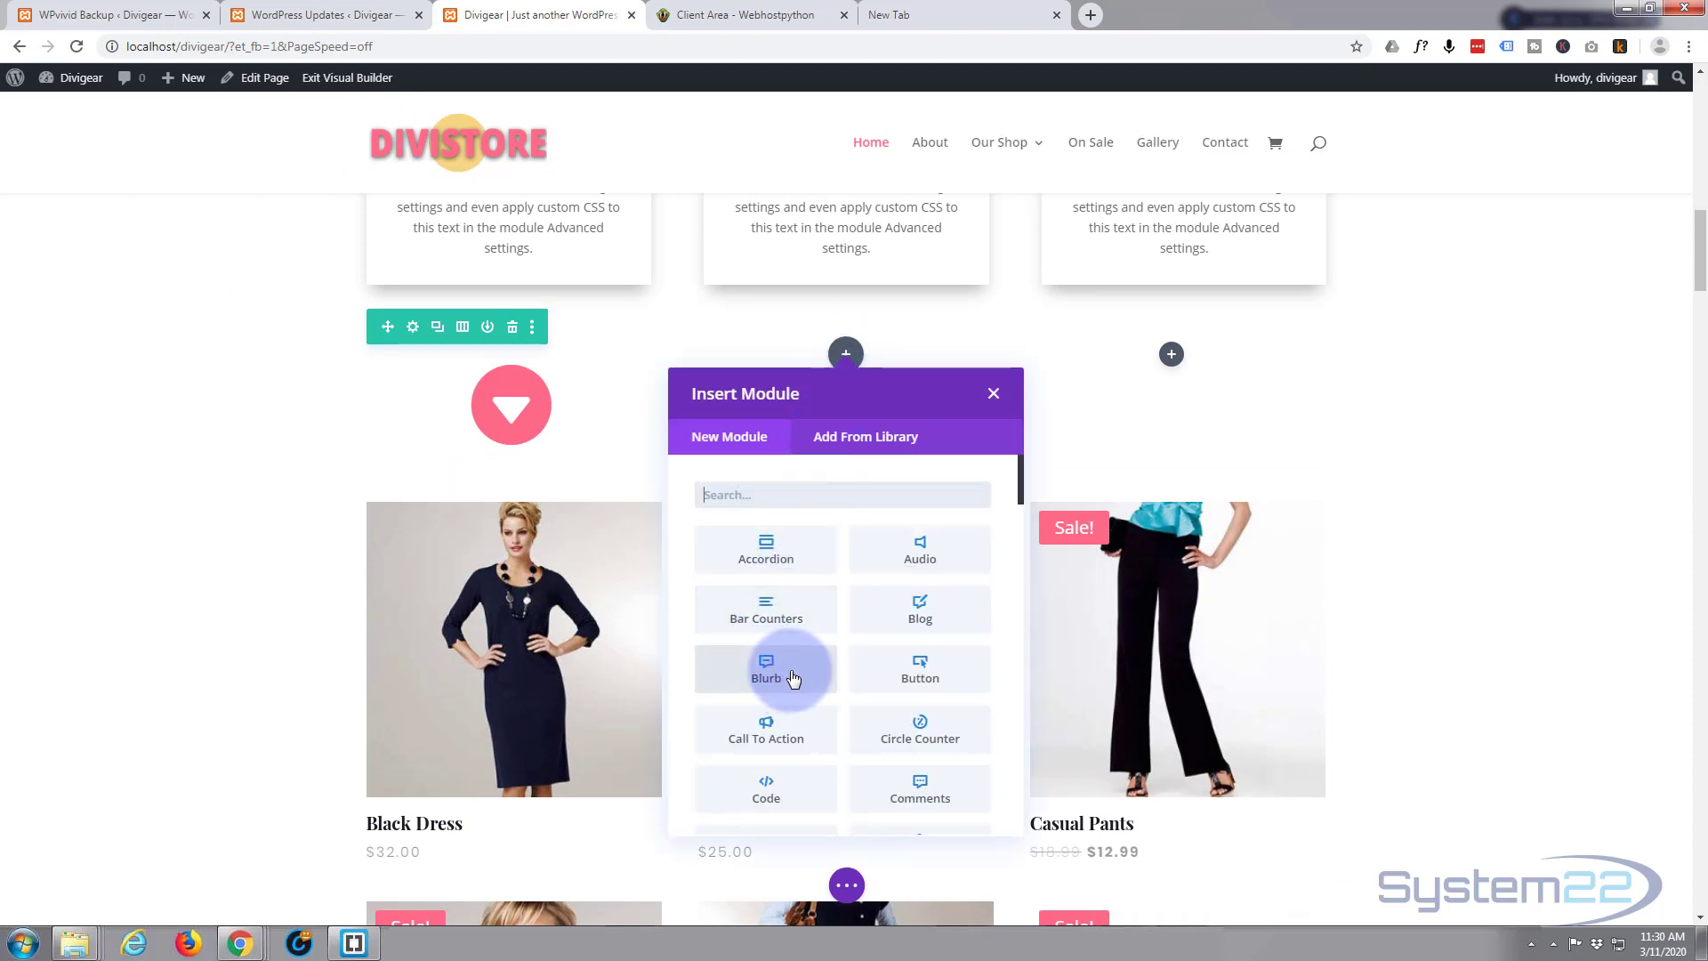
left_click(992, 394)
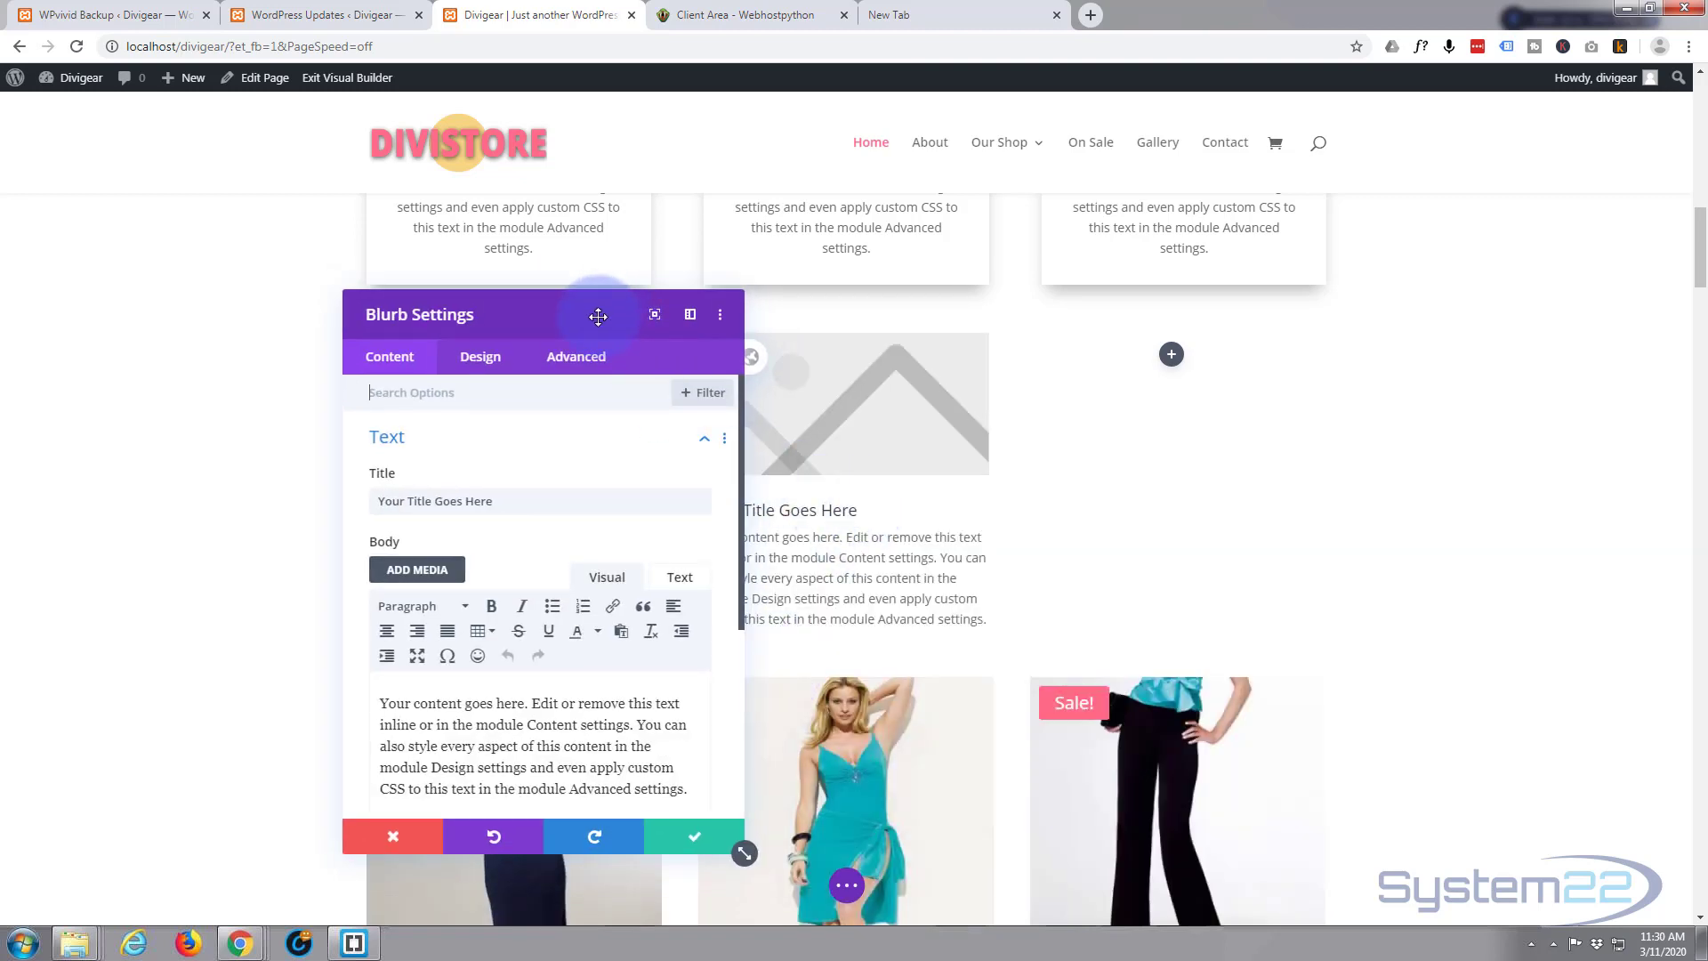
- Move the Blurb Settings panel aside and title the blurb 'Questions'
left_click_drag(598, 315, 217, 263)
type("Q")
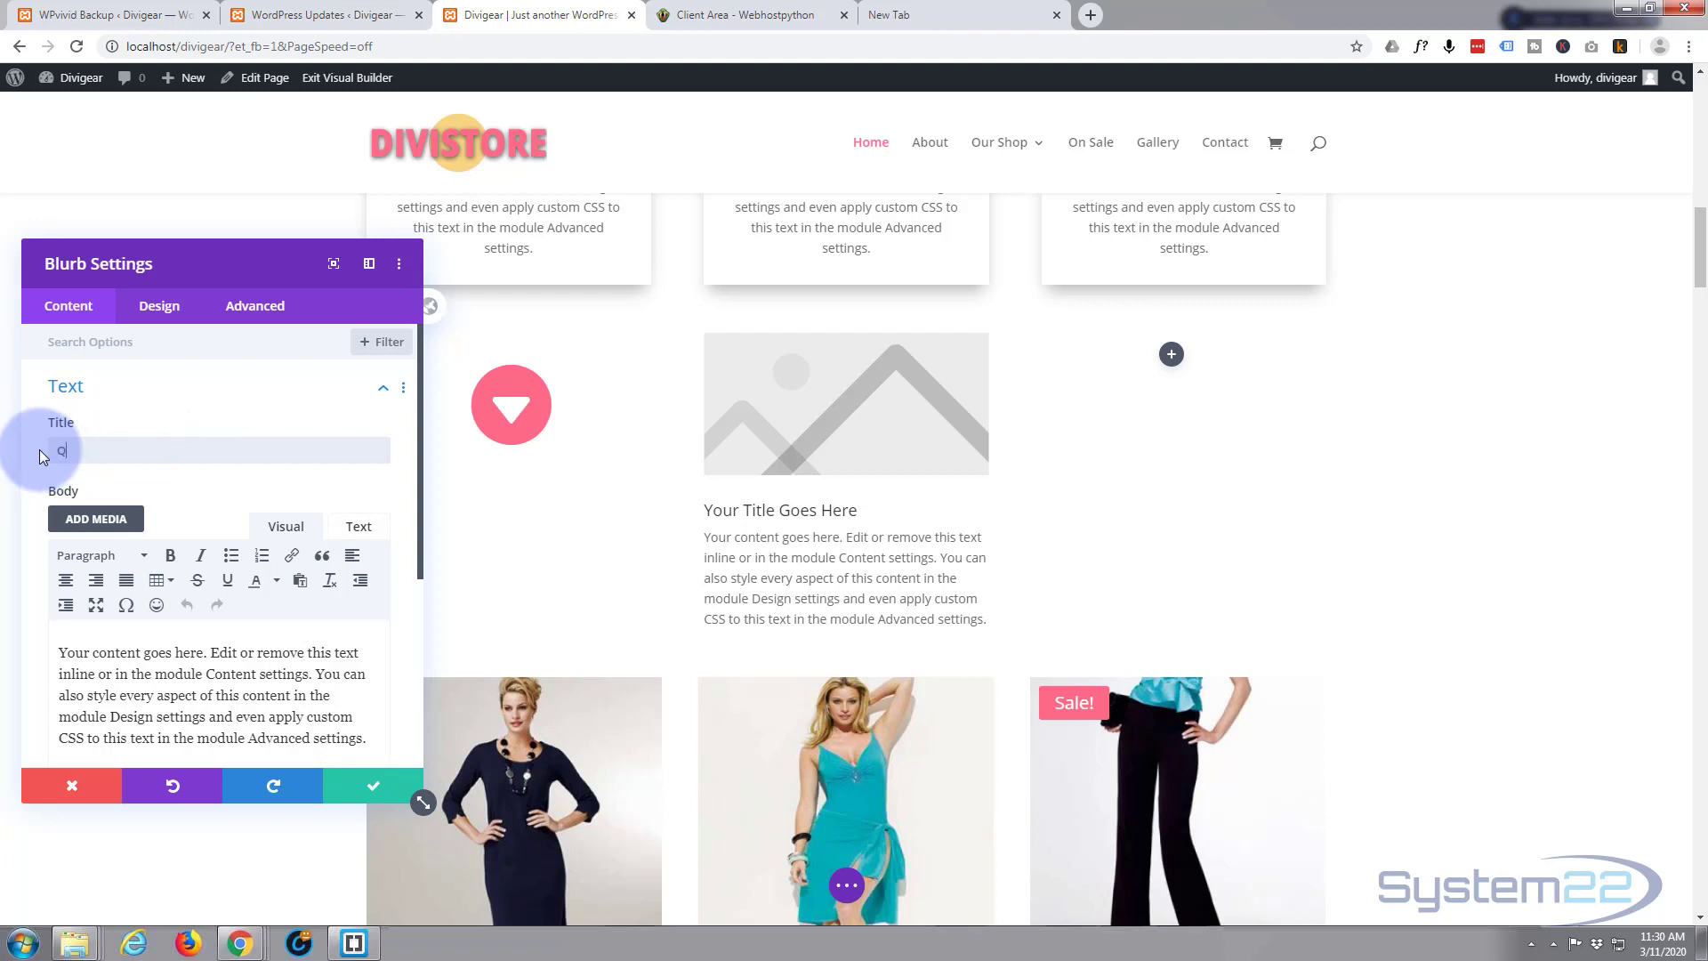
type("uestion")
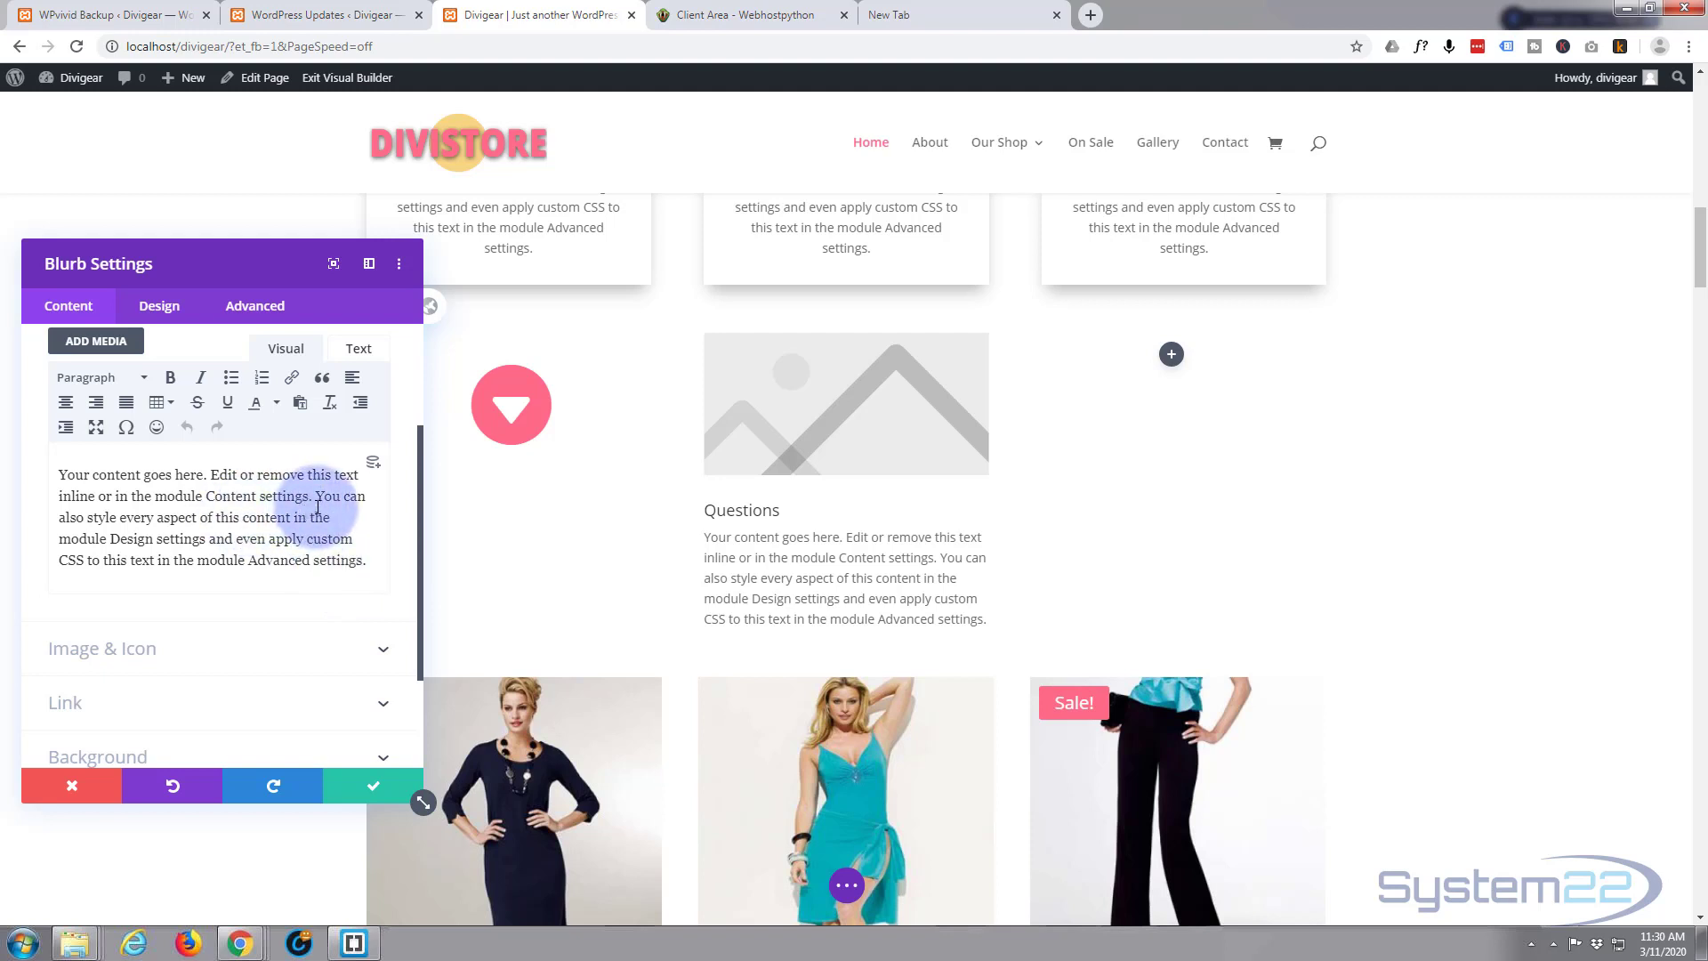
- Cut the body to its first sentence and add the line '[ CLICK HERE FOR FAQs ]'
left_click_drag(313, 495, 373, 559)
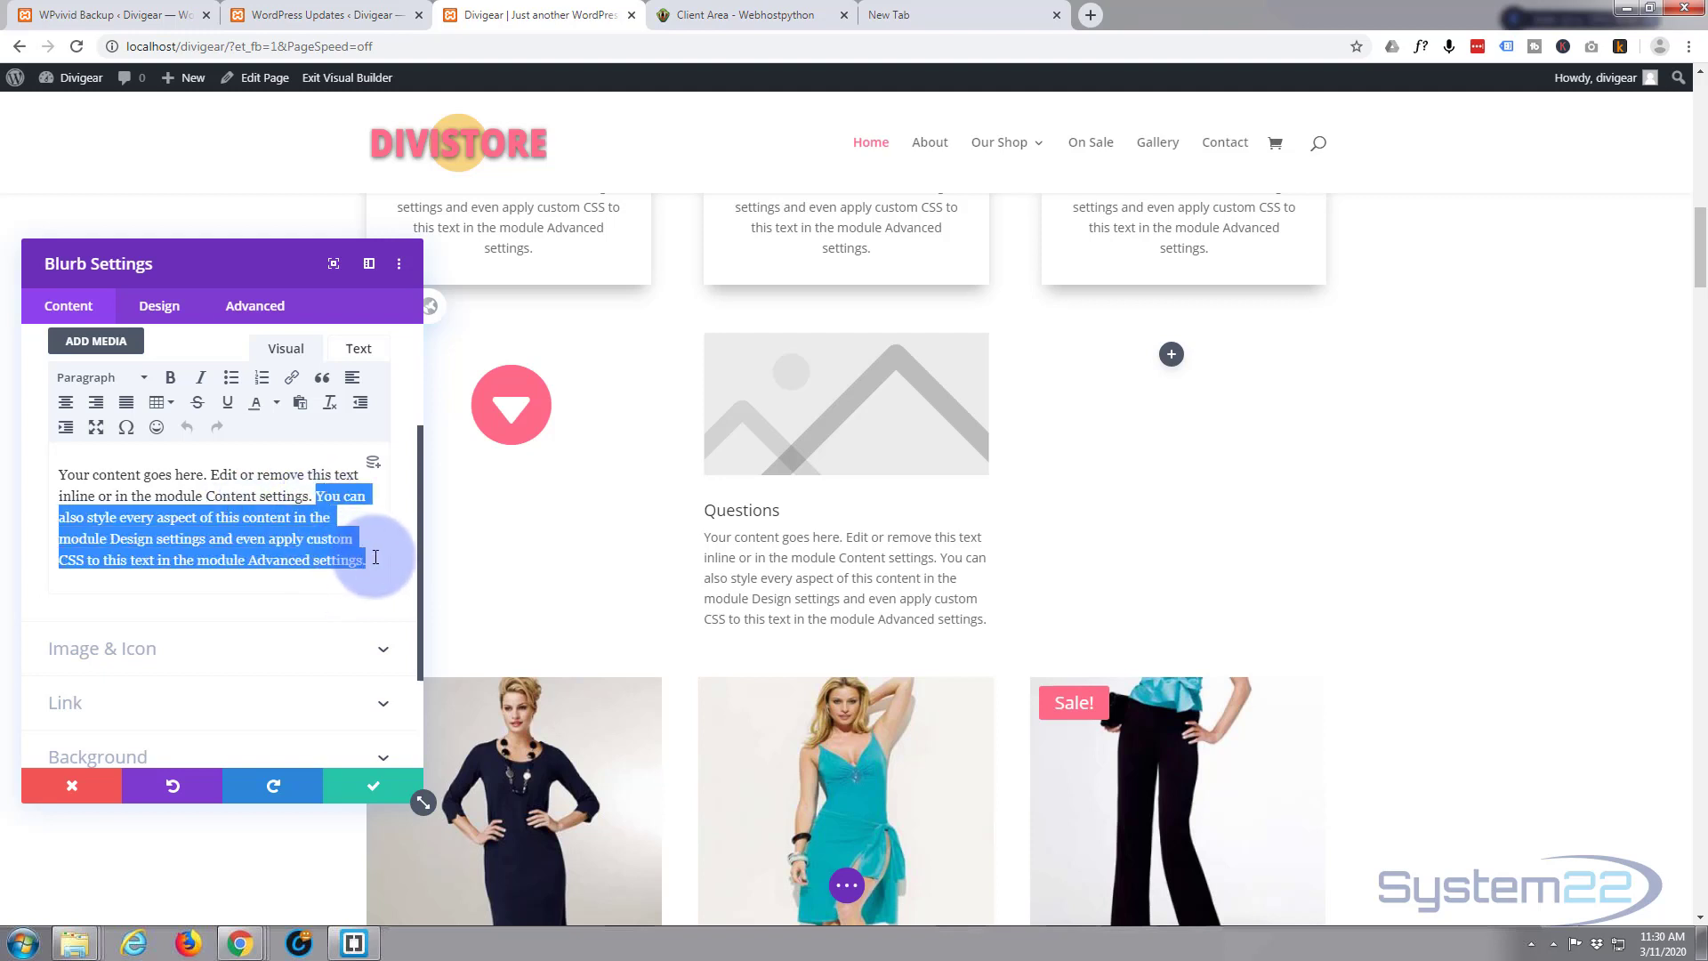
key("Delete")
type("[ ")
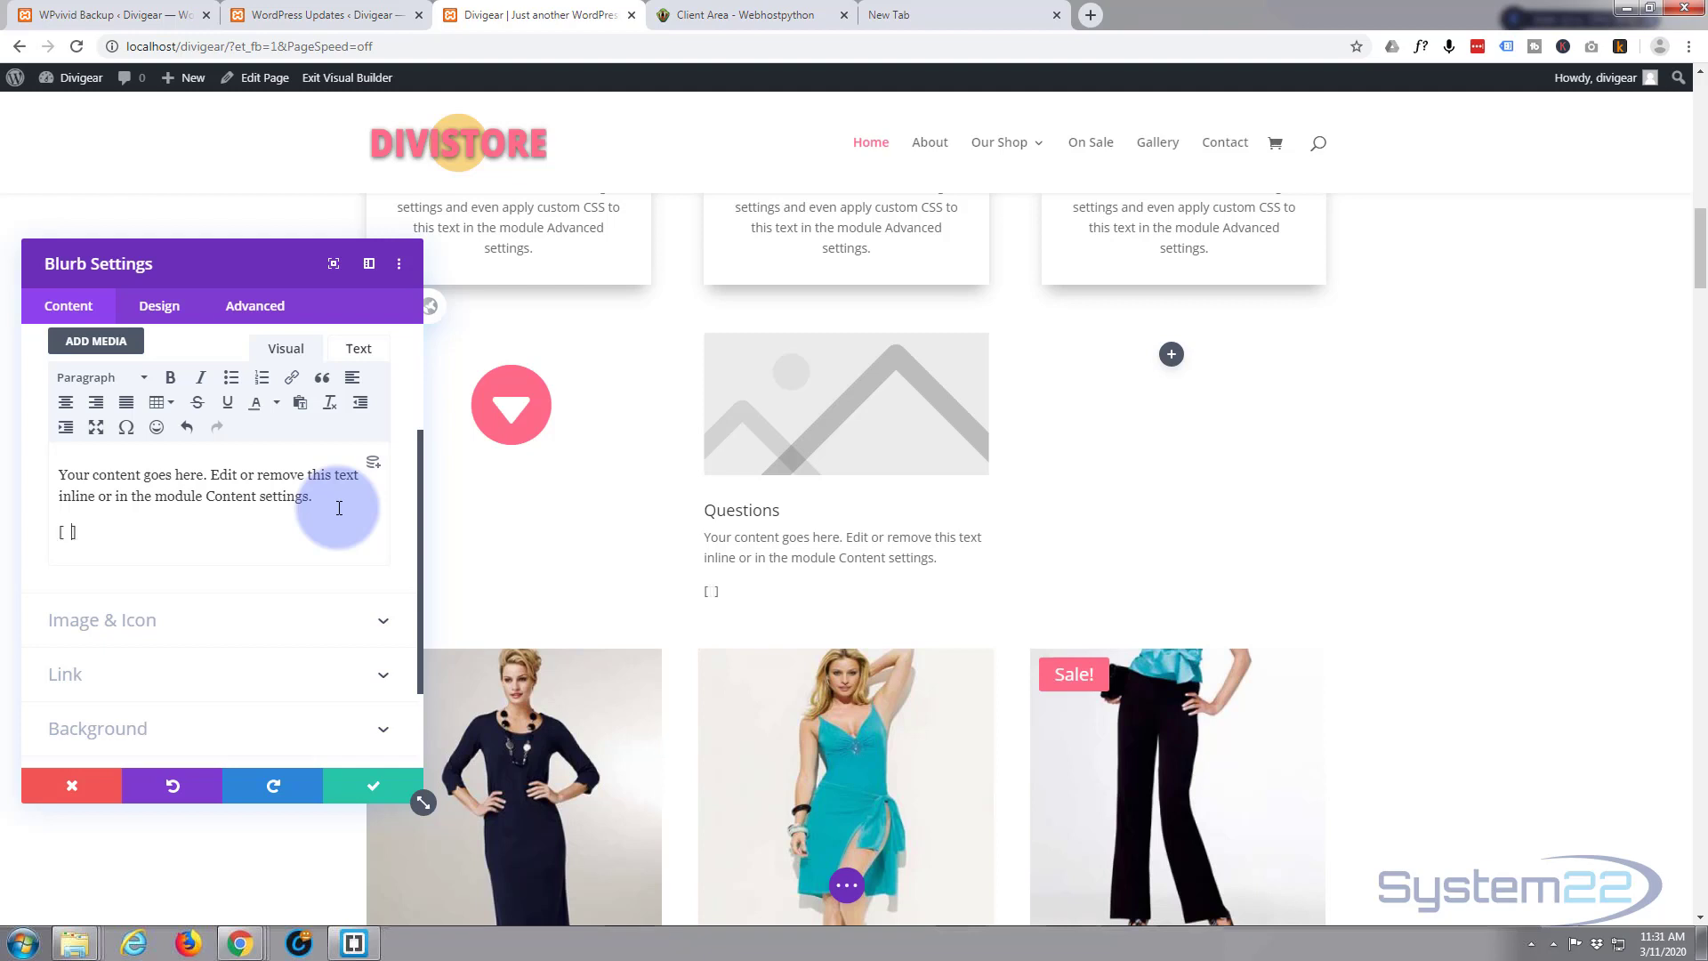
type("C")
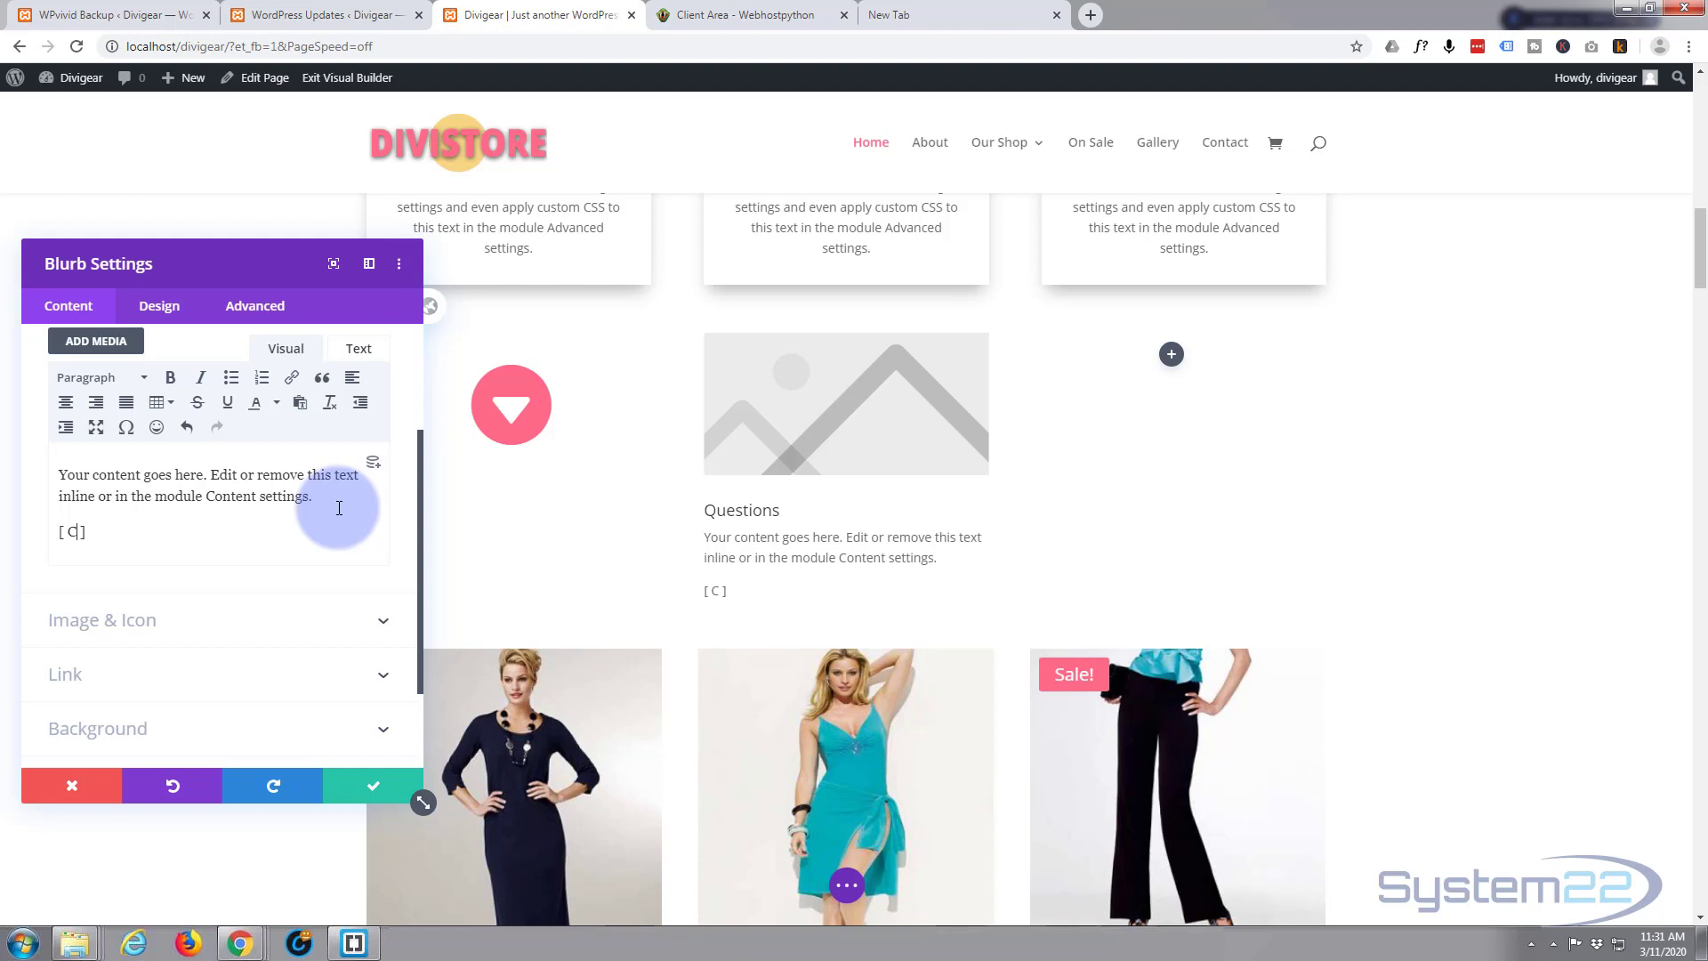
type("LICK HERE FOR")
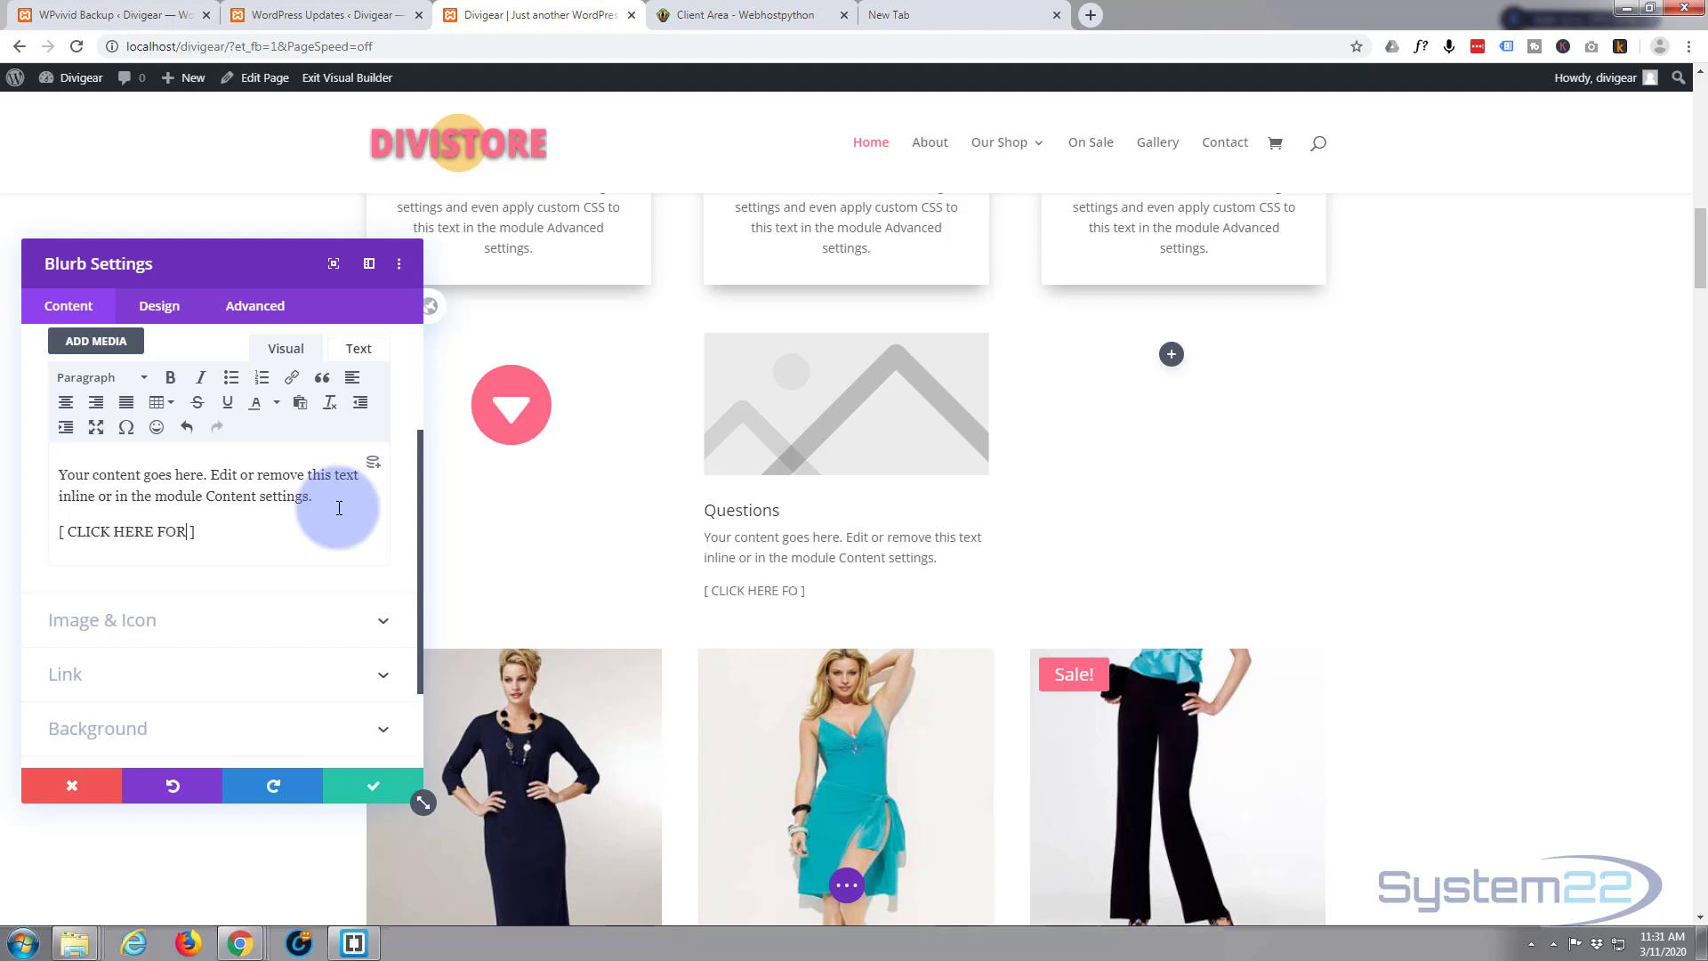
type("FAQ")
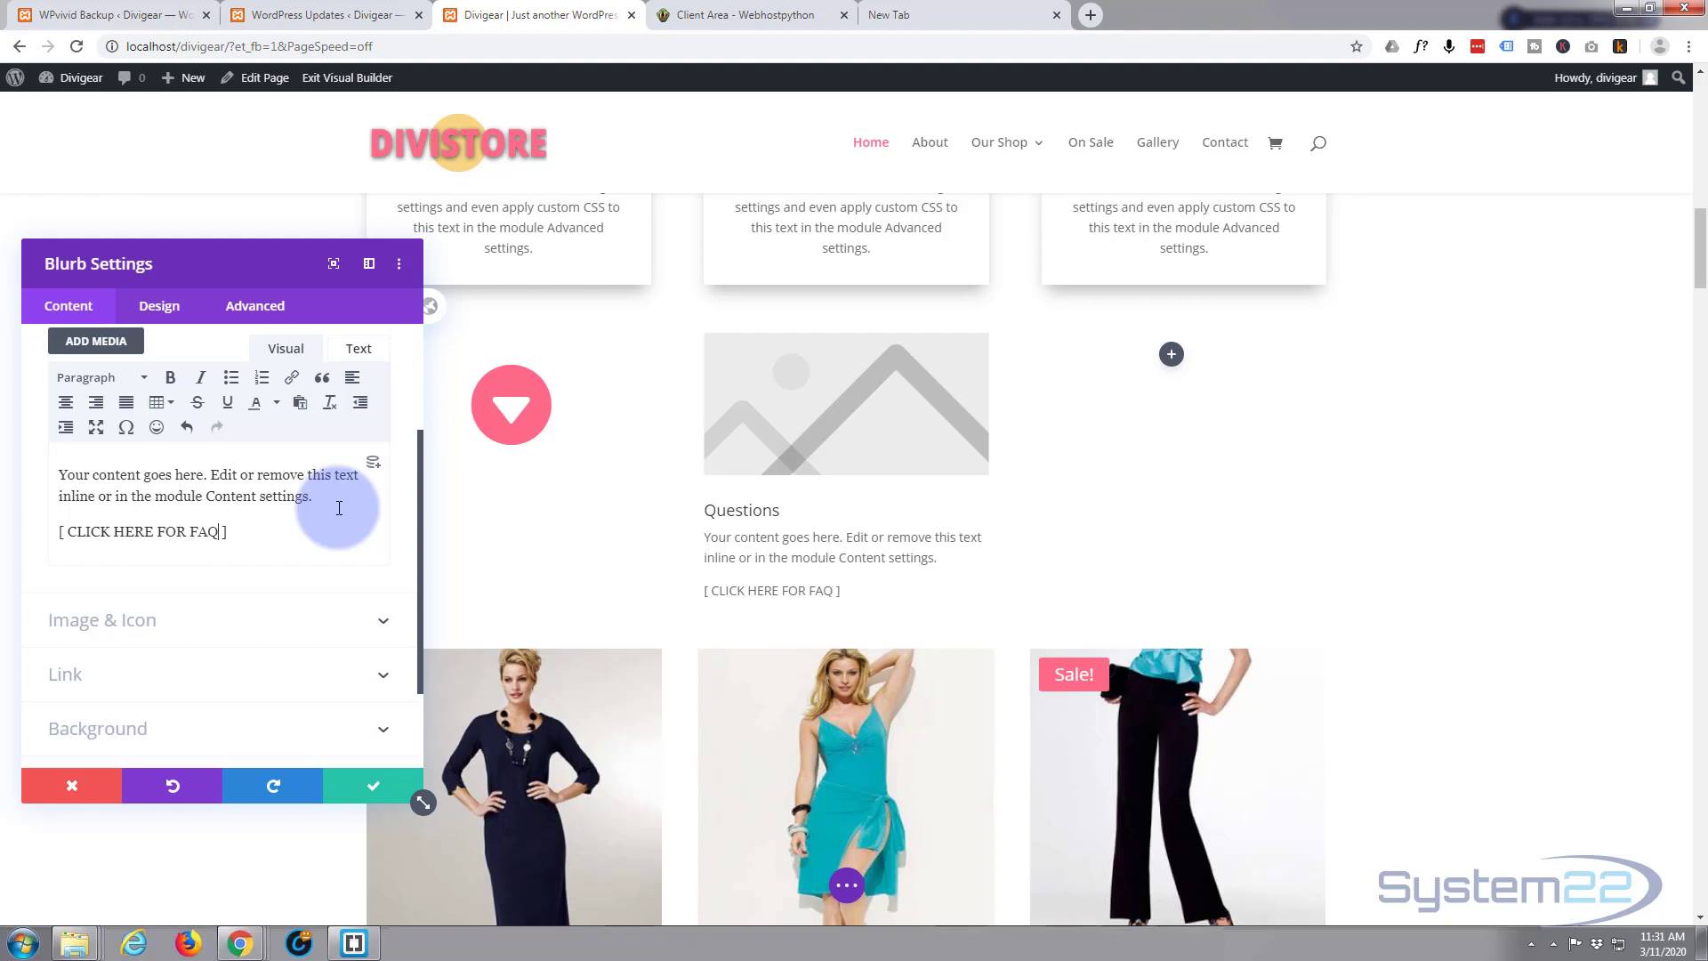
type("s")
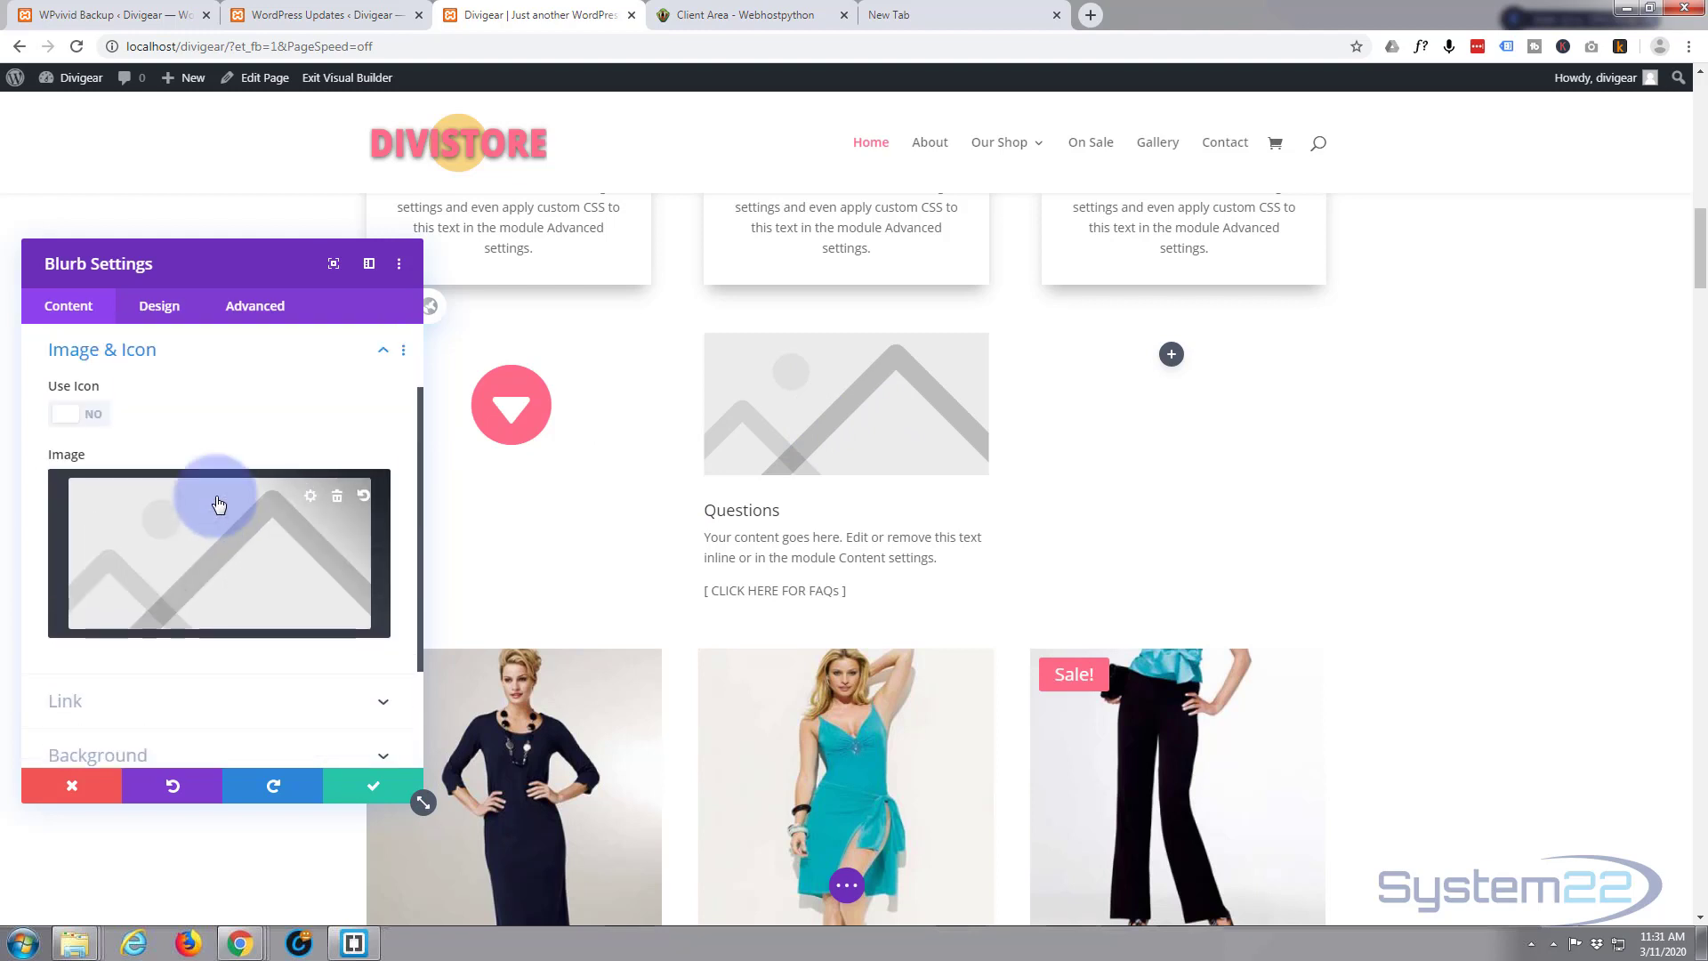
mouse_move(88, 395)
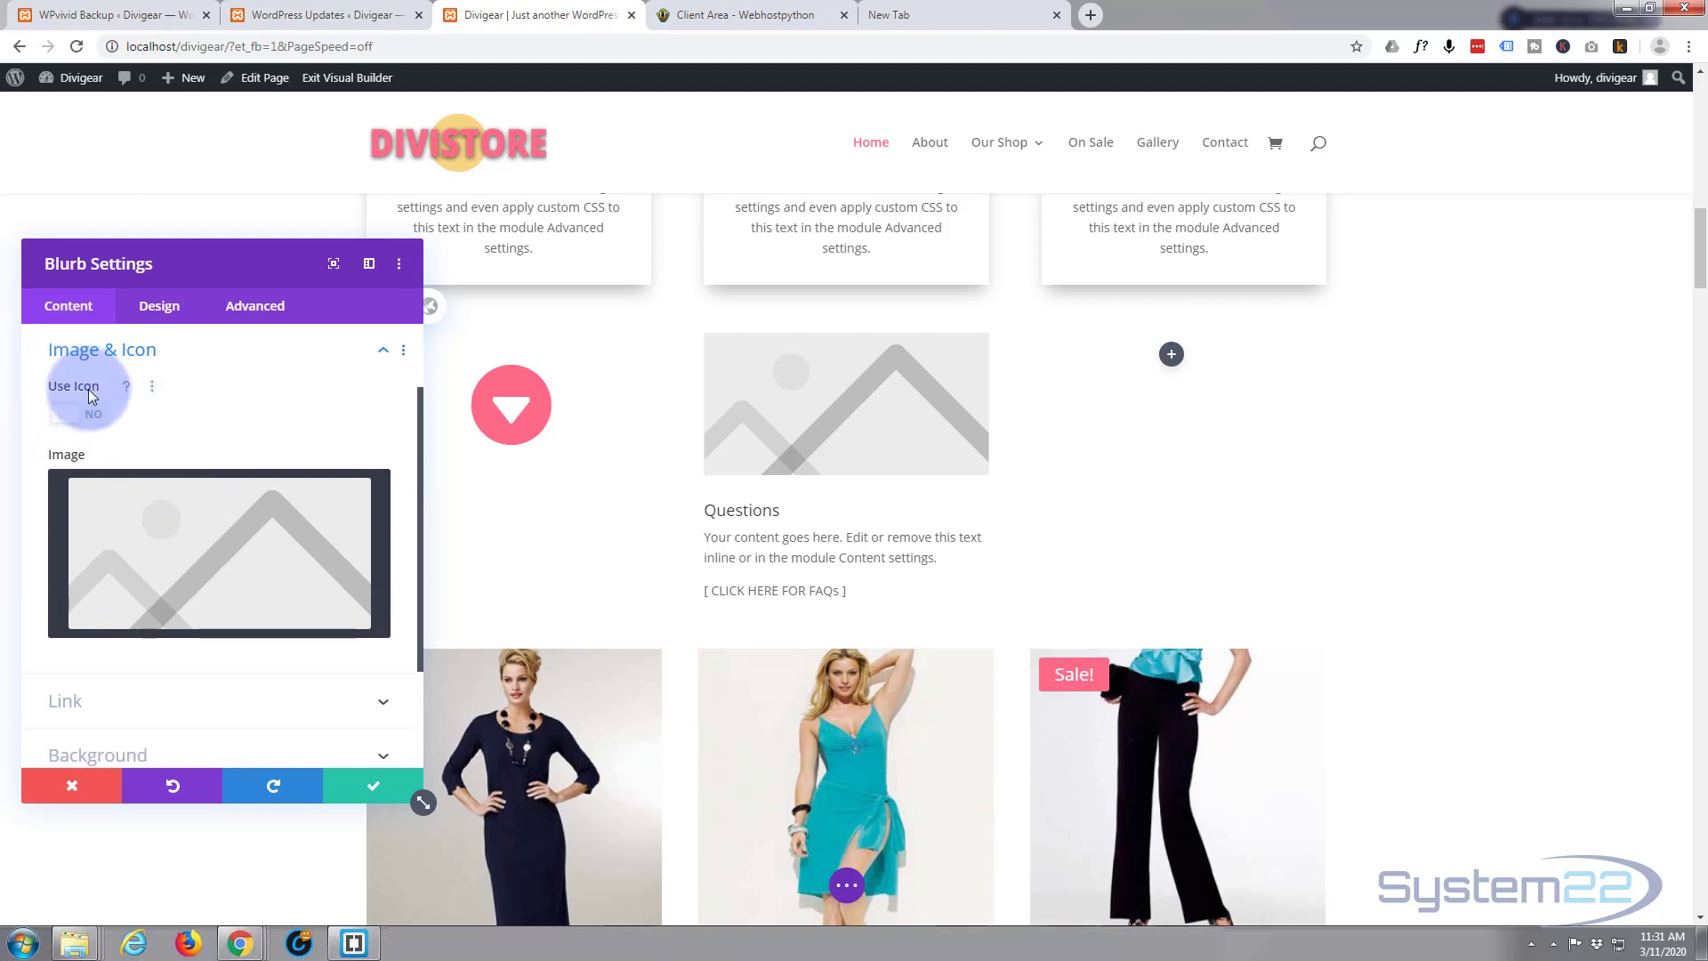
- Set Use Icon to Yes and choose the question-mark icon for the blurb
left_click(78, 412)
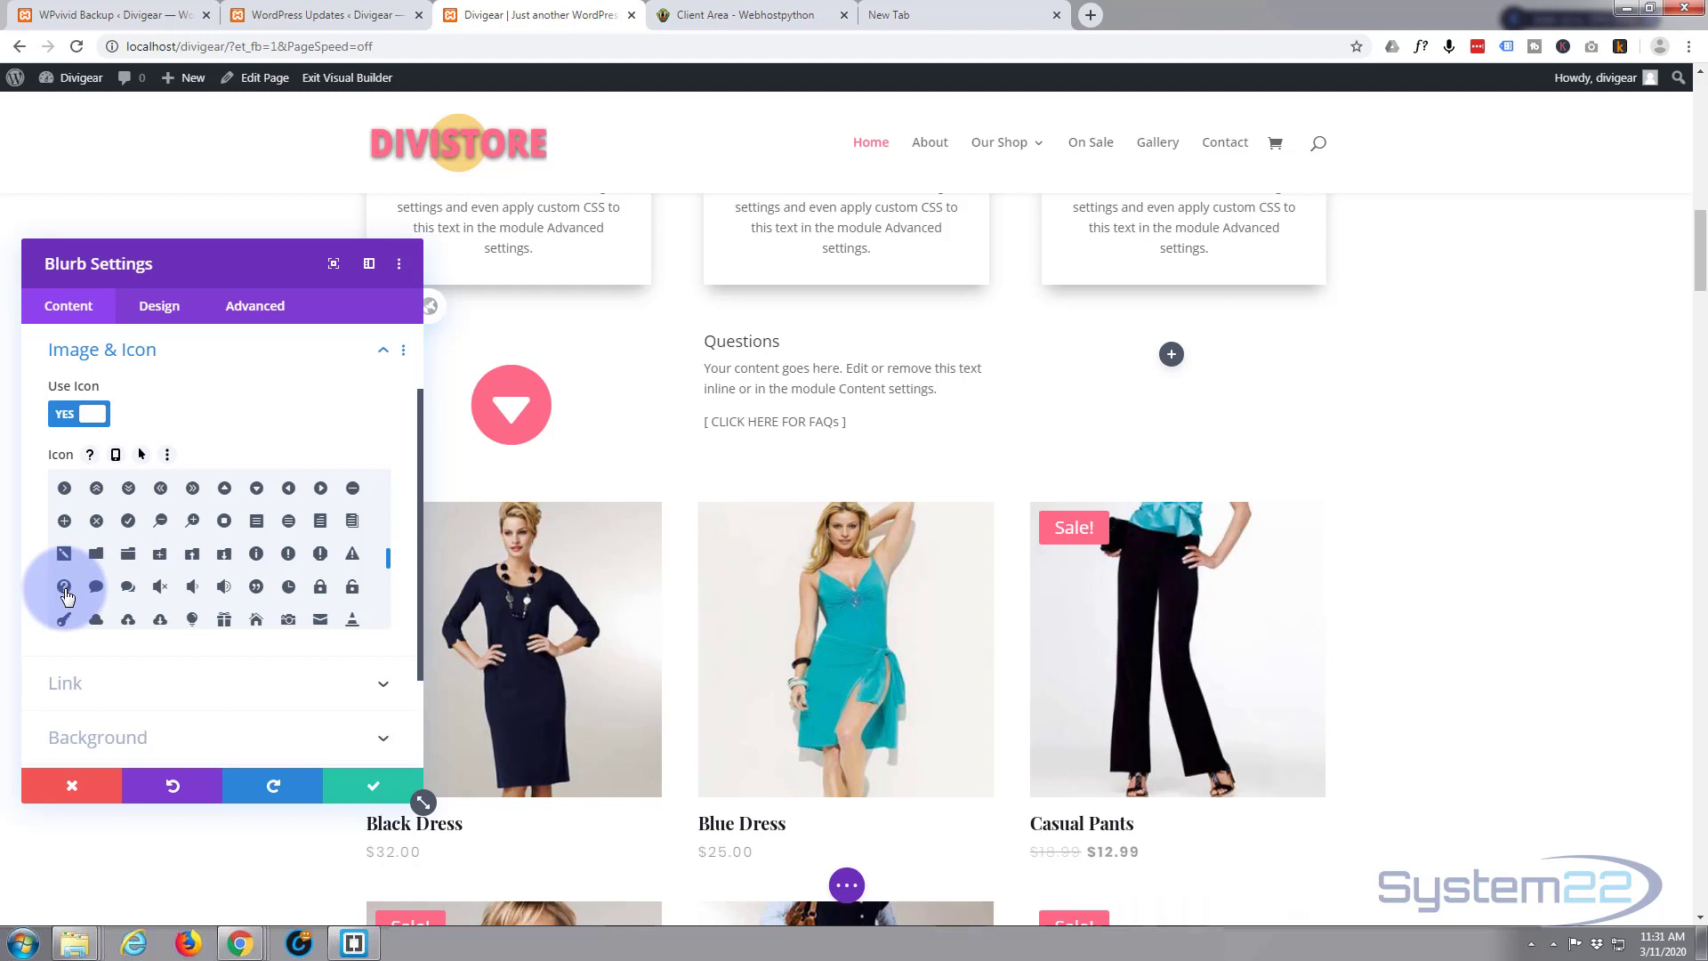
left_click(64, 585)
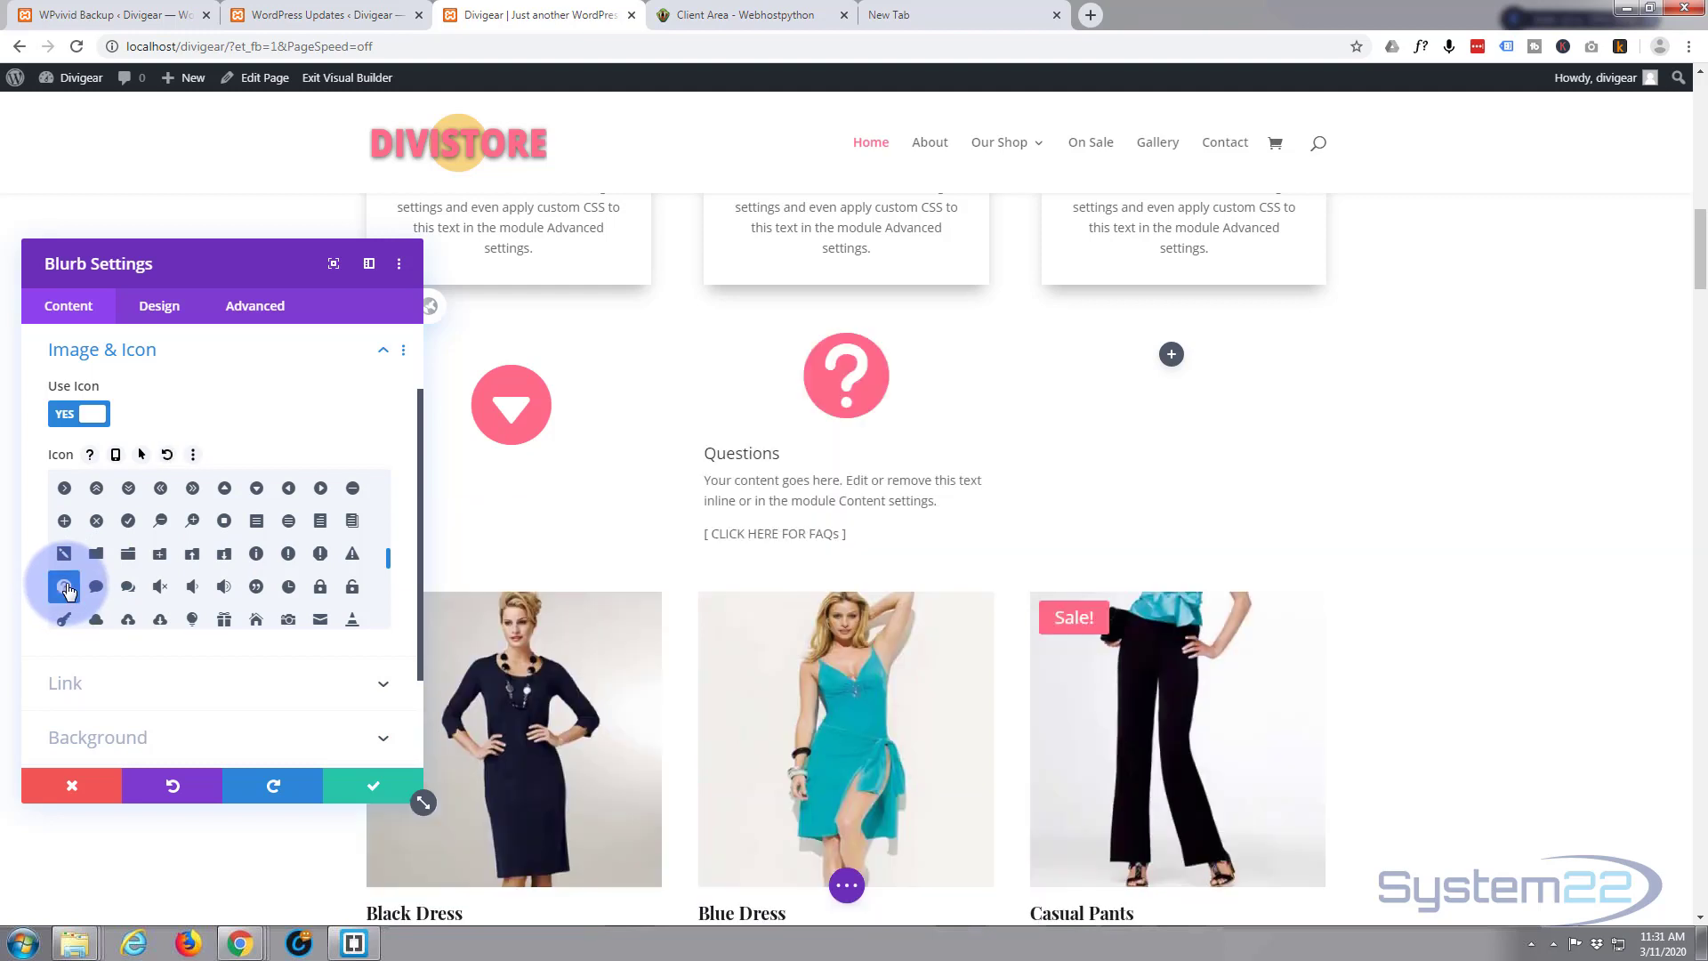
left_click(64, 585)
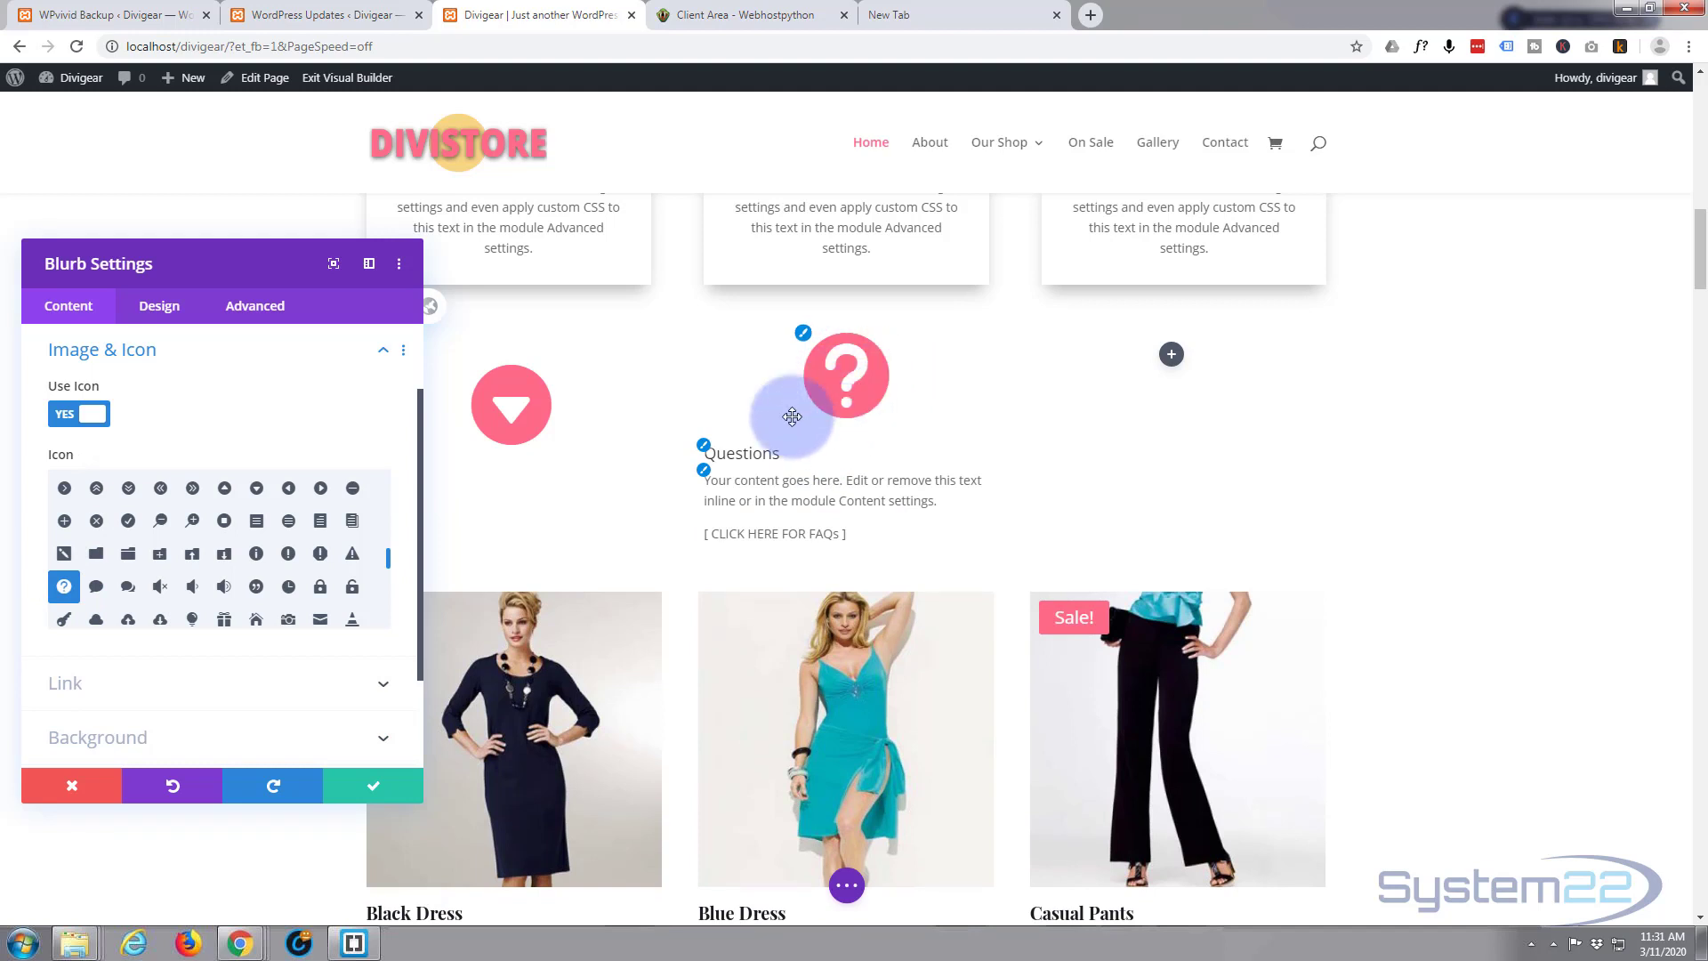
left_click_drag(792, 416, 706, 420)
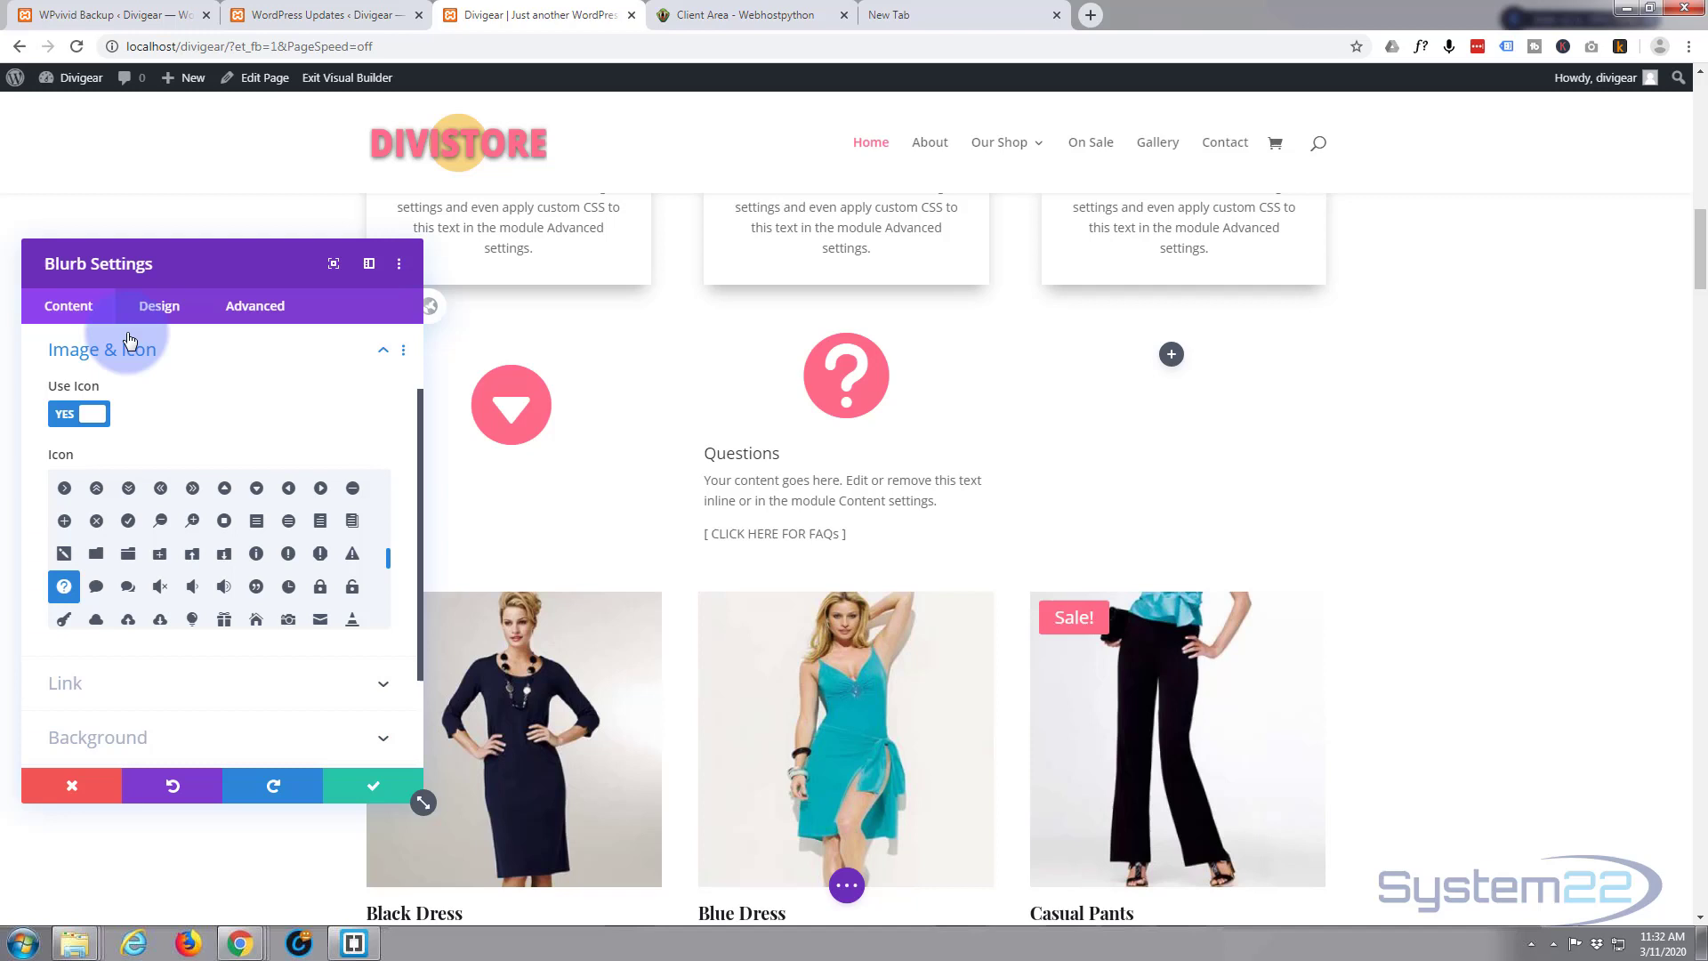
- In Design > Spacing, set the blurb's padding to 30px on top, bottom, left and right
left_click(158, 306)
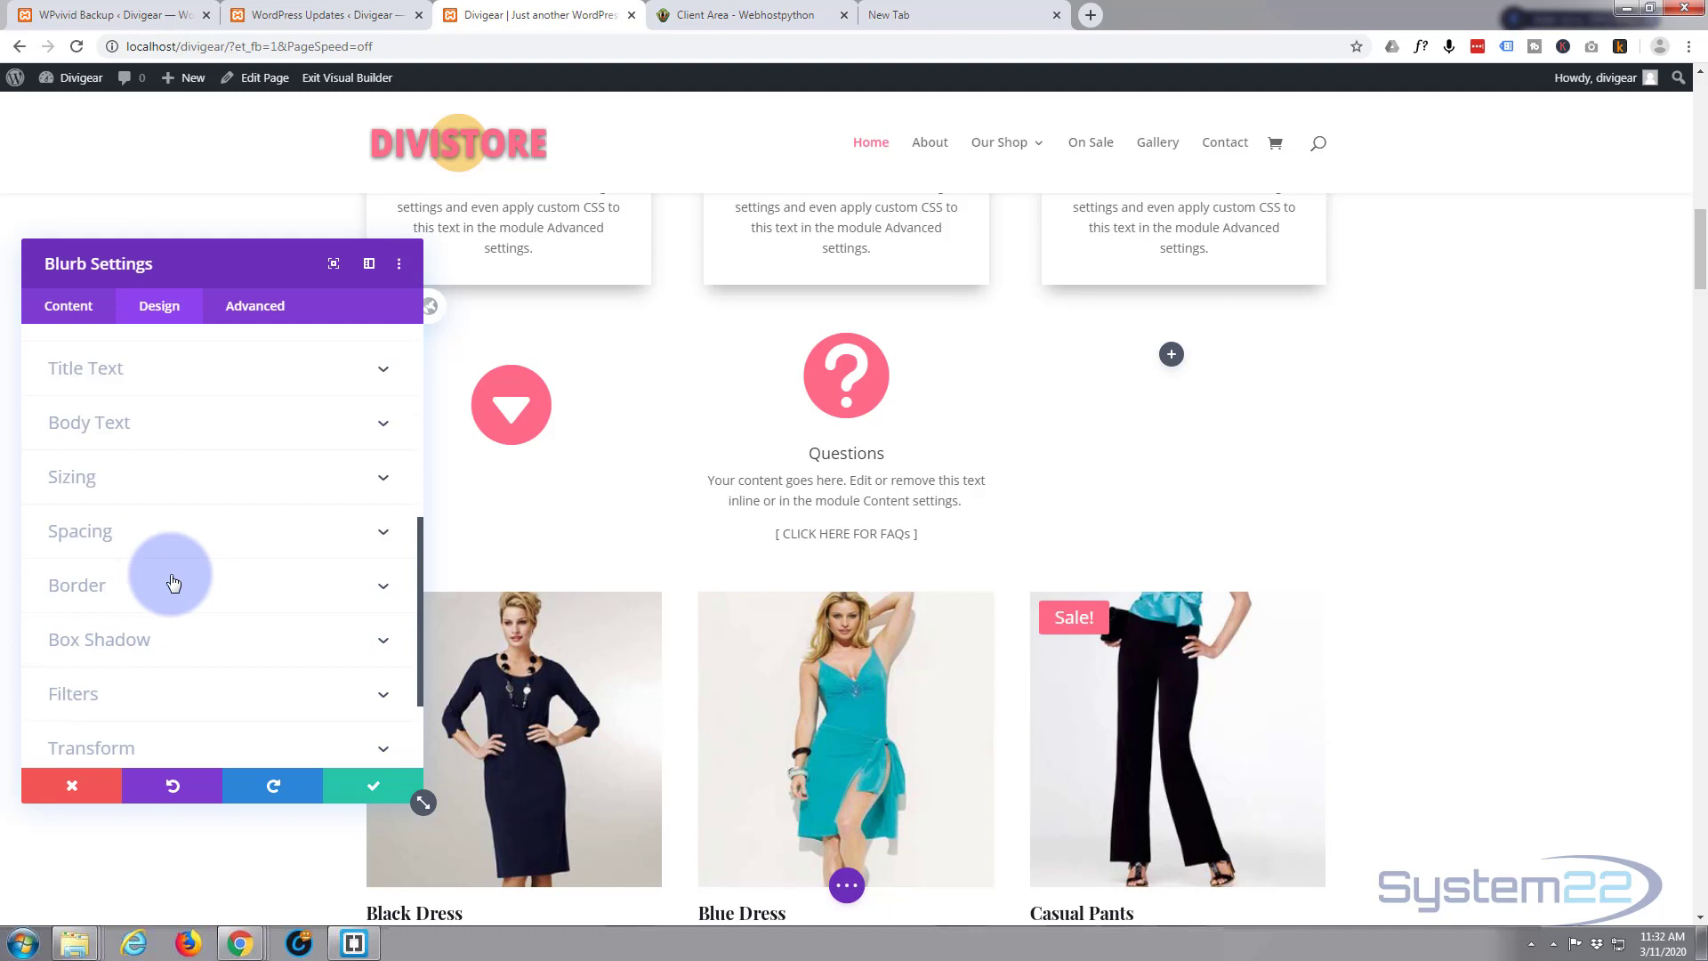
mouse_move(178, 577)
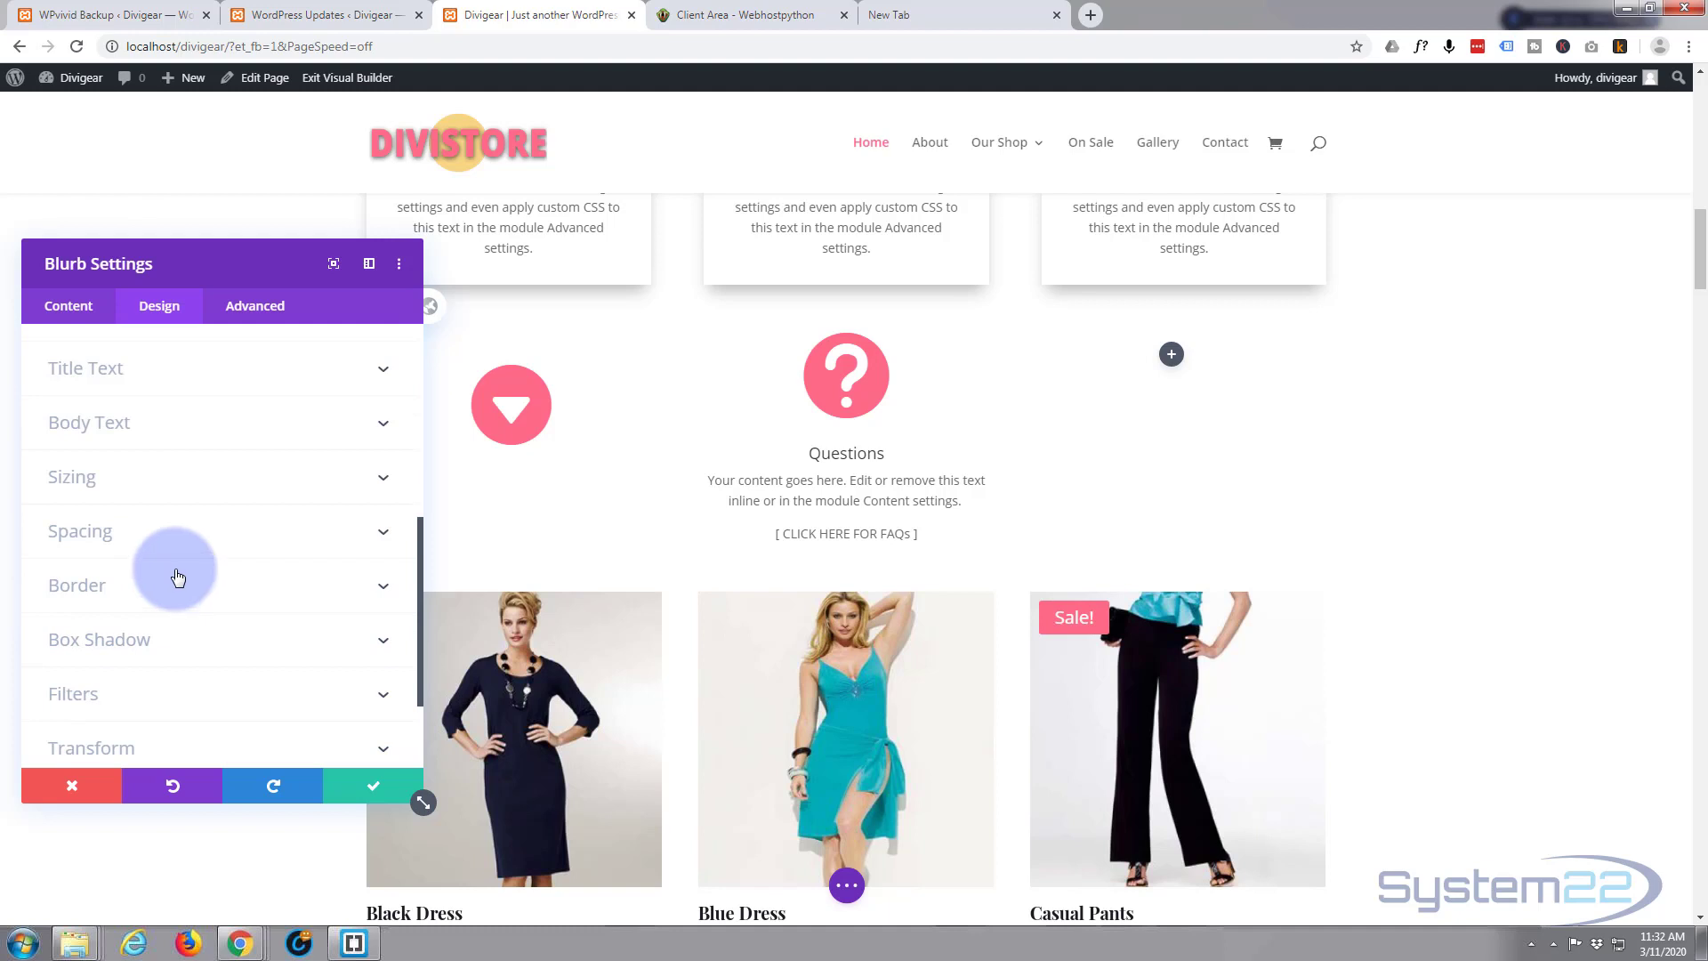
mouse_move(156, 536)
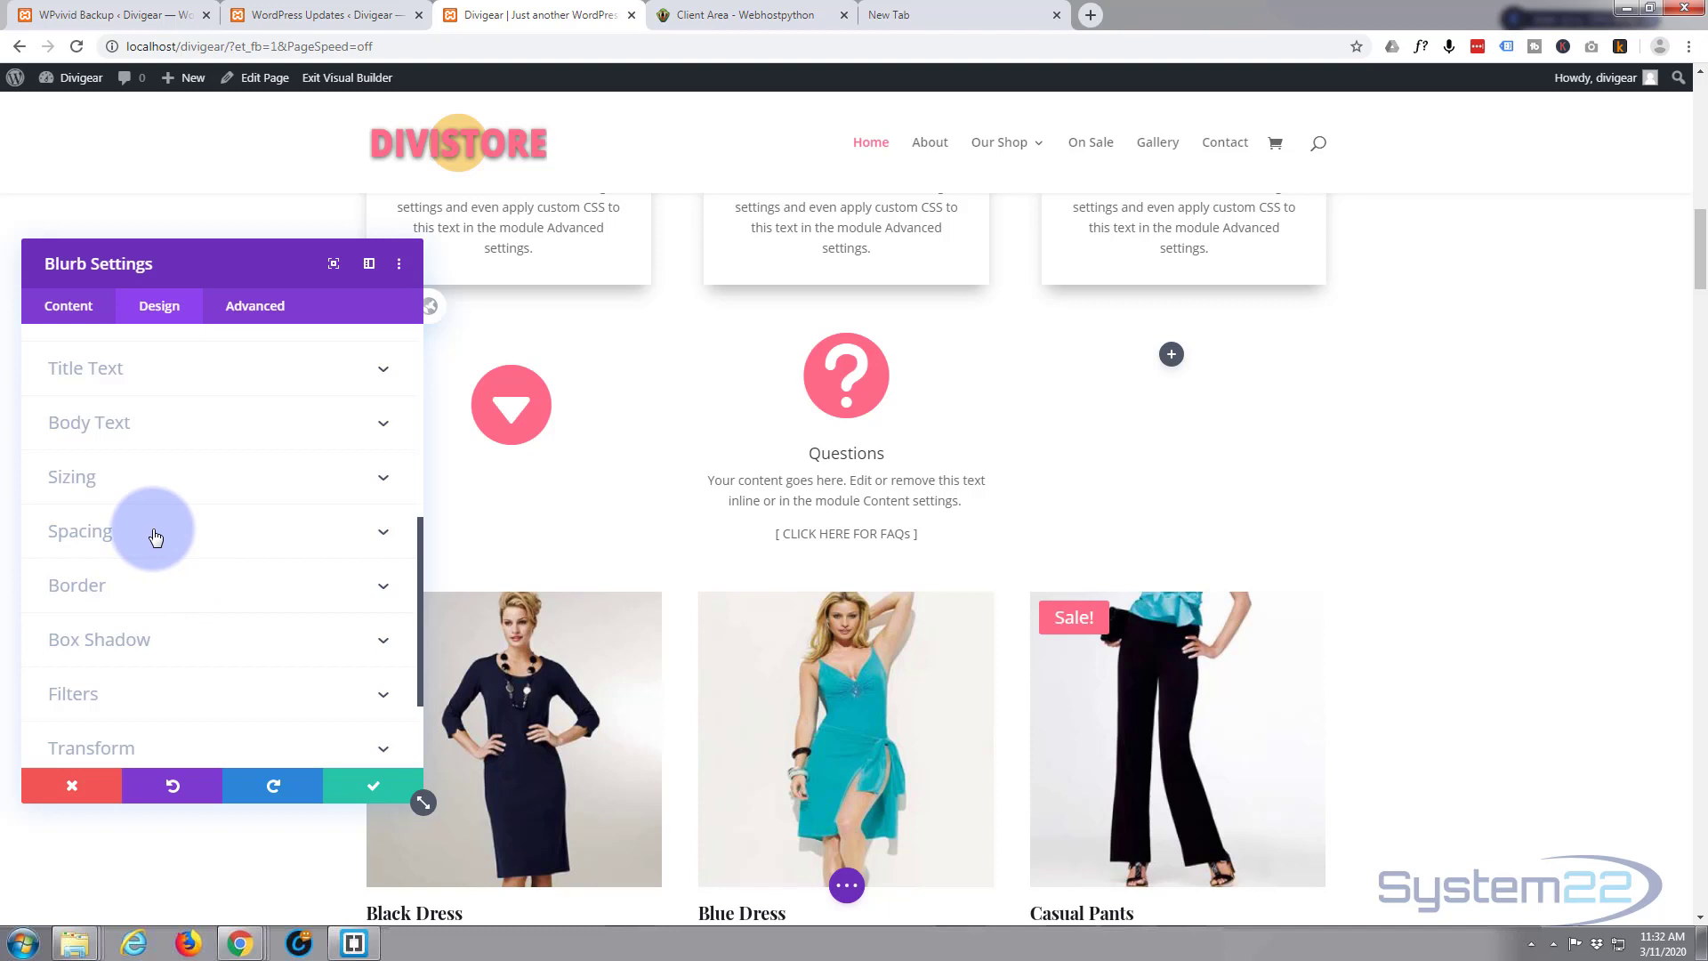
mouse_move(183, 535)
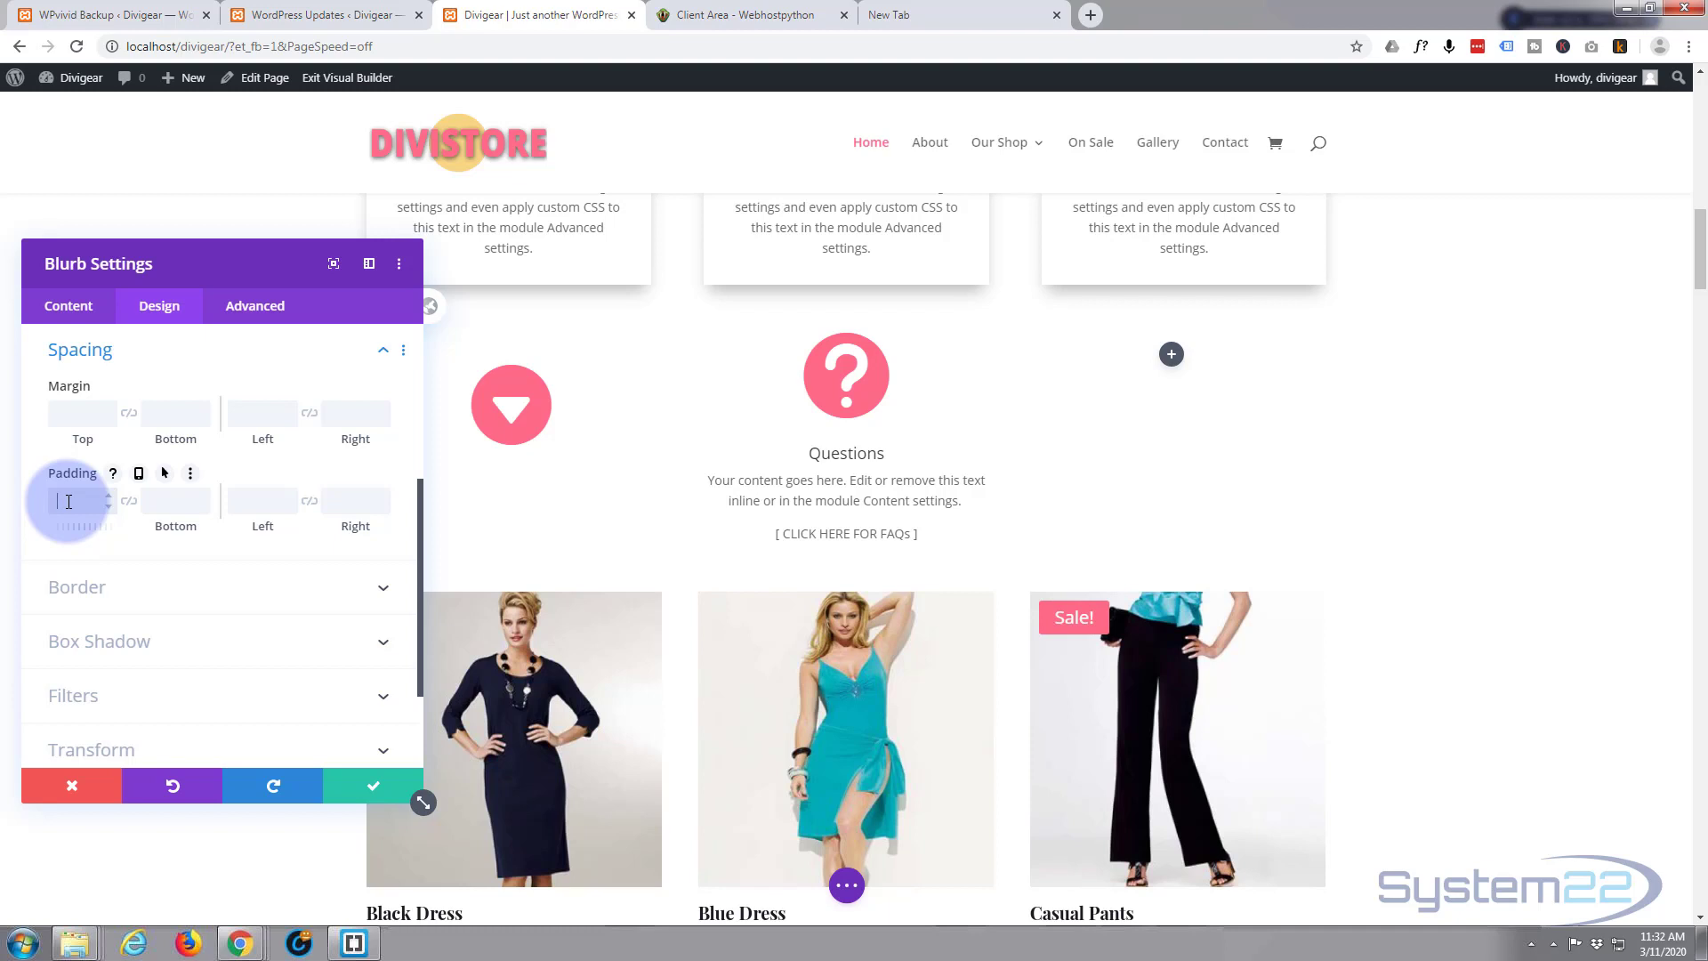
type("30px")
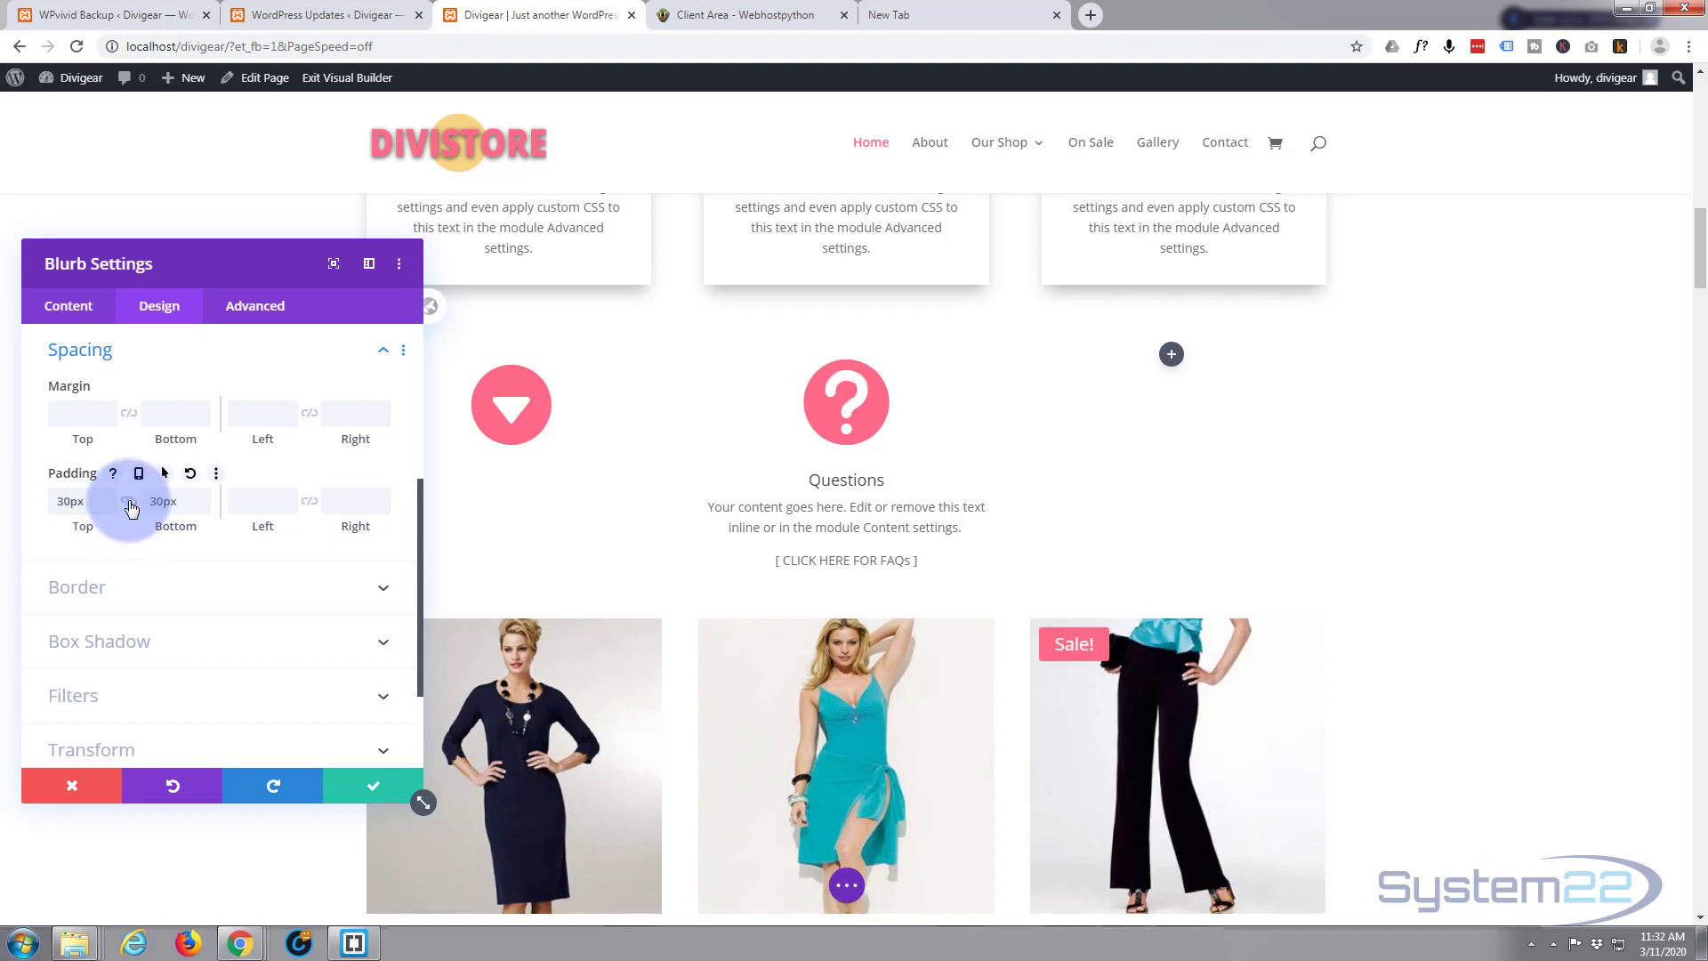
left_click(260, 502)
type("30")
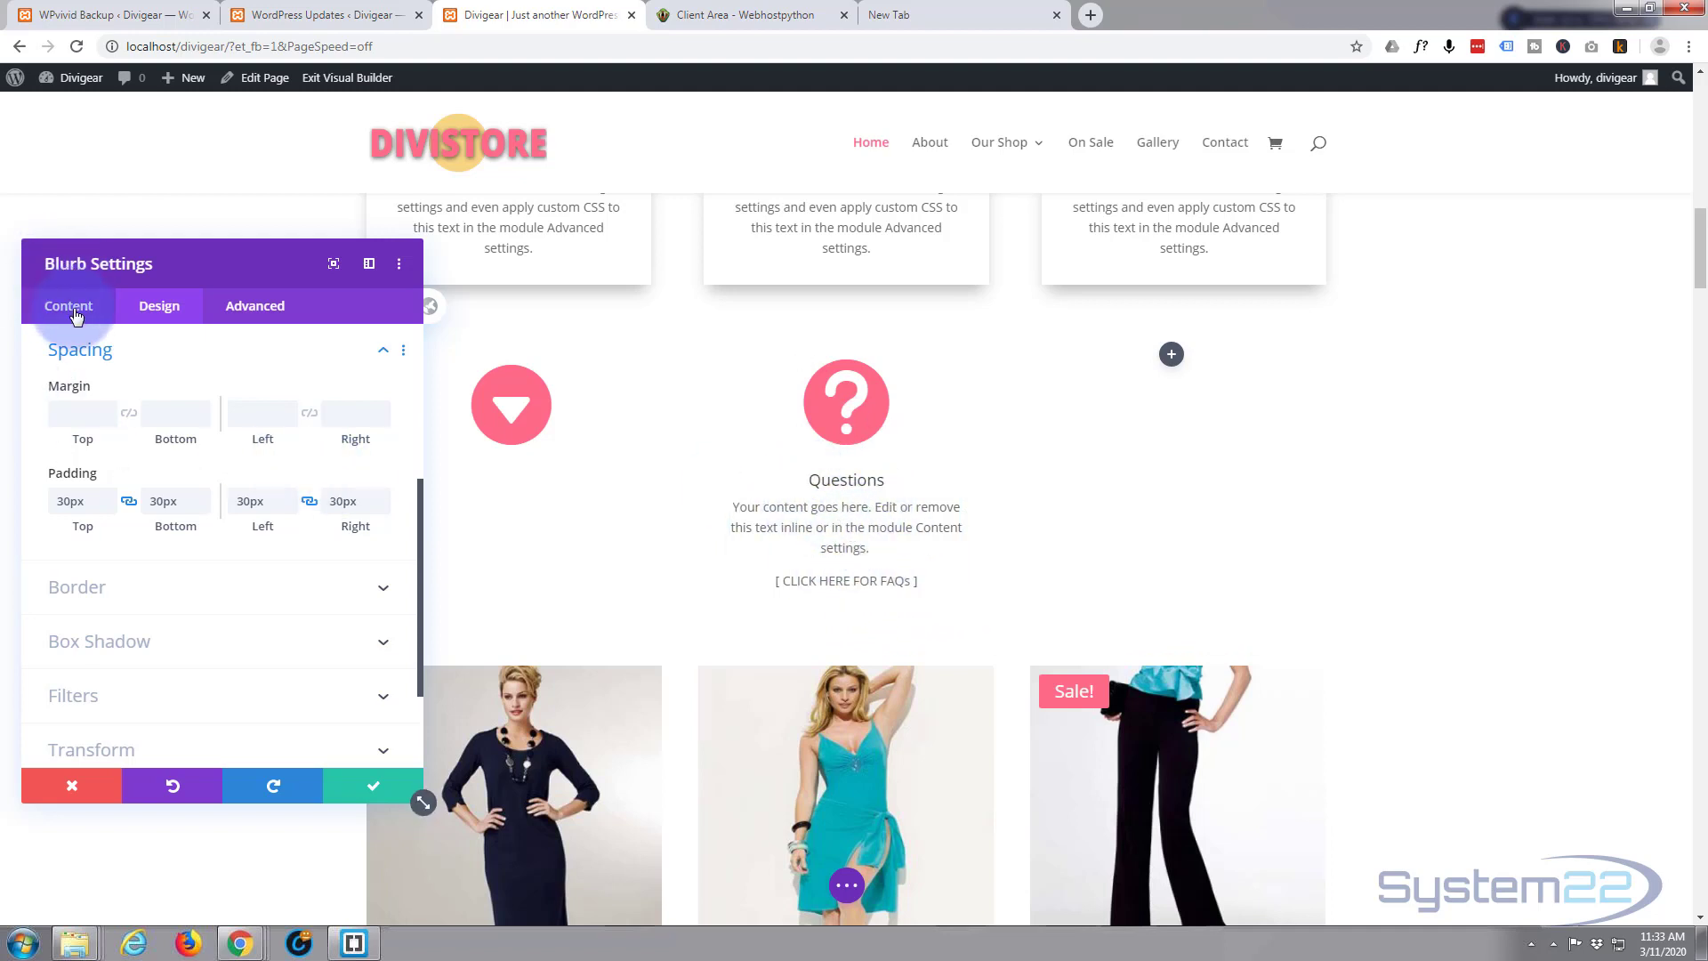
- Reach the Module Link URL's dynamic content list under Content > Link, then dismiss it unused
left_click(70, 306)
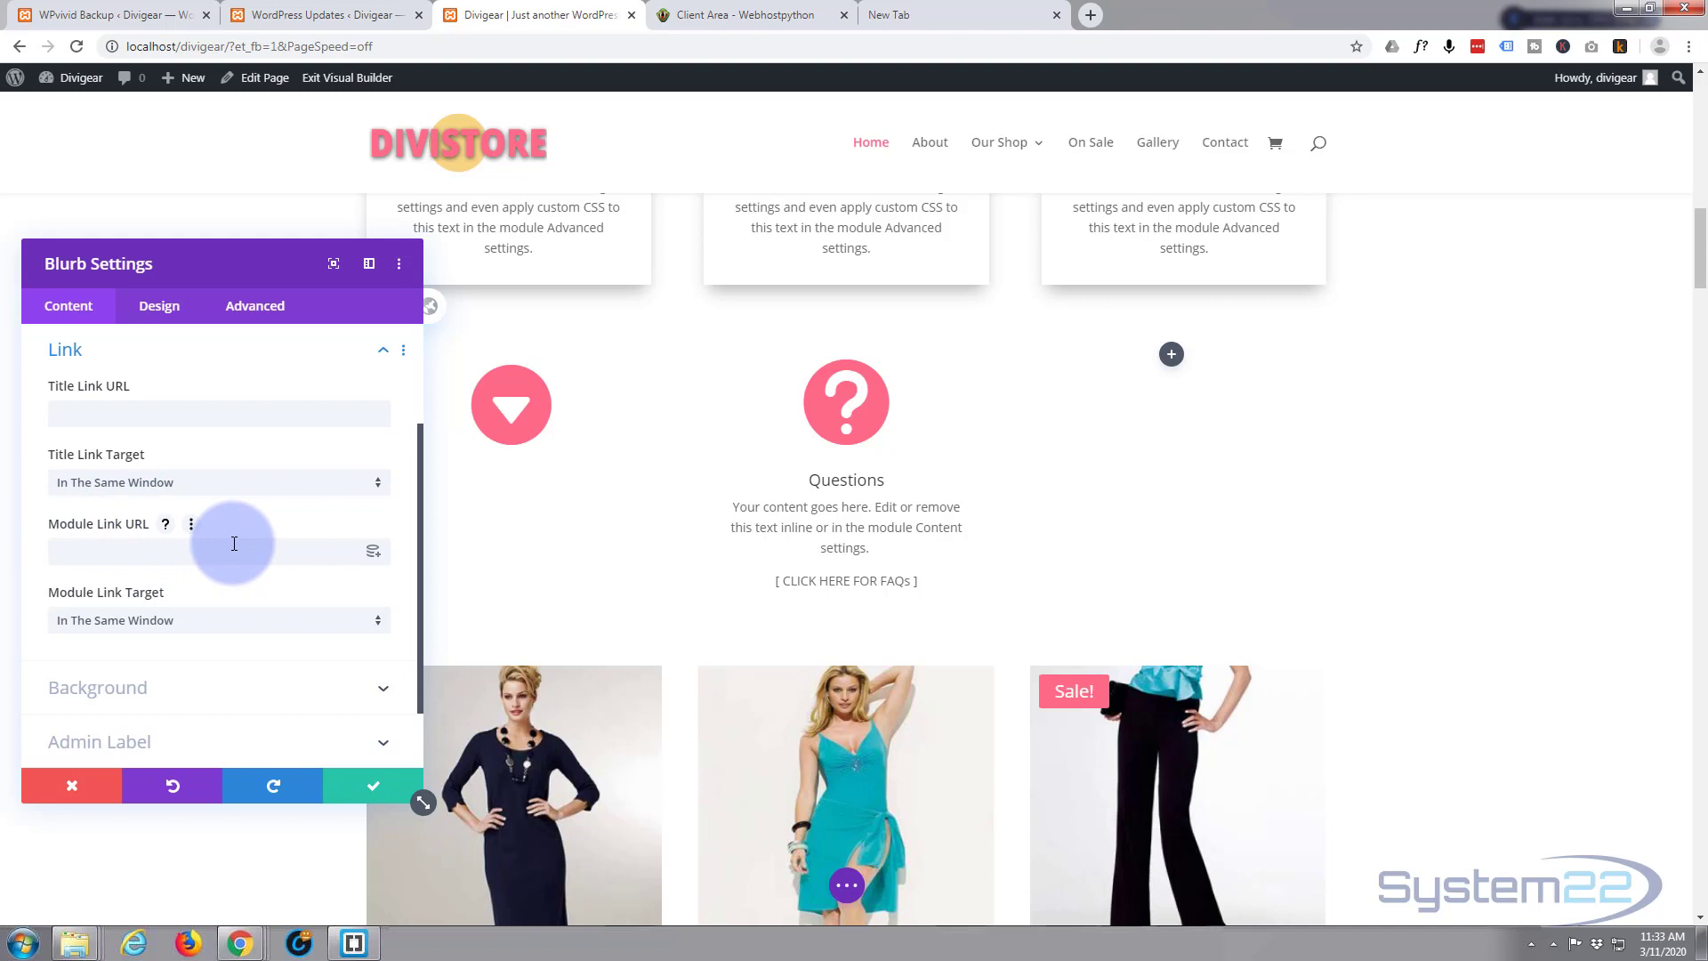
left_click(373, 551)
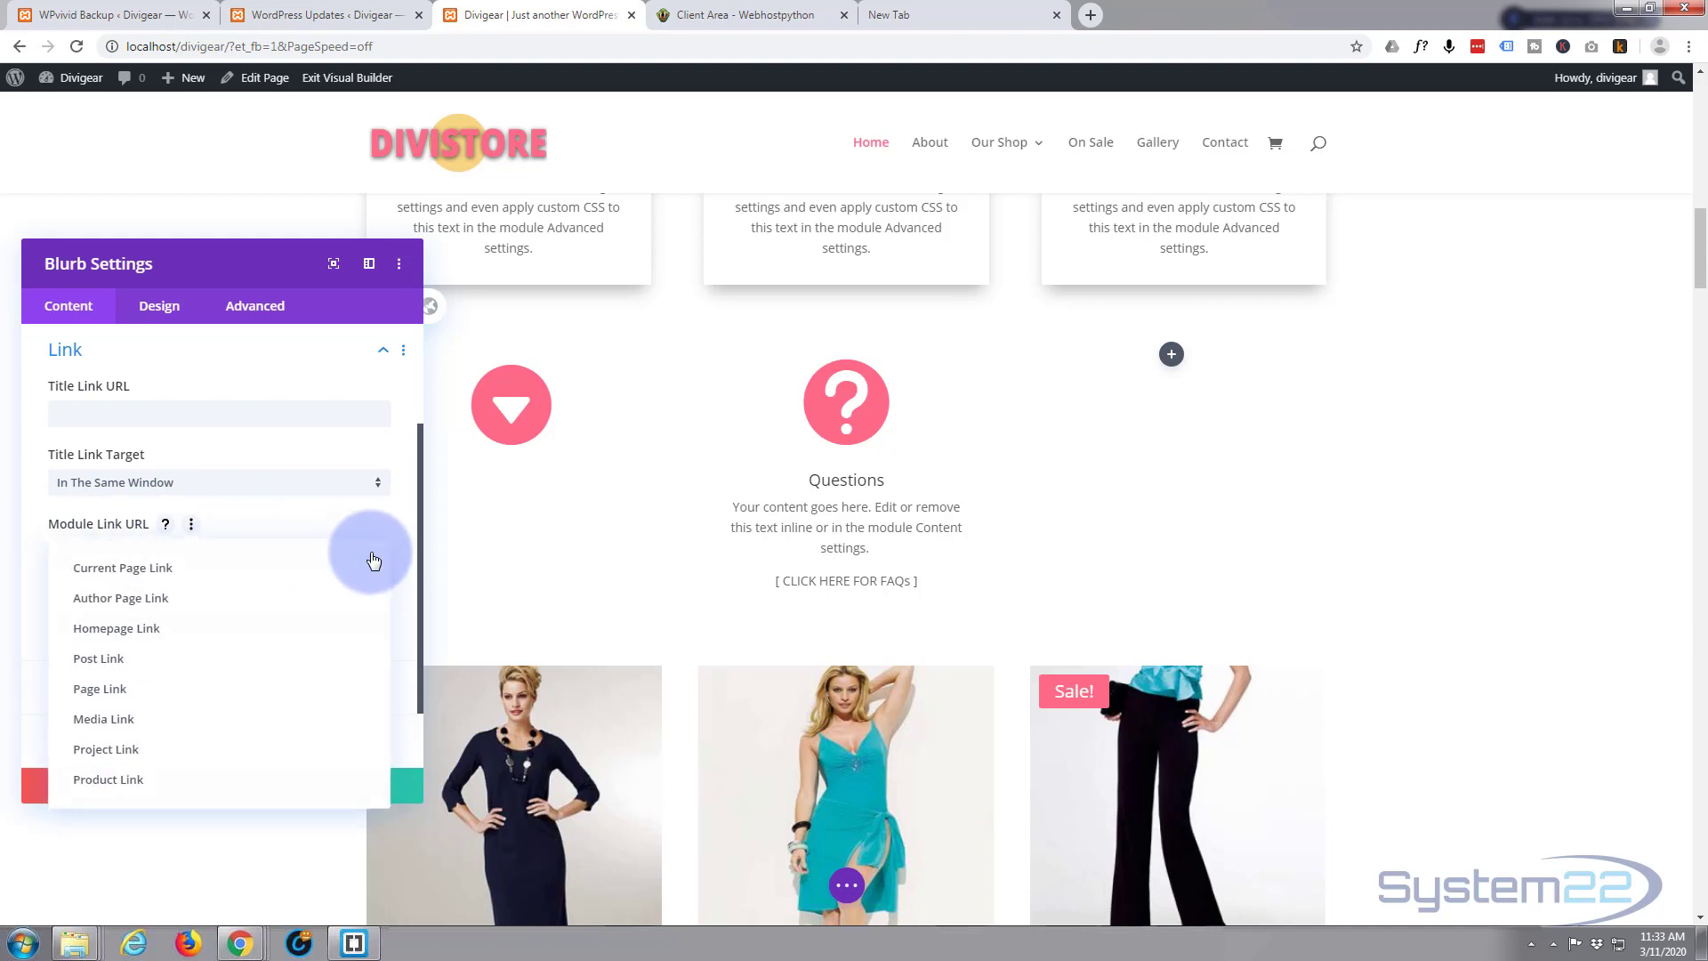
mouse_move(217, 628)
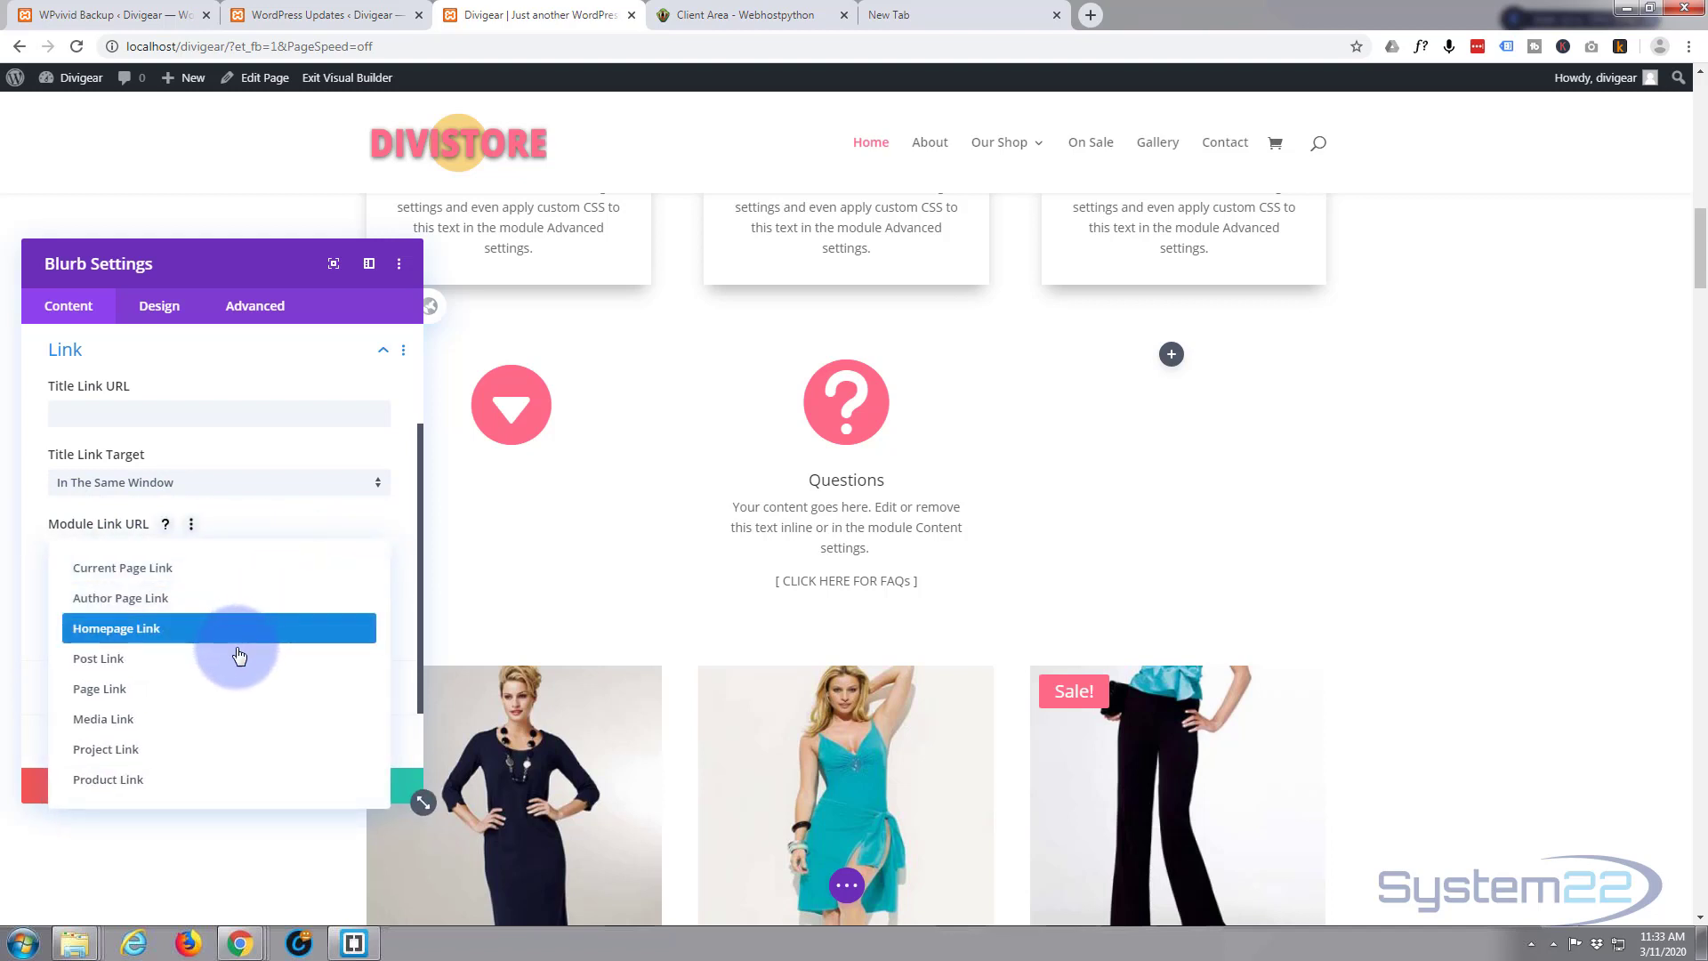
mouse_move(194, 731)
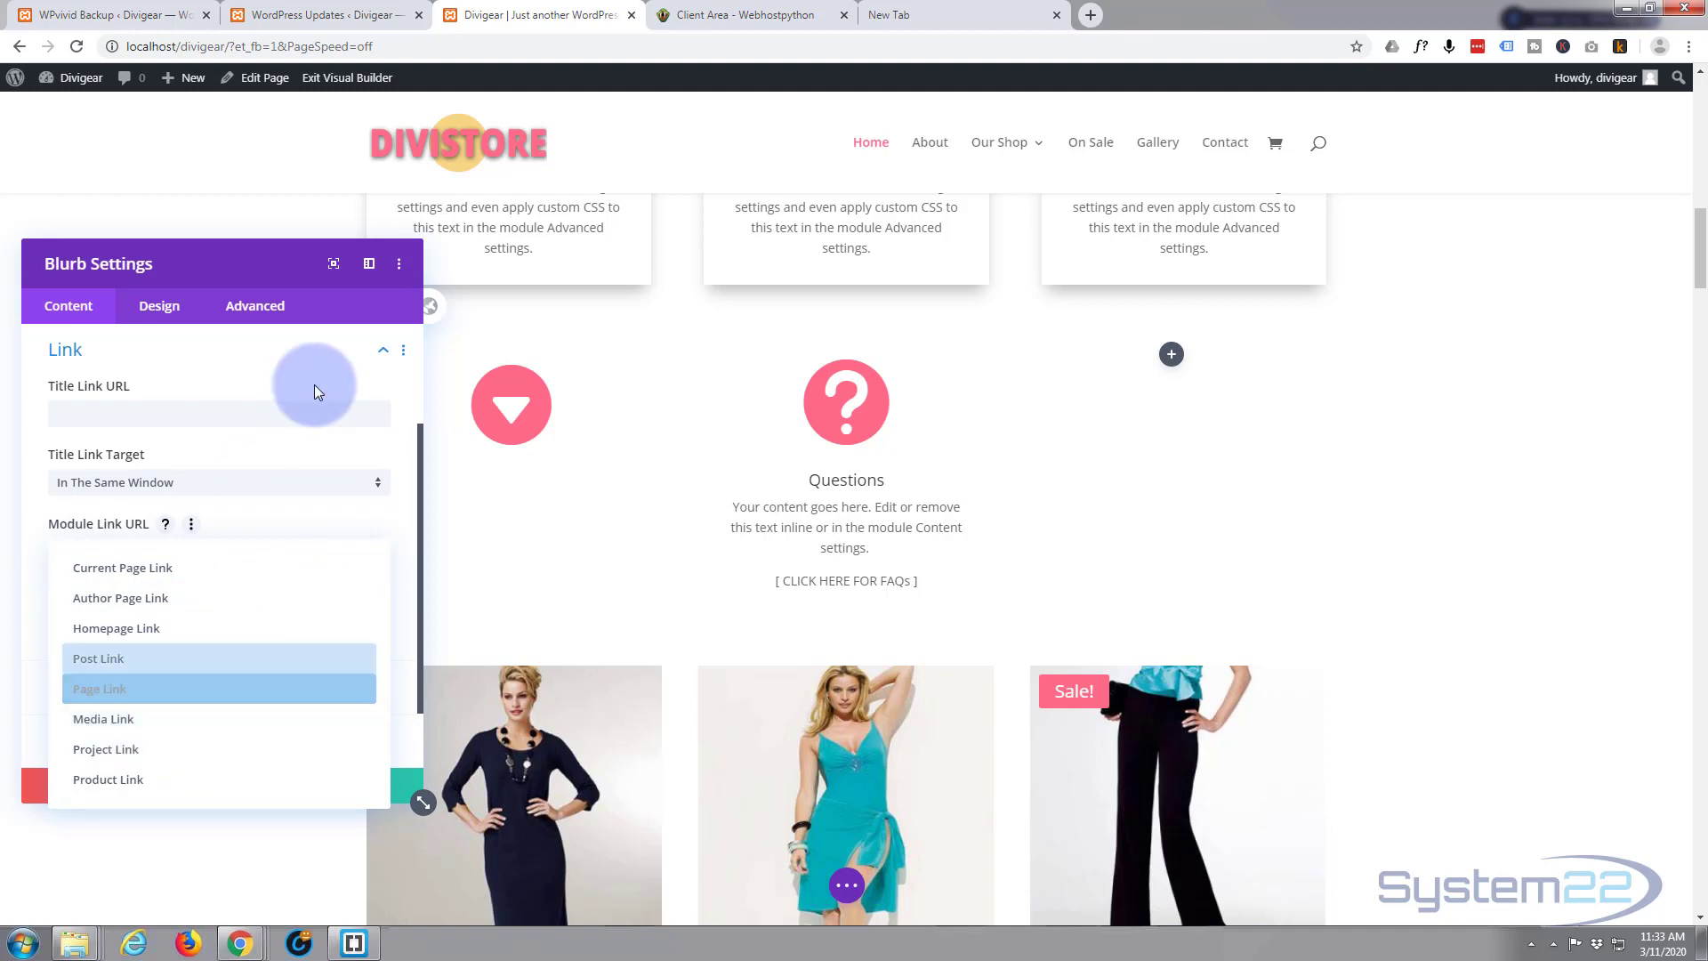
left_click(307, 370)
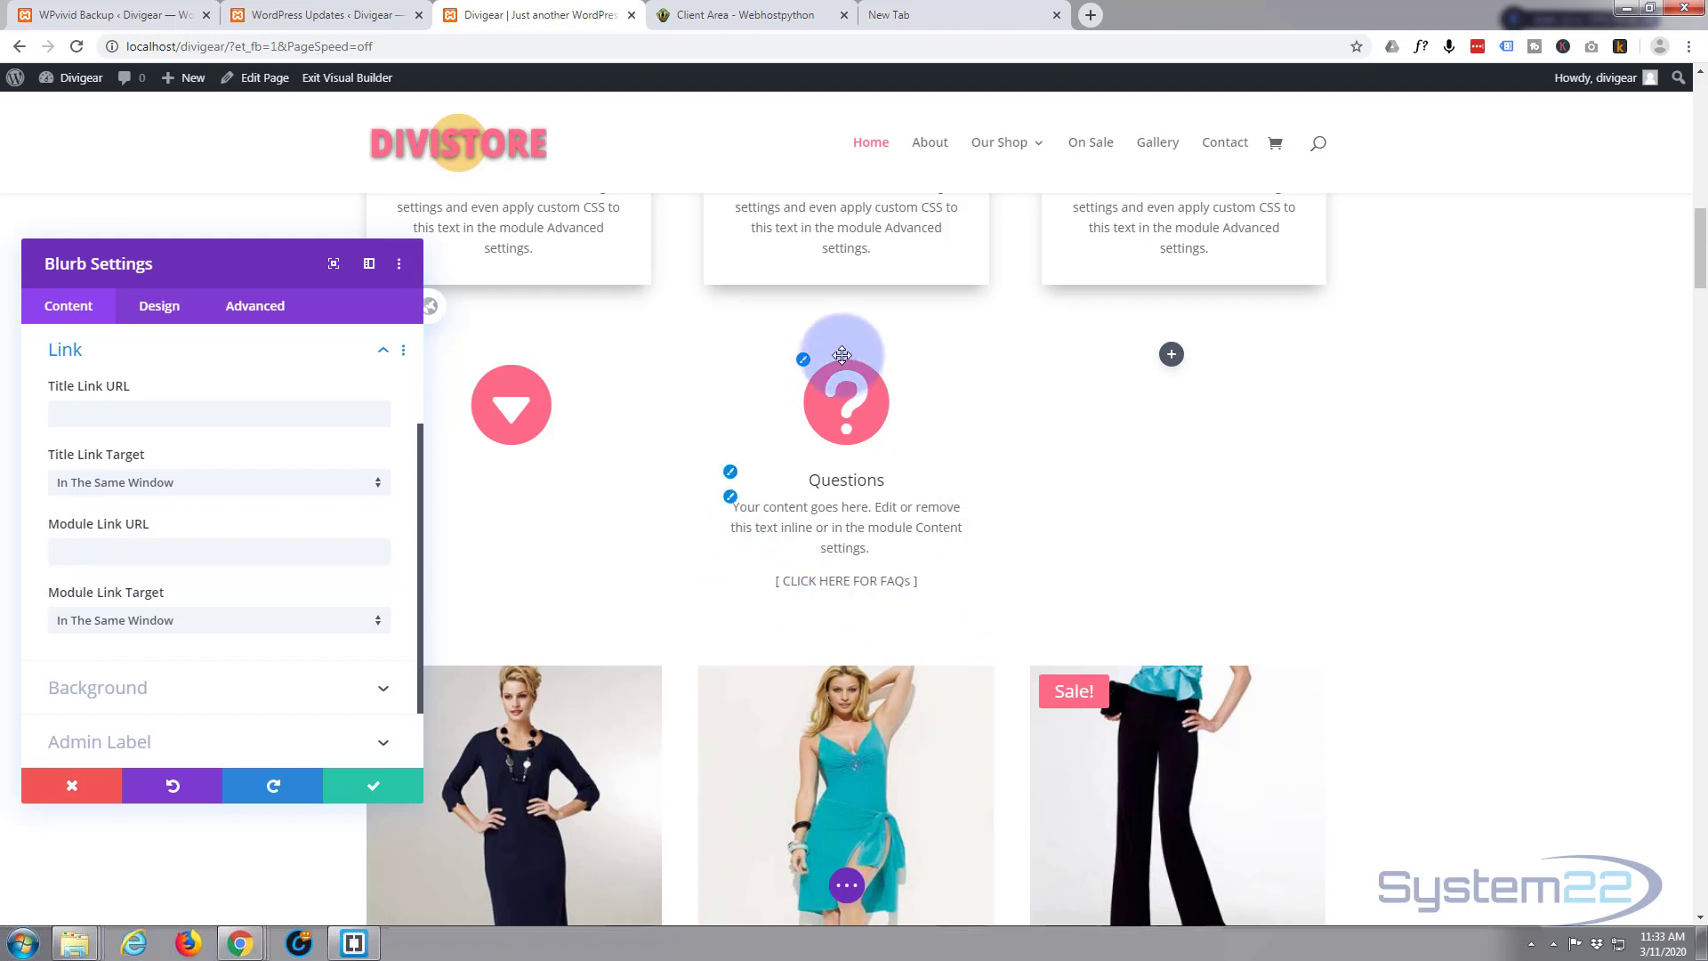
mouse_move(948, 612)
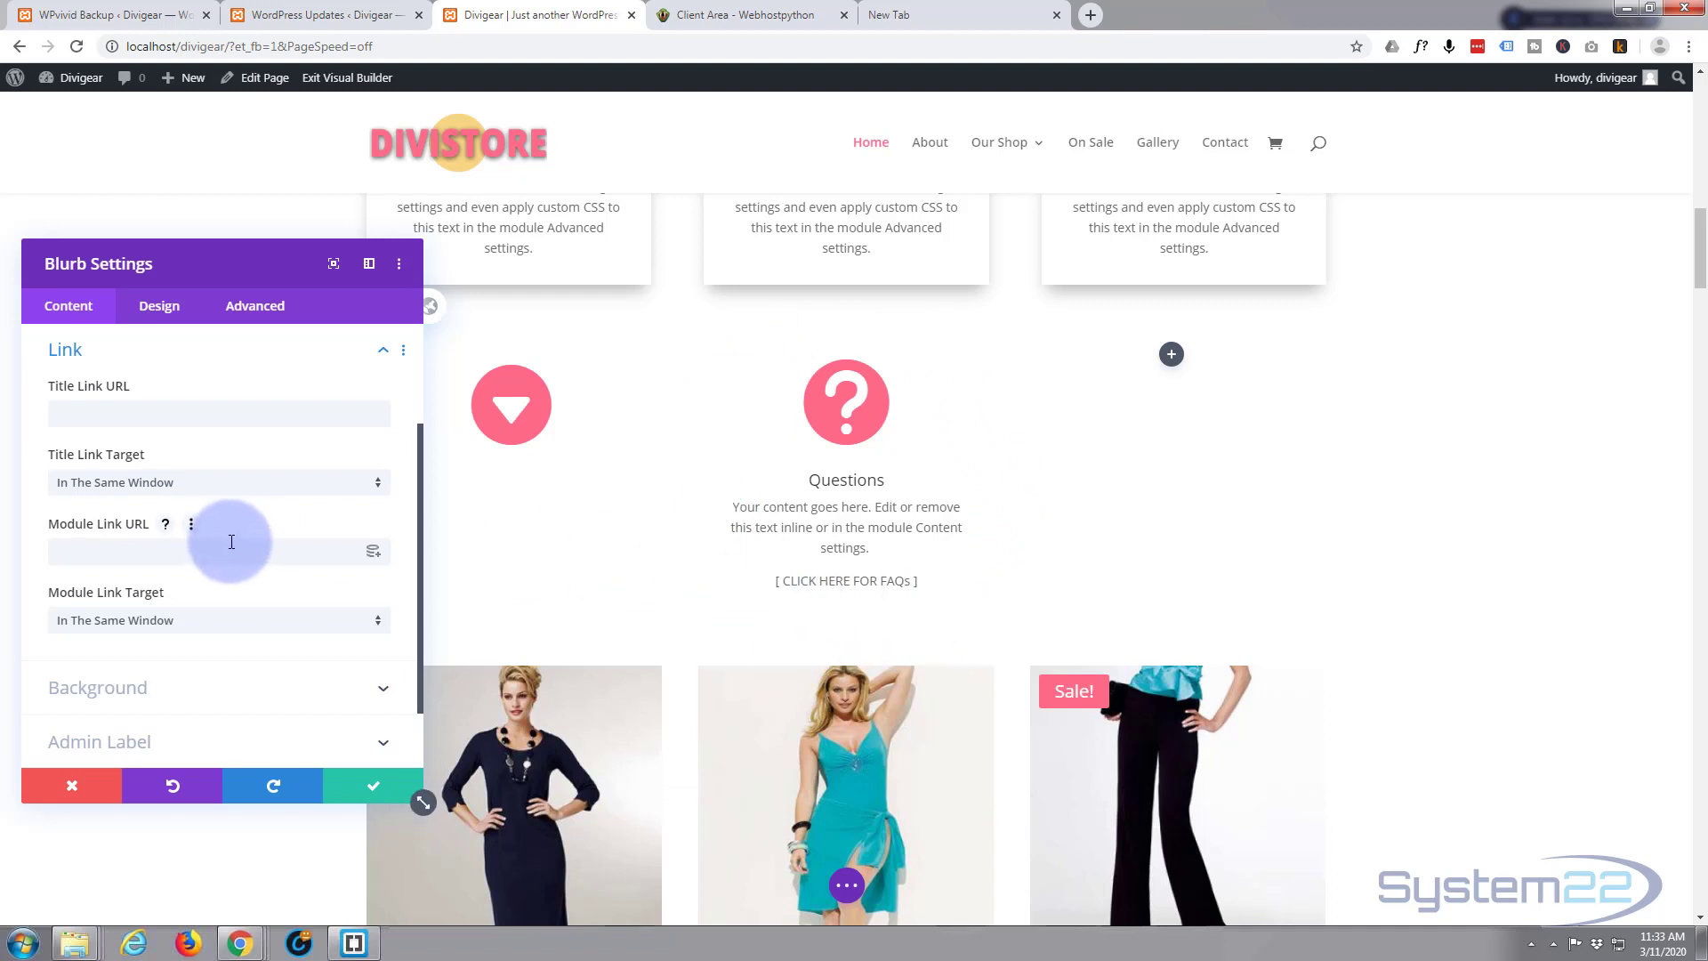
scroll("down", 3)
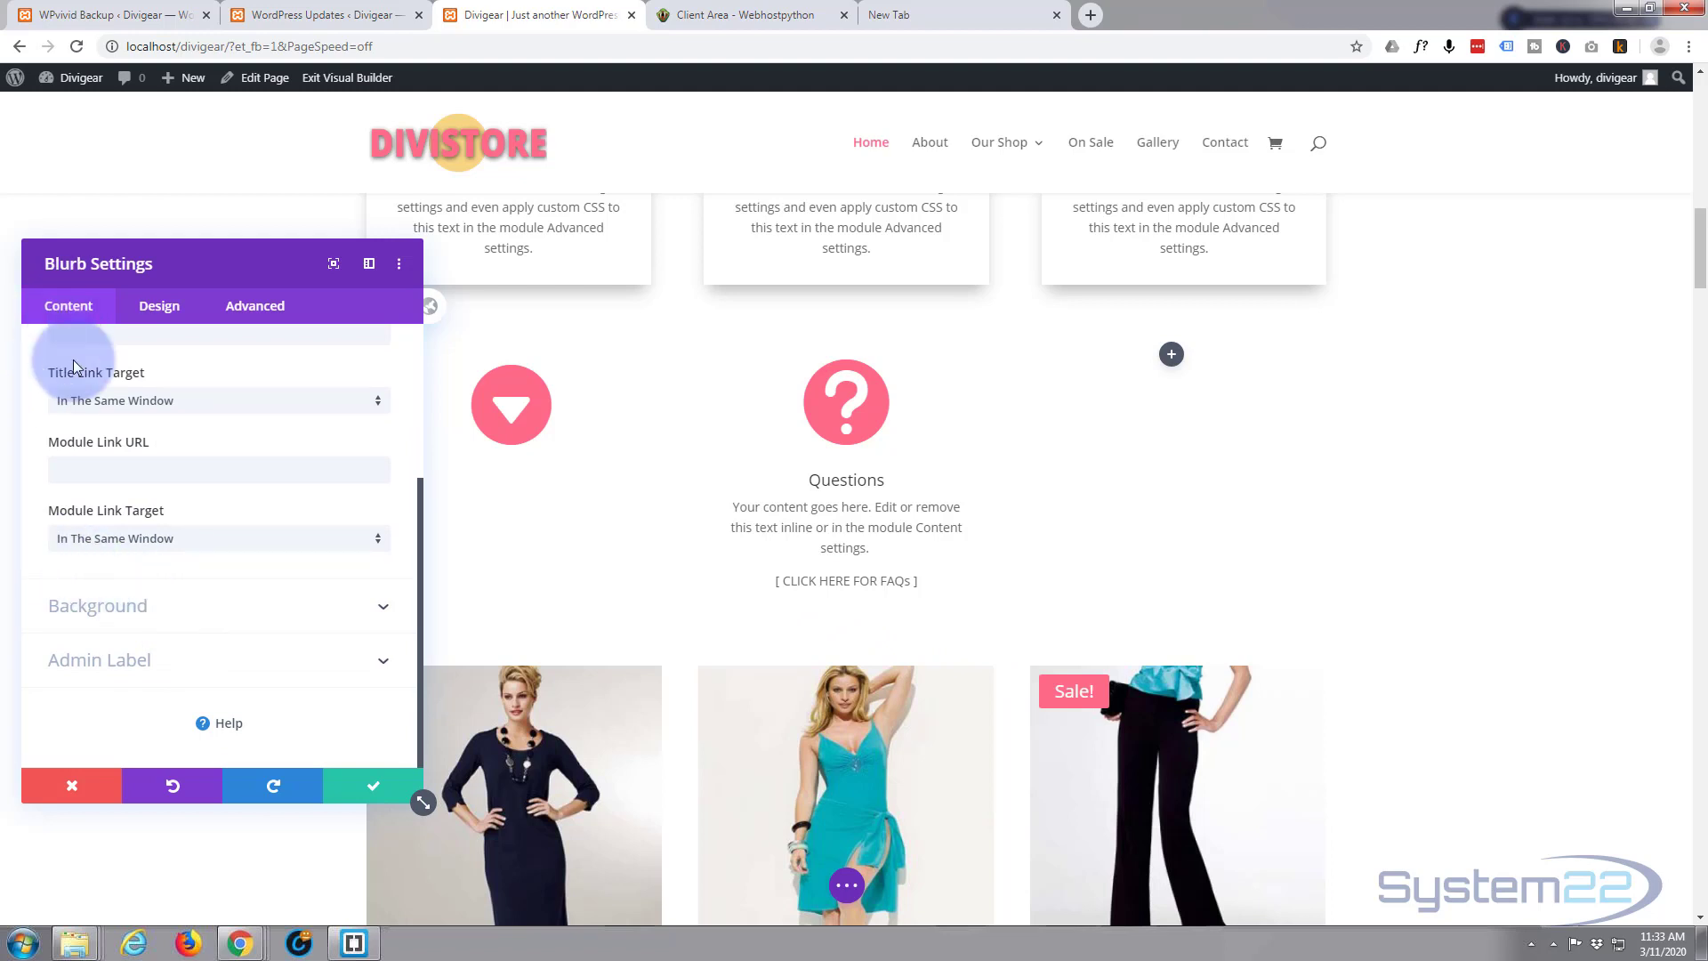
- Fill the blurb background with bright green #8df96c from the extended palette
left_click(96, 605)
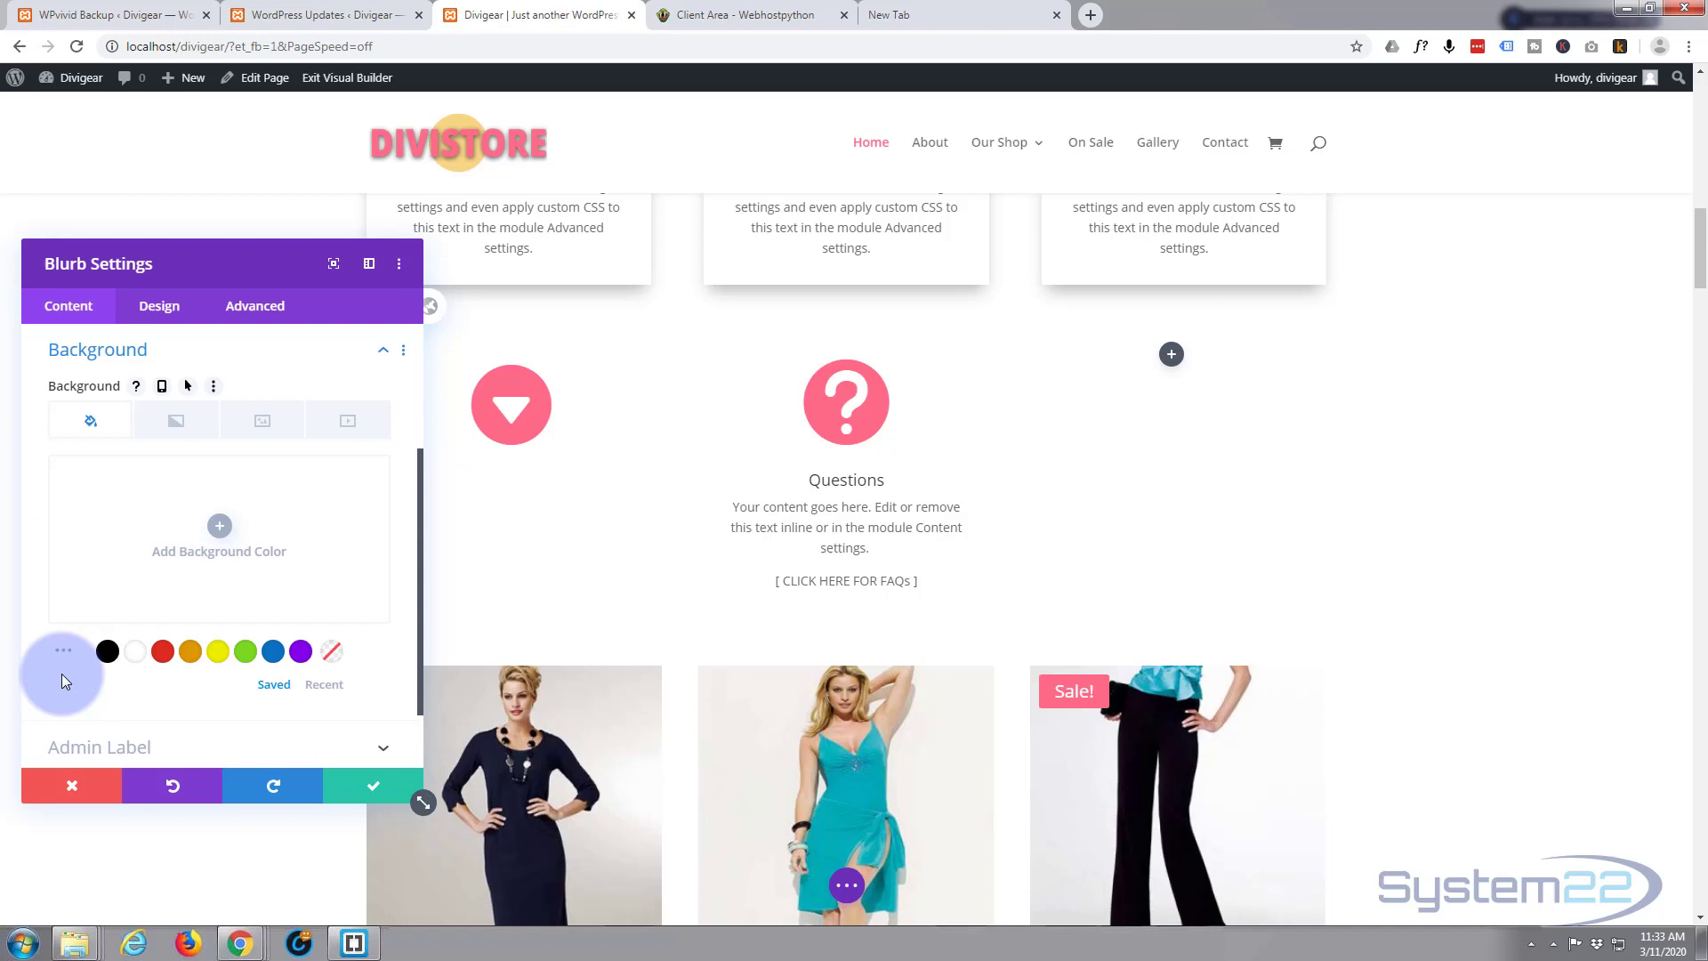
left_click(62, 652)
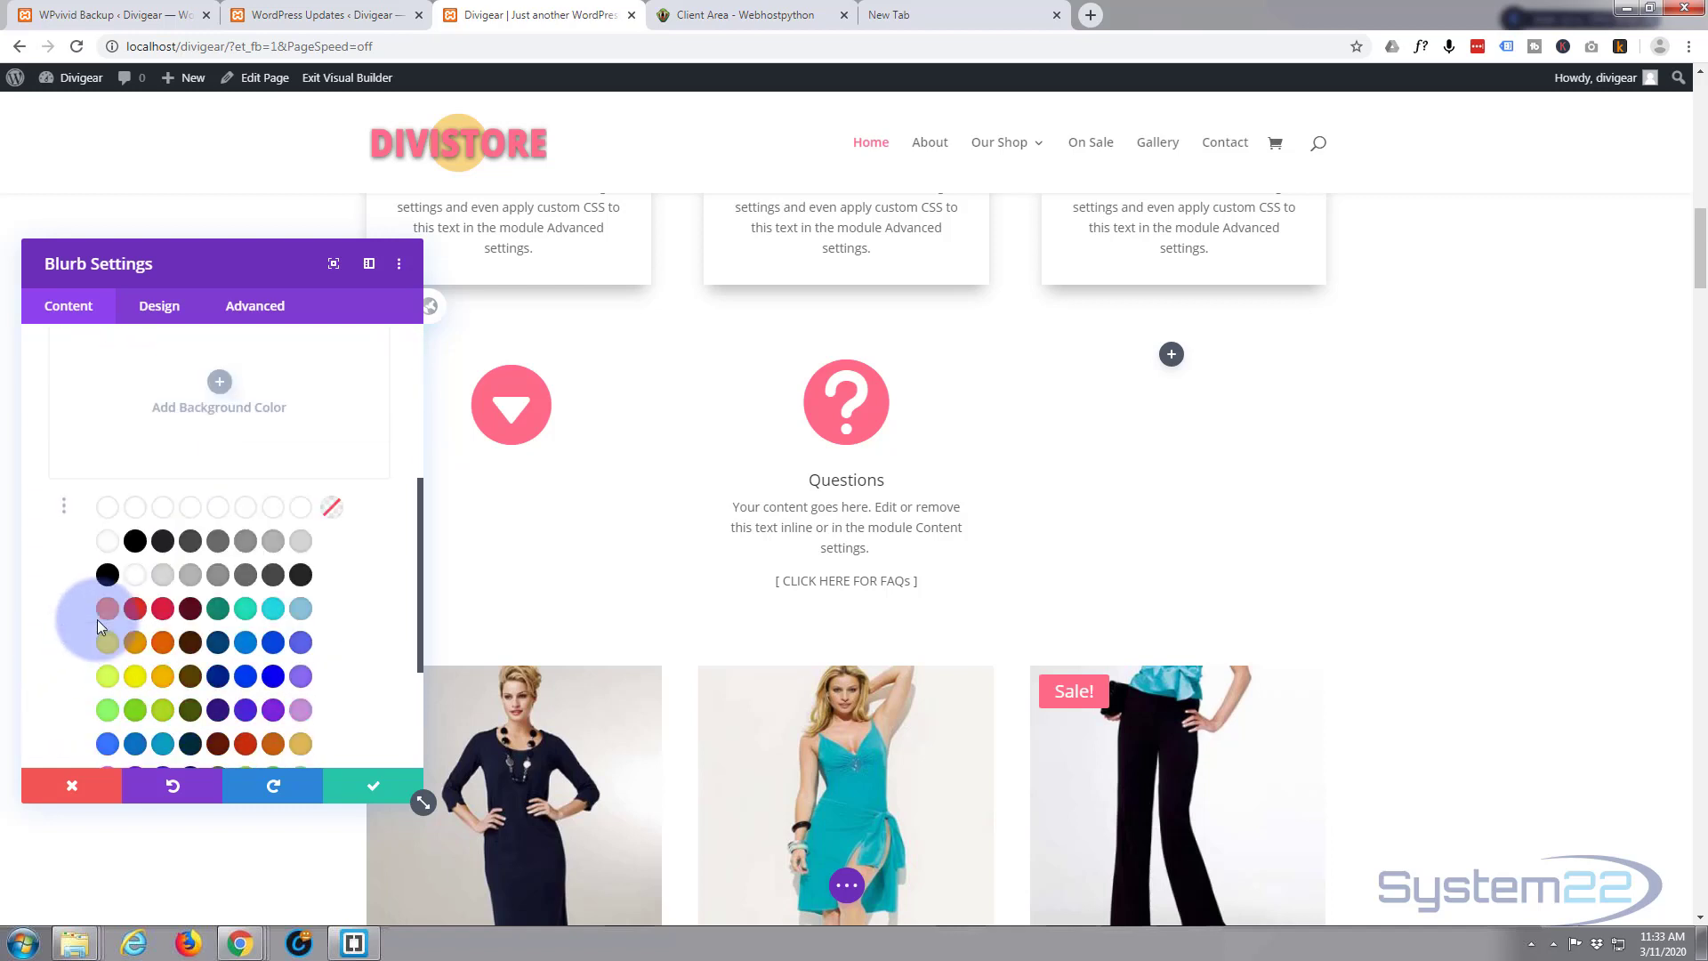
scroll("down", 3)
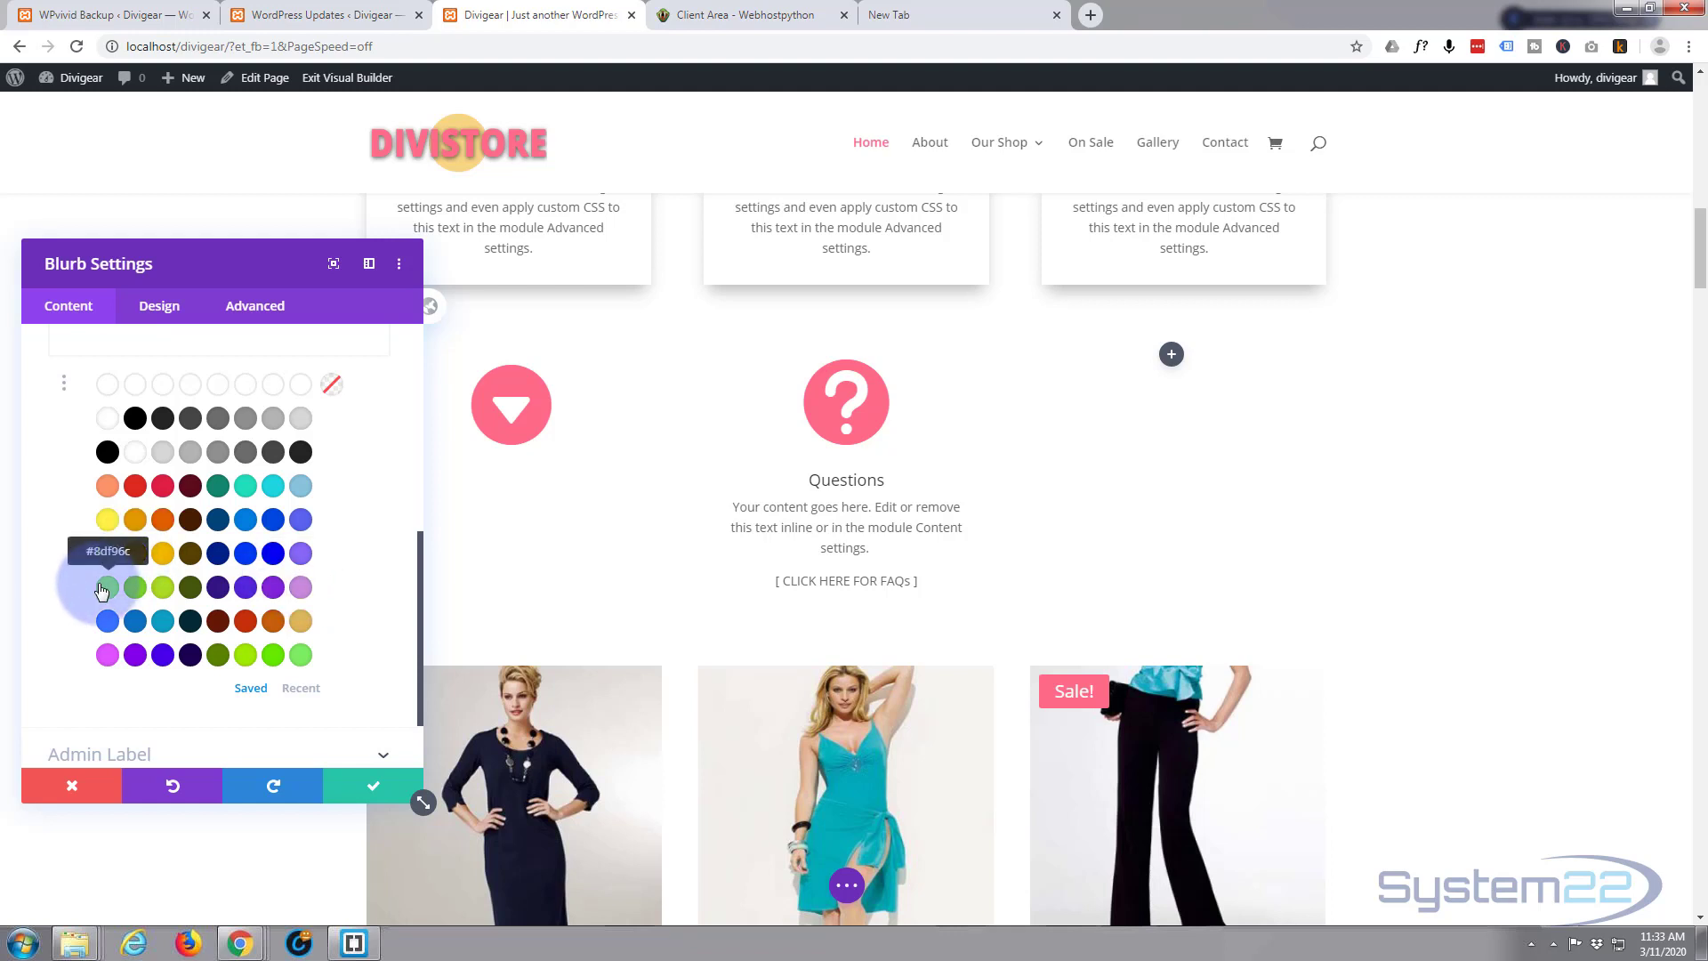
left_click(107, 587)
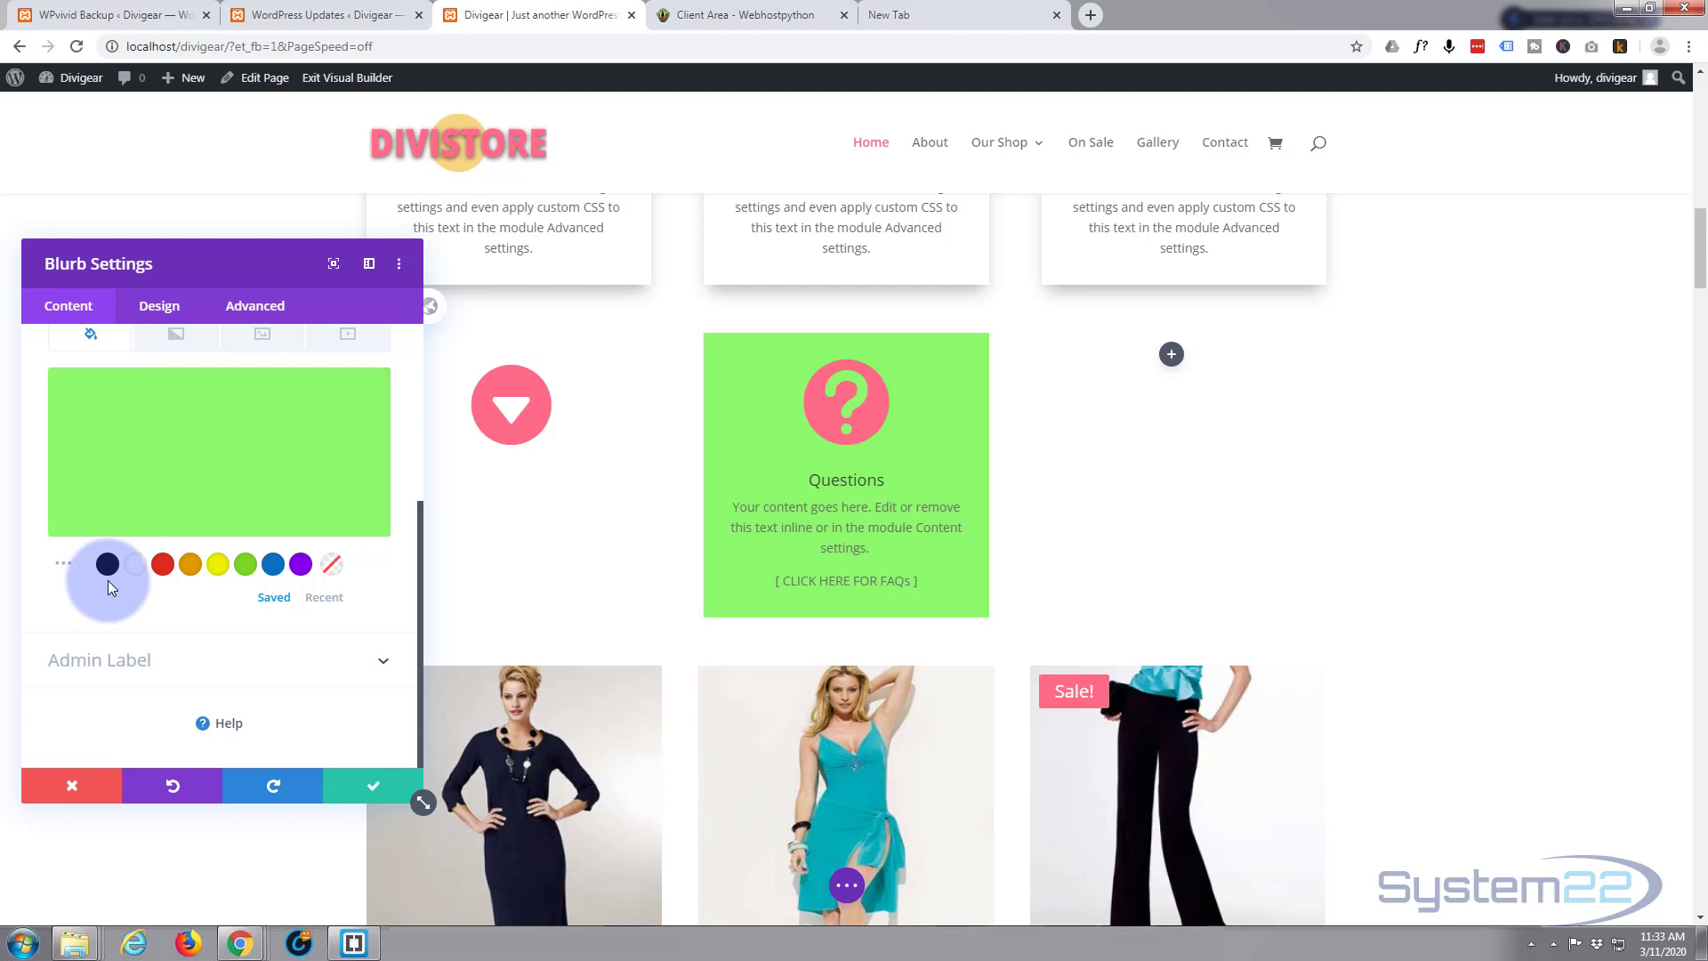
left_click(107, 564)
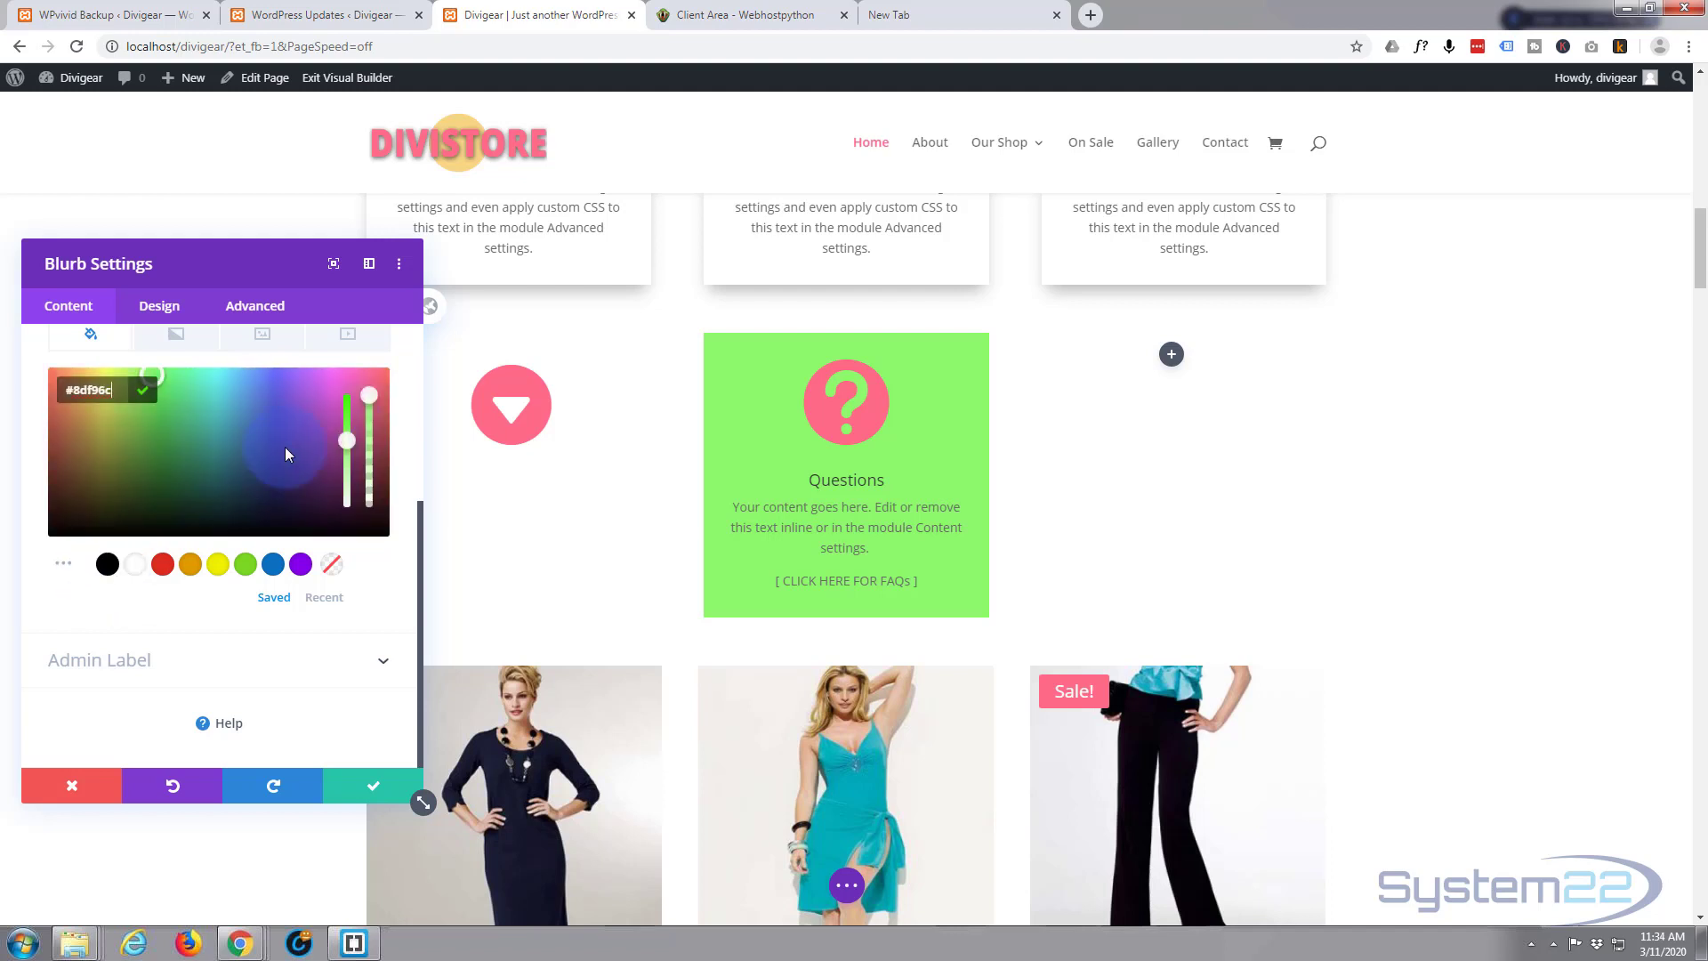
- Lower the background opacity to about 0.28, giving rgba(141,249,108,0.28)
left_click_drag(370, 391, 370, 436)
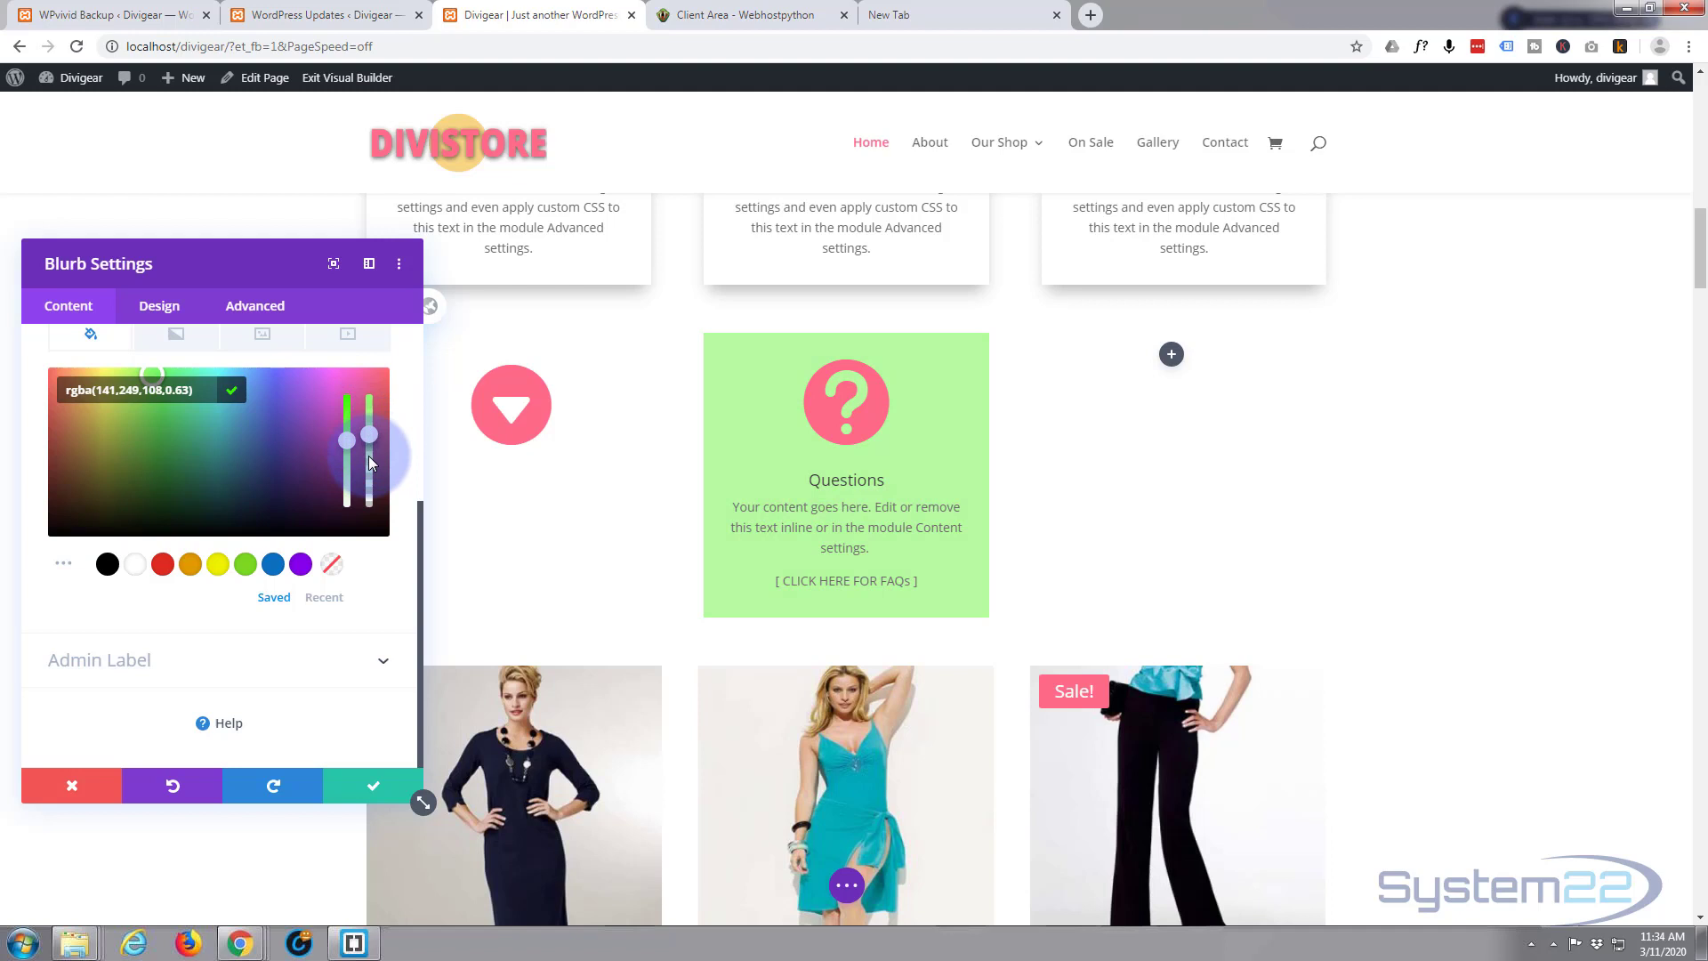
left_click_drag(370, 436, 370, 491)
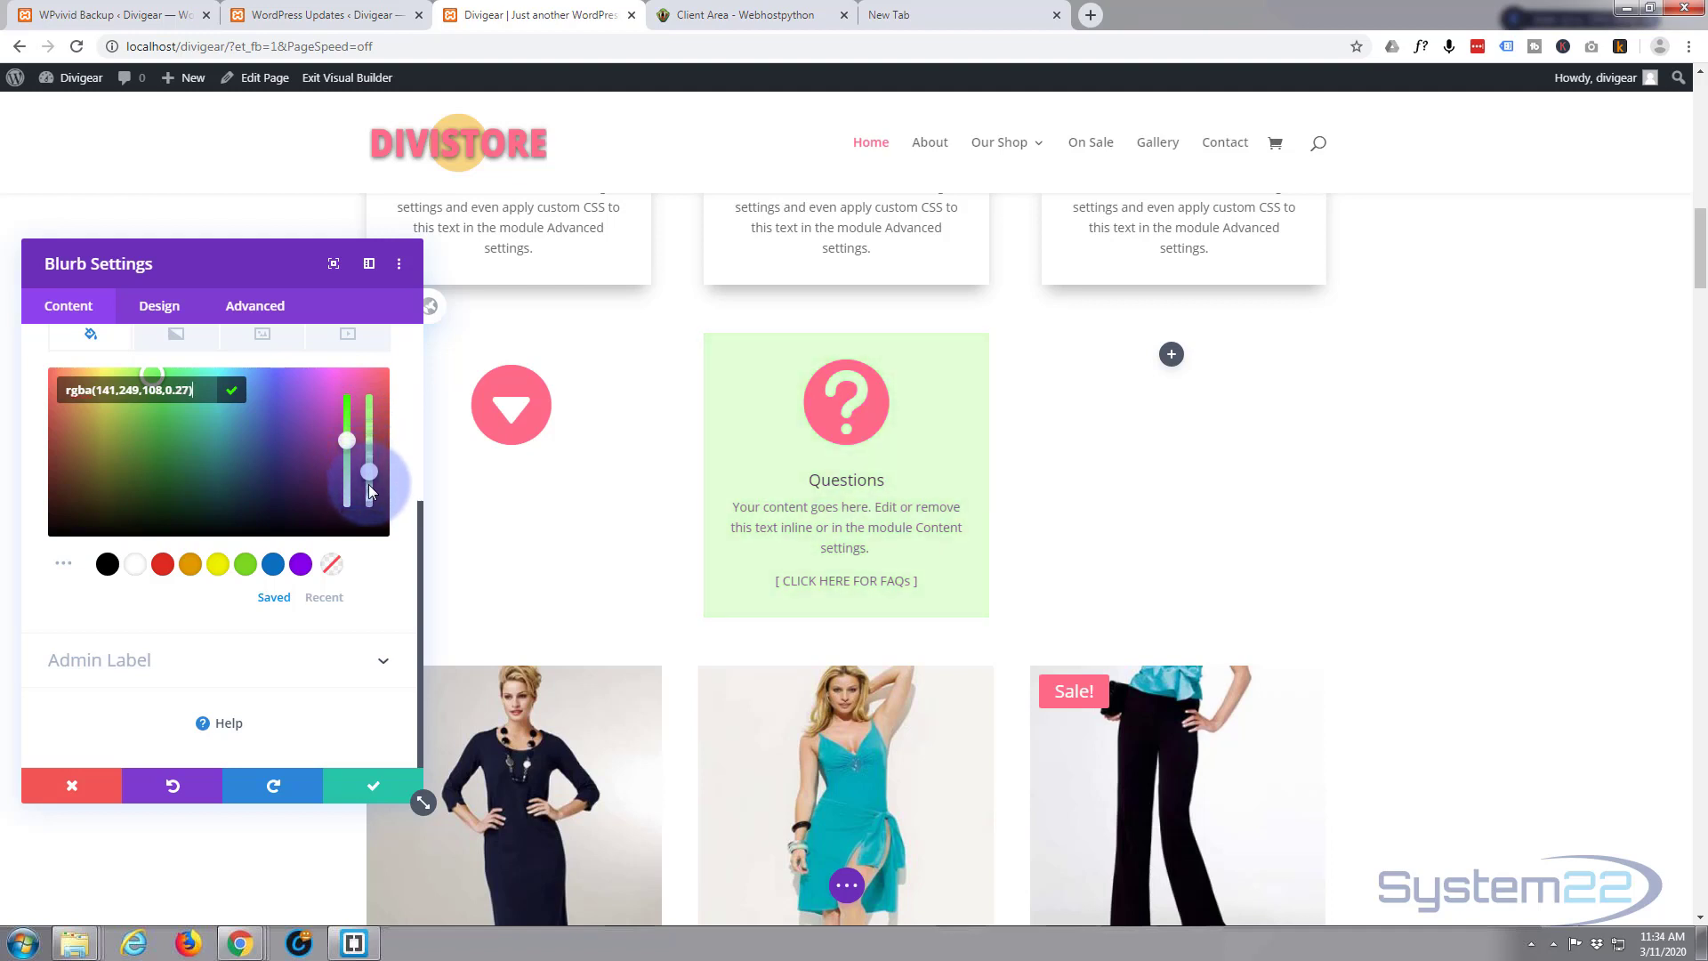
left_click_drag(370, 483, 370, 487)
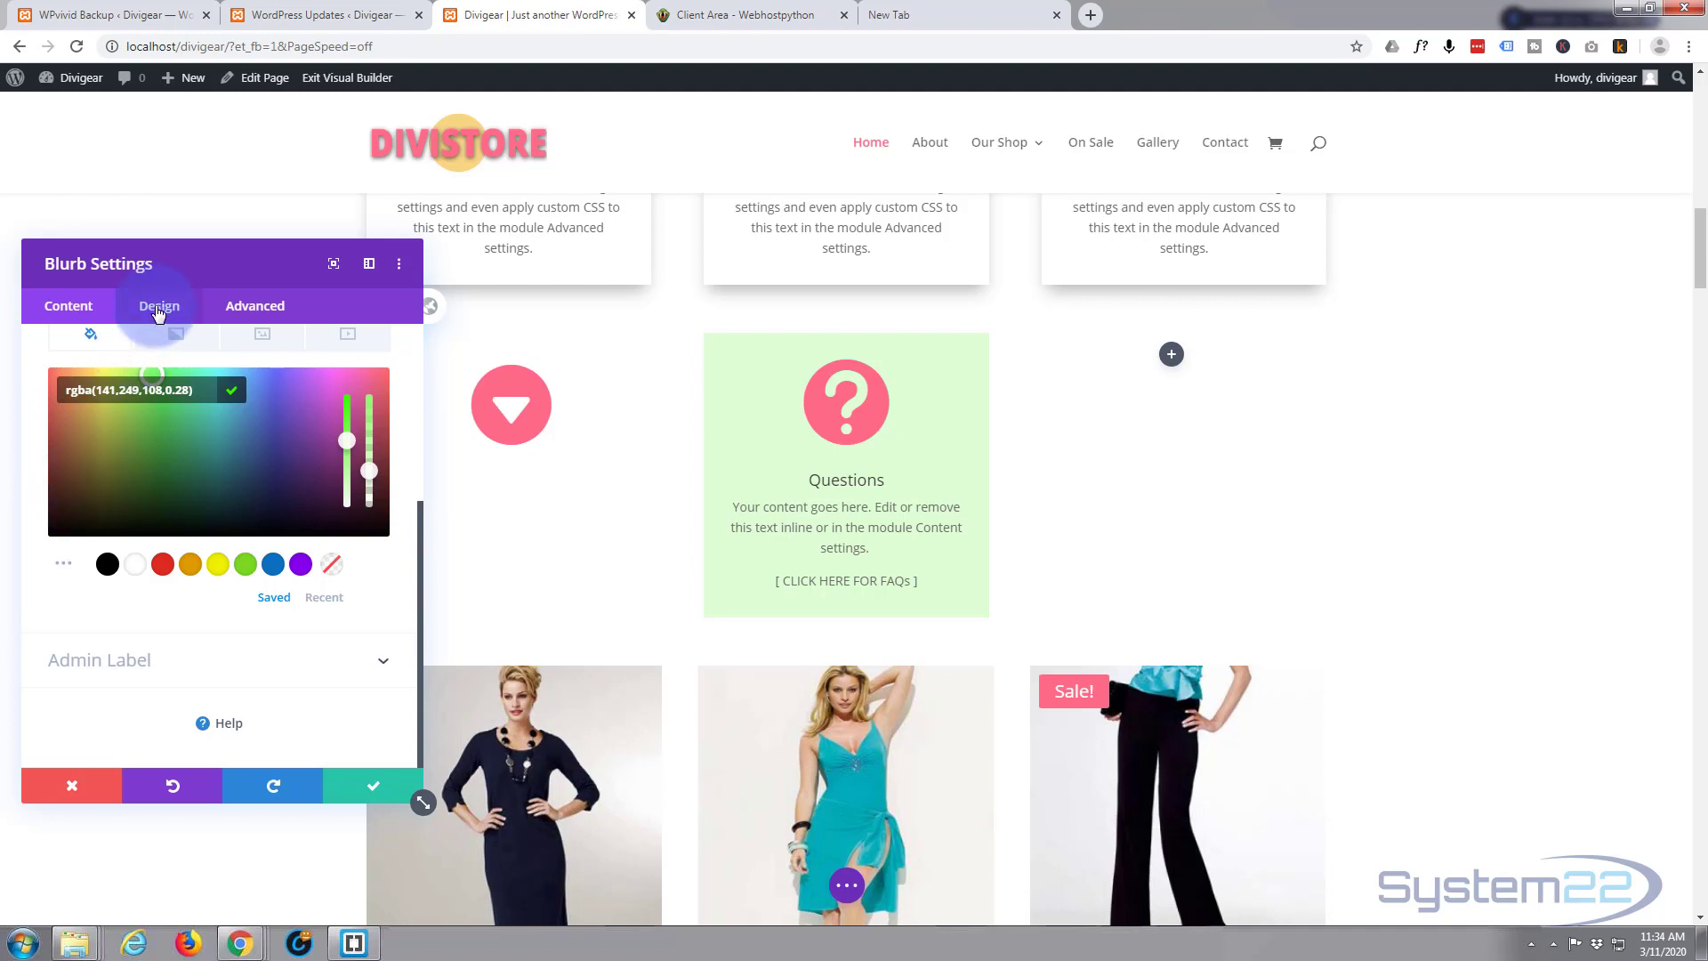
- Set the question-mark Icon Color to green #7cee63 under Design > Image & Icon
left_click(158, 306)
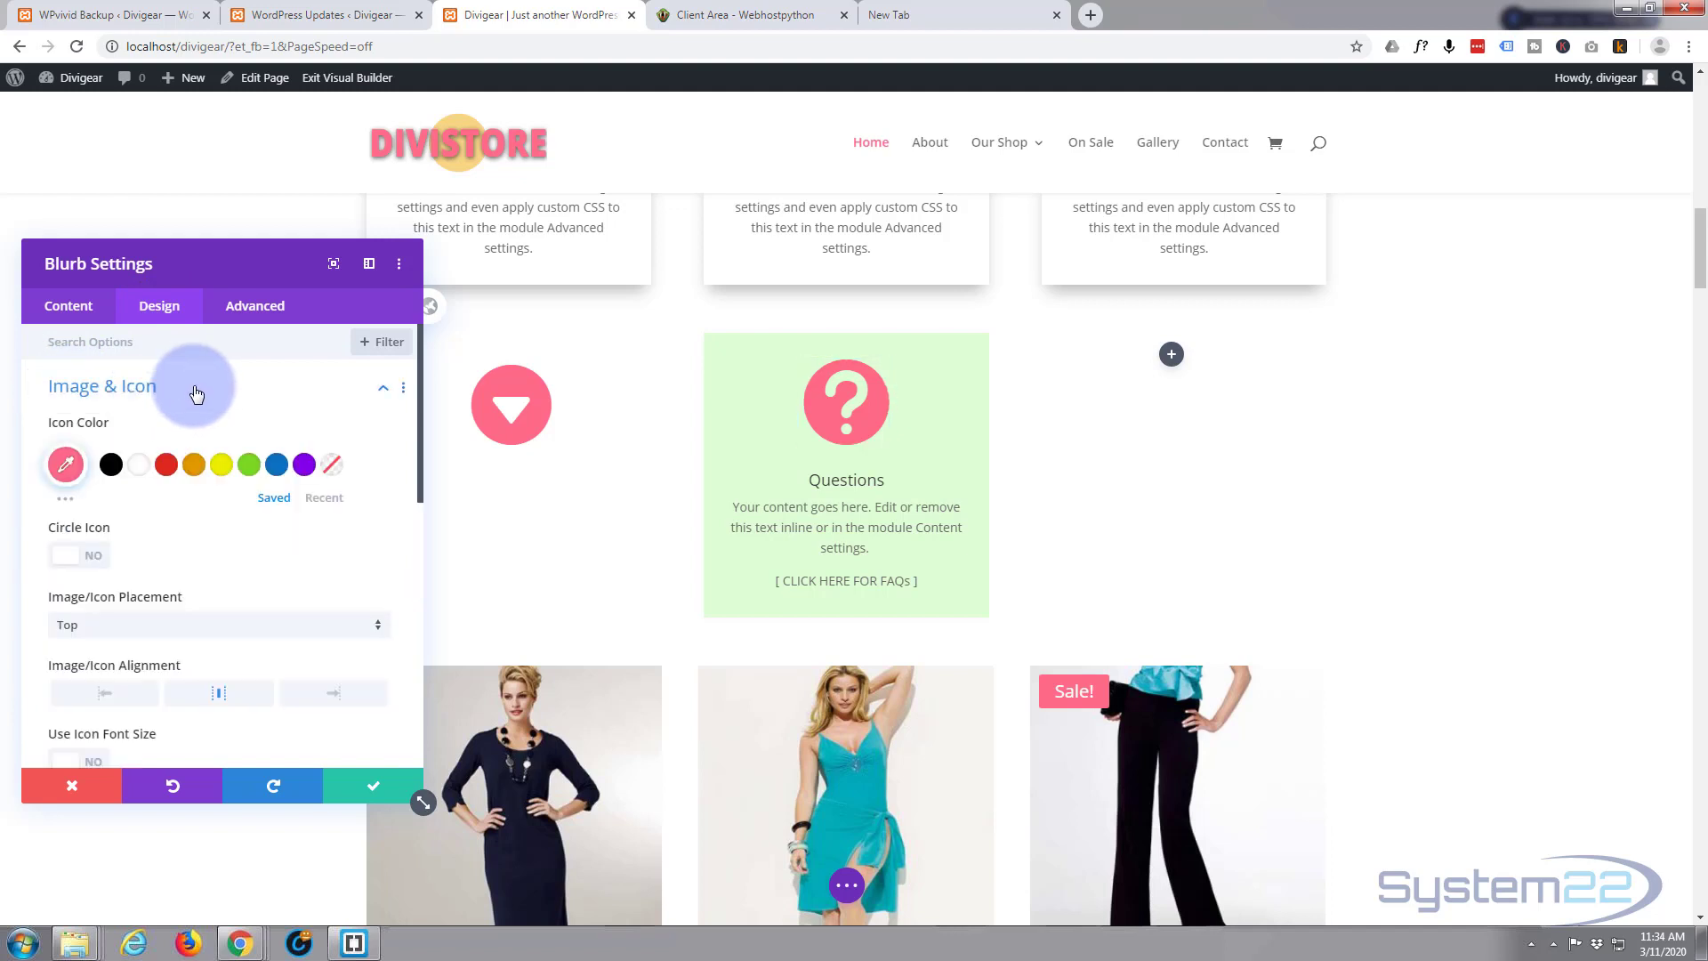
left_click(64, 463)
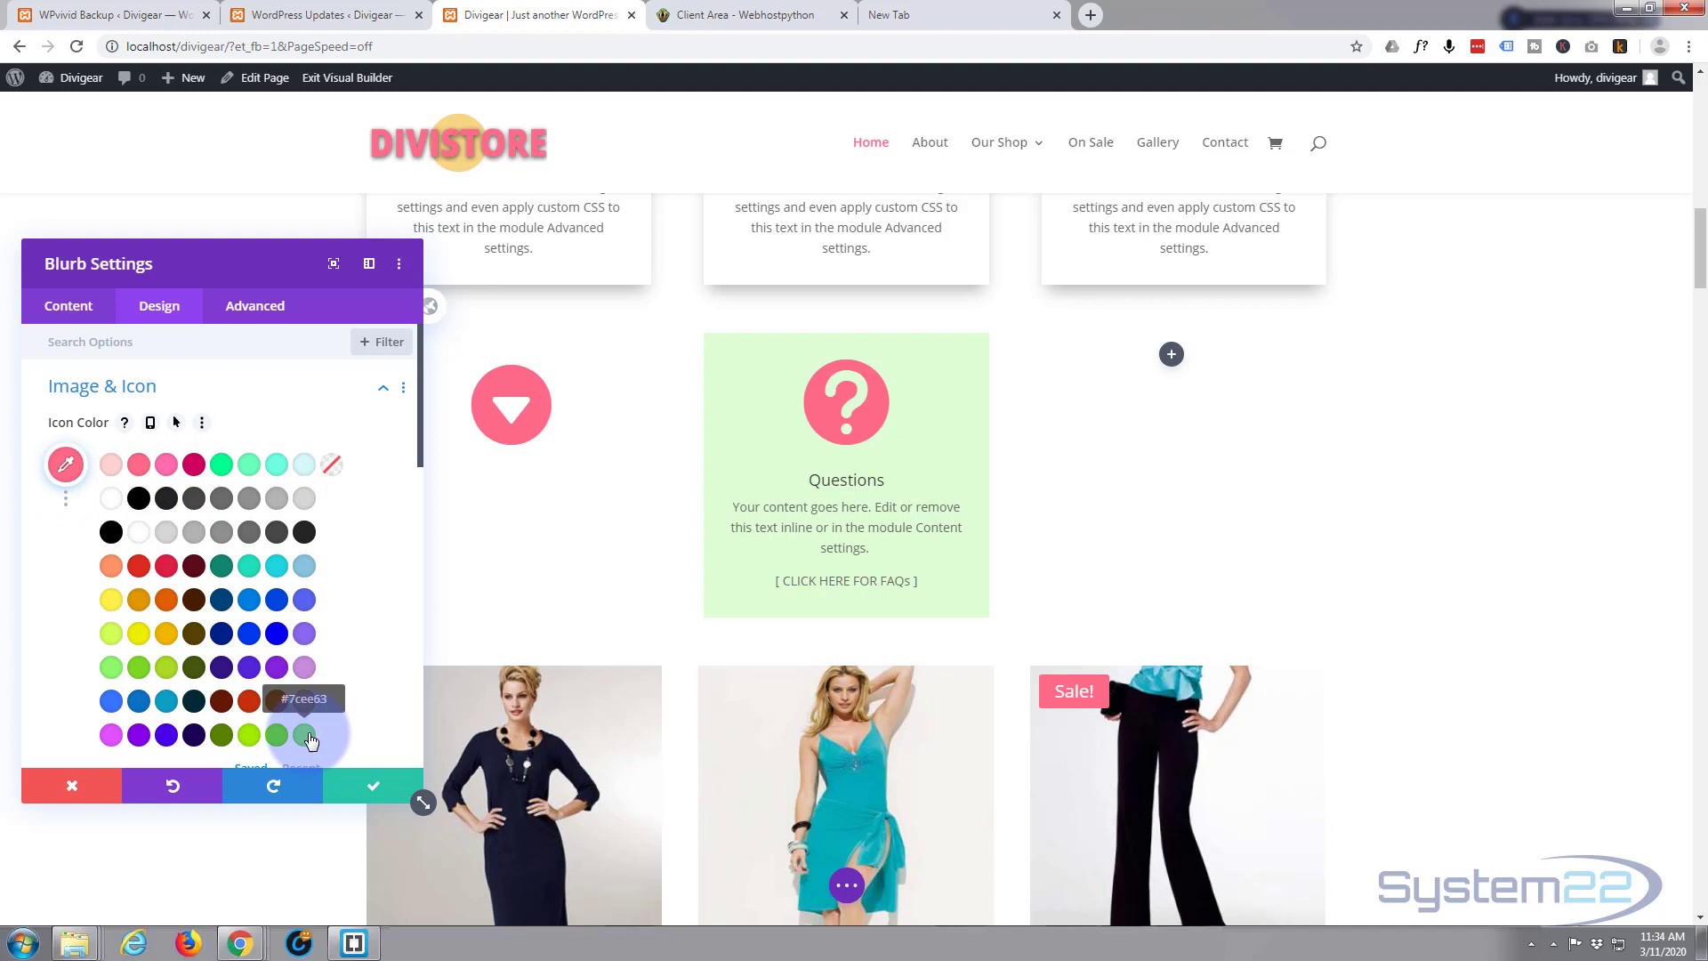
left_click(310, 733)
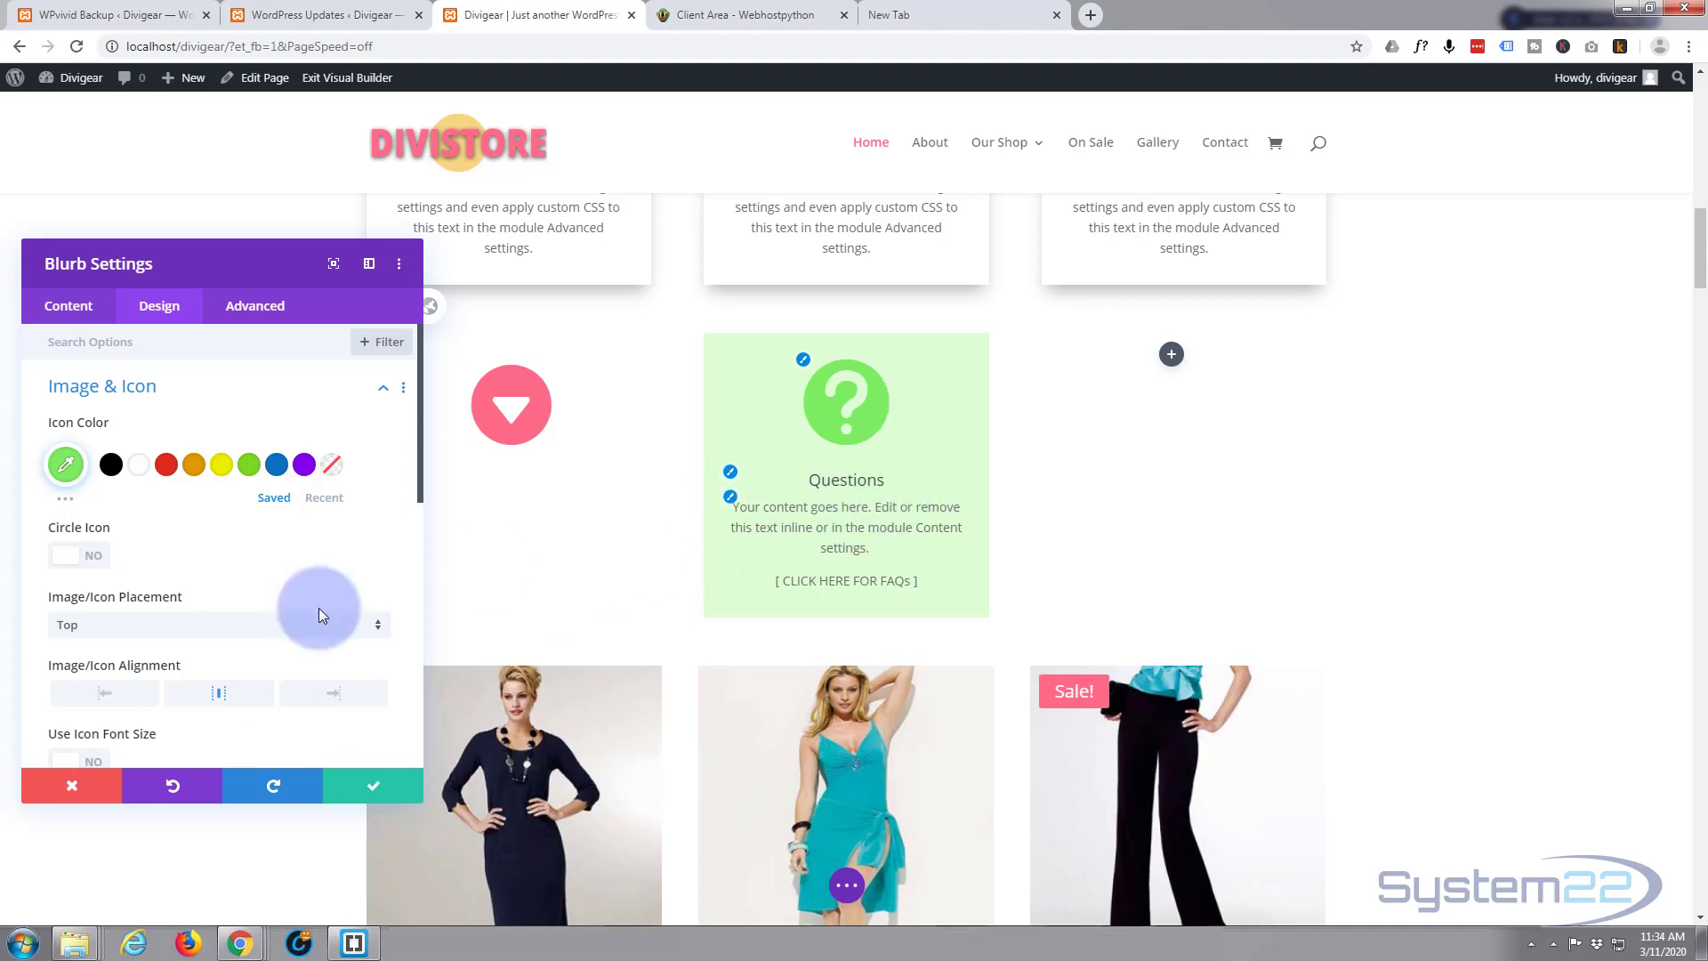
left_click(68, 306)
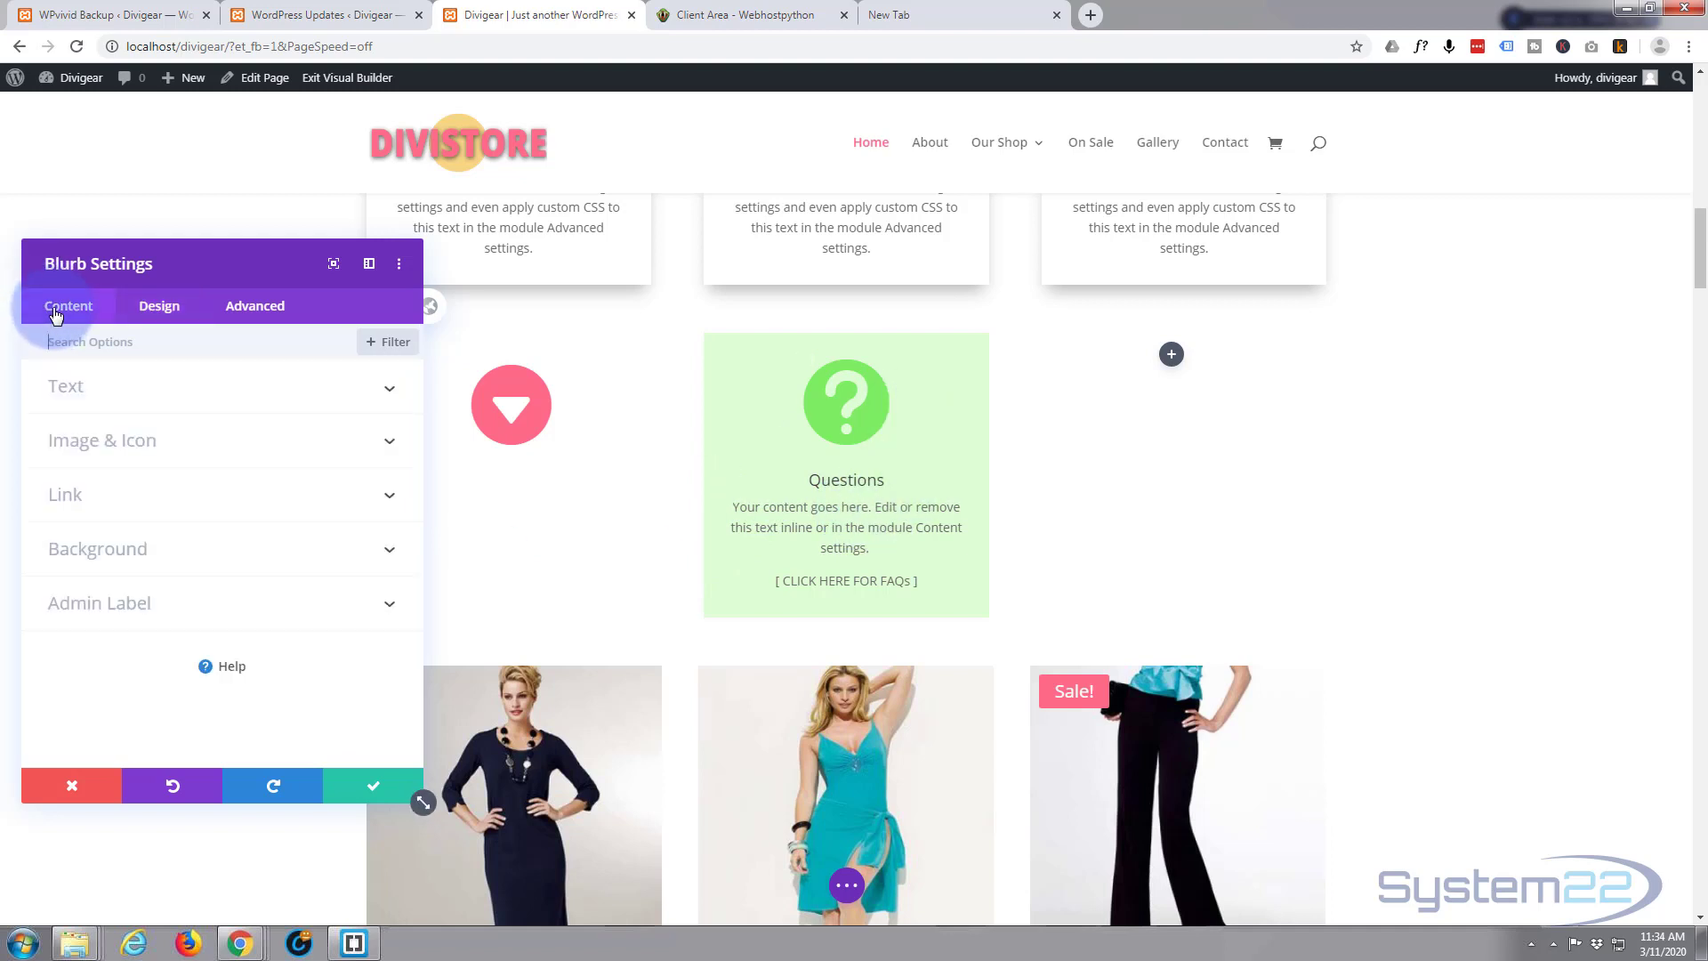
- Enable hover options on the background and set the hover colour to green #7cee63
left_click(96, 548)
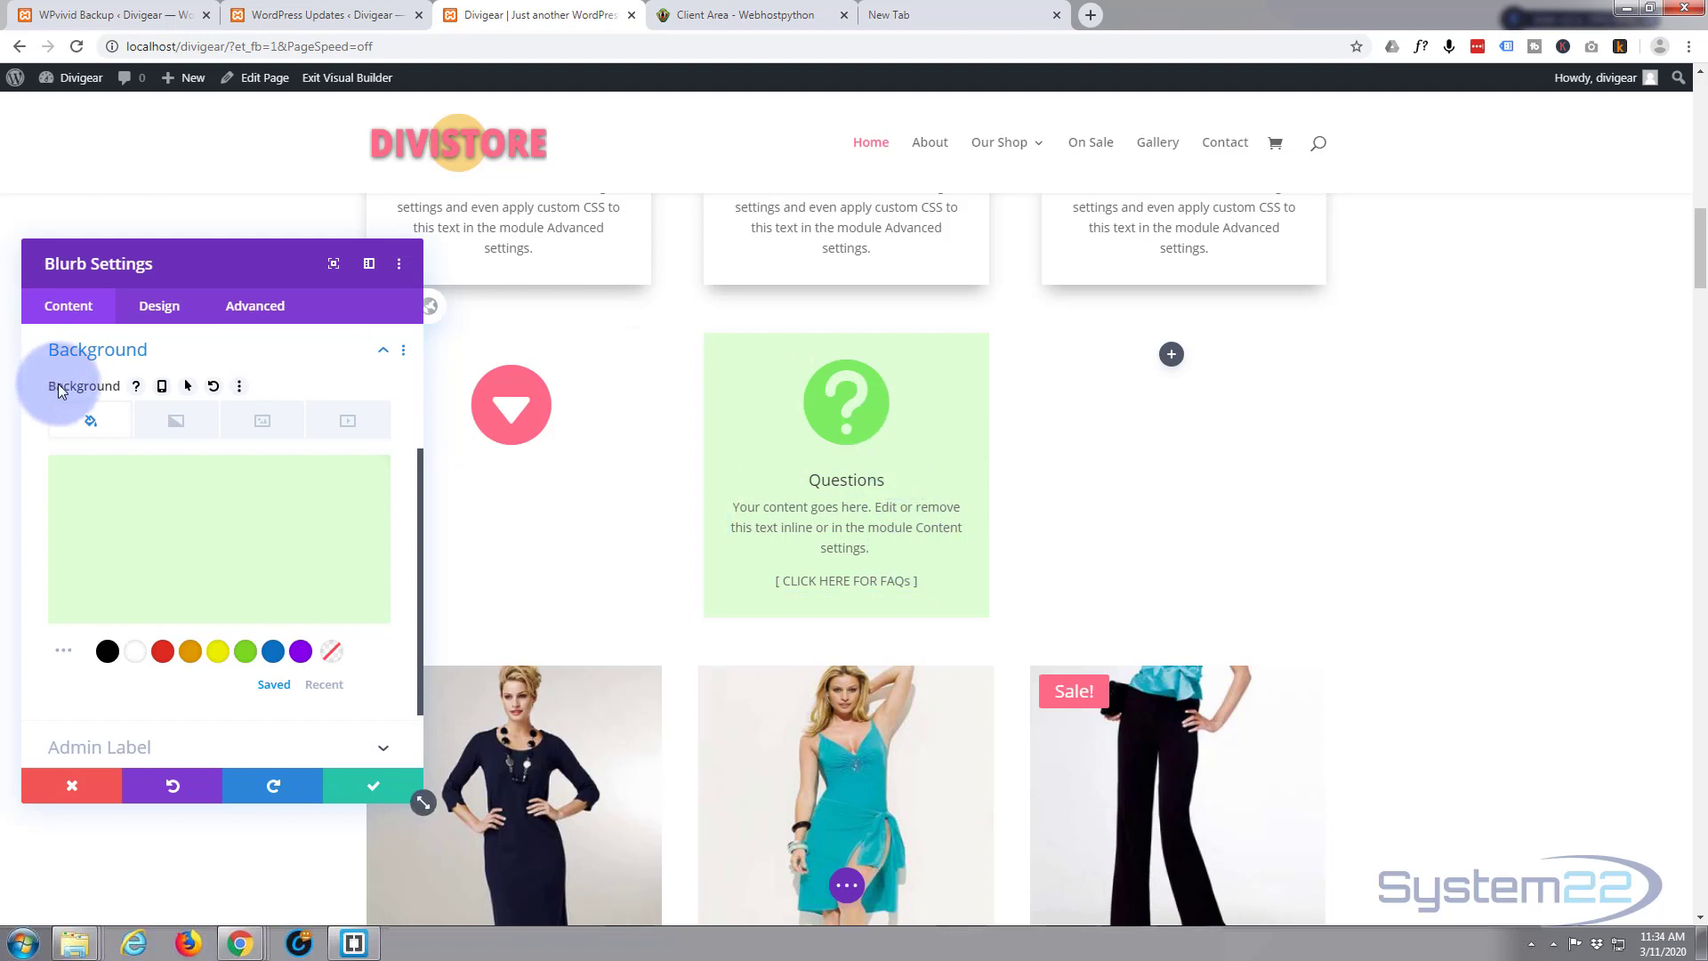
mouse_move(107, 391)
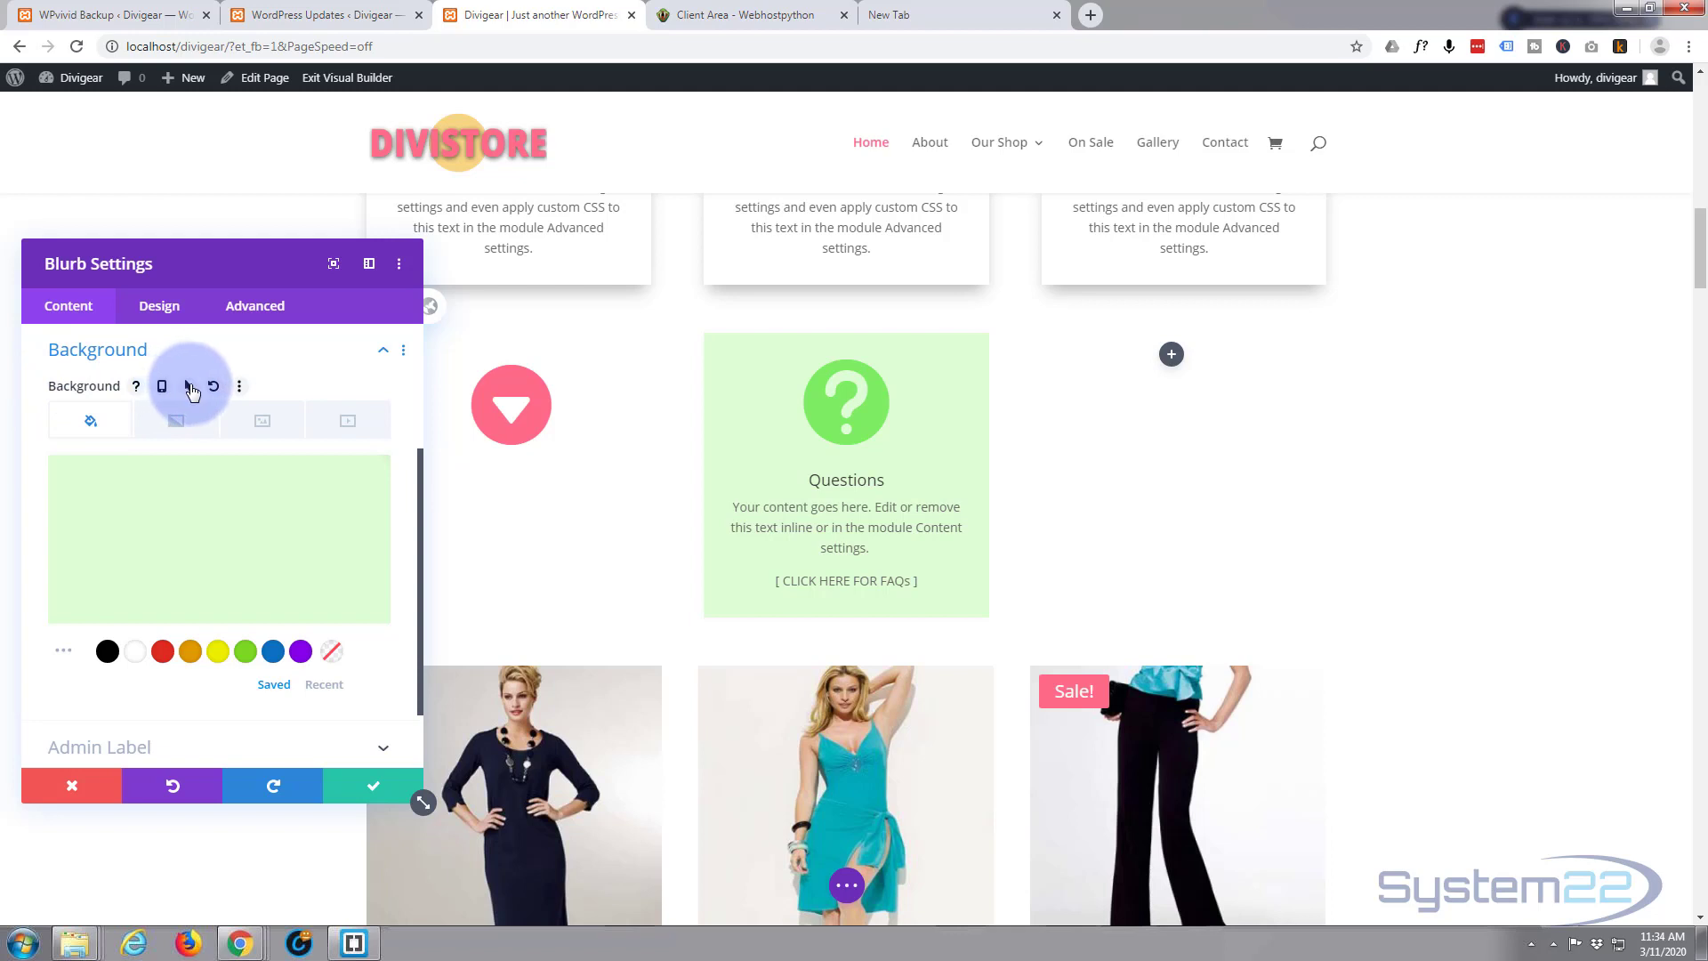
left_click(162, 386)
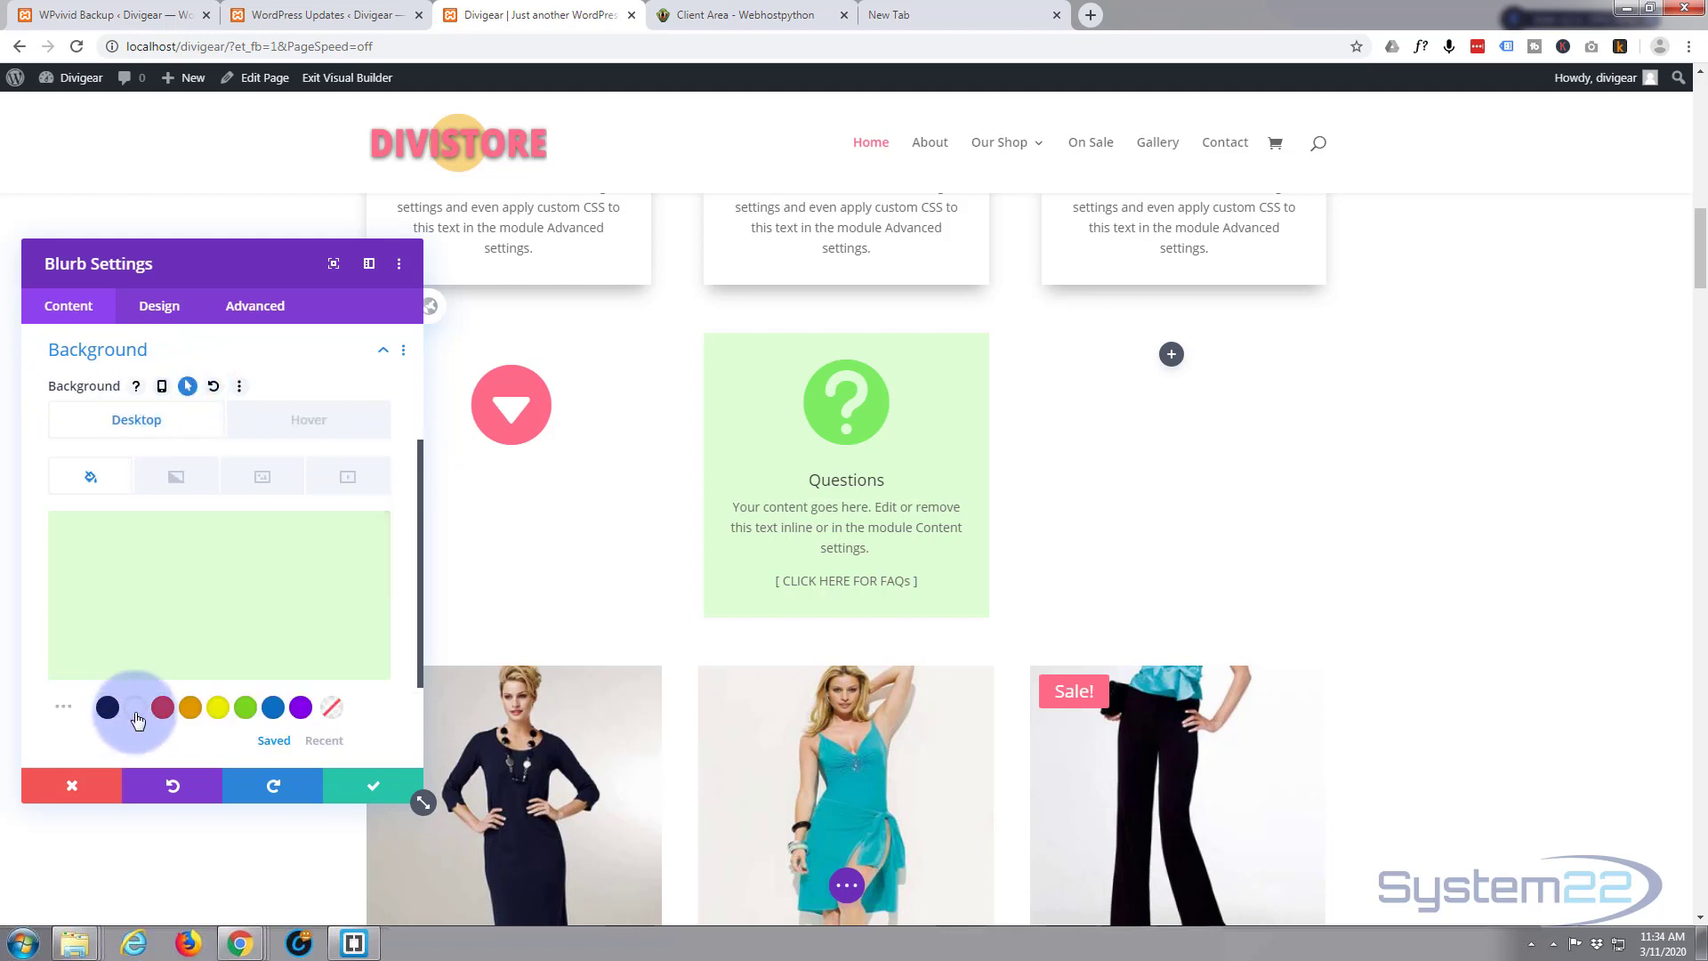
left_click(133, 707)
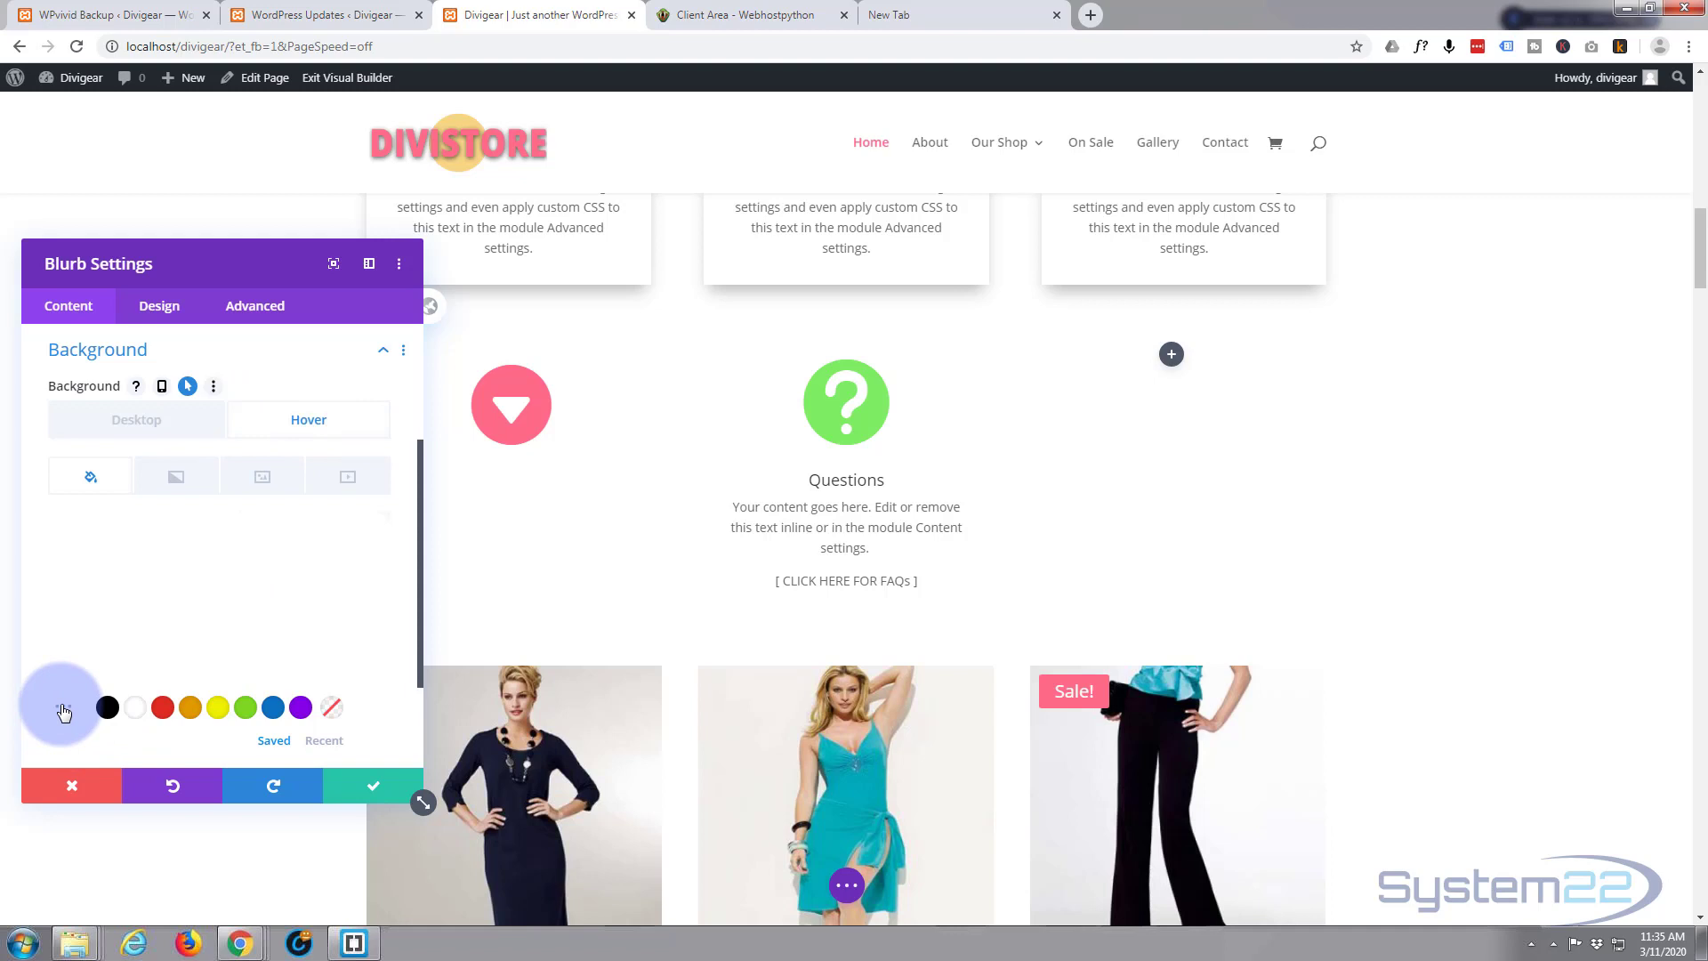
left_click(63, 710)
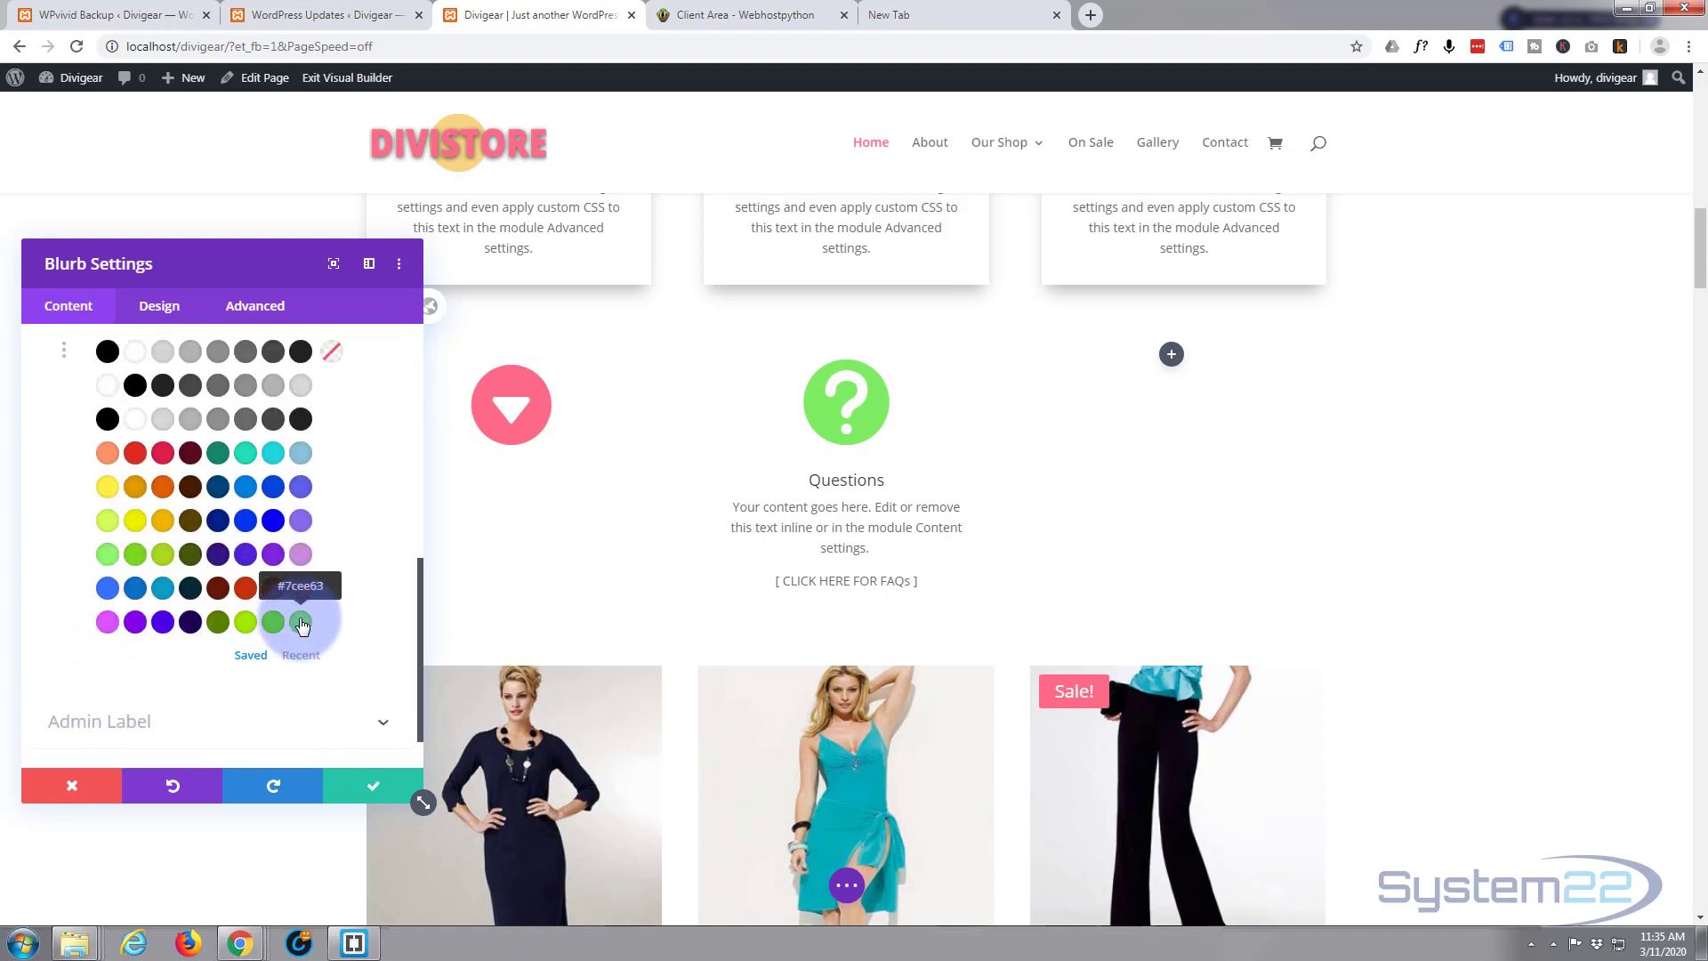
left_click(303, 623)
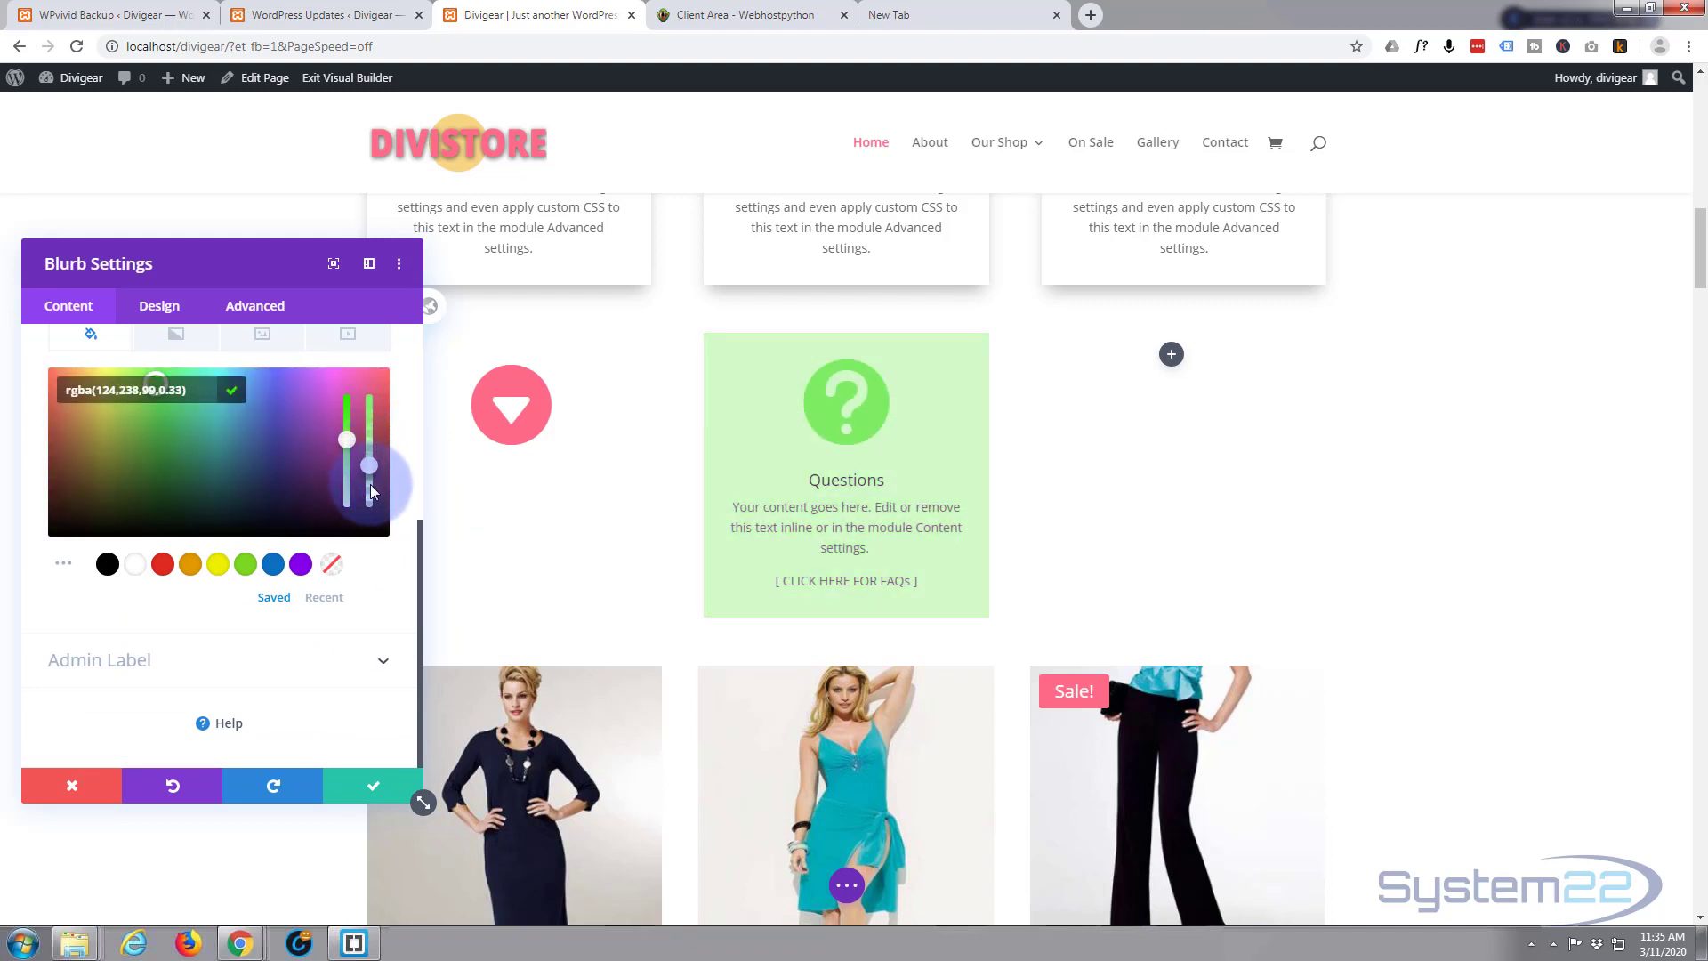
- Lower the hover background opacity to about 0.21, giving rgba(124,238,99,0.21)
left_click_drag(370, 464, 370, 482)
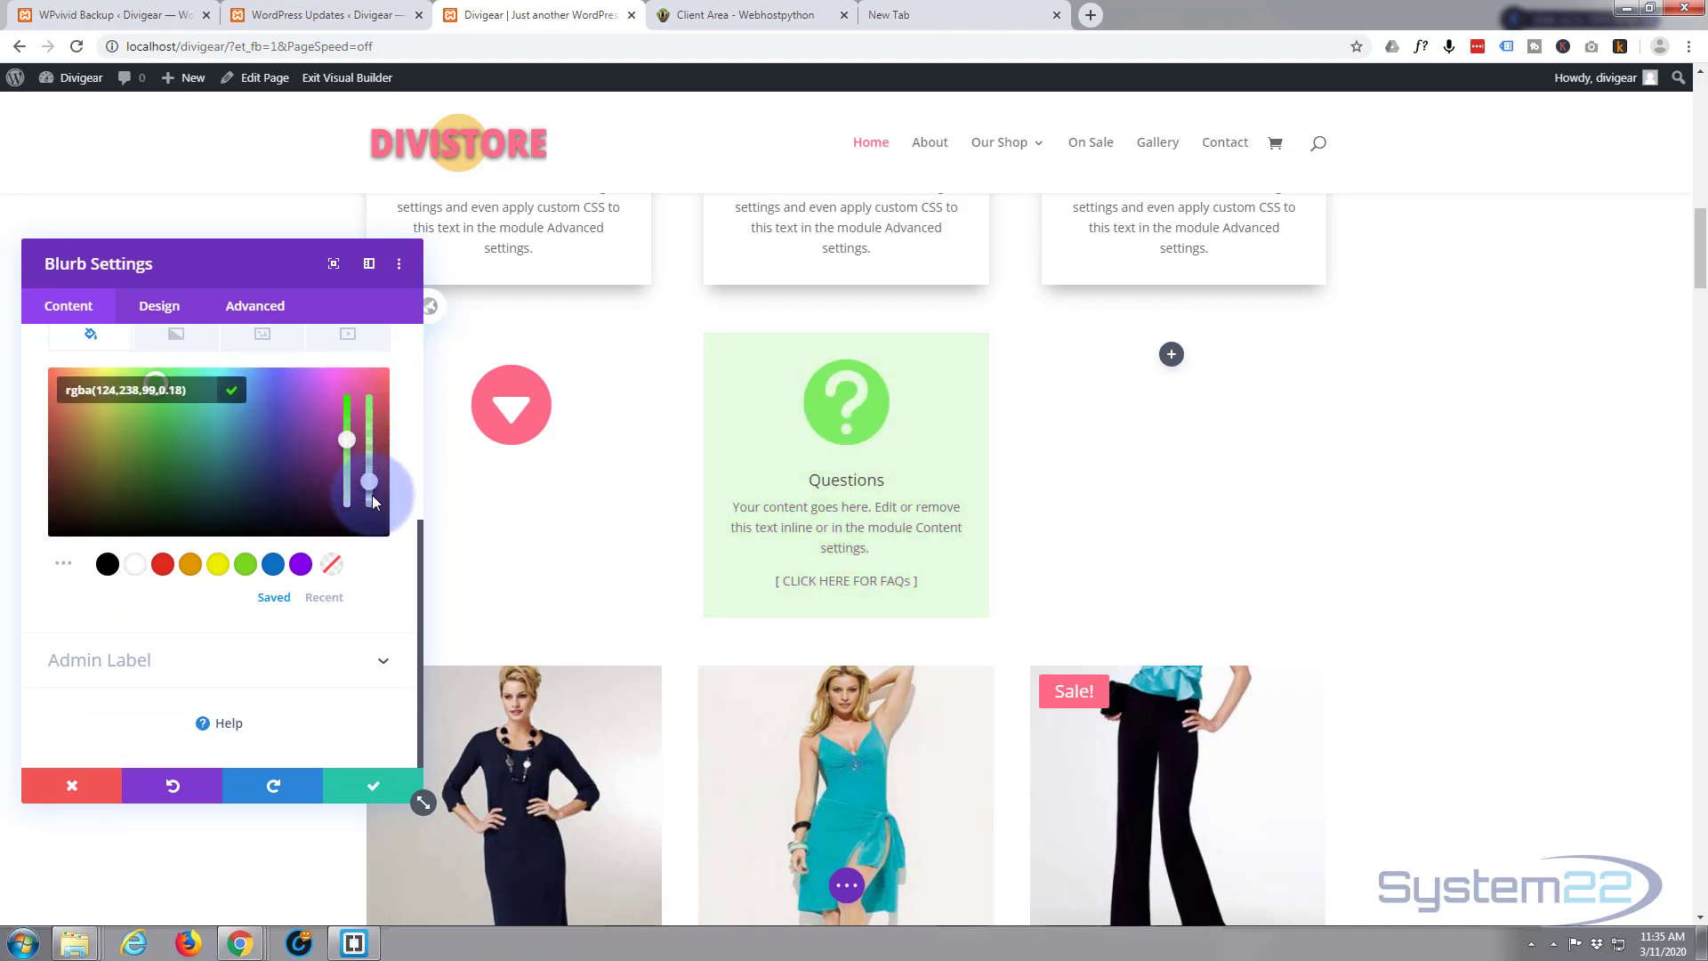
left_click_drag(371, 482, 370, 477)
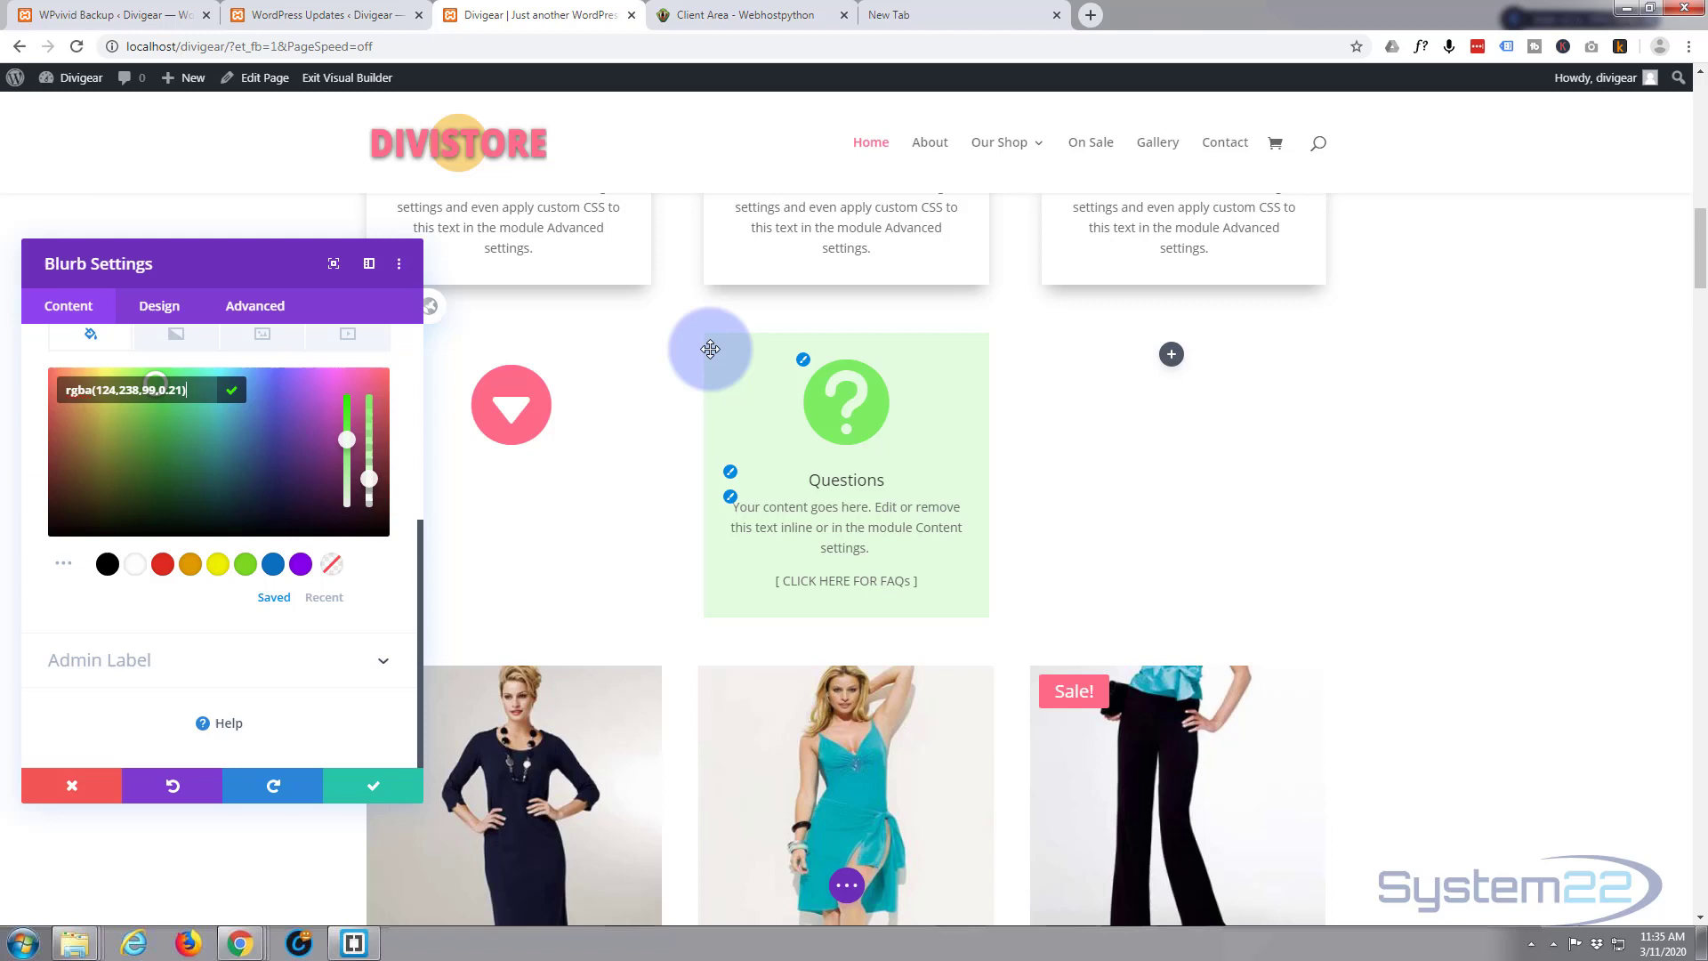
mouse_move(1002, 409)
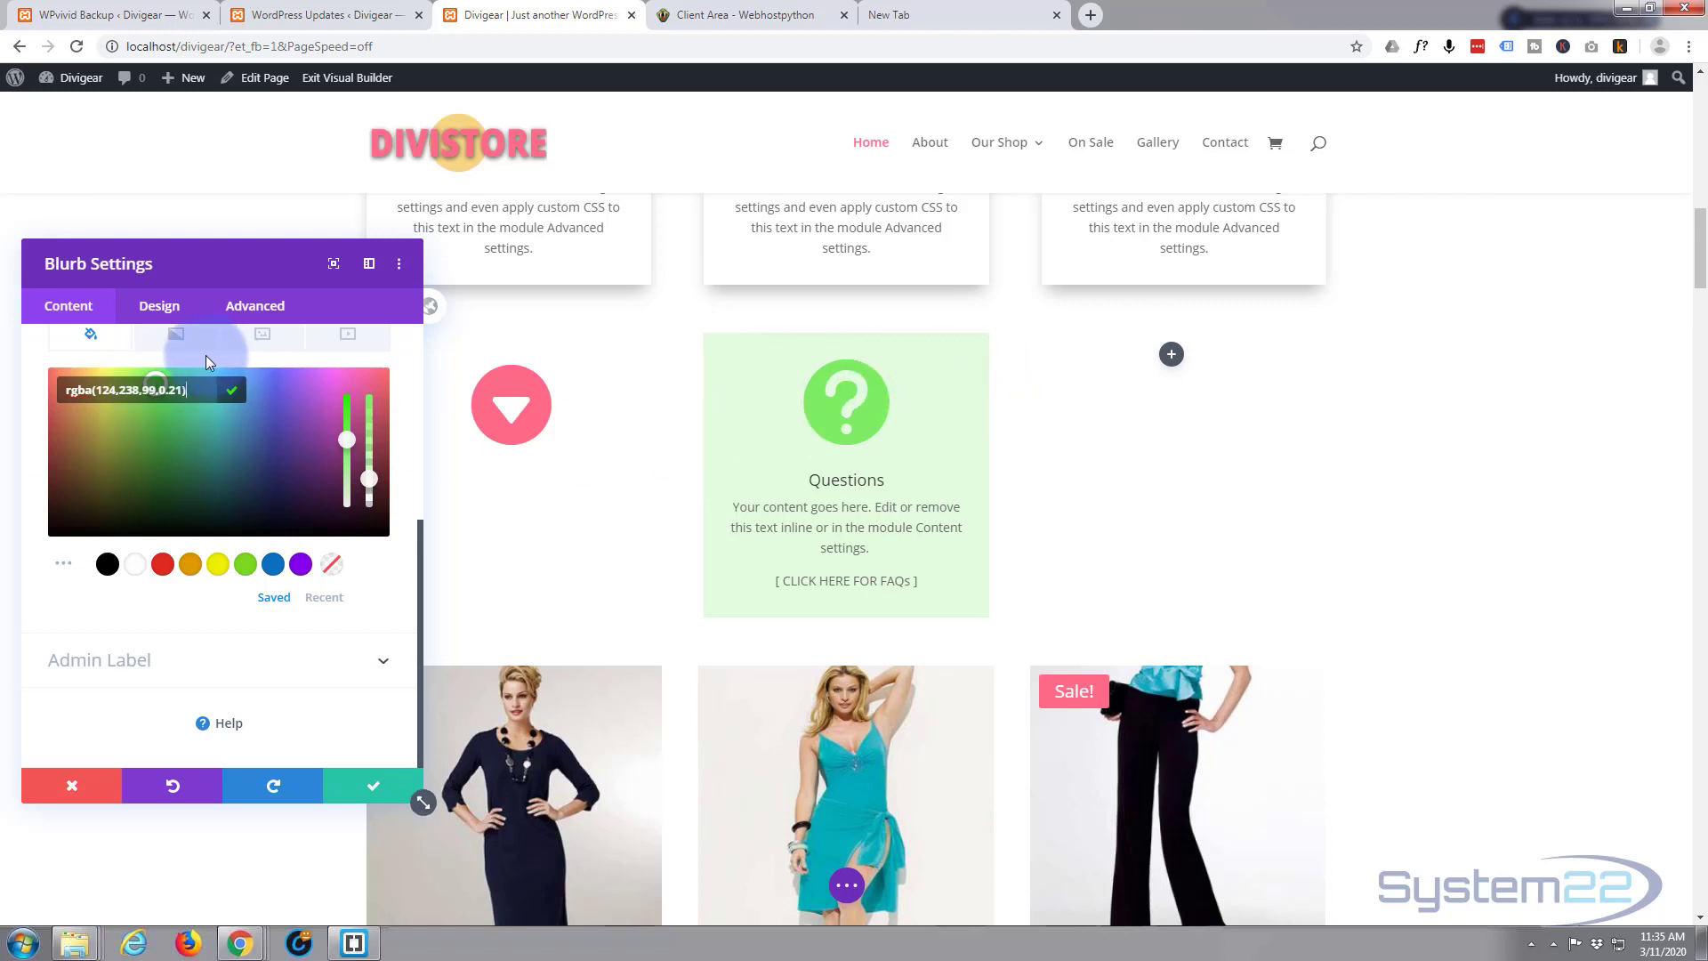
left_click(158, 306)
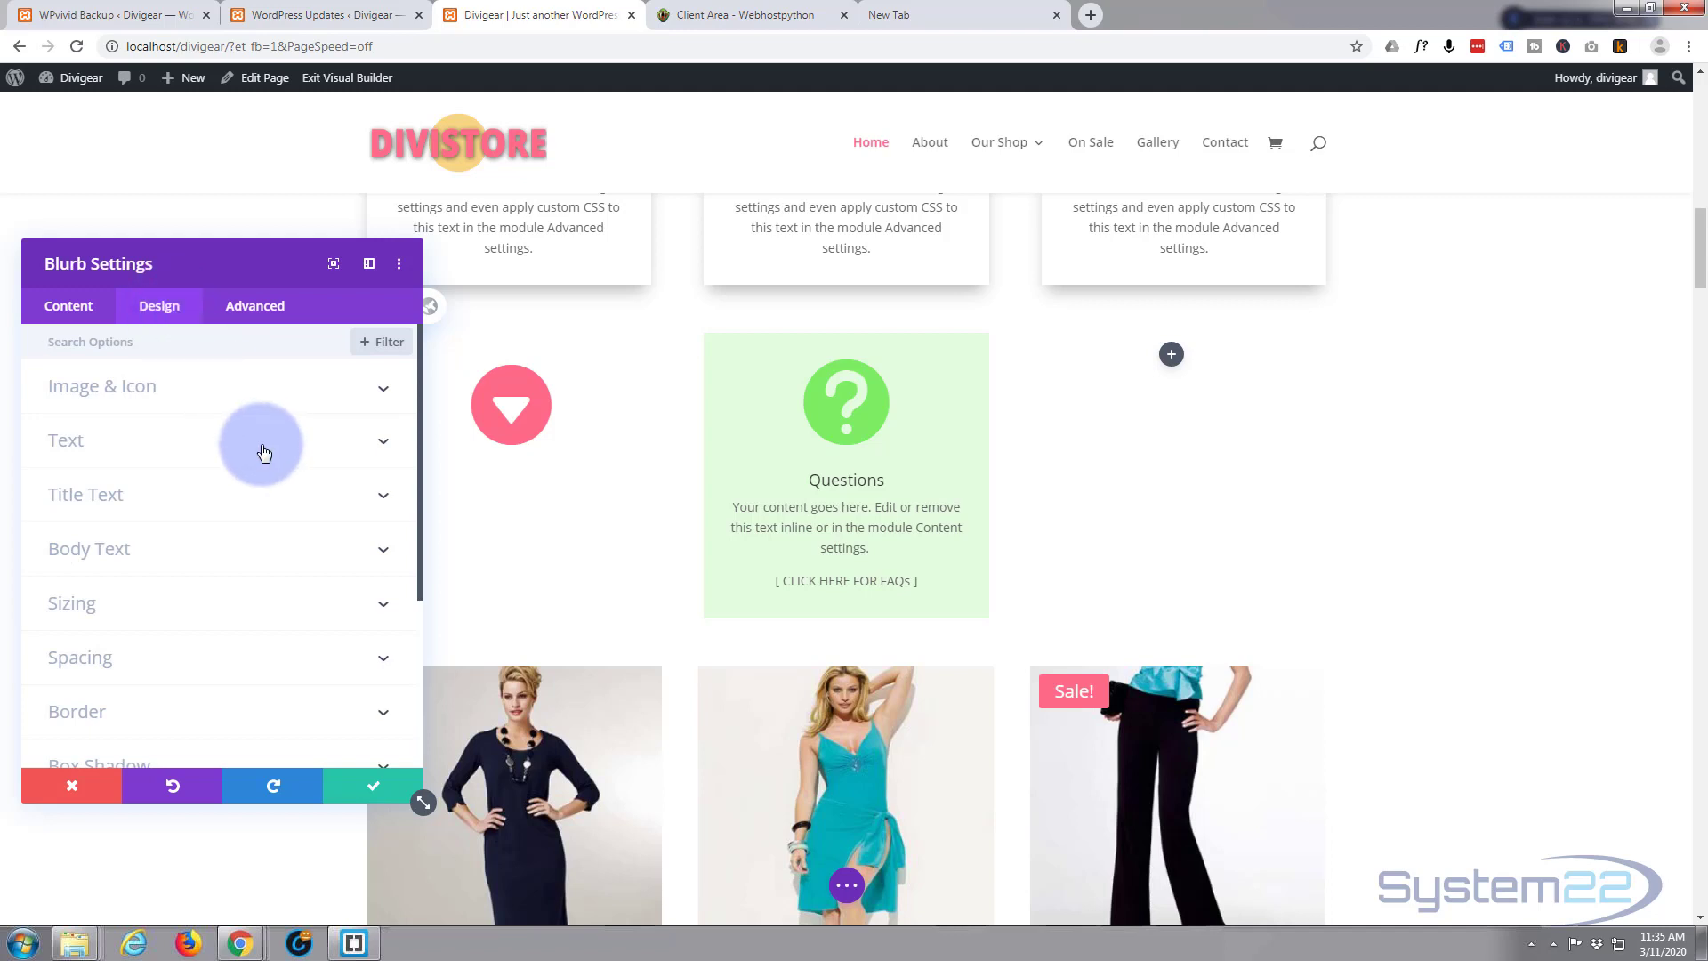
mouse_move(188, 567)
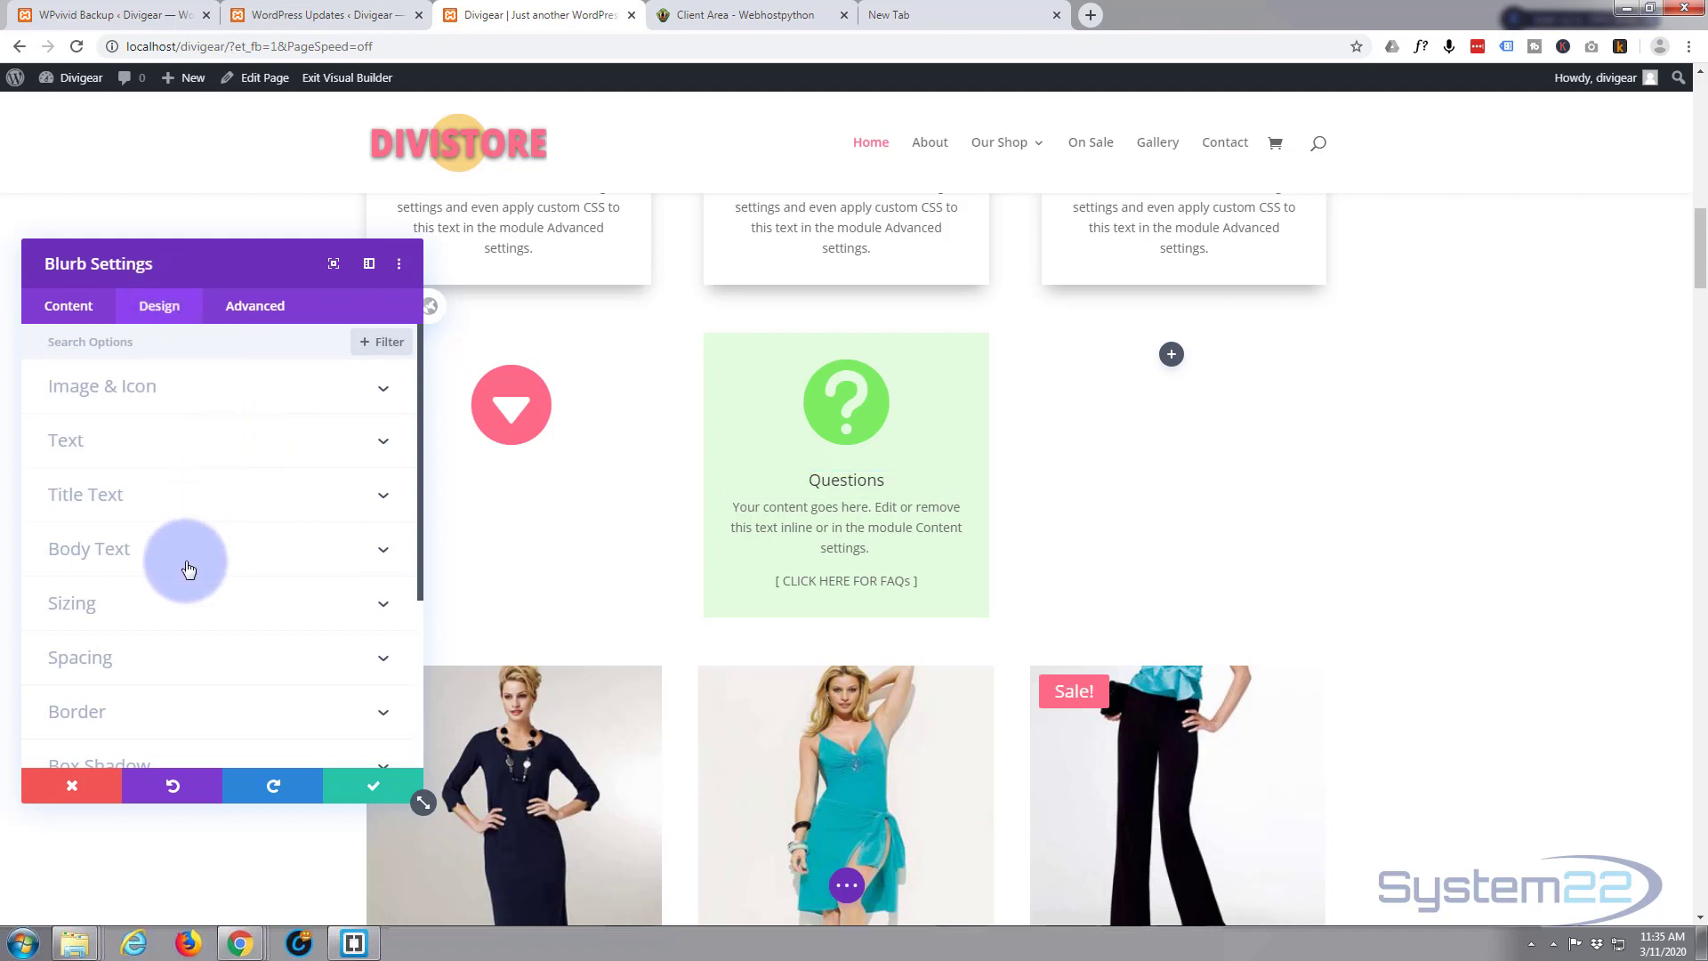
mouse_move(187, 711)
type("20")
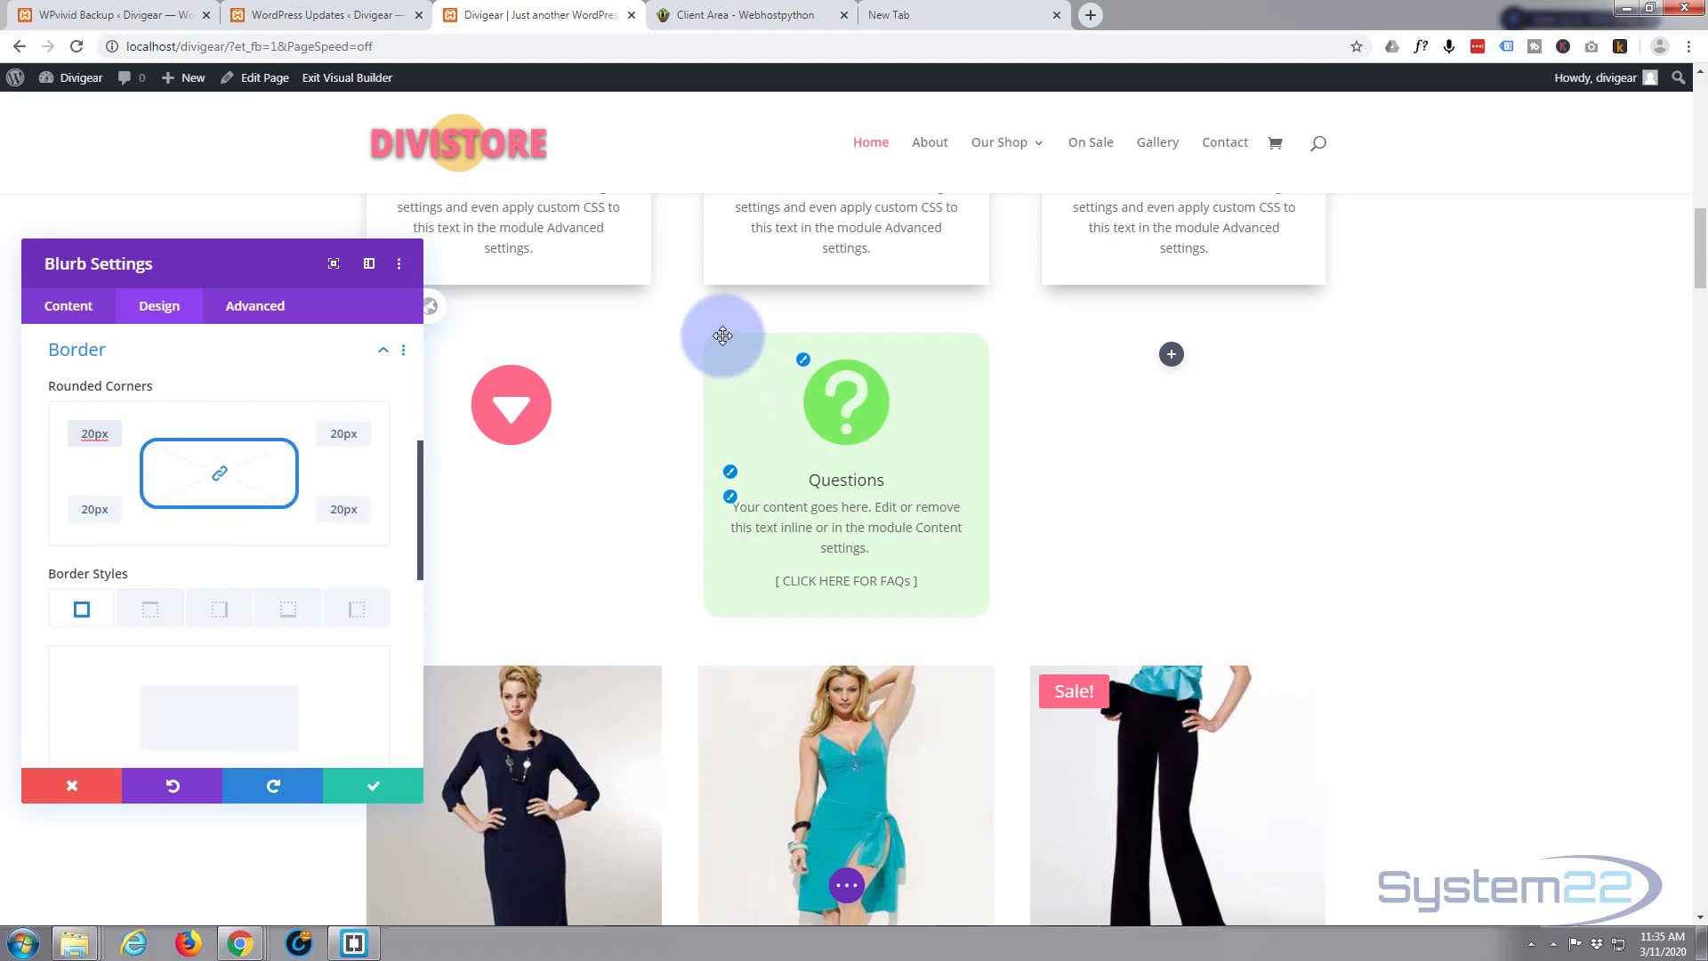
mouse_move(962, 347)
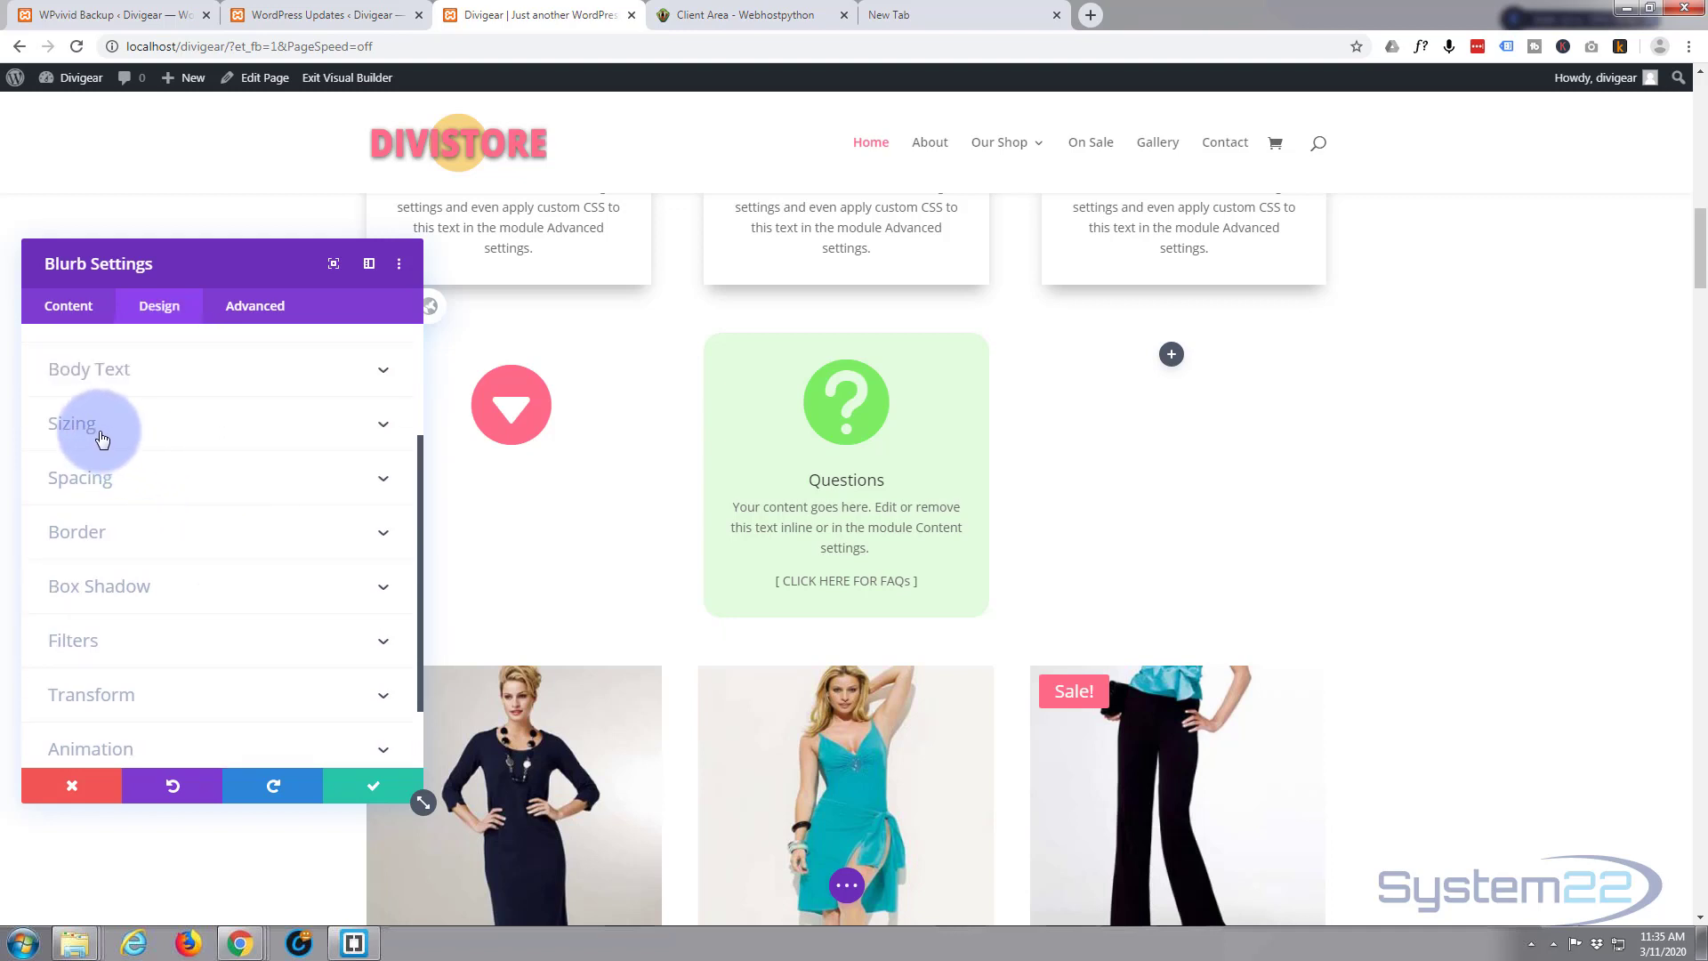
- In Design > Sizing, enable hover options on Height and select the Desktop tab
left_click(71, 423)
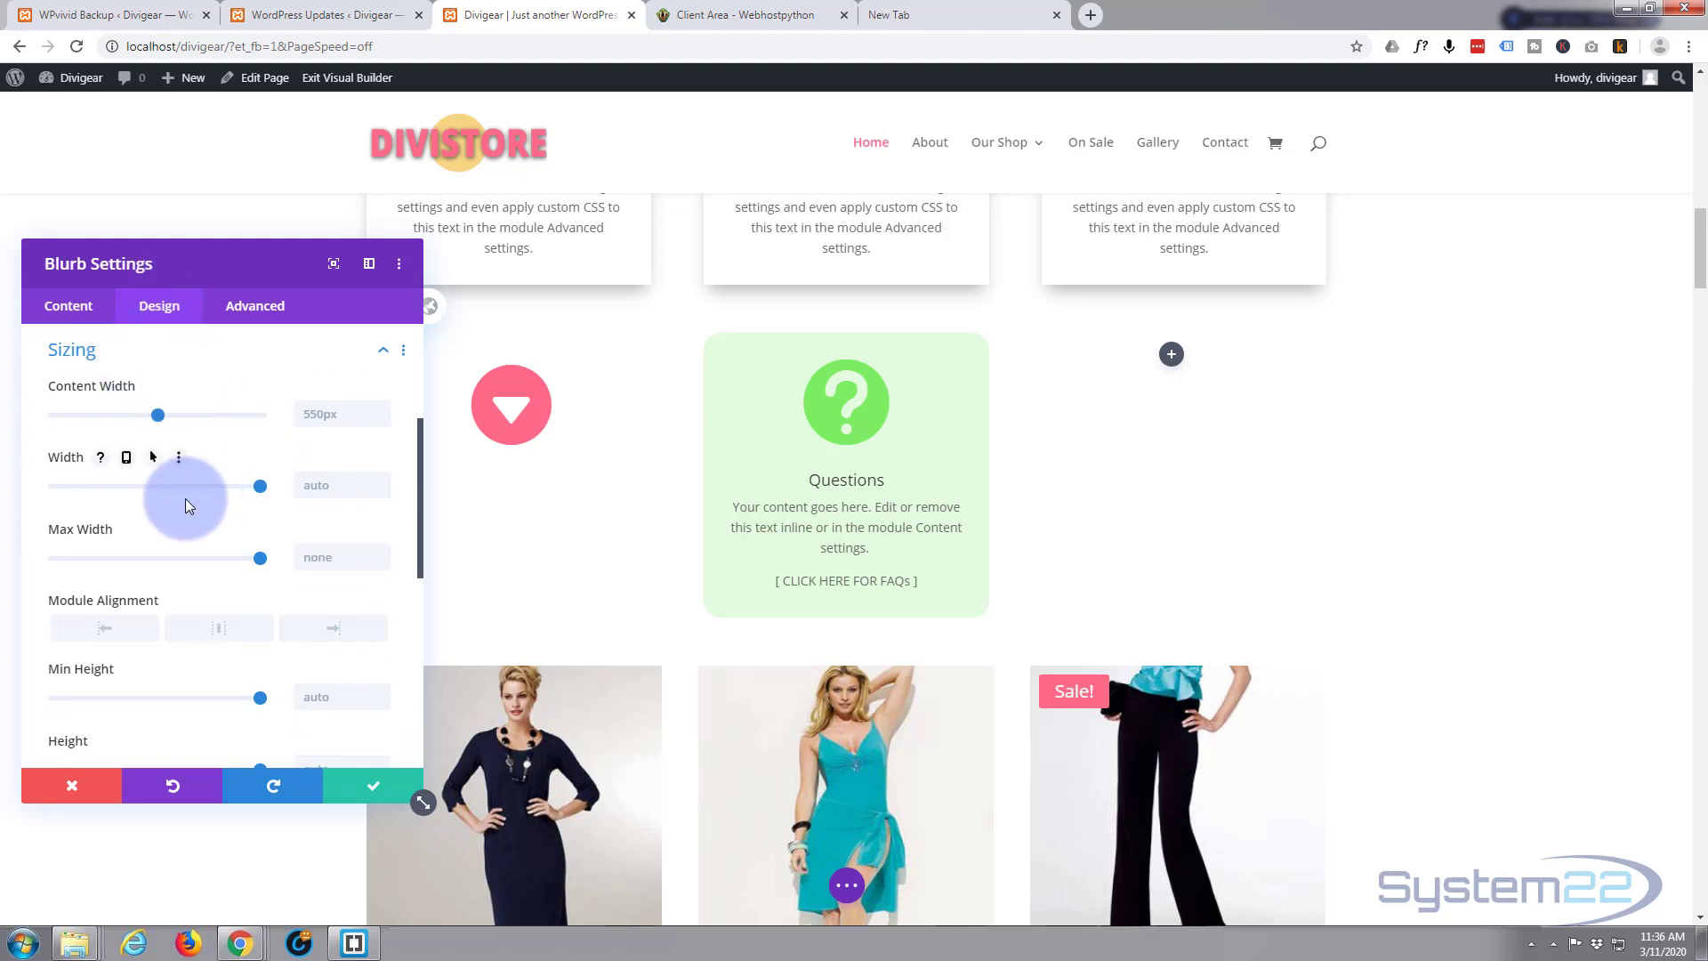
scroll("down", 3)
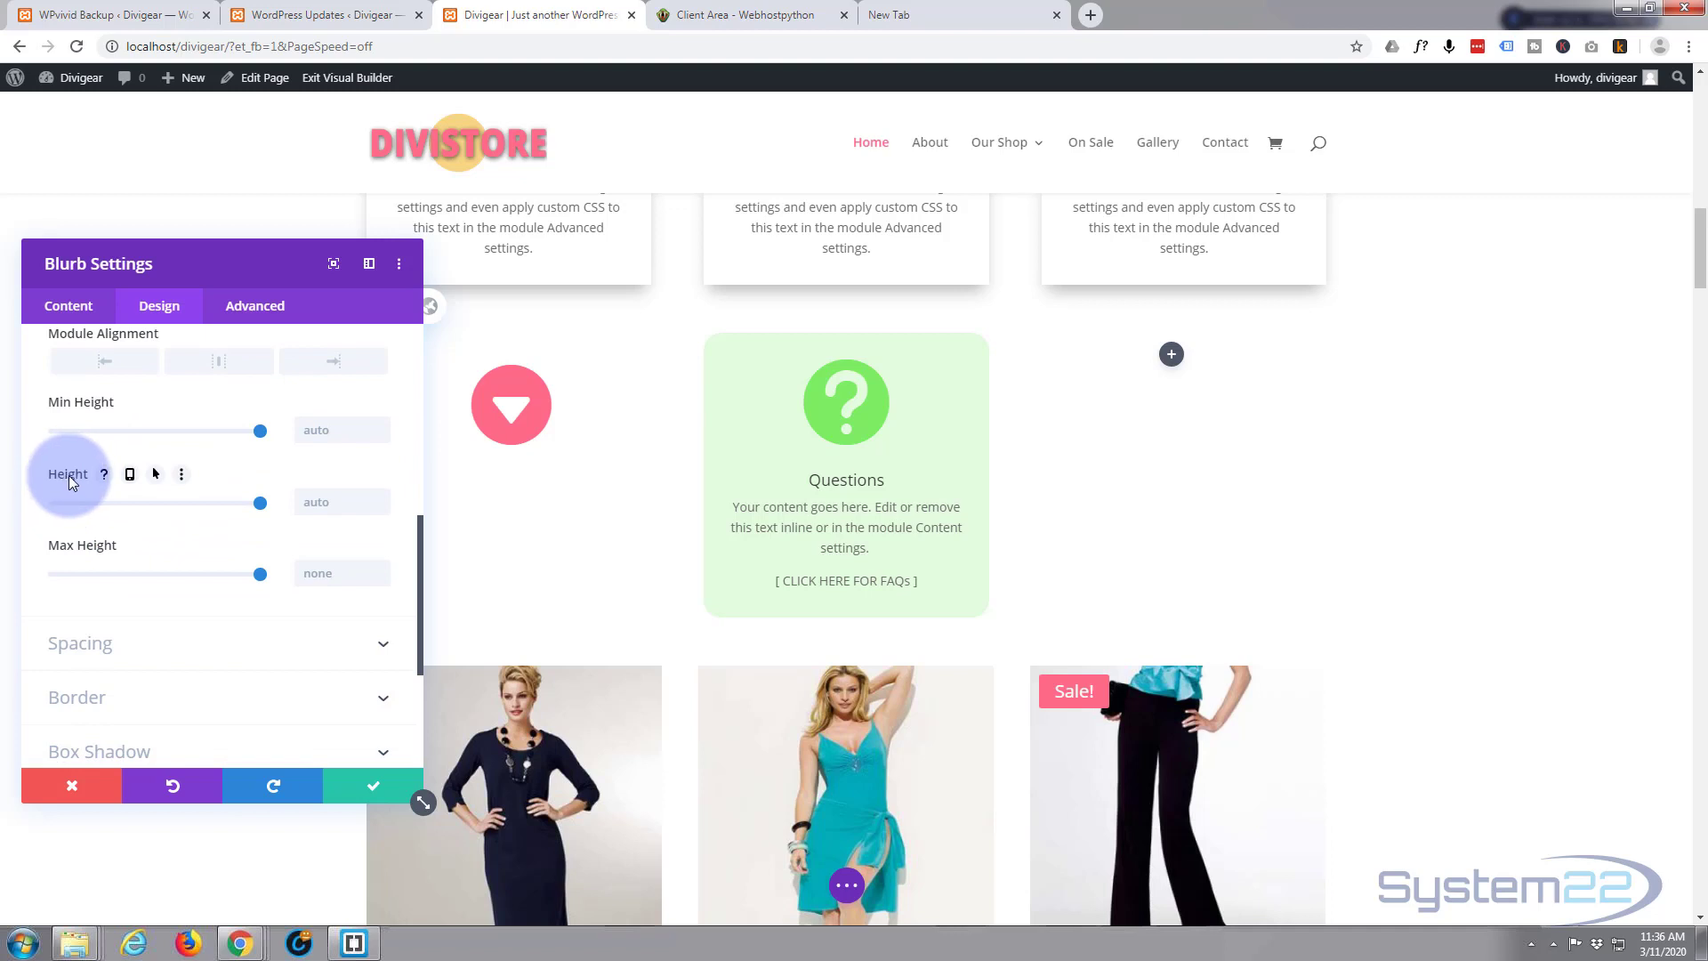
left_click(154, 474)
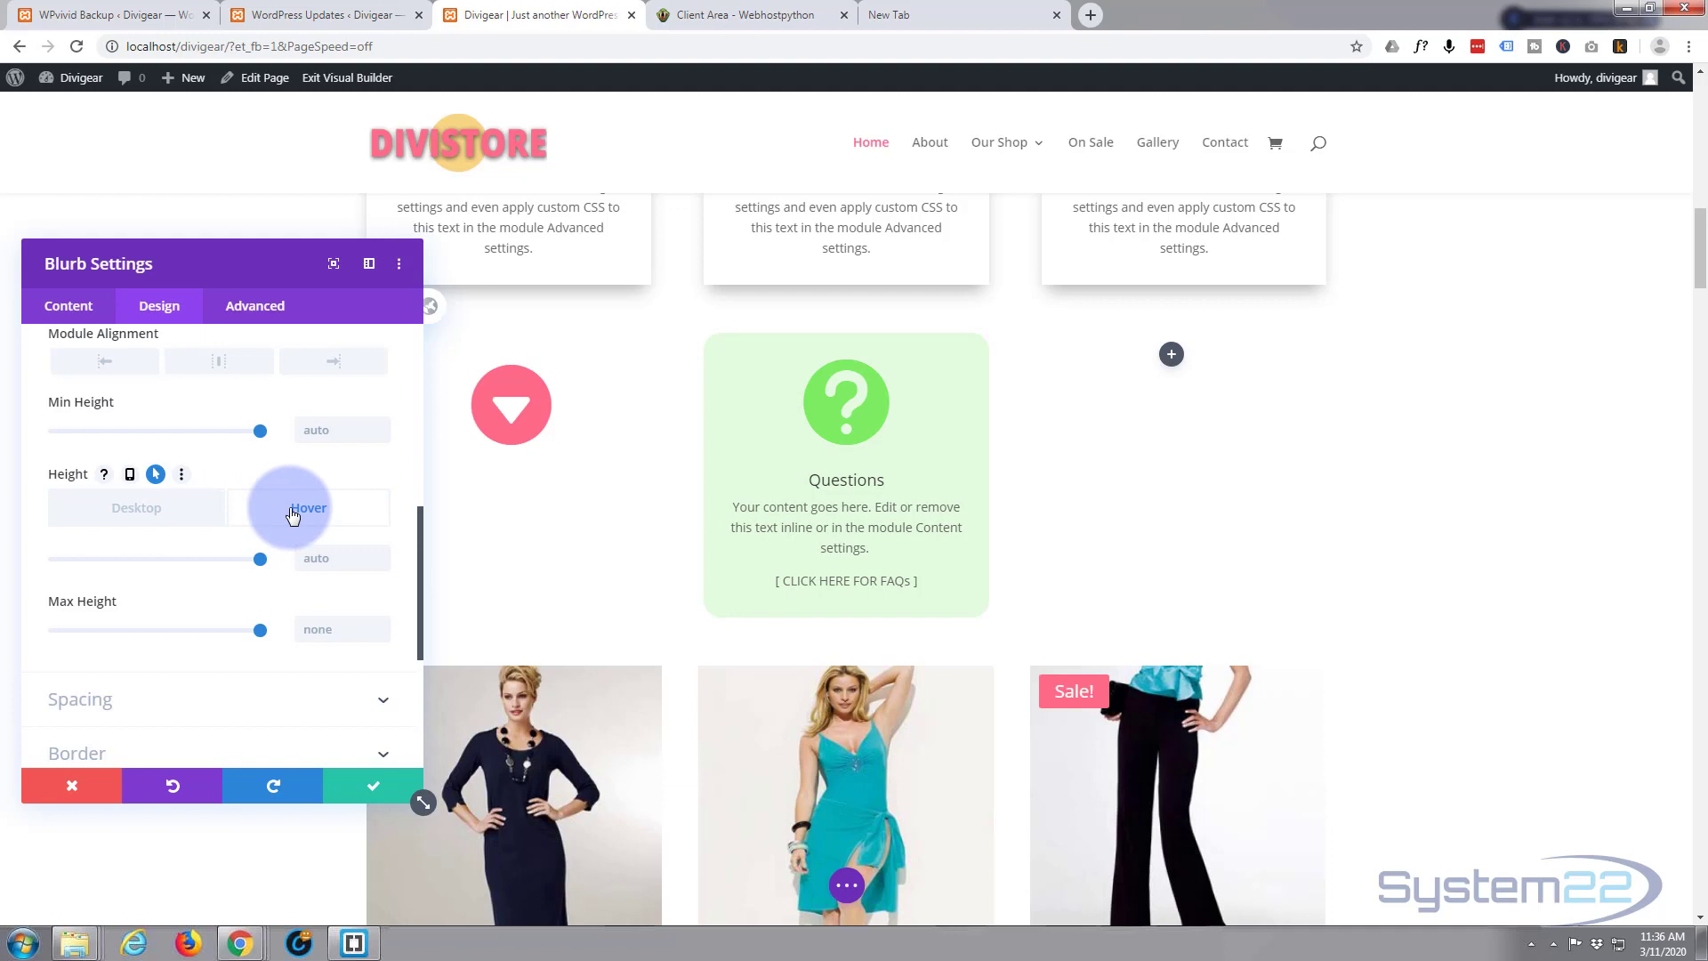
left_click(137, 507)
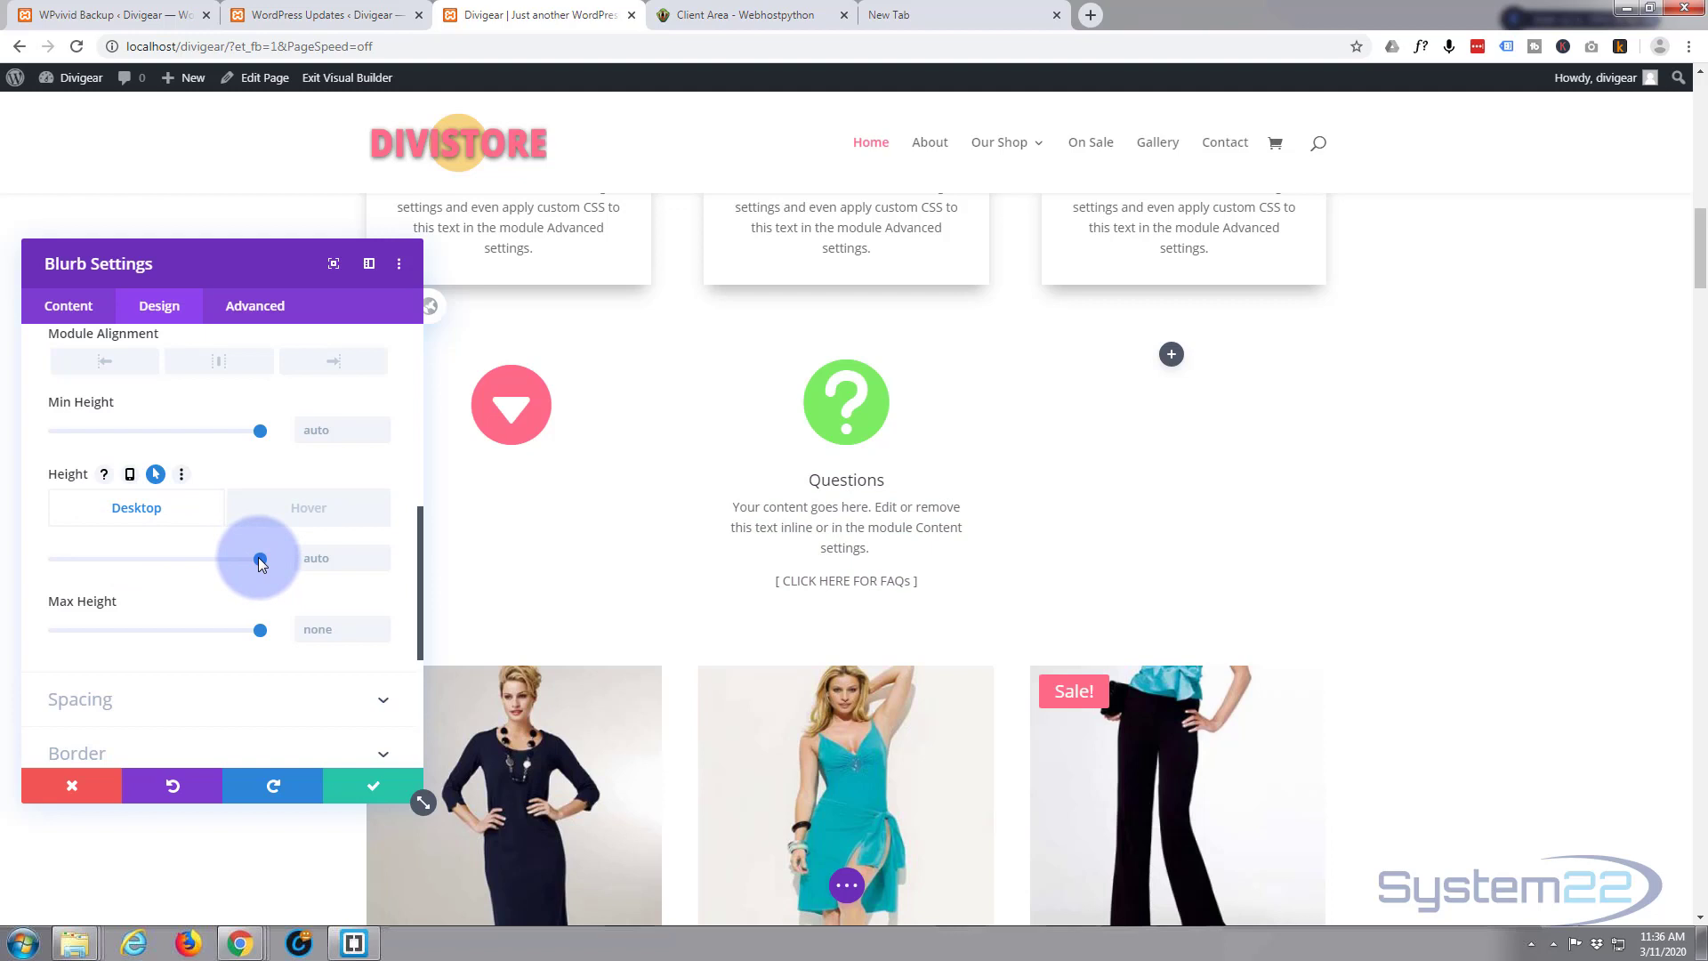
- Drag the normal Height down to 134px so only the green question-mark icon shows
left_click_drag(260, 557, 163, 557)
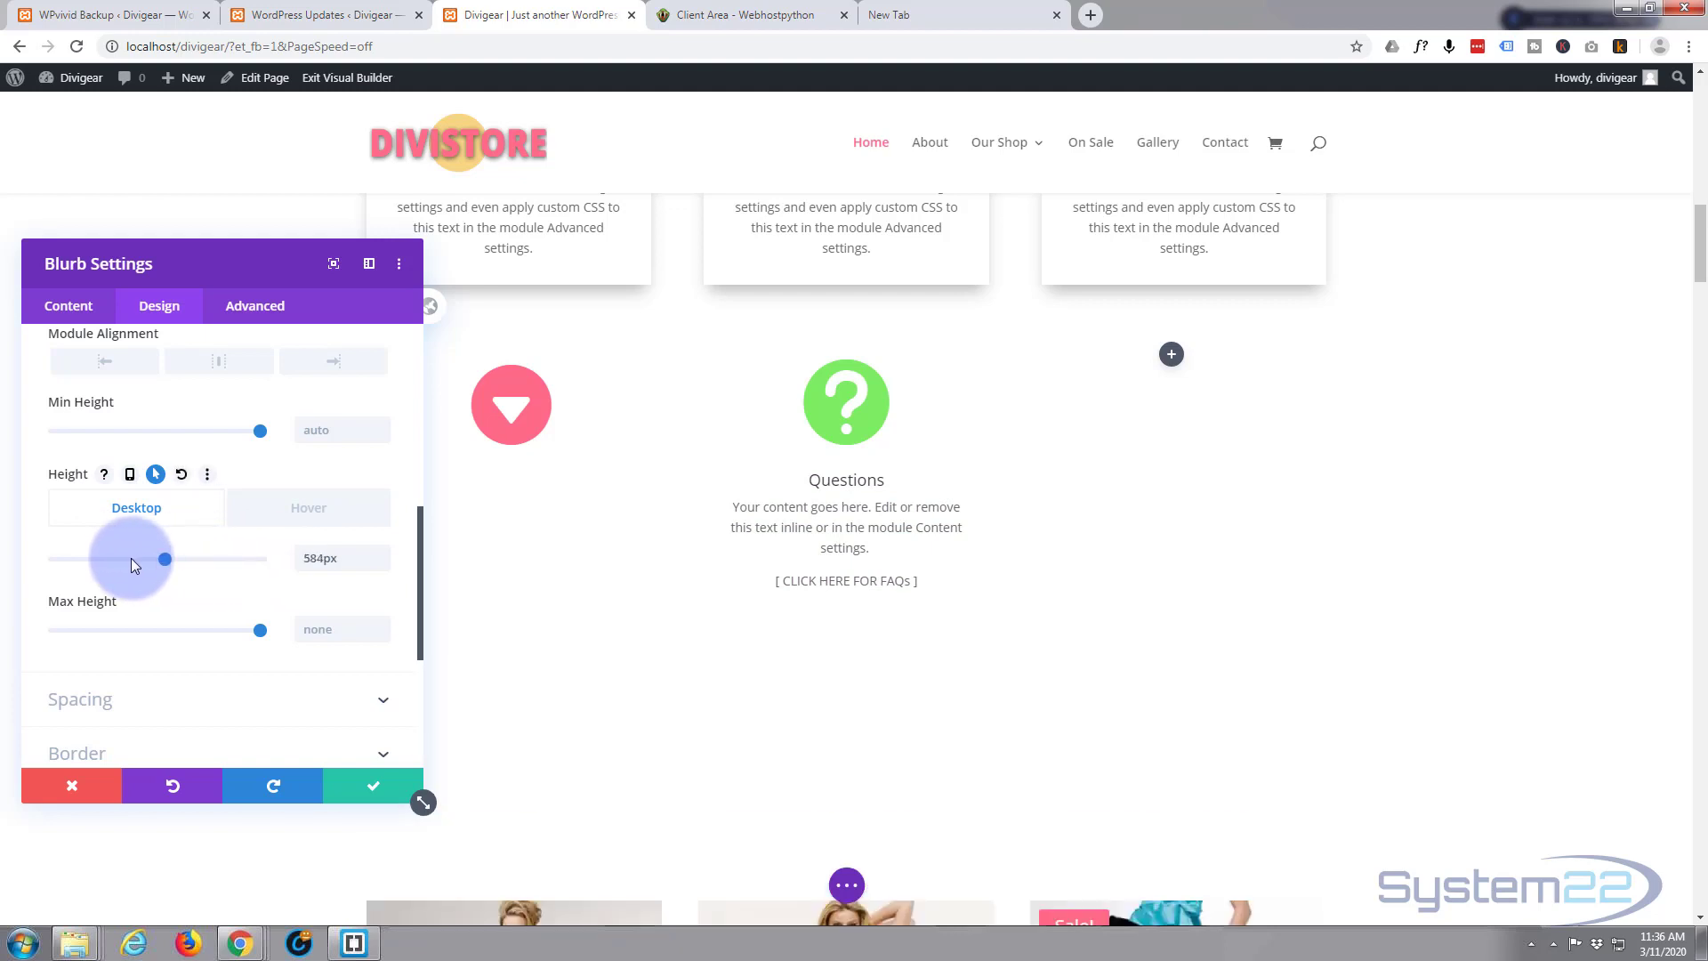
left_click_drag(164, 557, 61, 557)
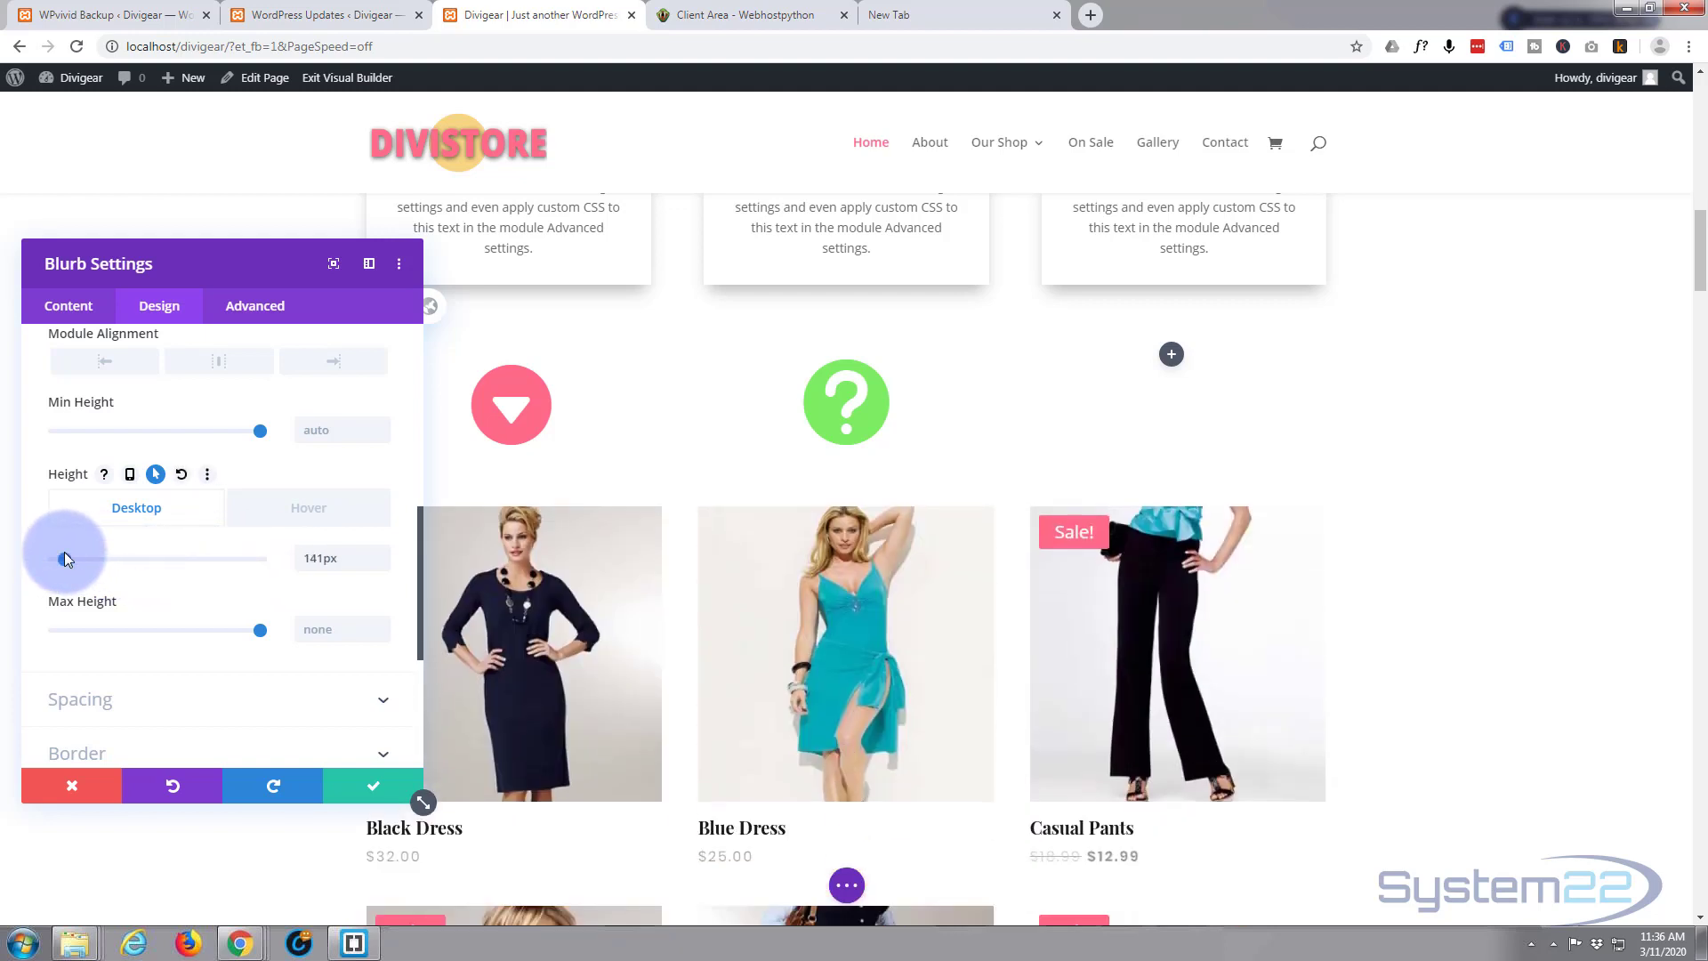
left_click_drag(69, 559, 64, 559)
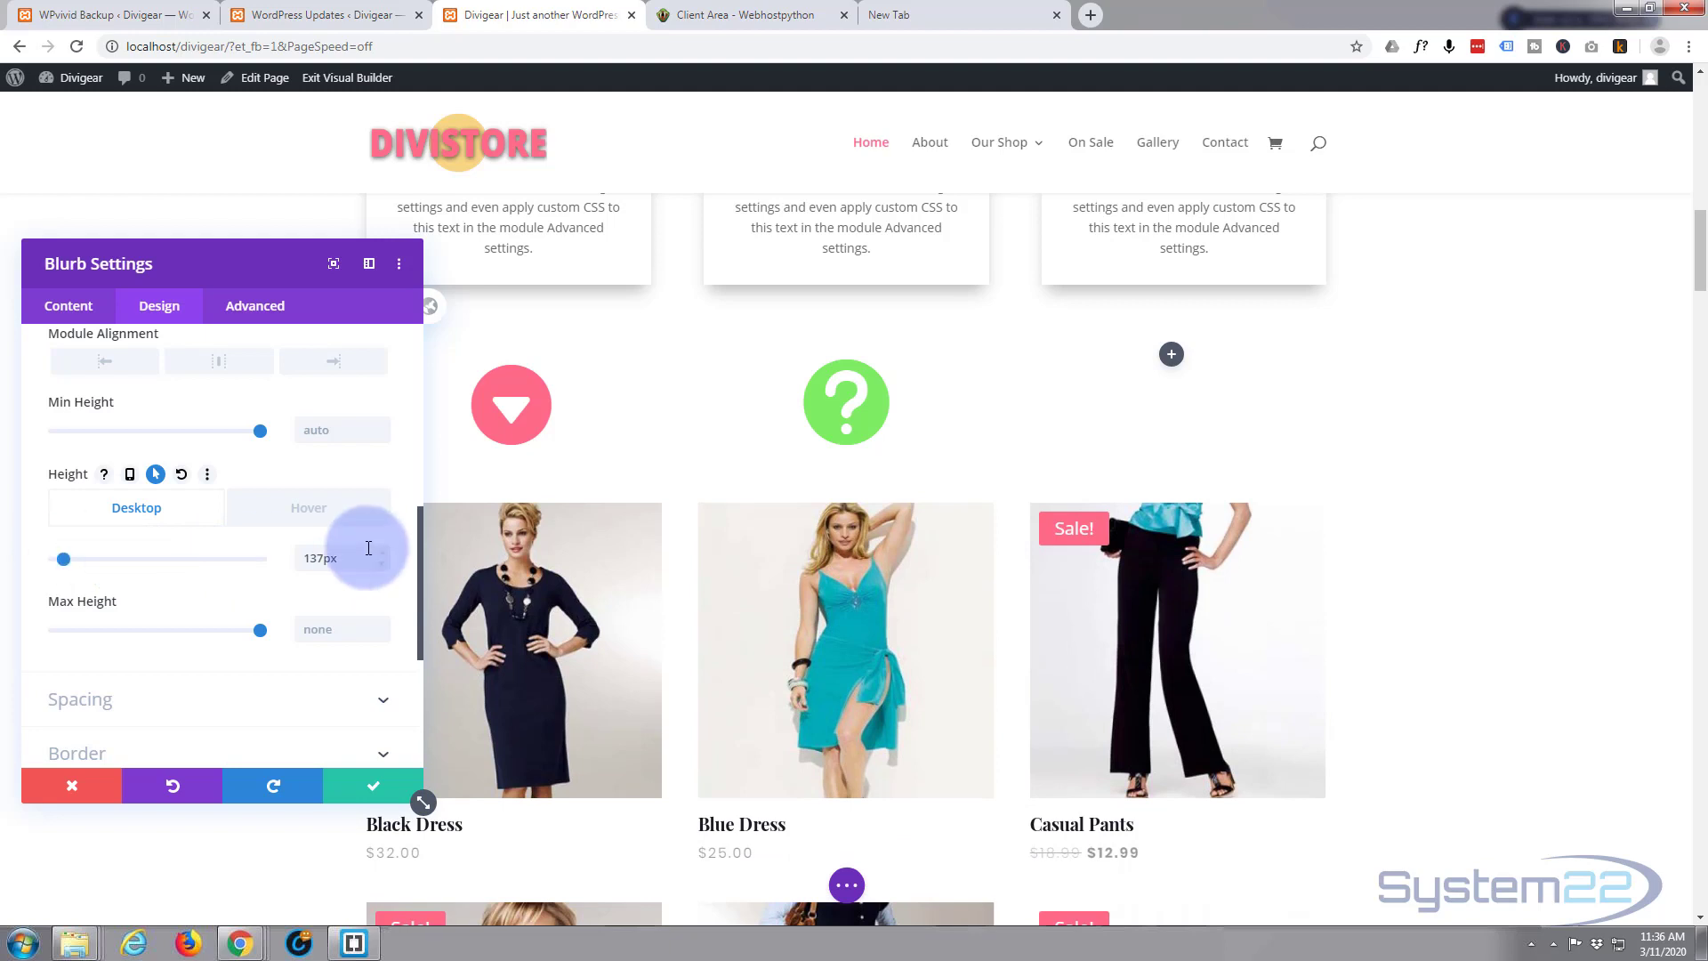
left_click(380, 566)
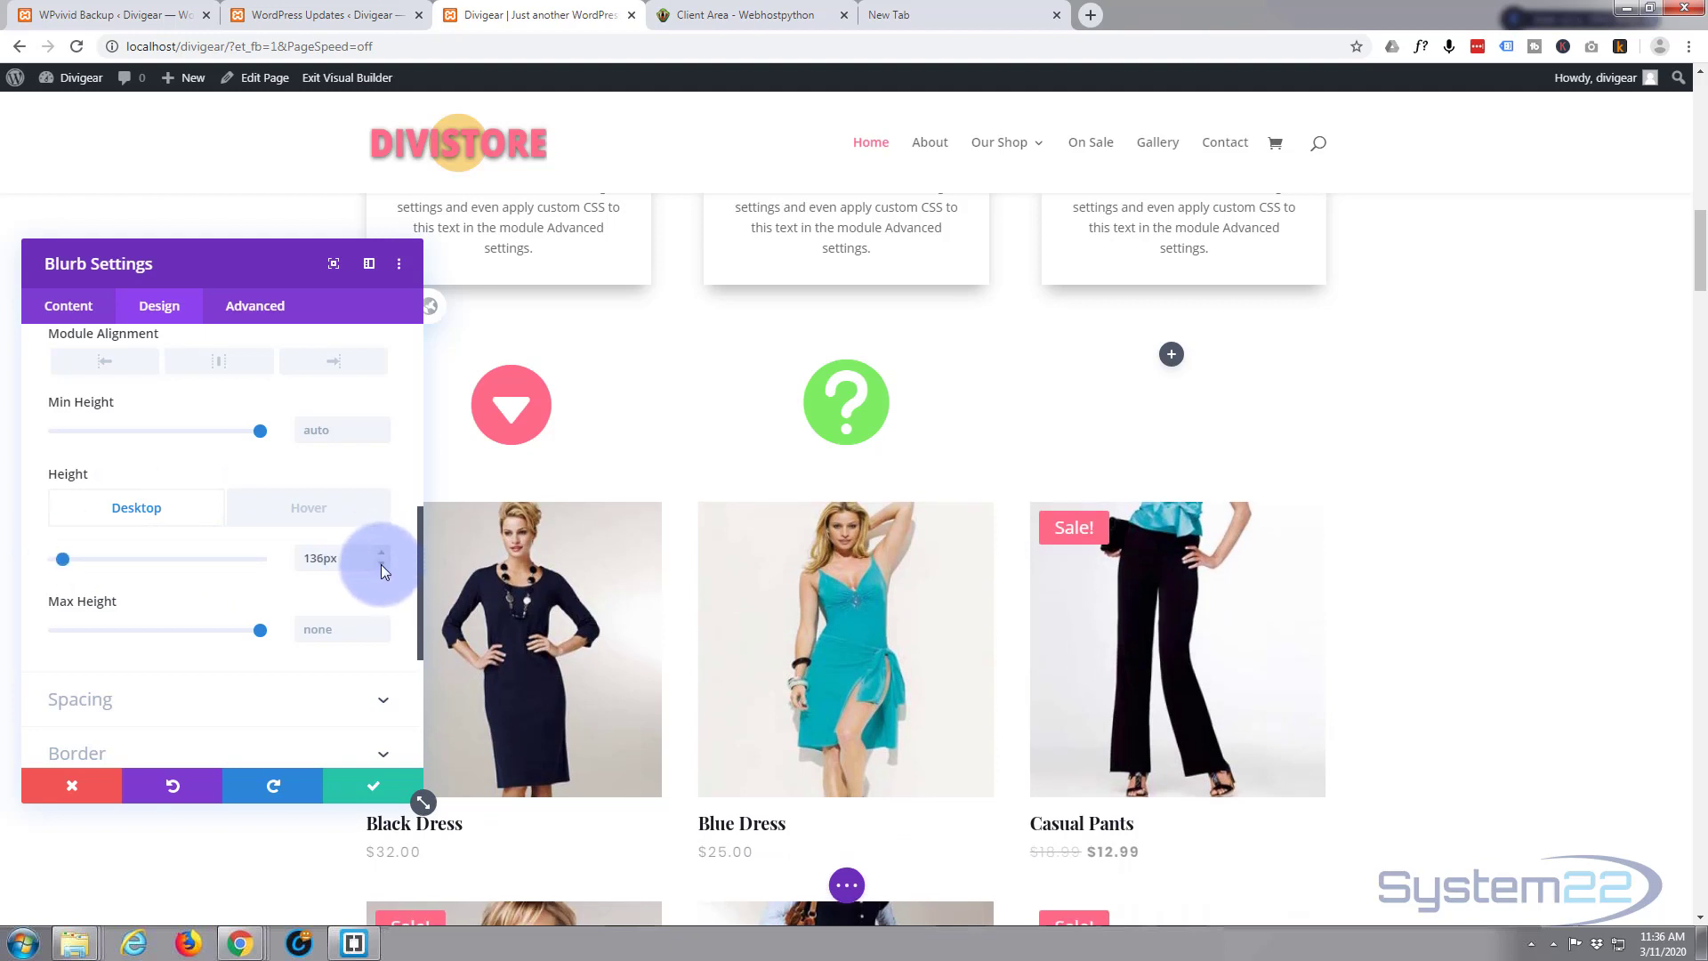
left_click(381, 566)
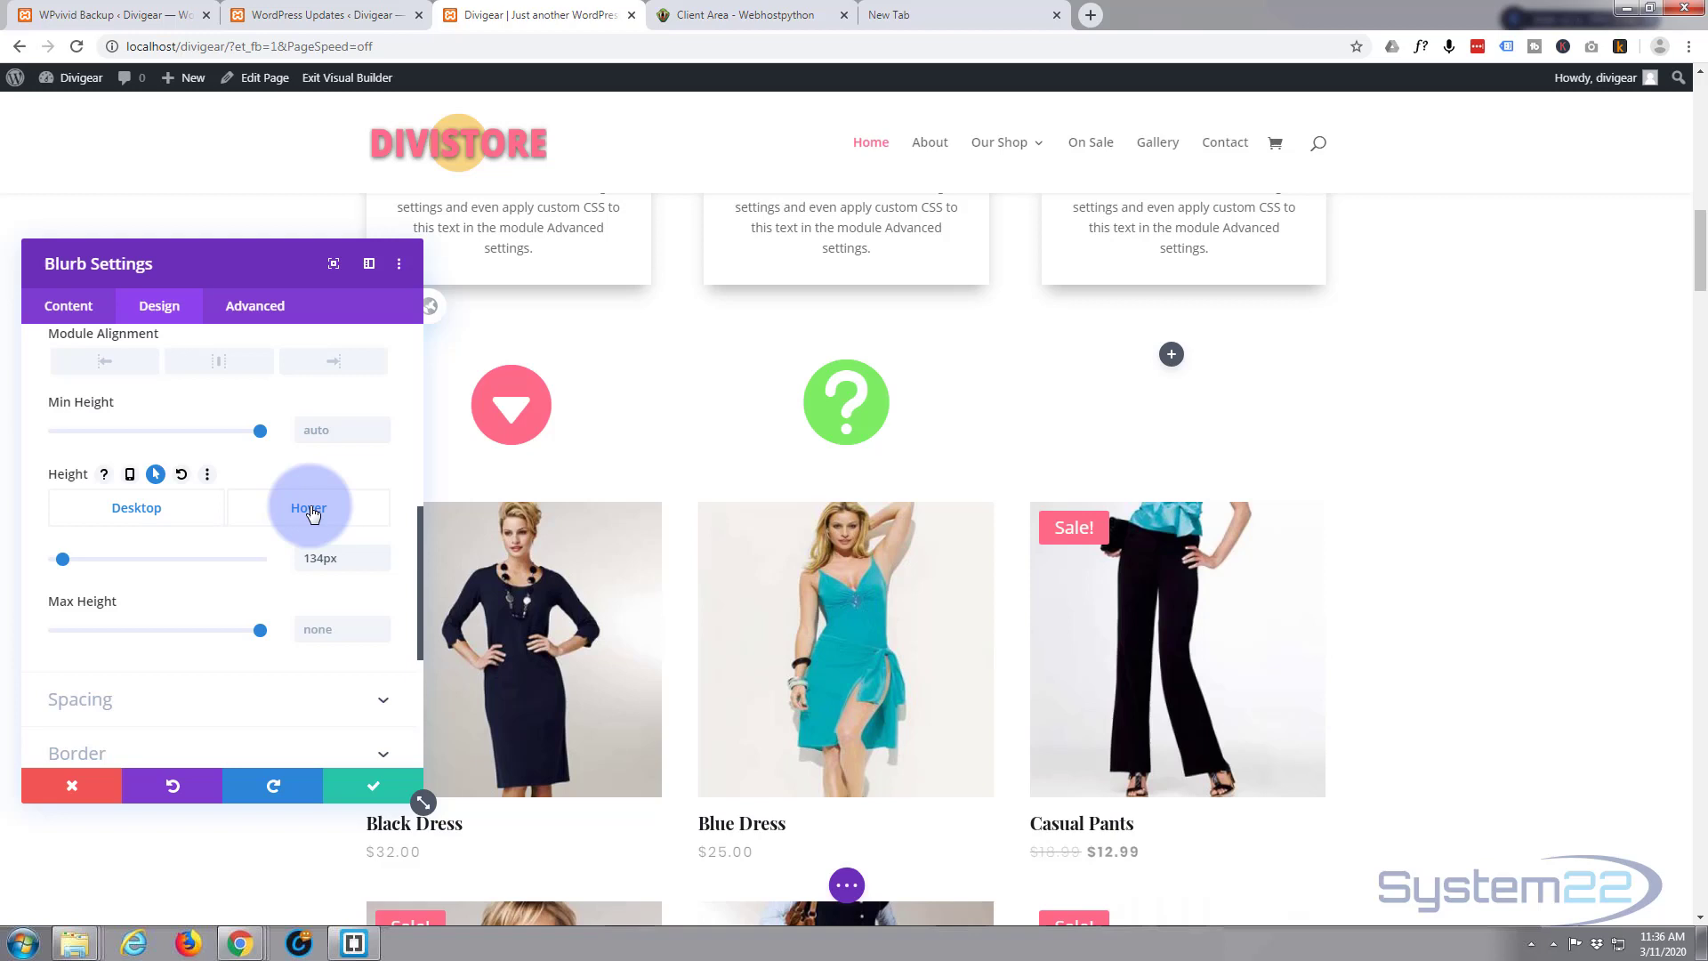
- Set the hover Height to 339px so the title, text and FAQs line are revealed on hover
left_click(310, 507)
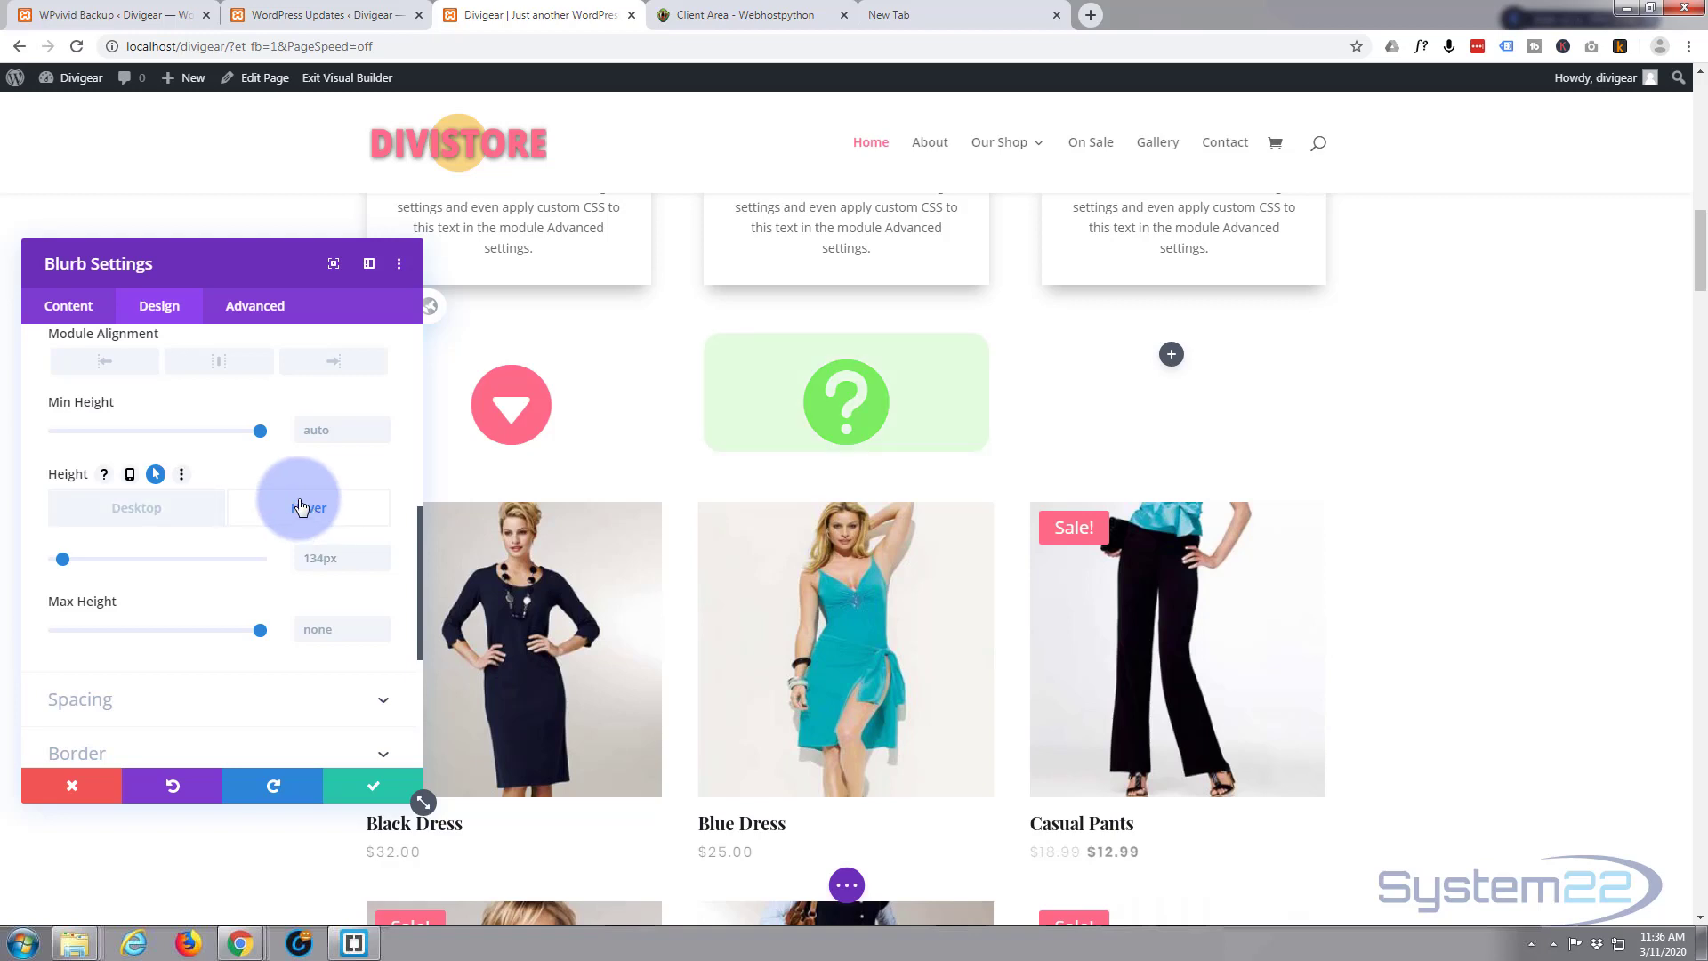
left_click(308, 507)
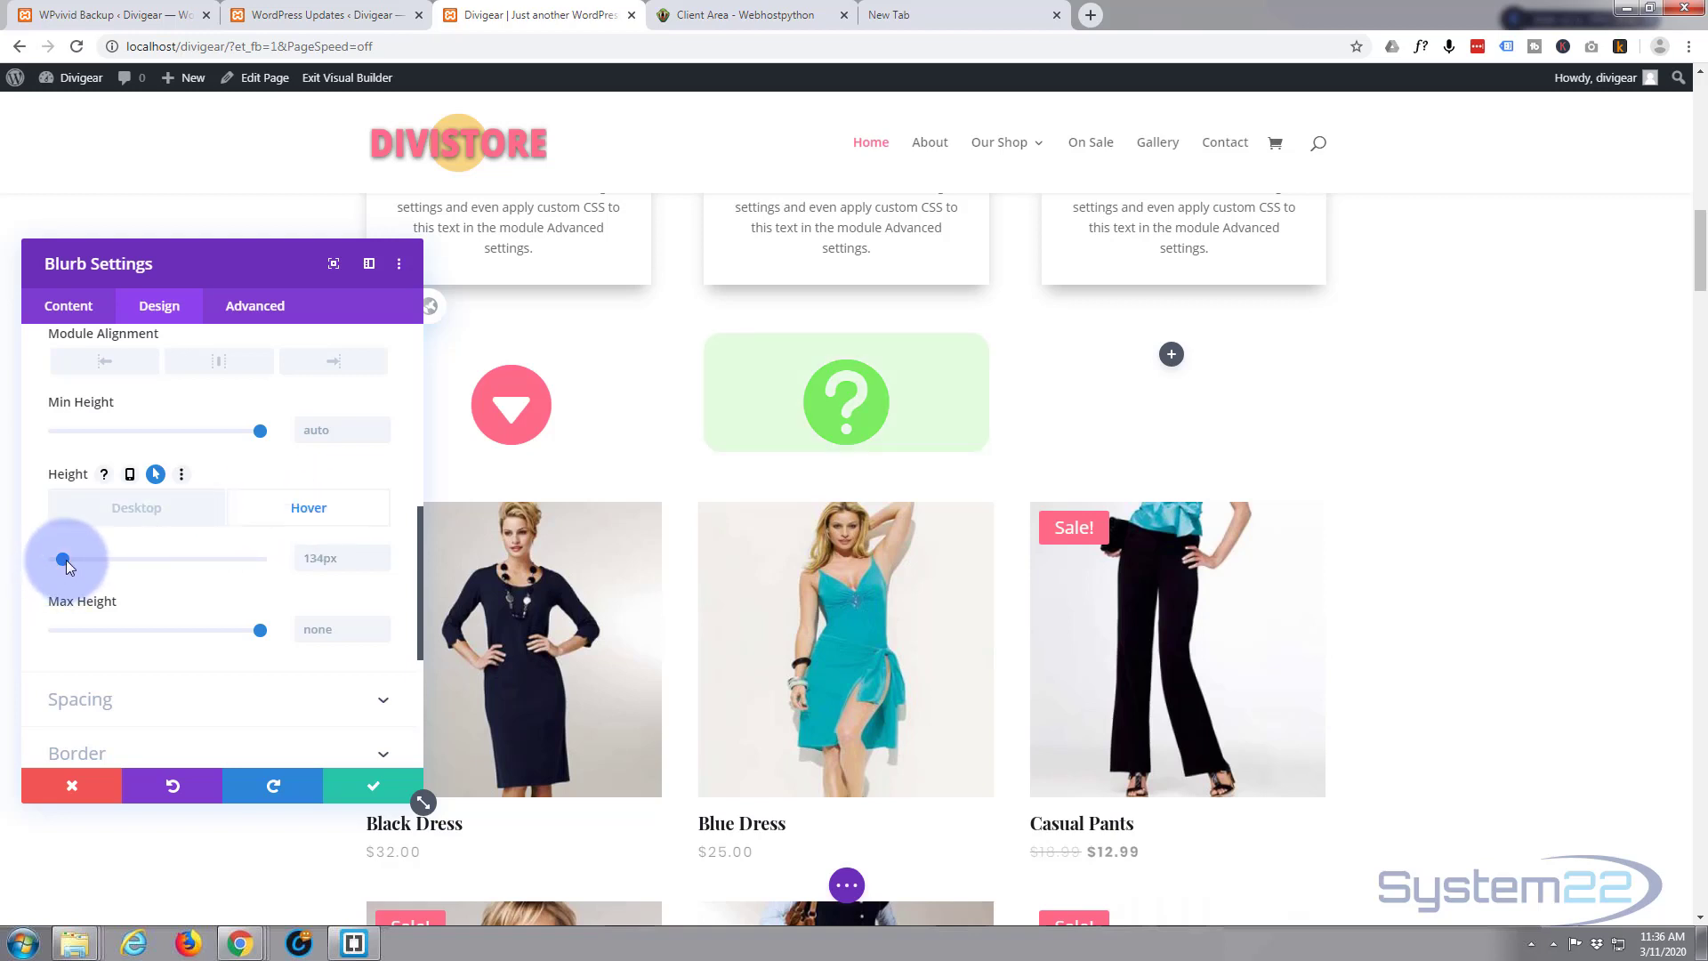
left_click_drag(66, 559, 60, 559)
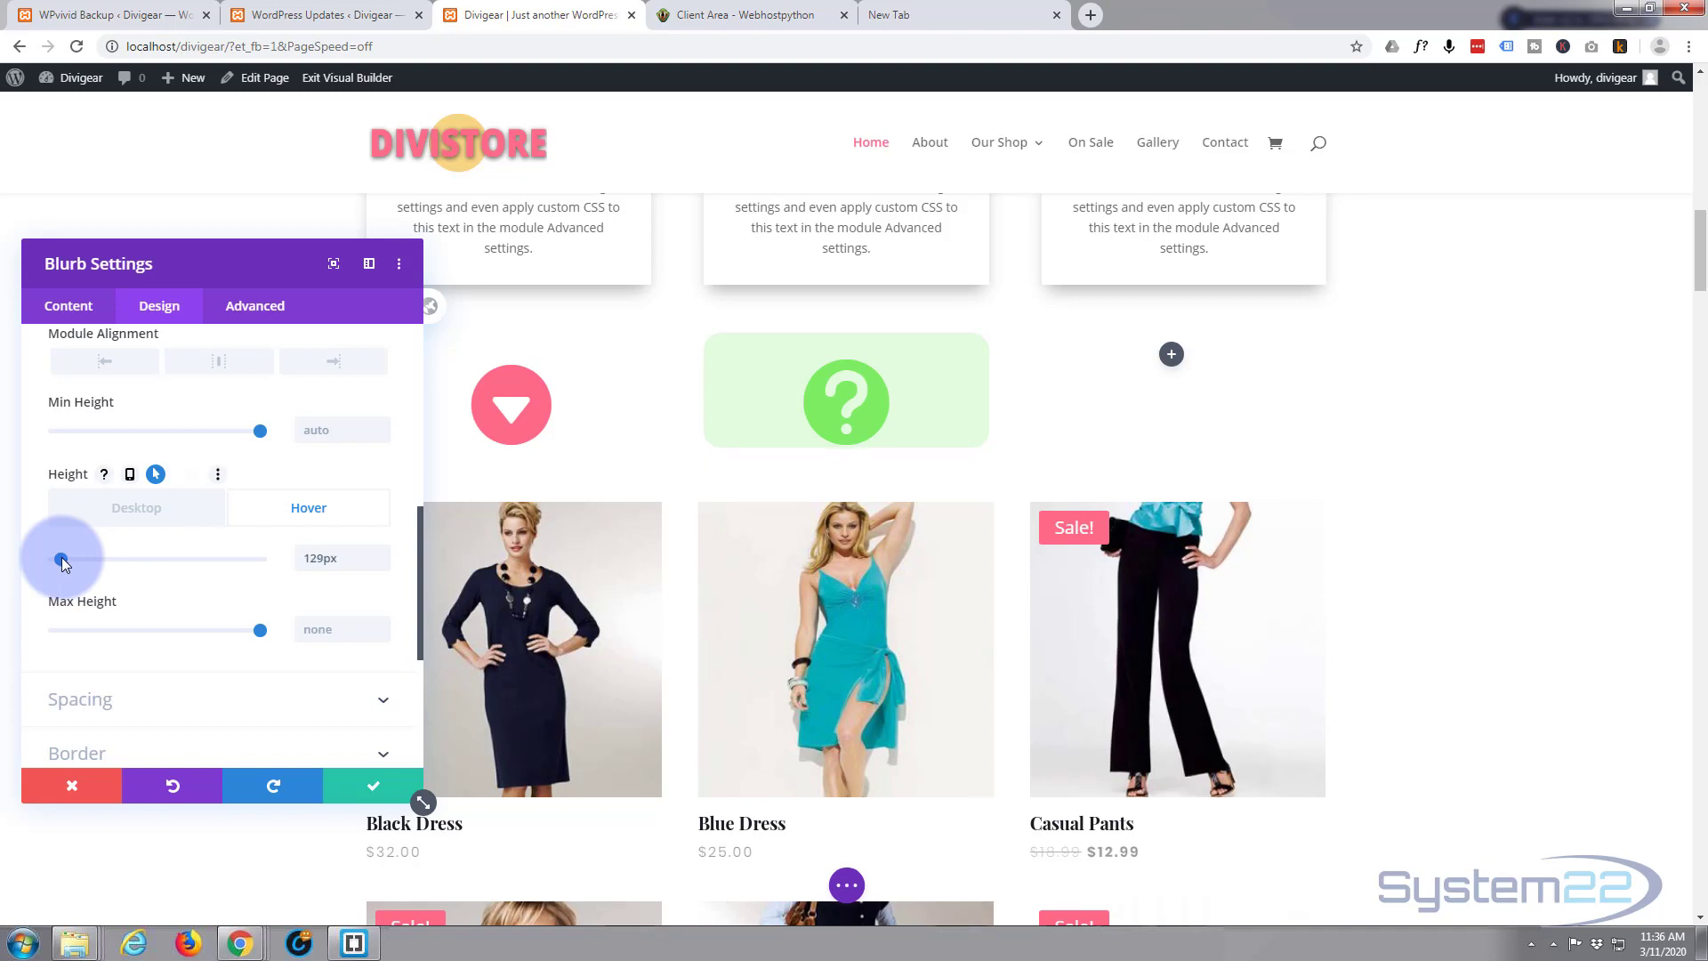
left_click_drag(62, 557, 83, 557)
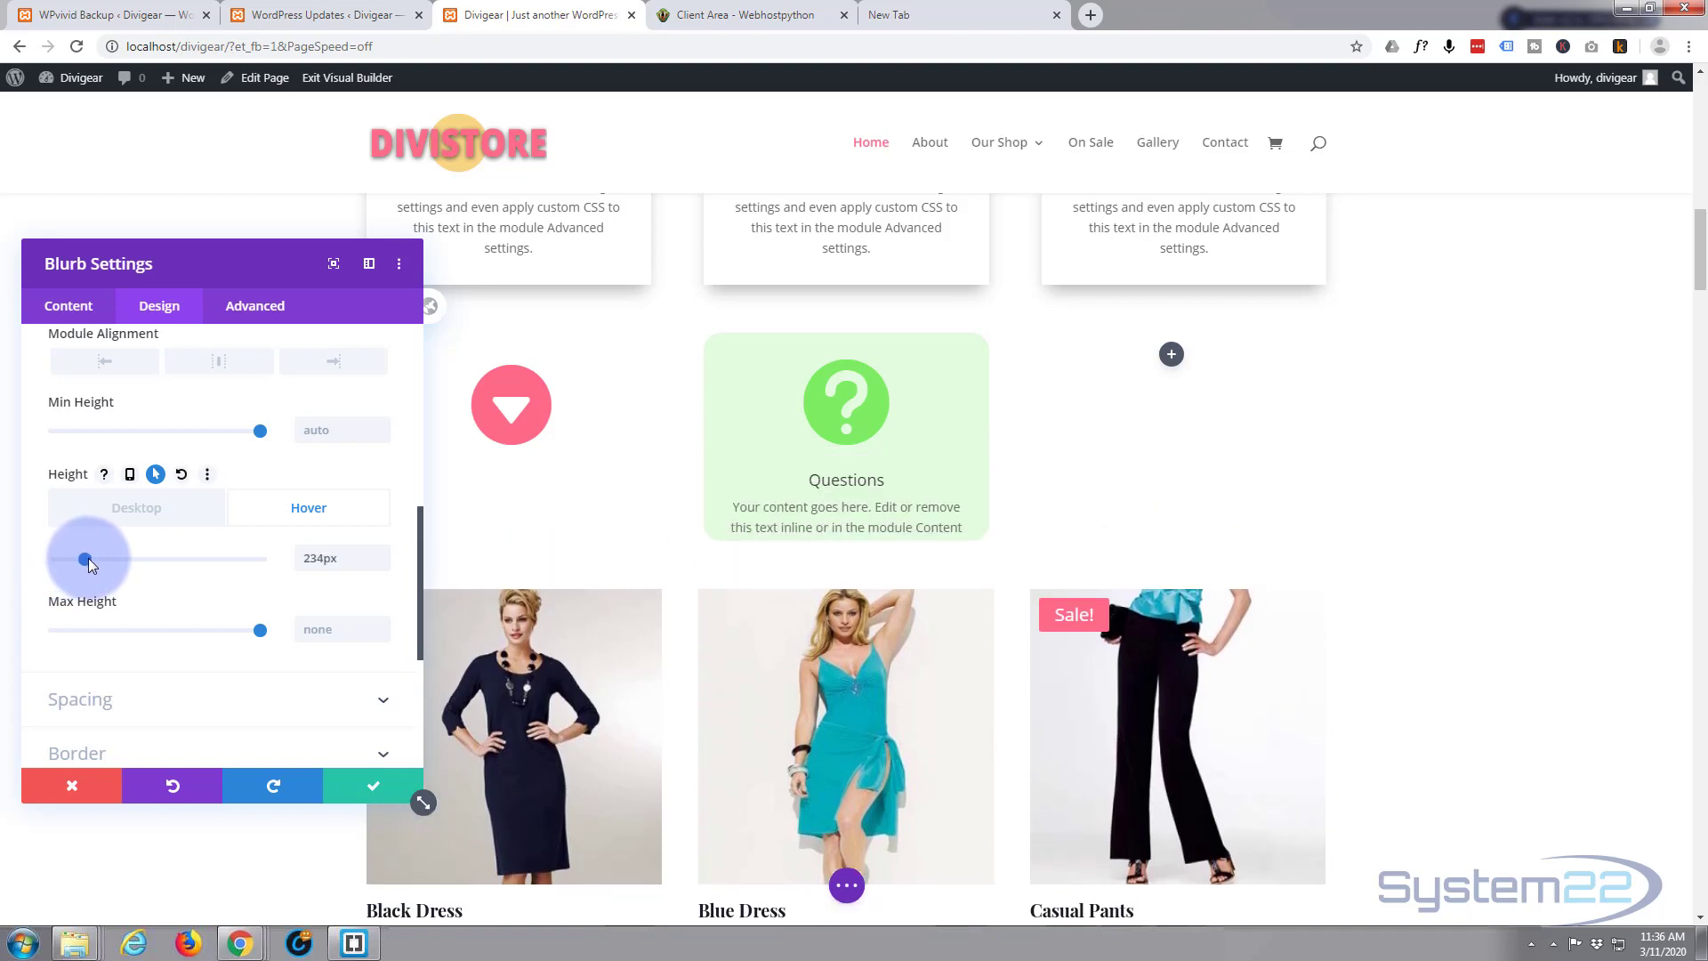
left_click_drag(83, 559, 119, 559)
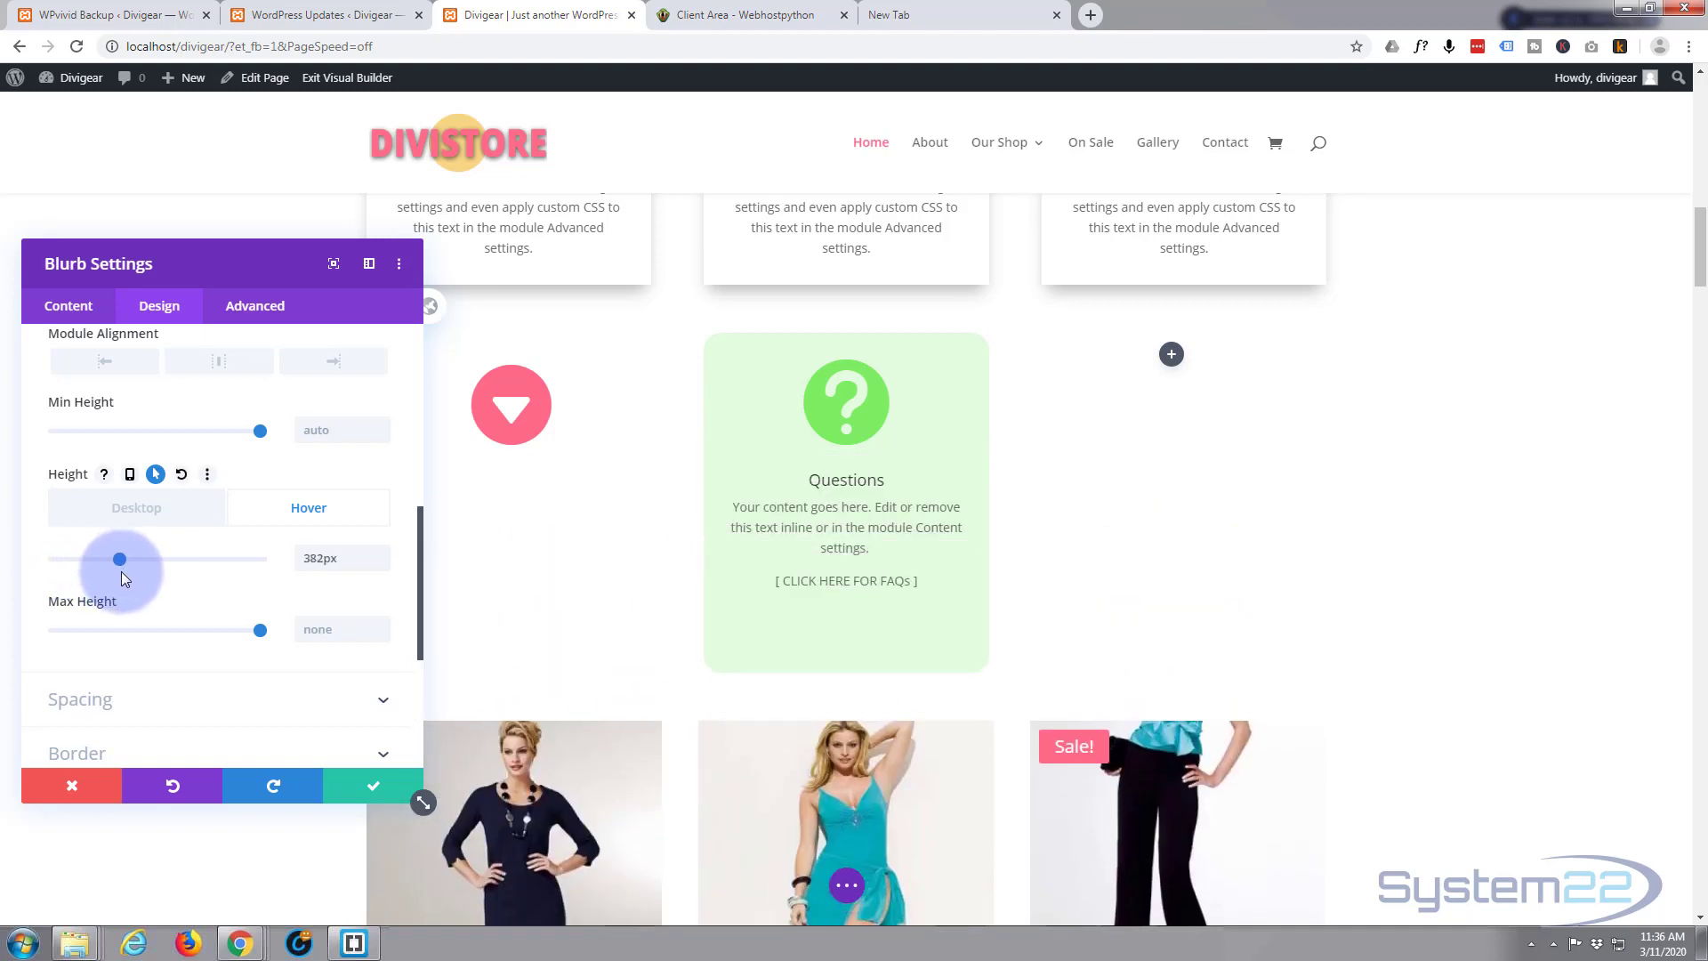
left_click_drag(119, 558, 110, 558)
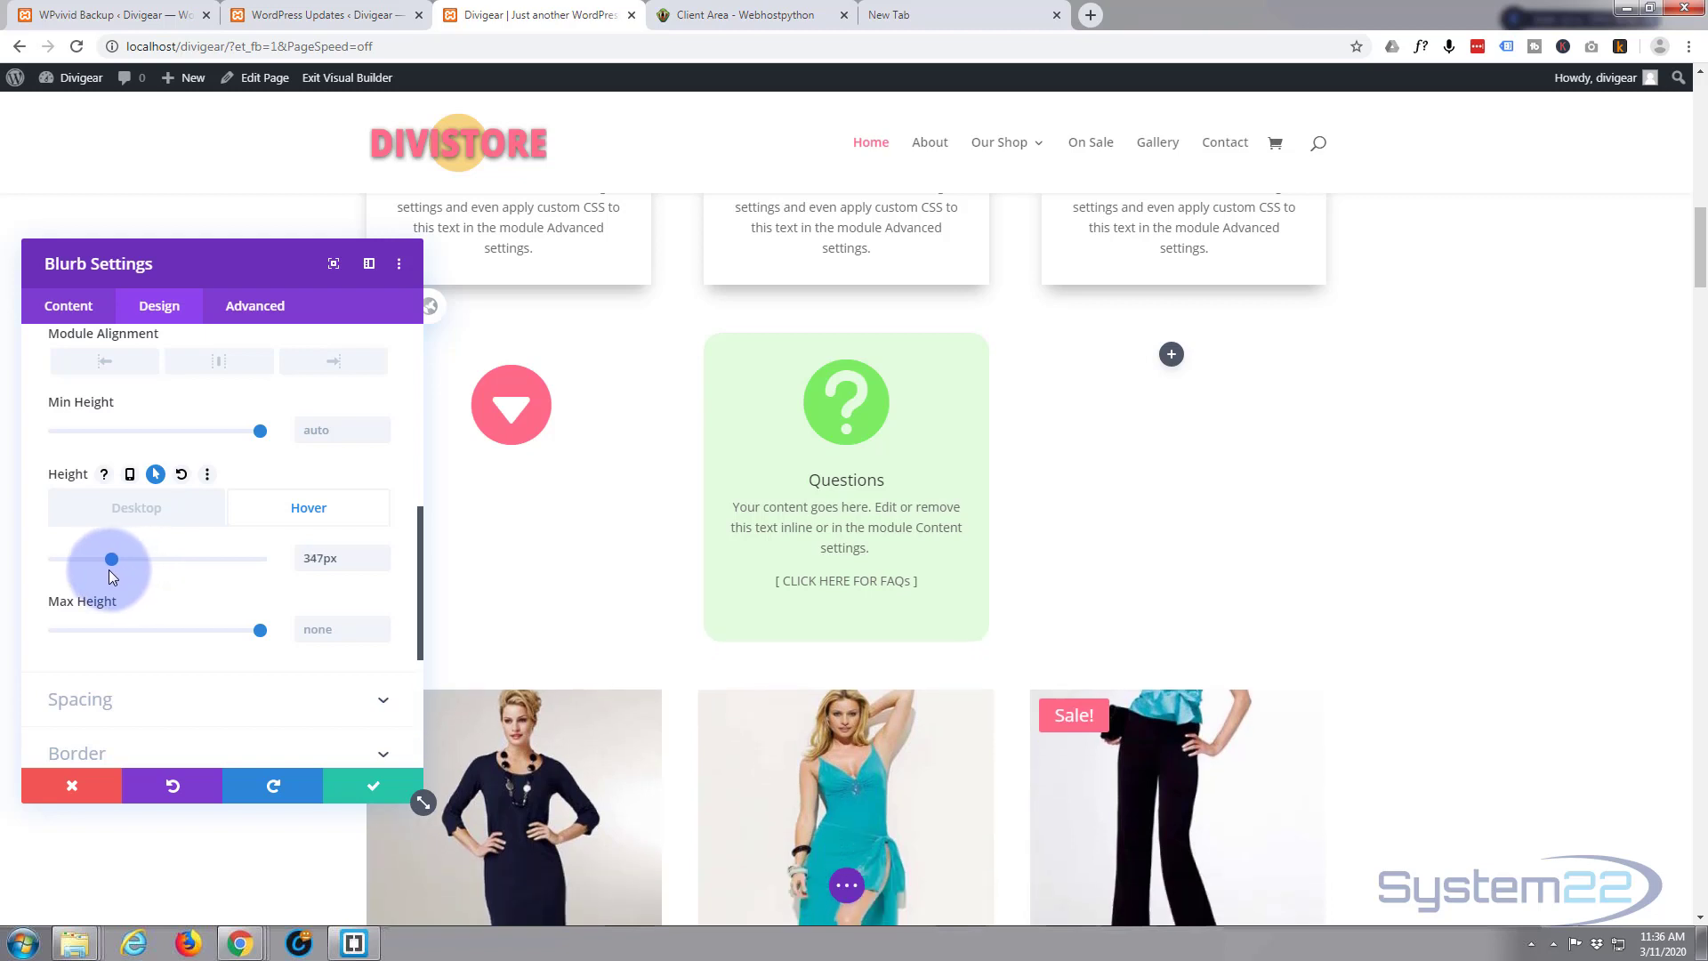
left_click_drag(110, 559, 105, 558)
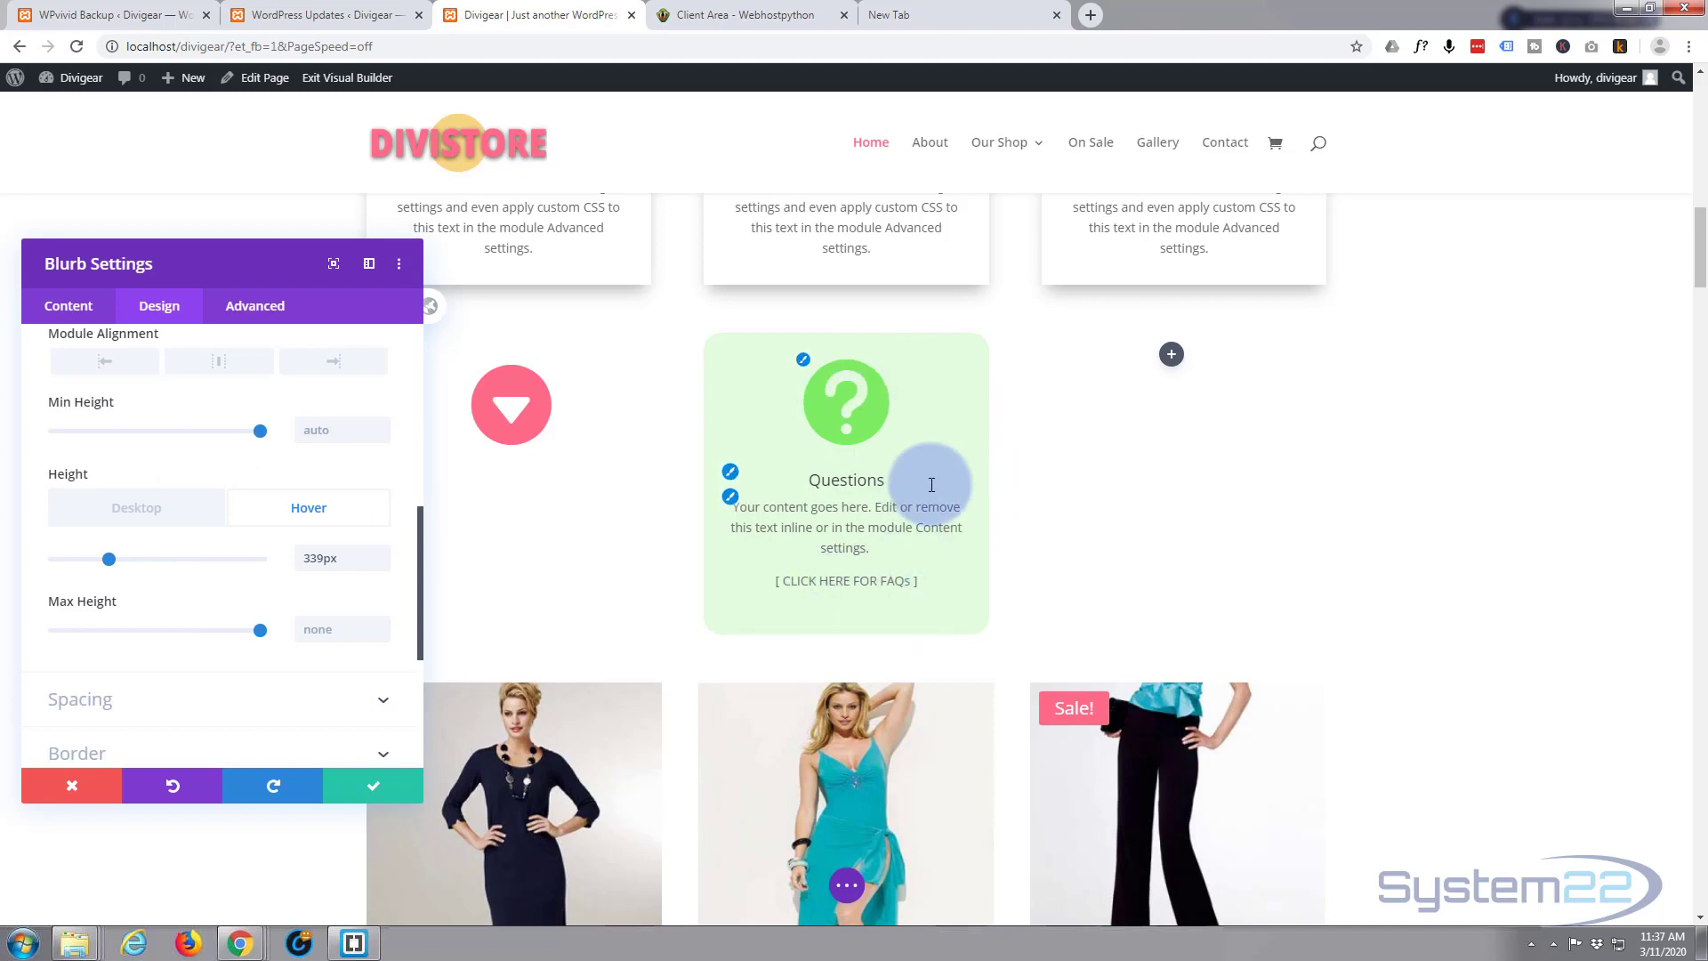
left_click(137, 507)
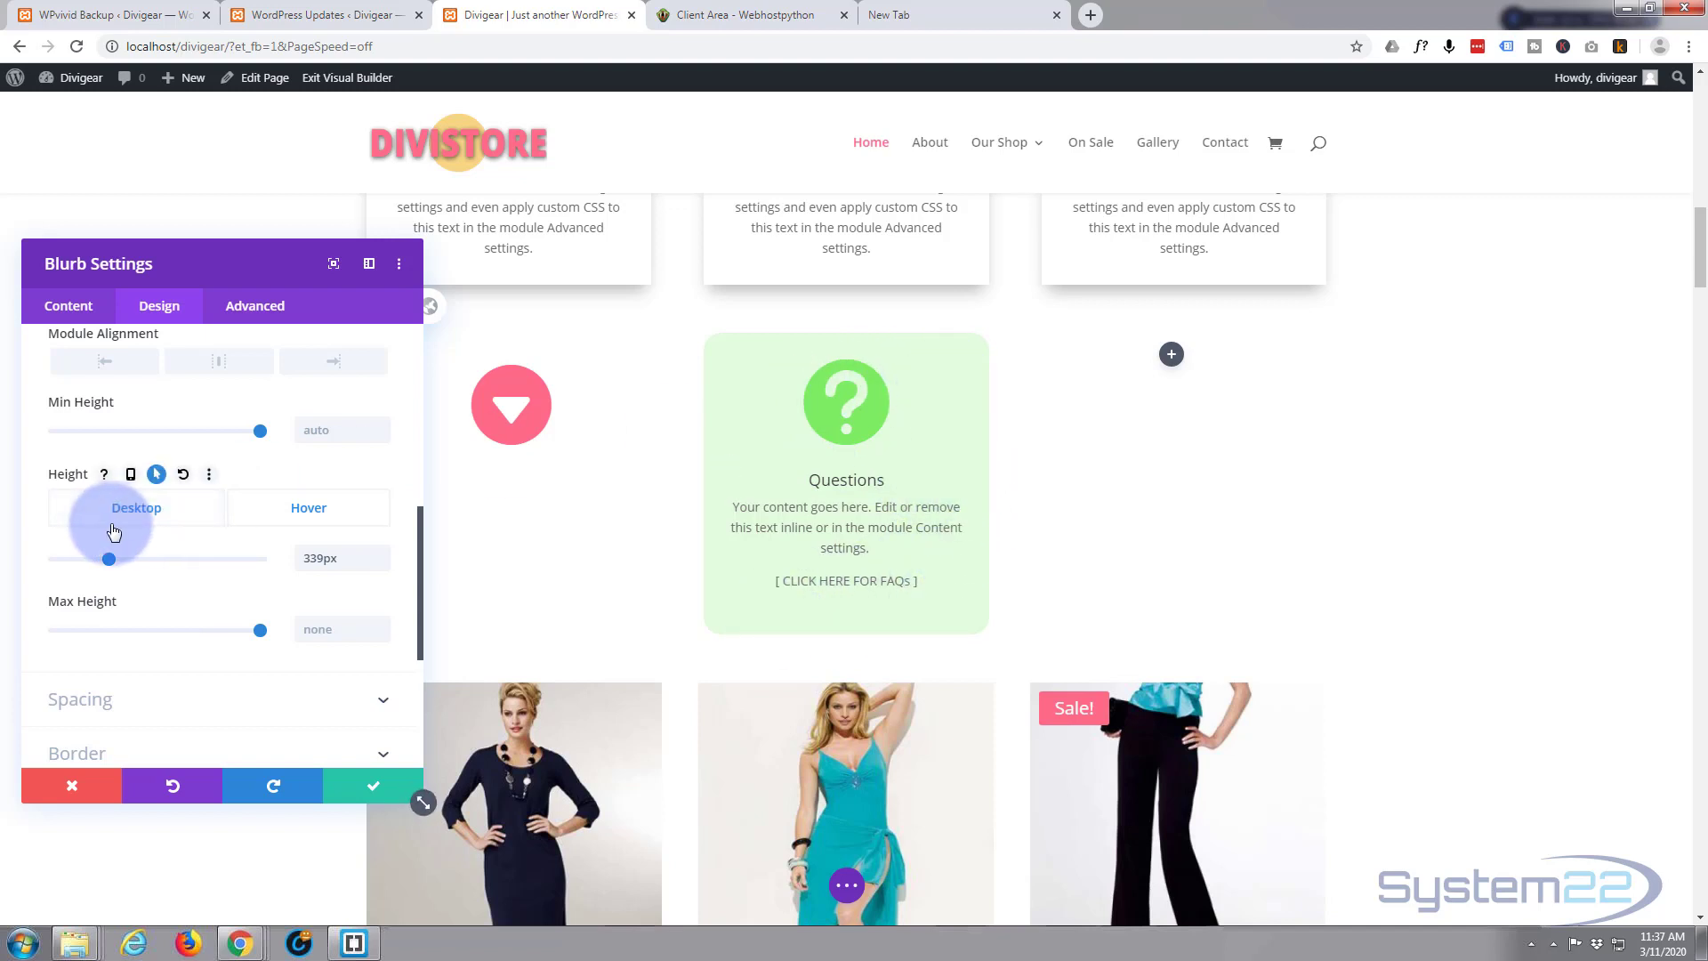
left_click(308, 507)
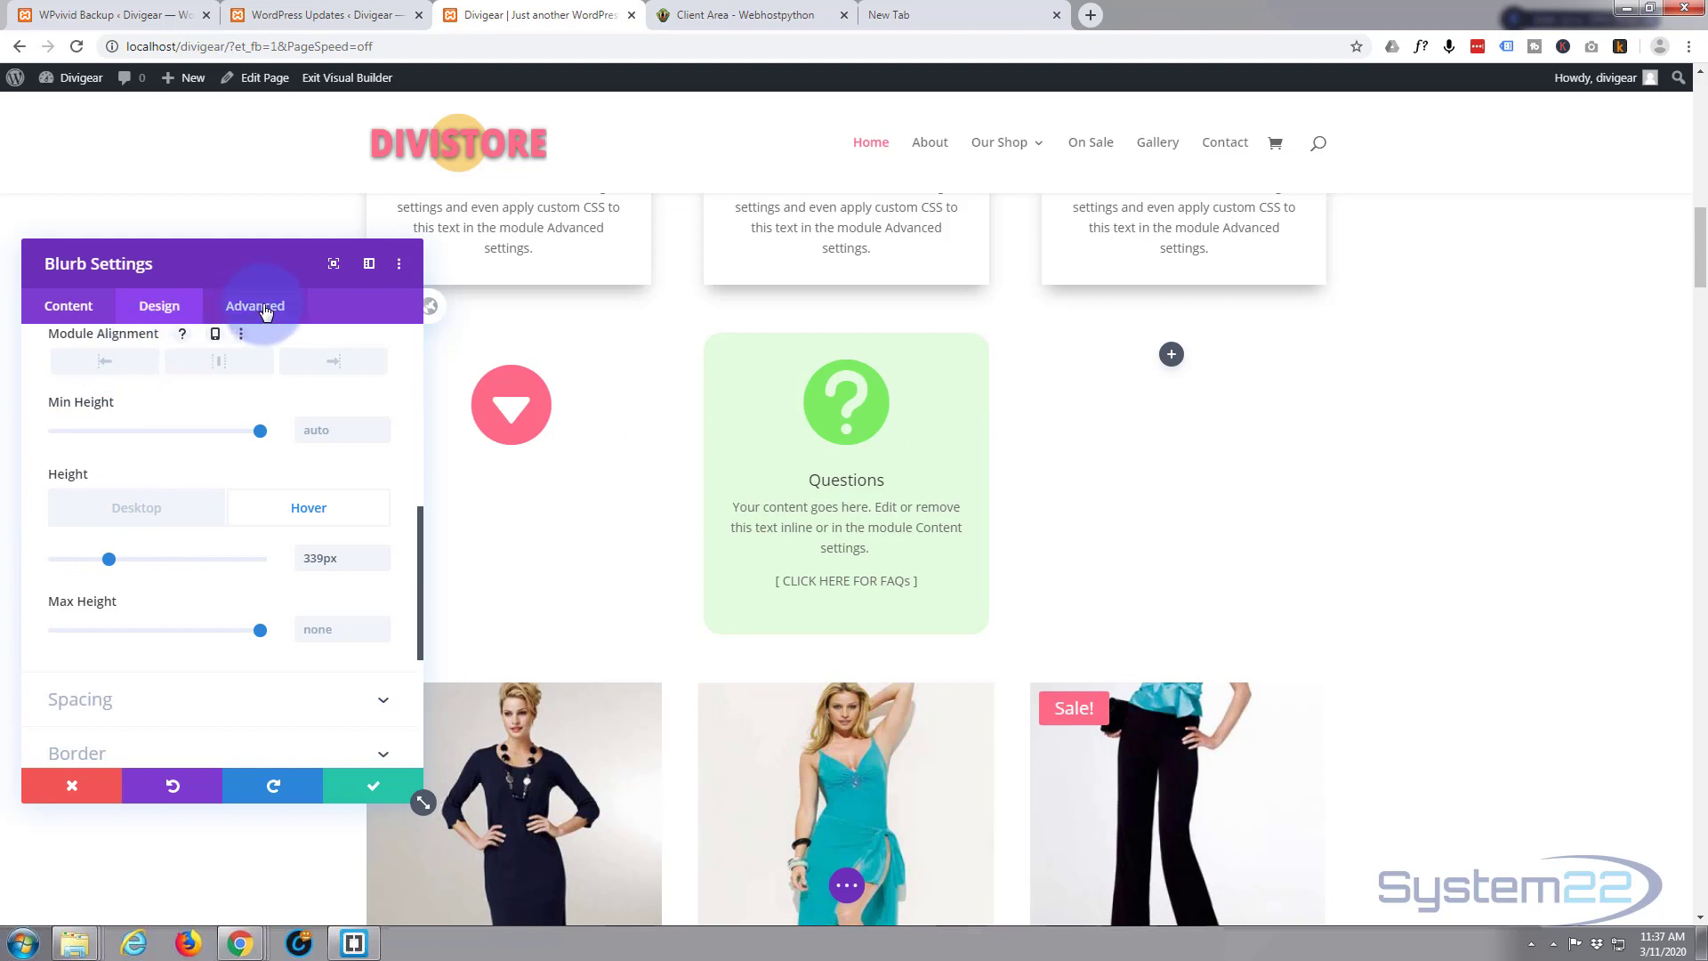
mouse_move(195, 312)
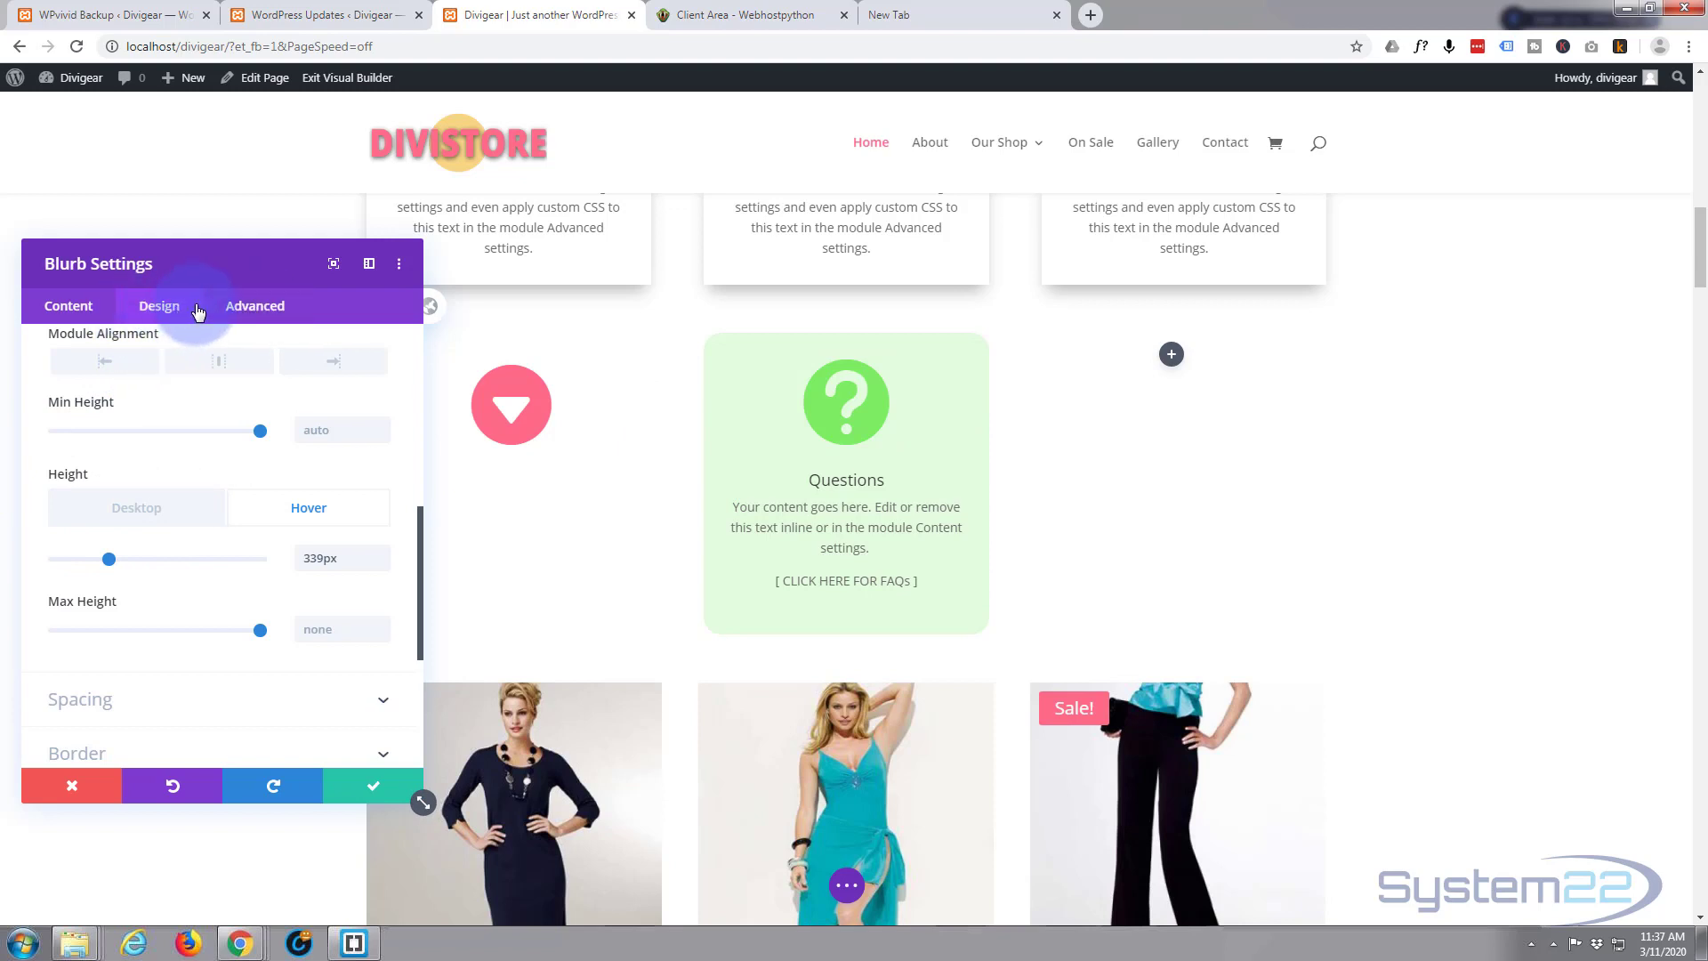
- Set the blurb's Transition Duration to about 1200ms under Advanced > Transitions
left_click(254, 306)
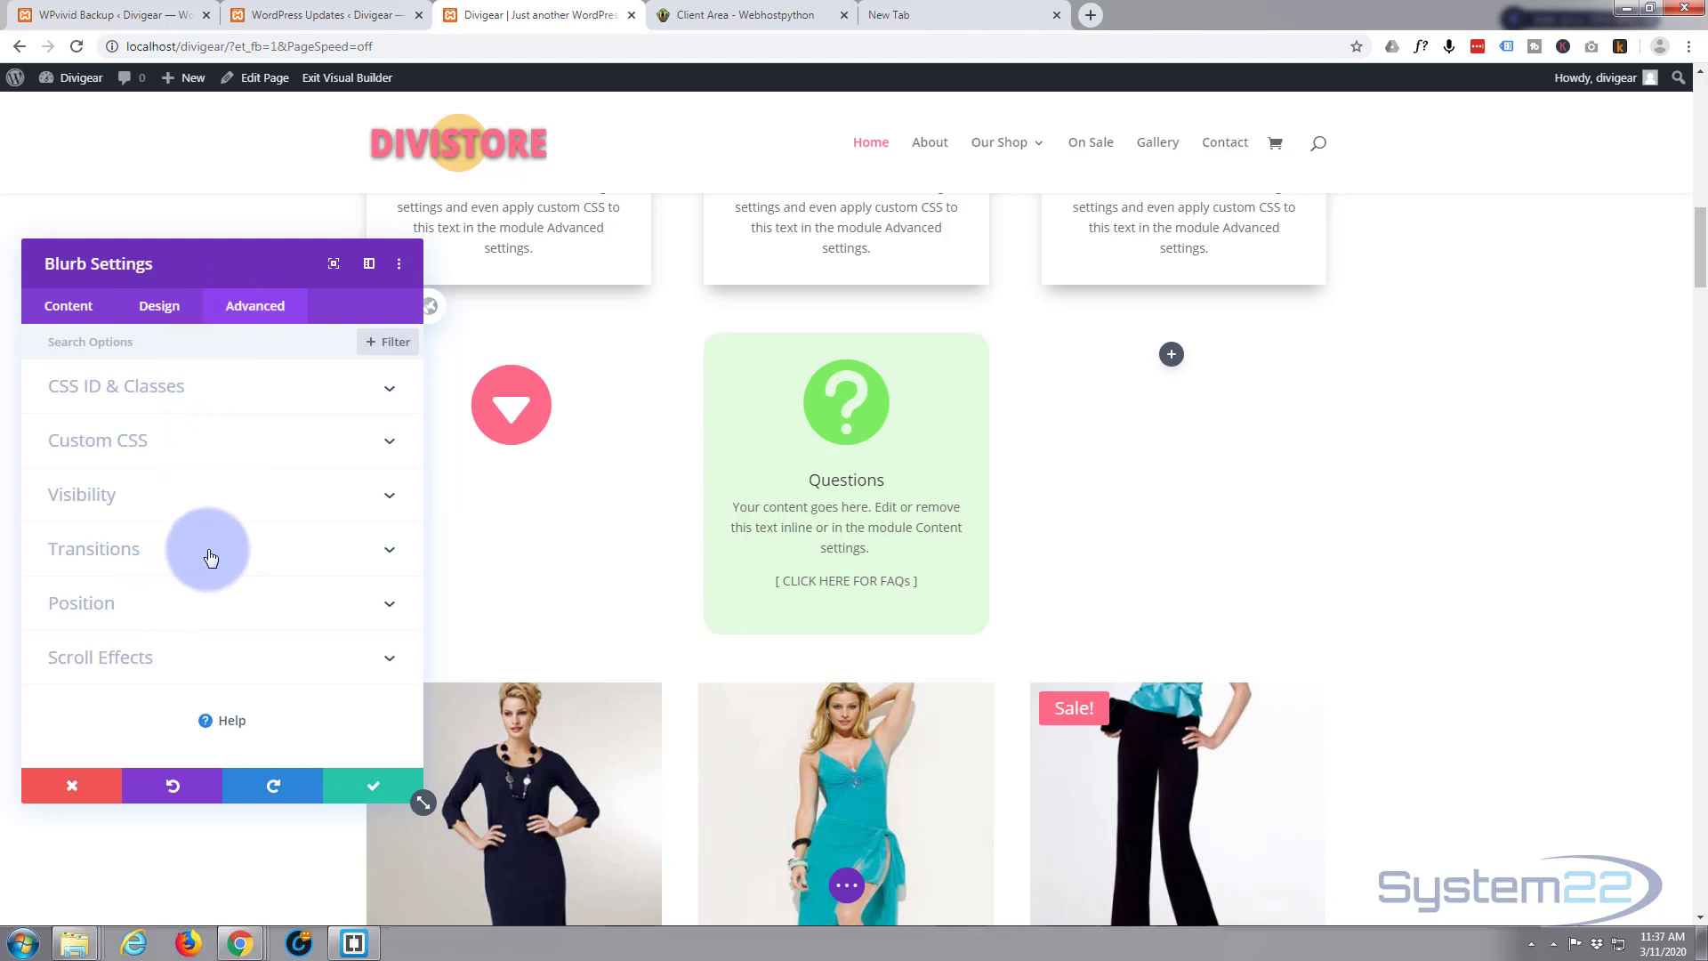
left_click(94, 548)
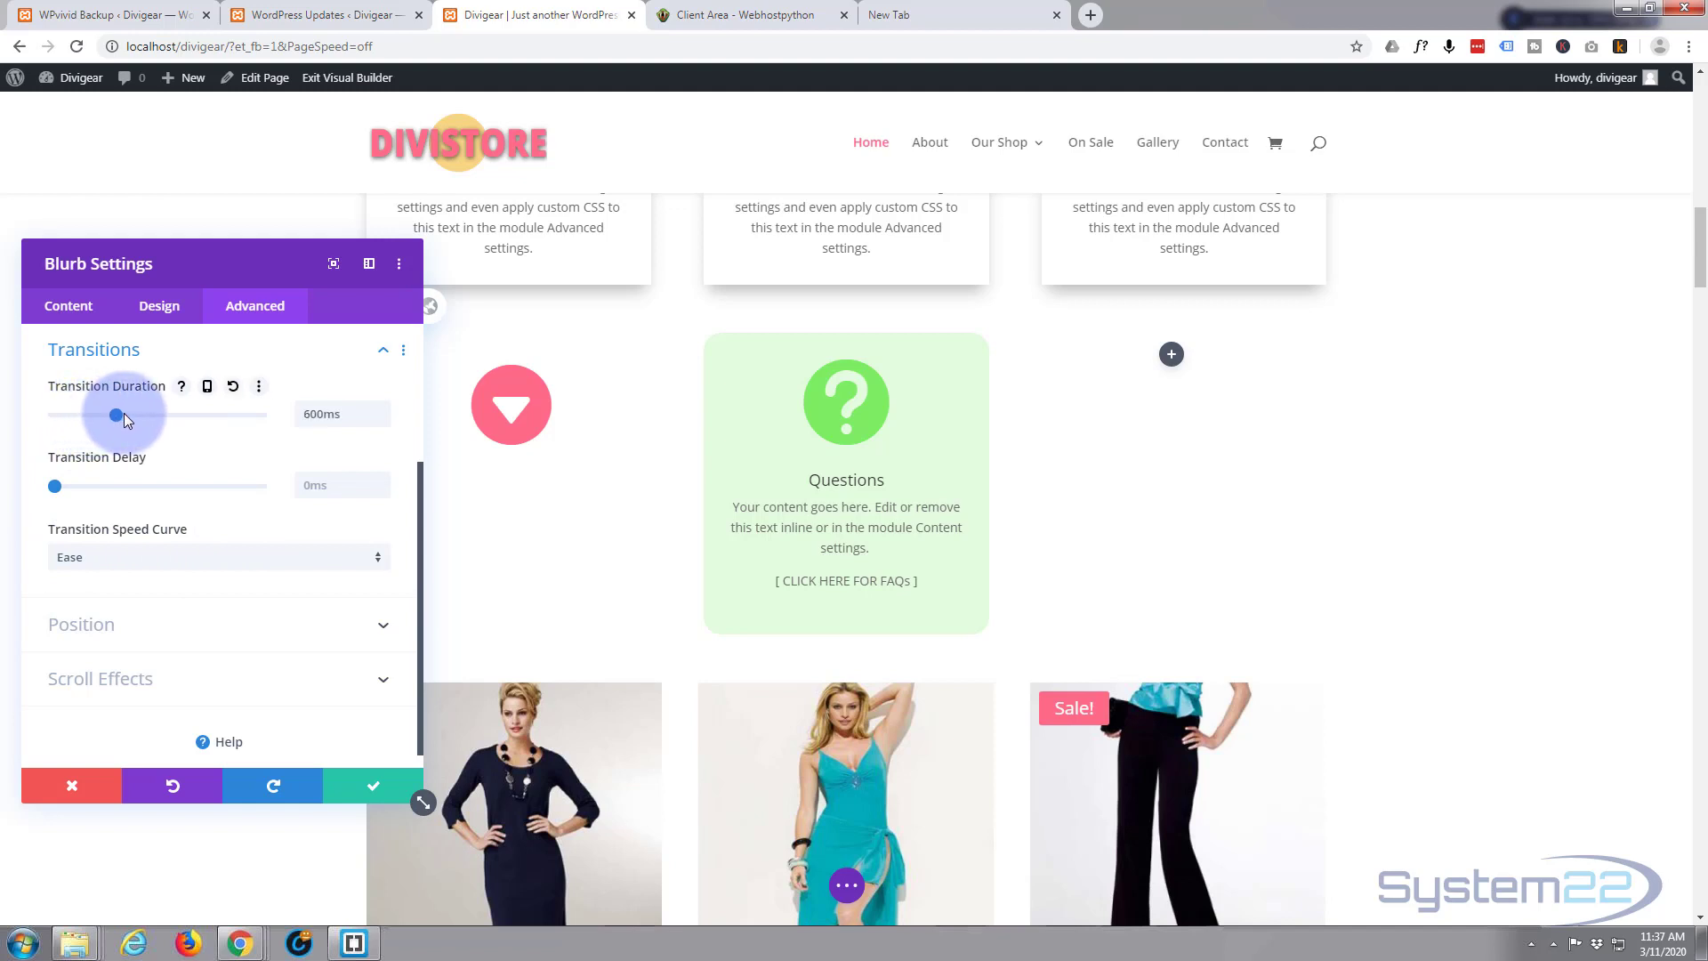
left_click_drag(118, 414, 159, 414)
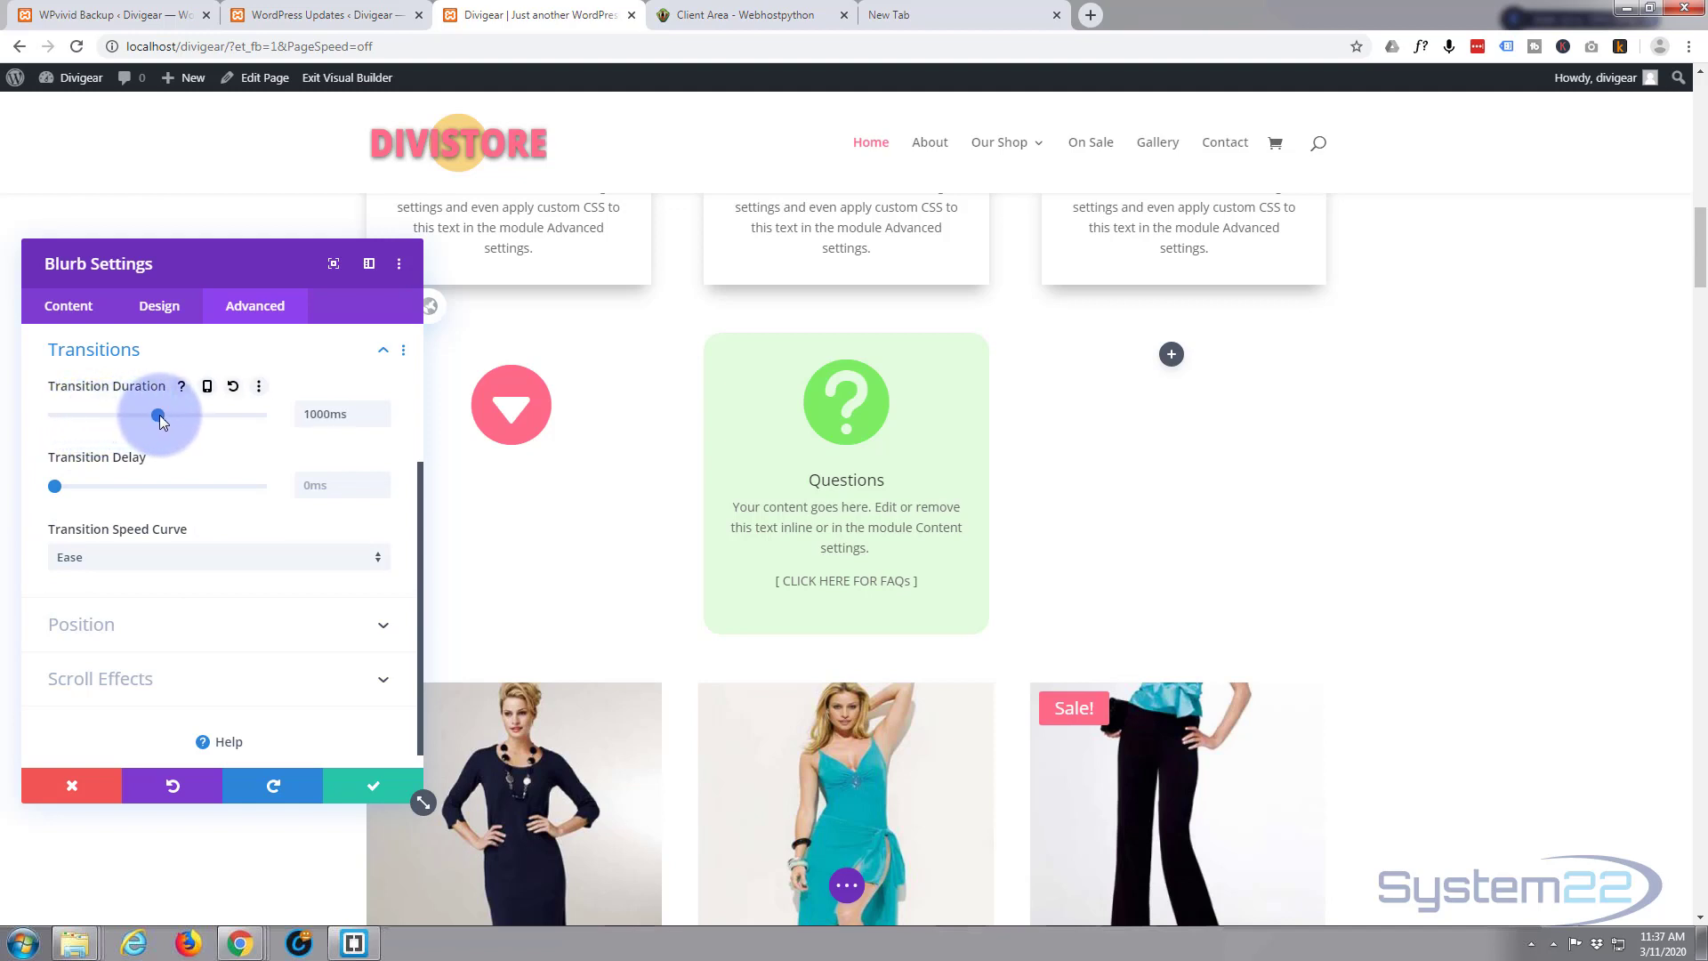
left_click_drag(158, 416, 178, 416)
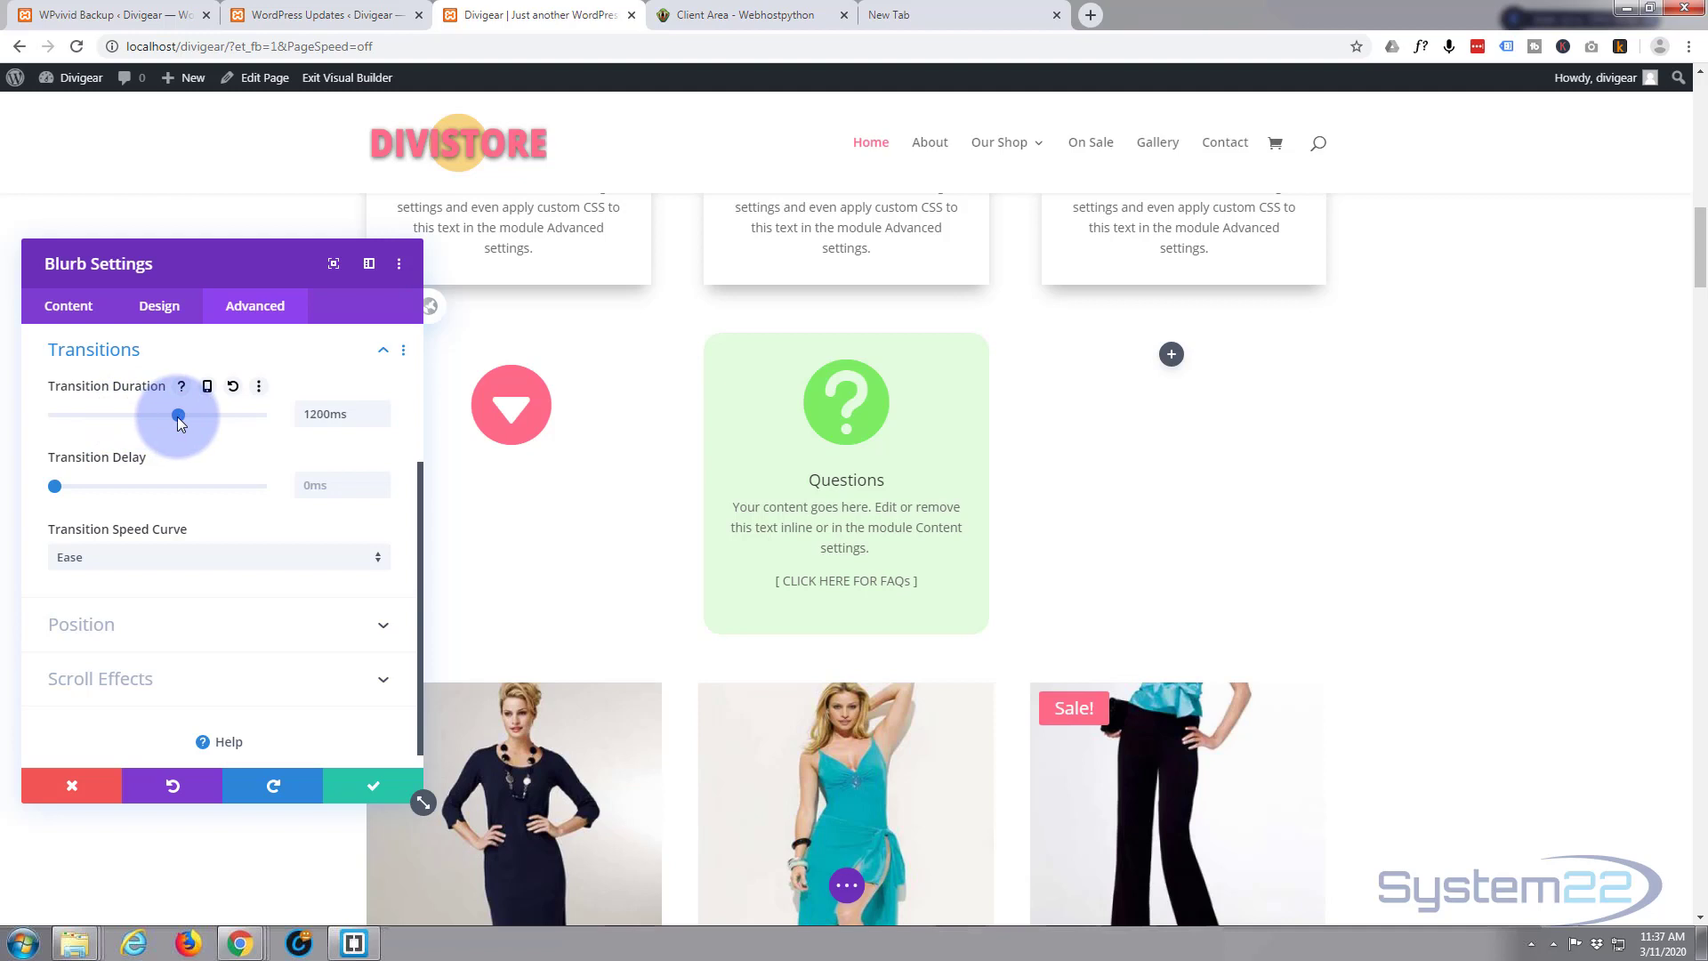
left_click_drag(178, 417, 201, 417)
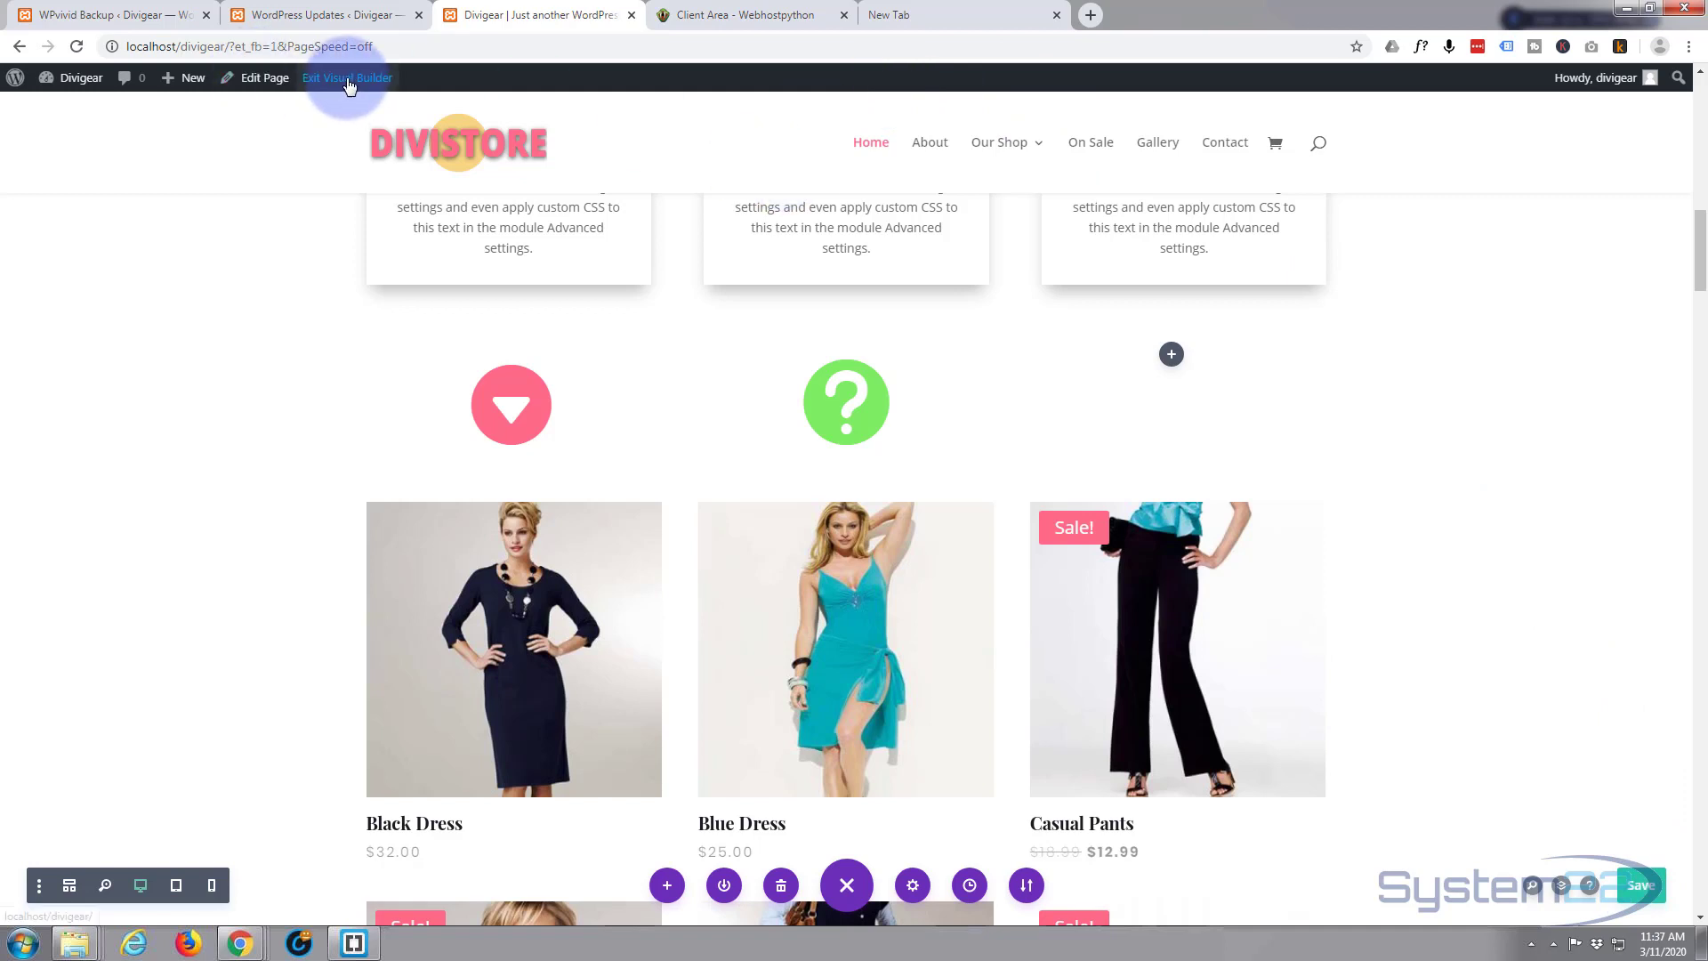
- Exit the Visual Builder and scroll the live page to test the blurb's hover expansion
left_click(347, 77)
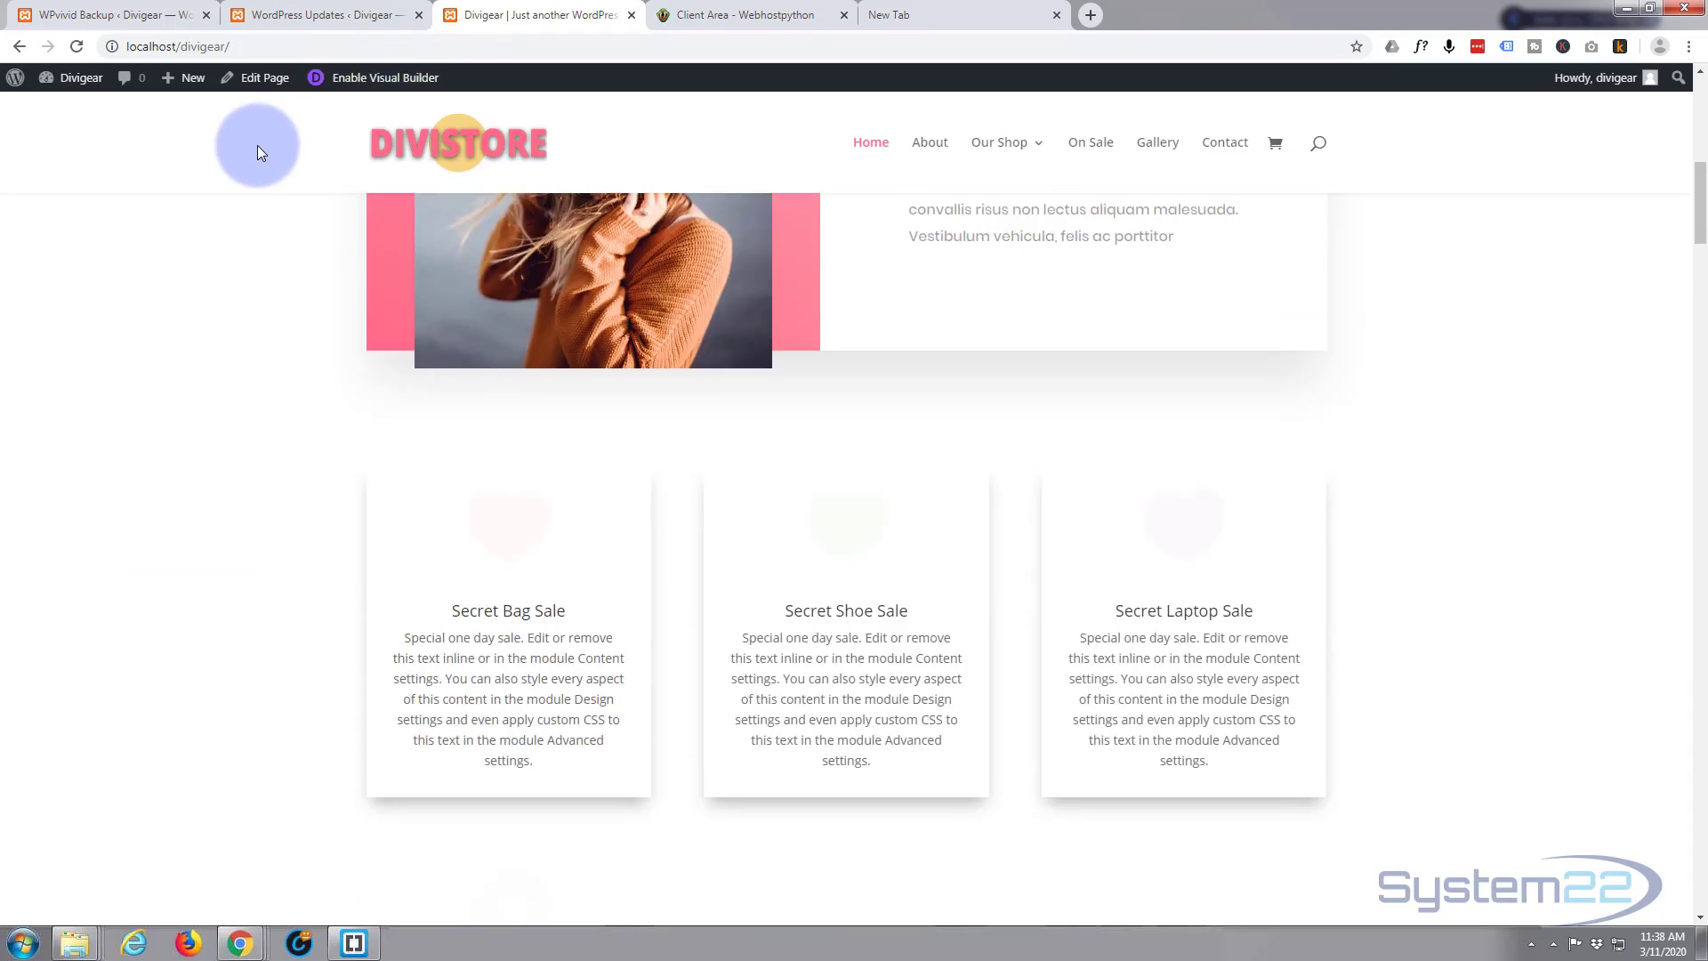
scroll("down", 3)
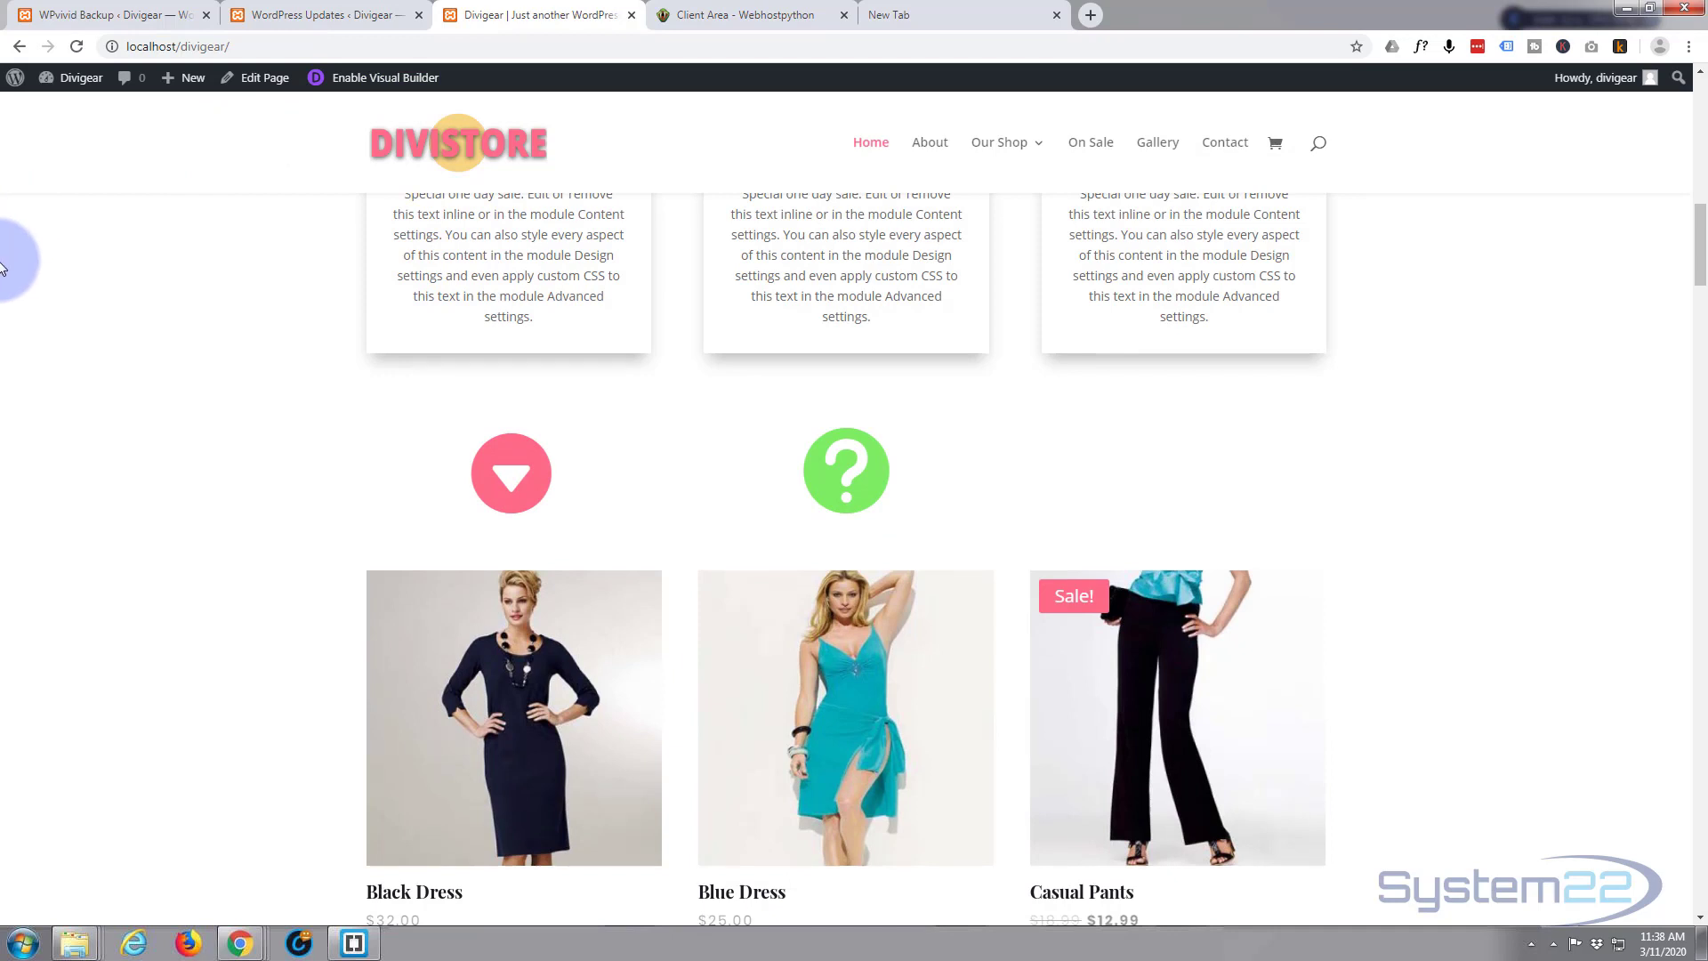
mouse_move(1000, 452)
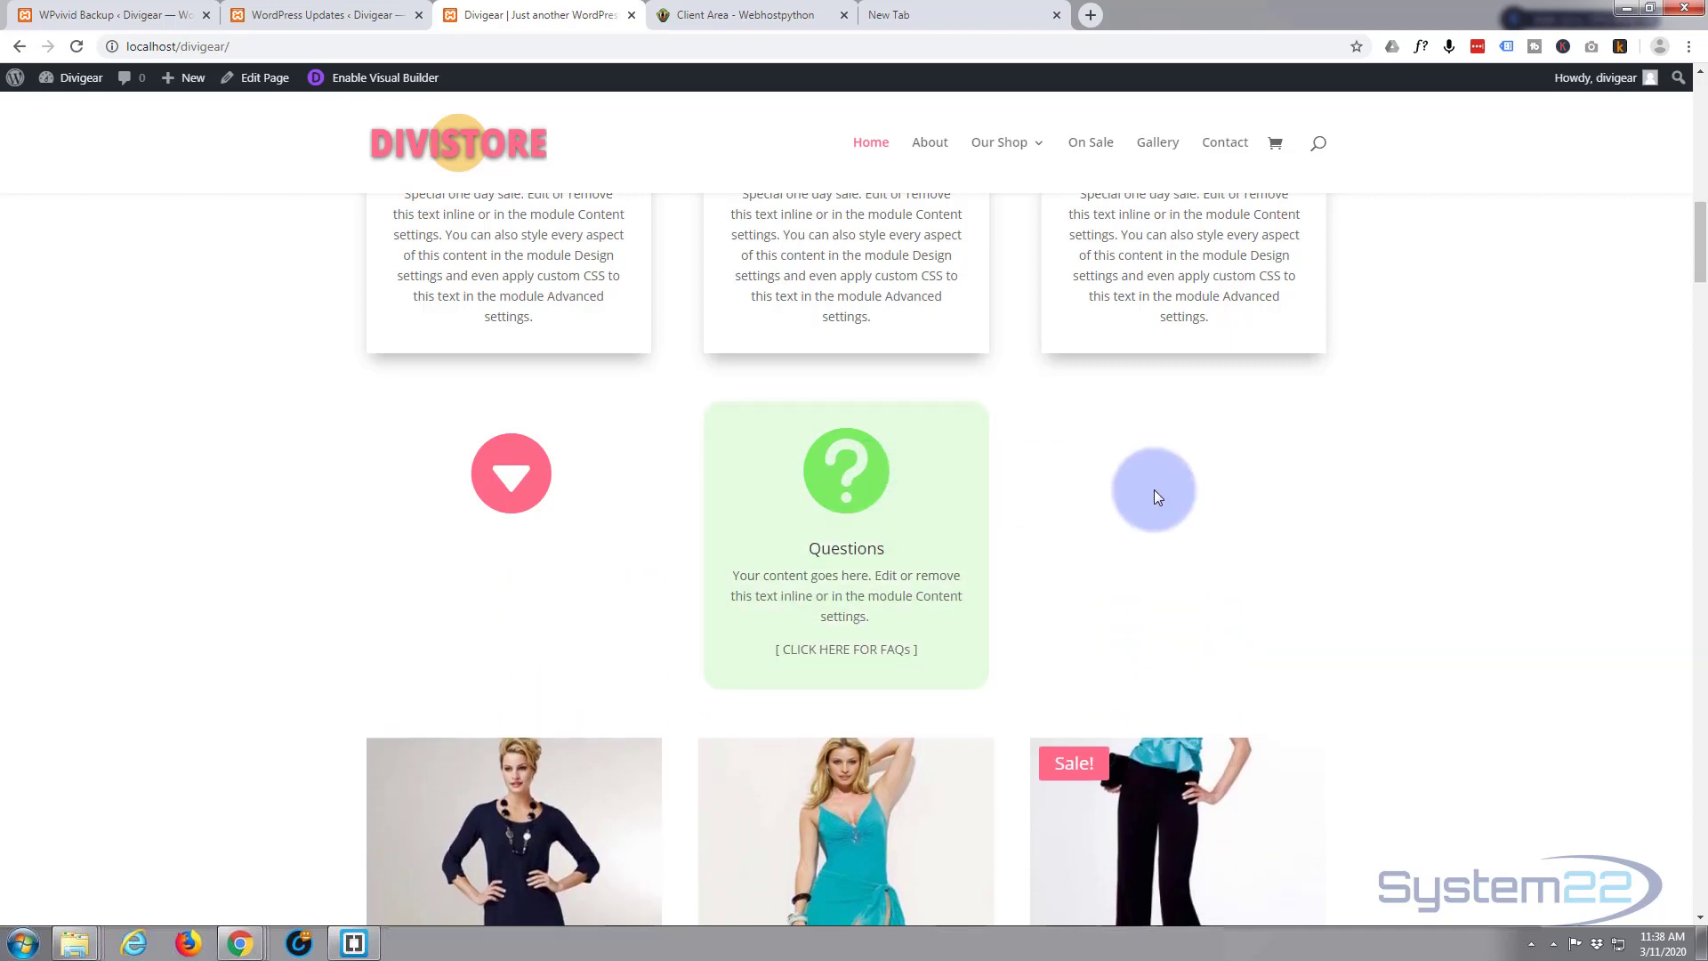
scroll("down", 3)
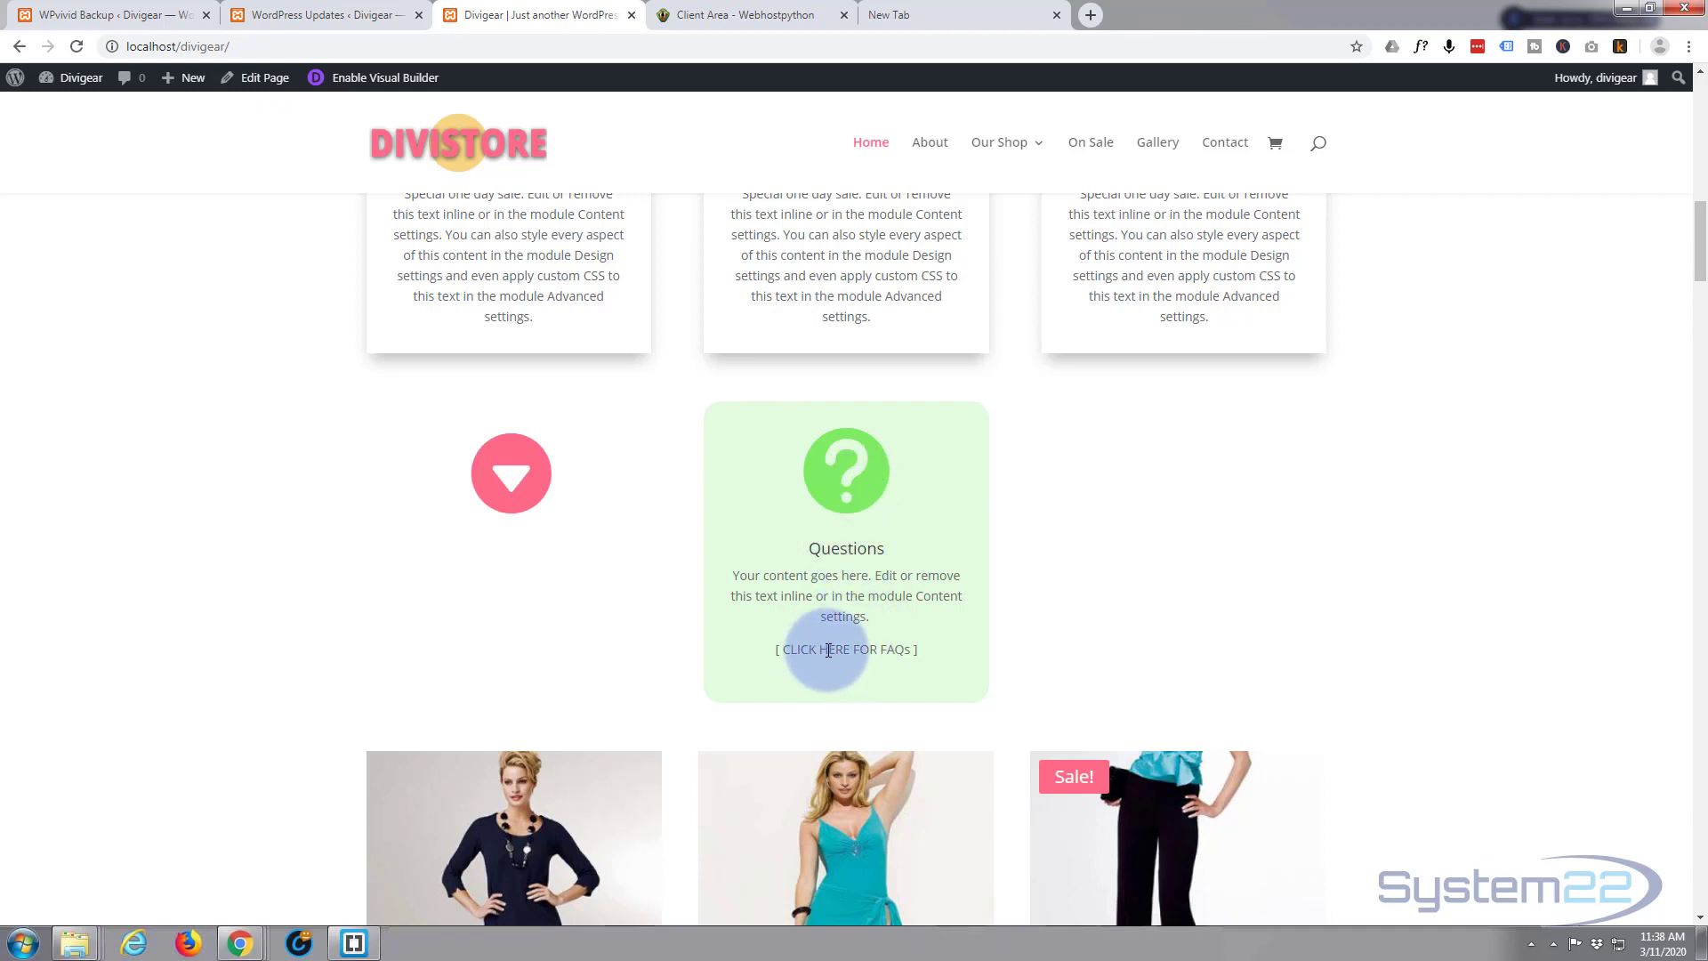
mouse_move(808, 644)
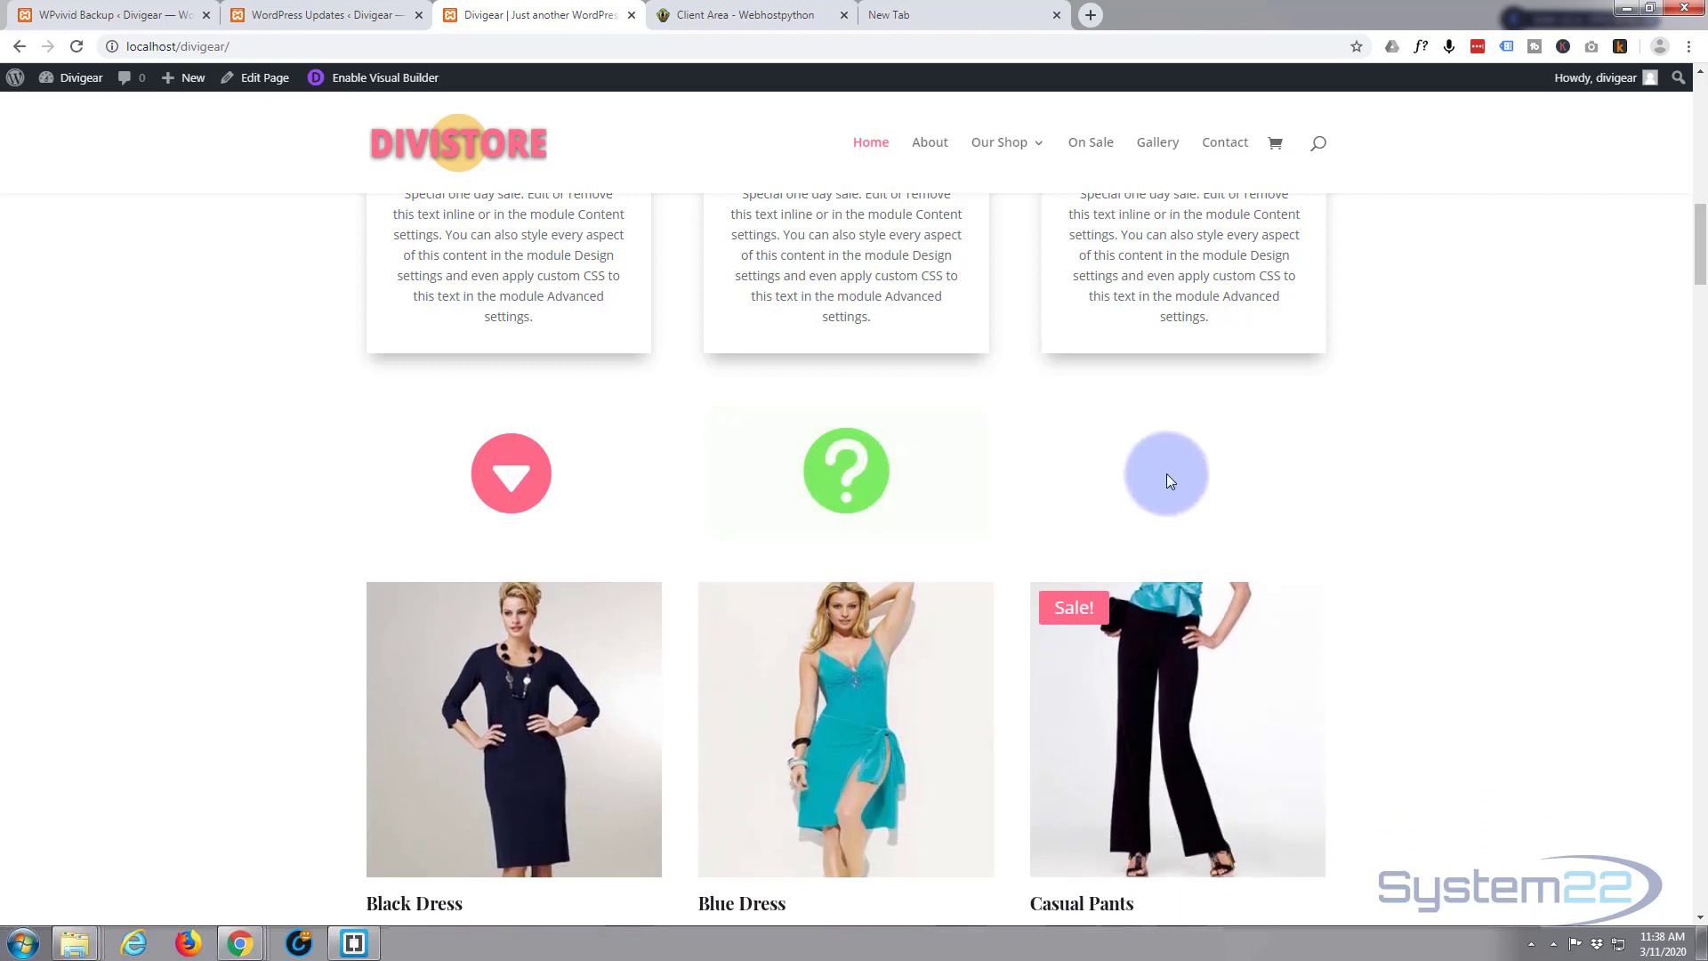
scroll("down", 3)
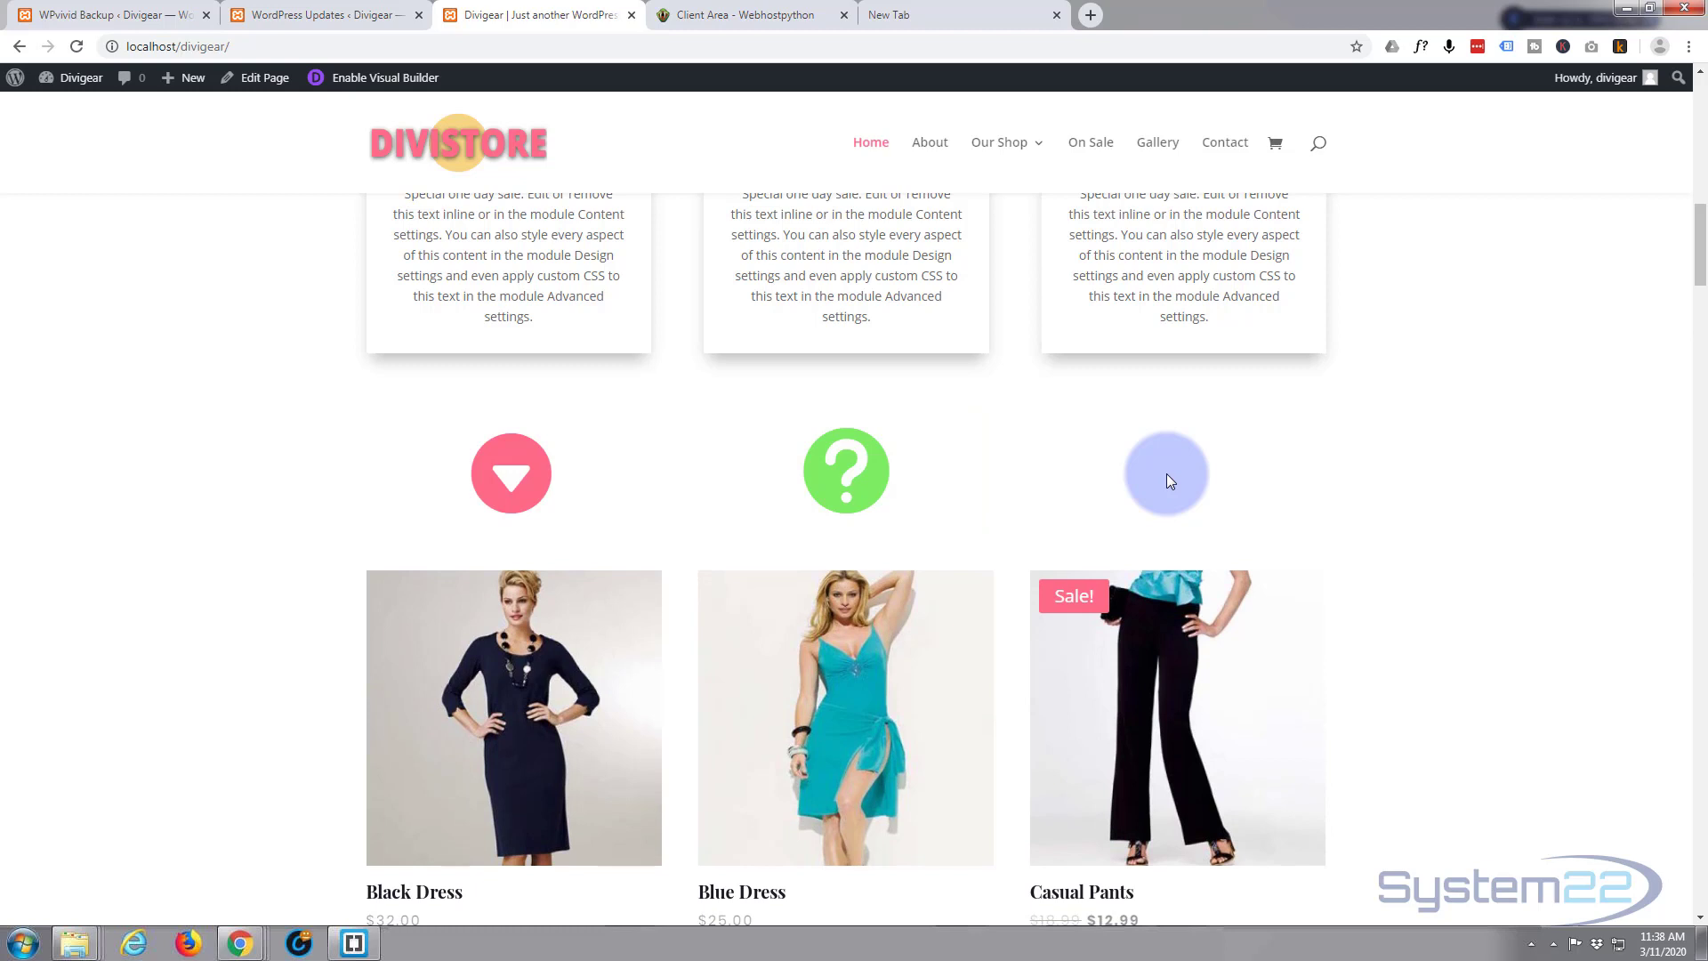